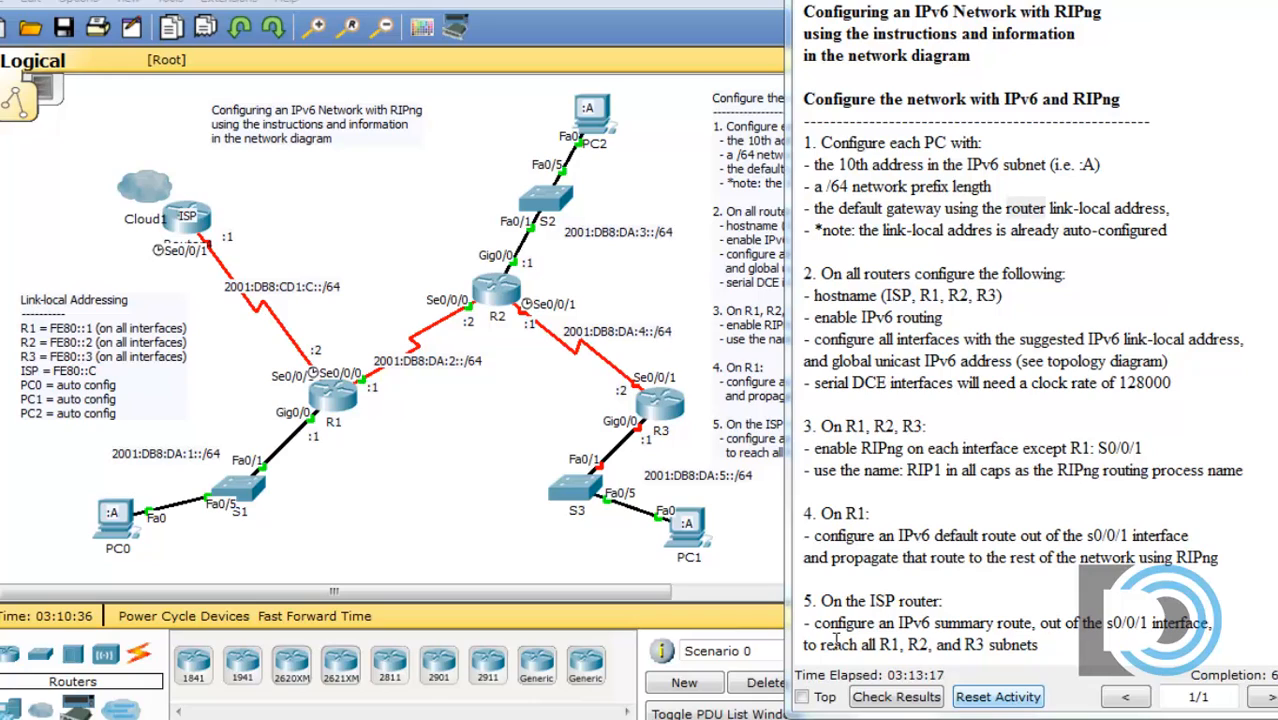
mouse_move(144, 252)
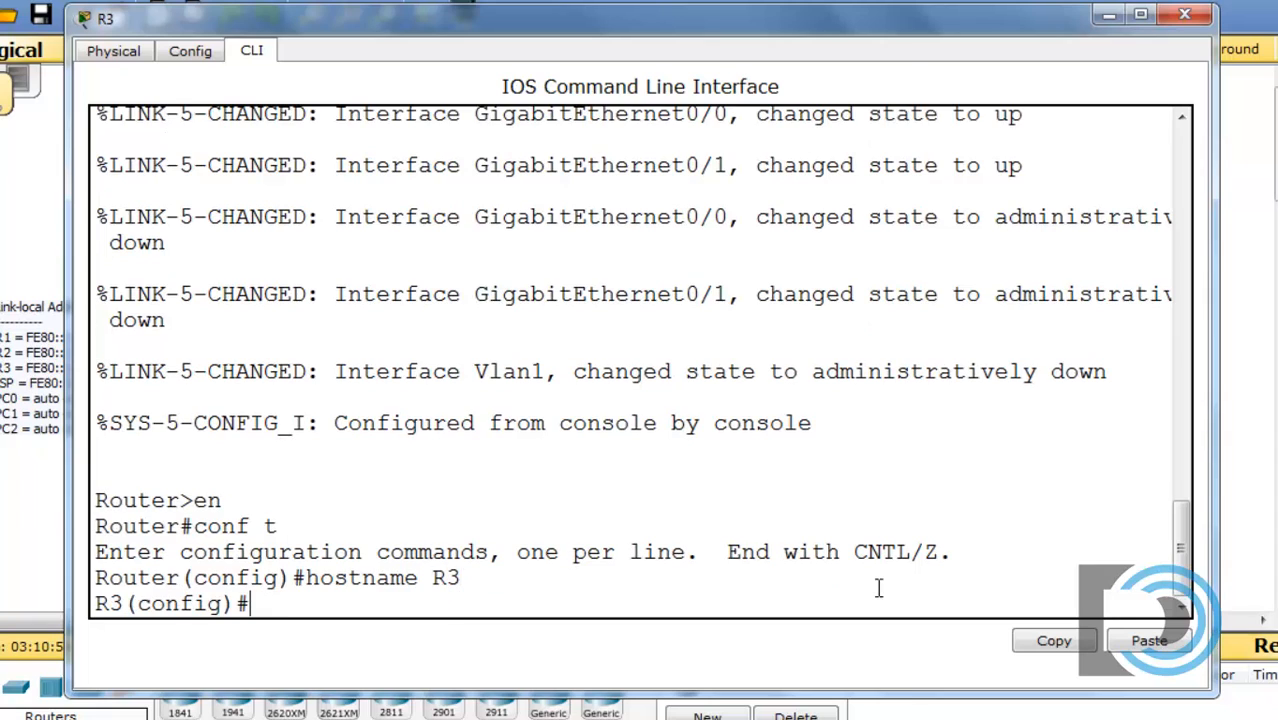
Enable ipv6 unicast-routing on R3 and assign s0/0/1 the link-local address FE80::3.
text(ipv6 unicast-routing)
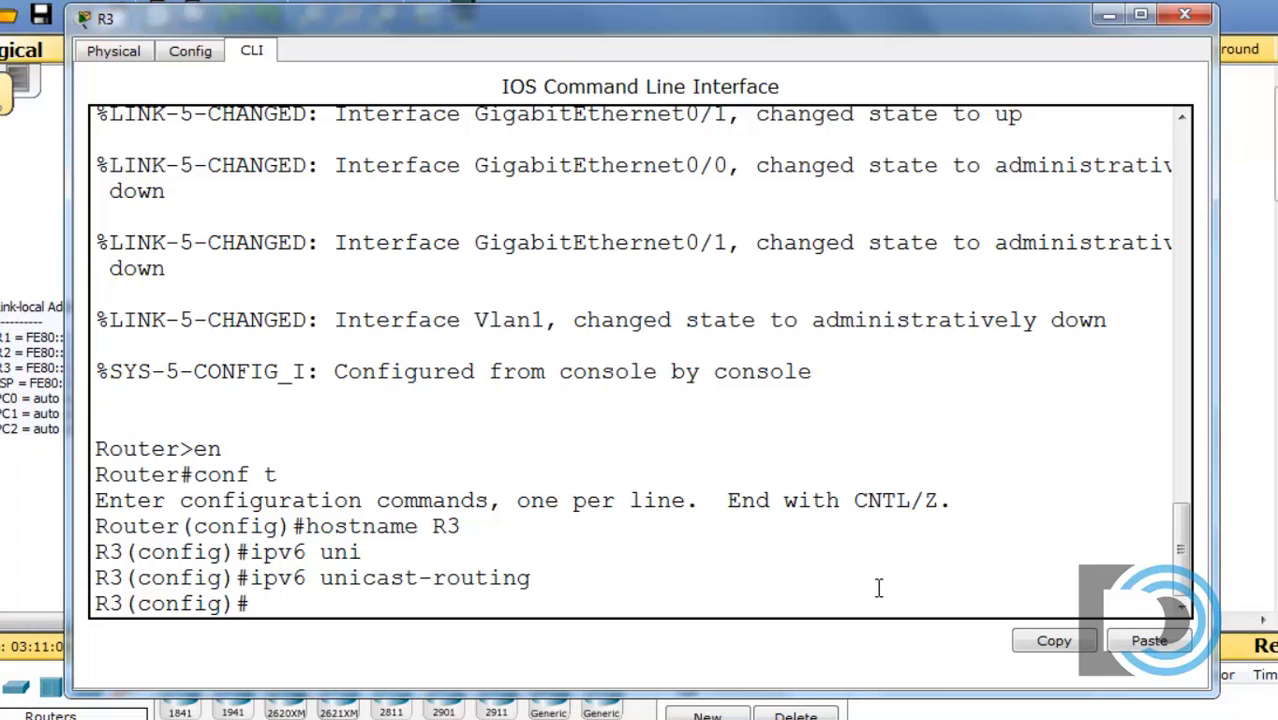
text(int s0)
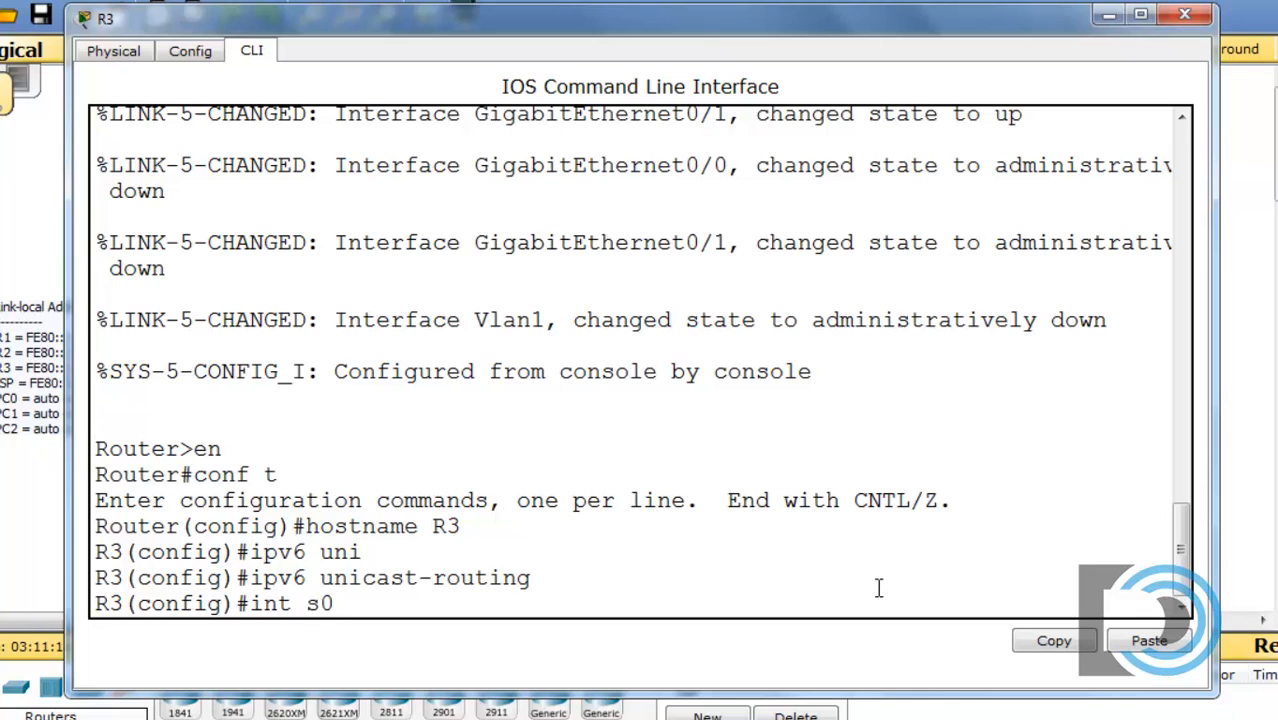
text(/0/1)
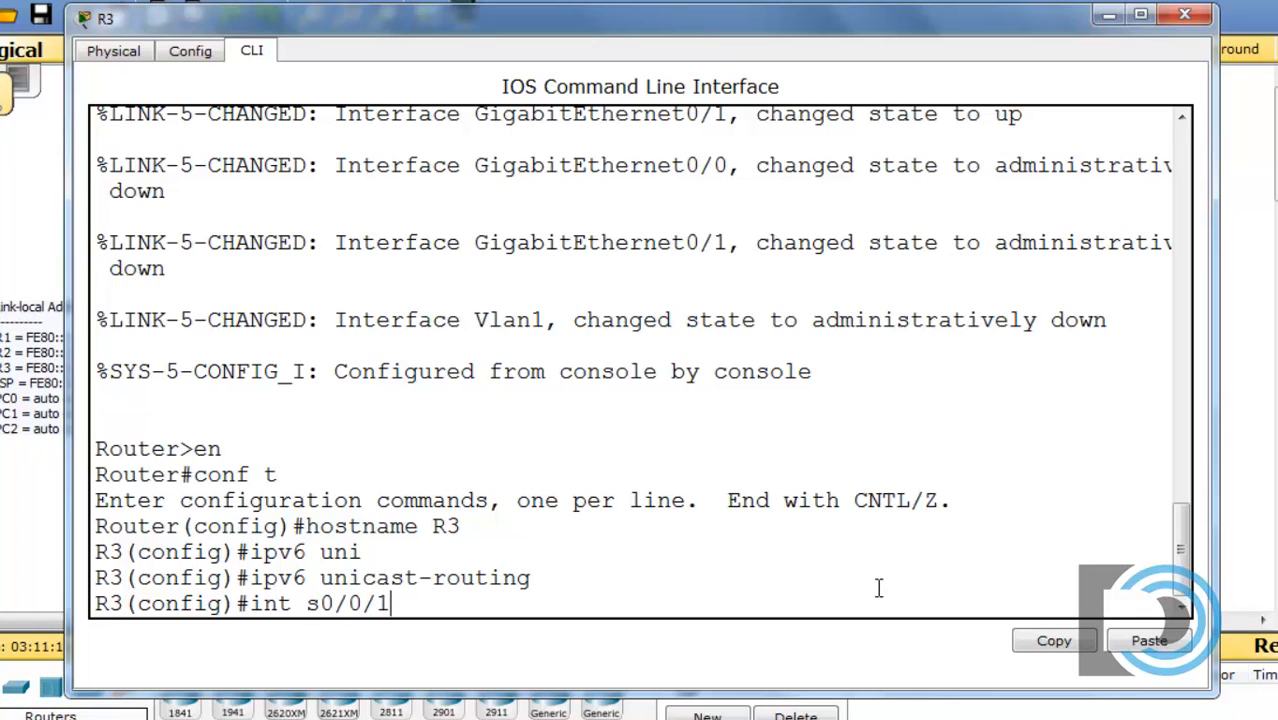
mouse_move(880, 38)
text(ipv6)
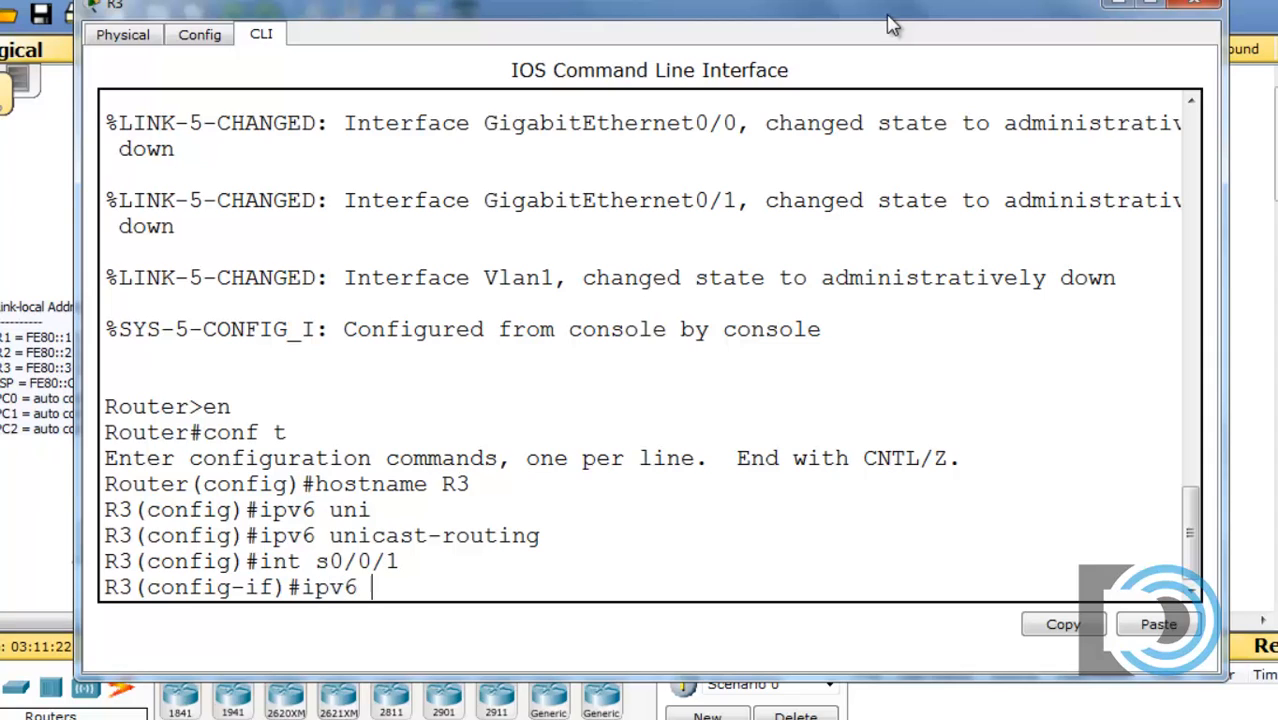
text(address)
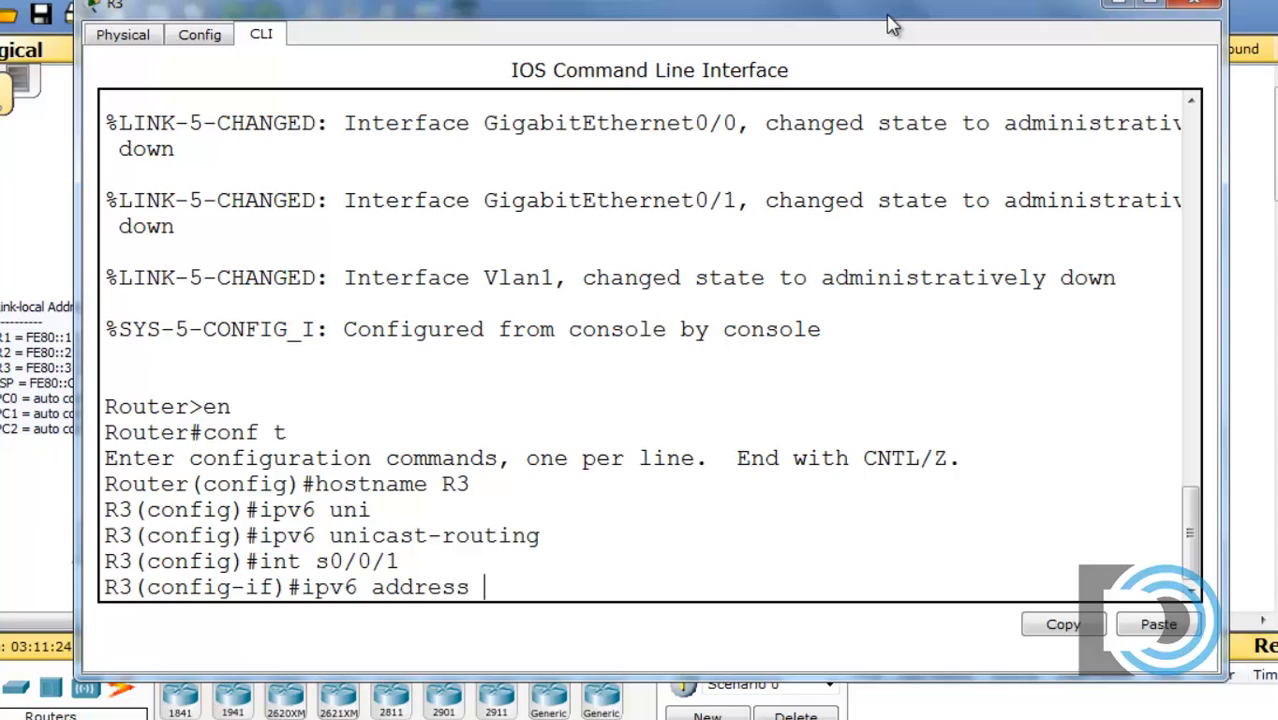
text(FE)
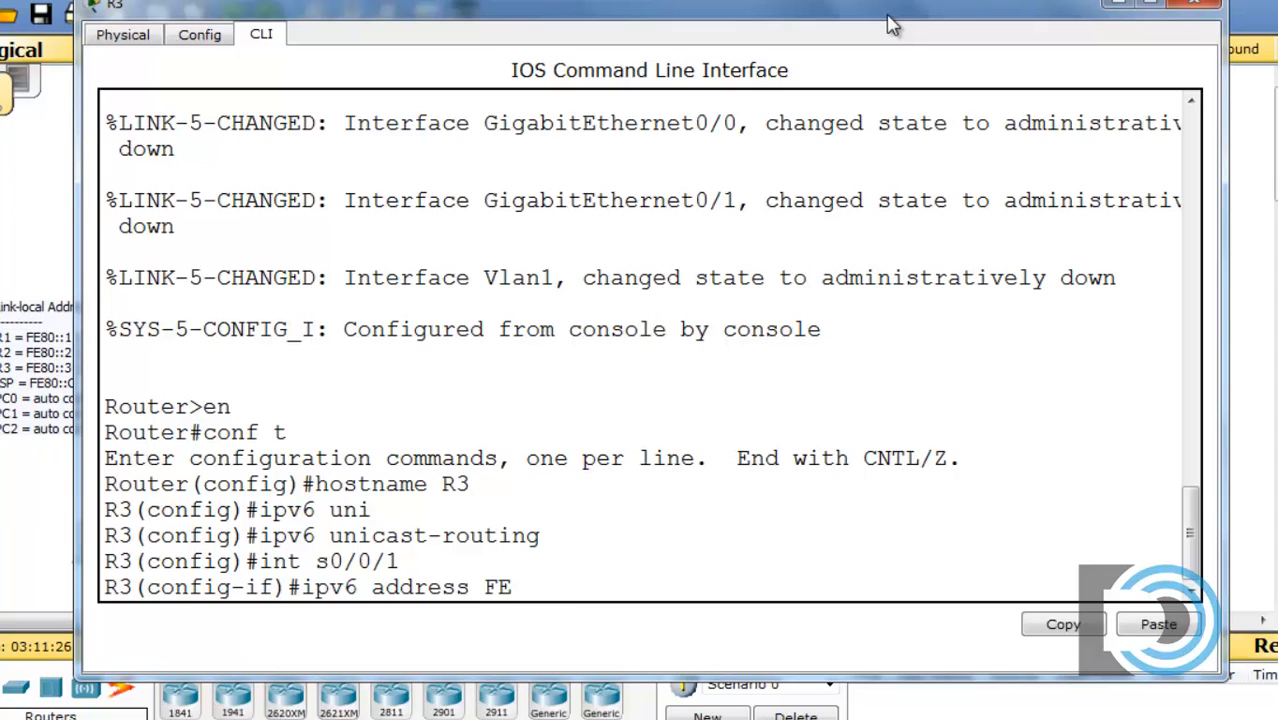
text(80::)
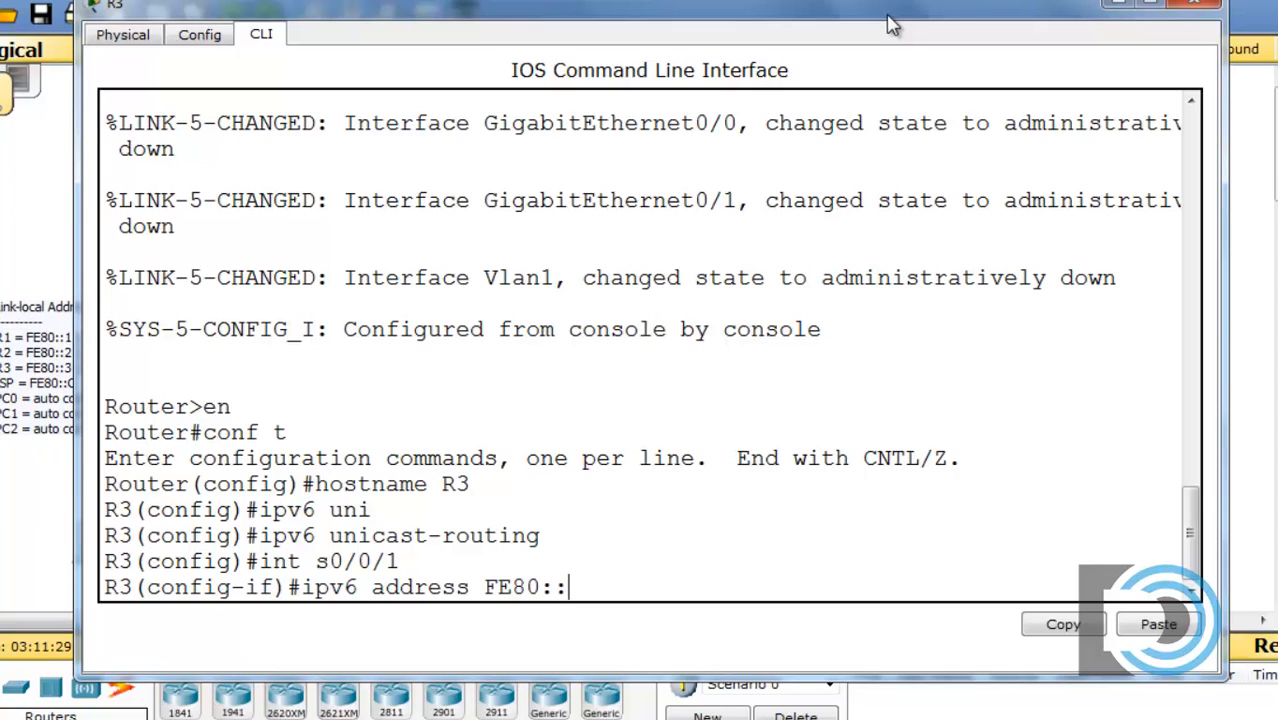
text(3 link-local)
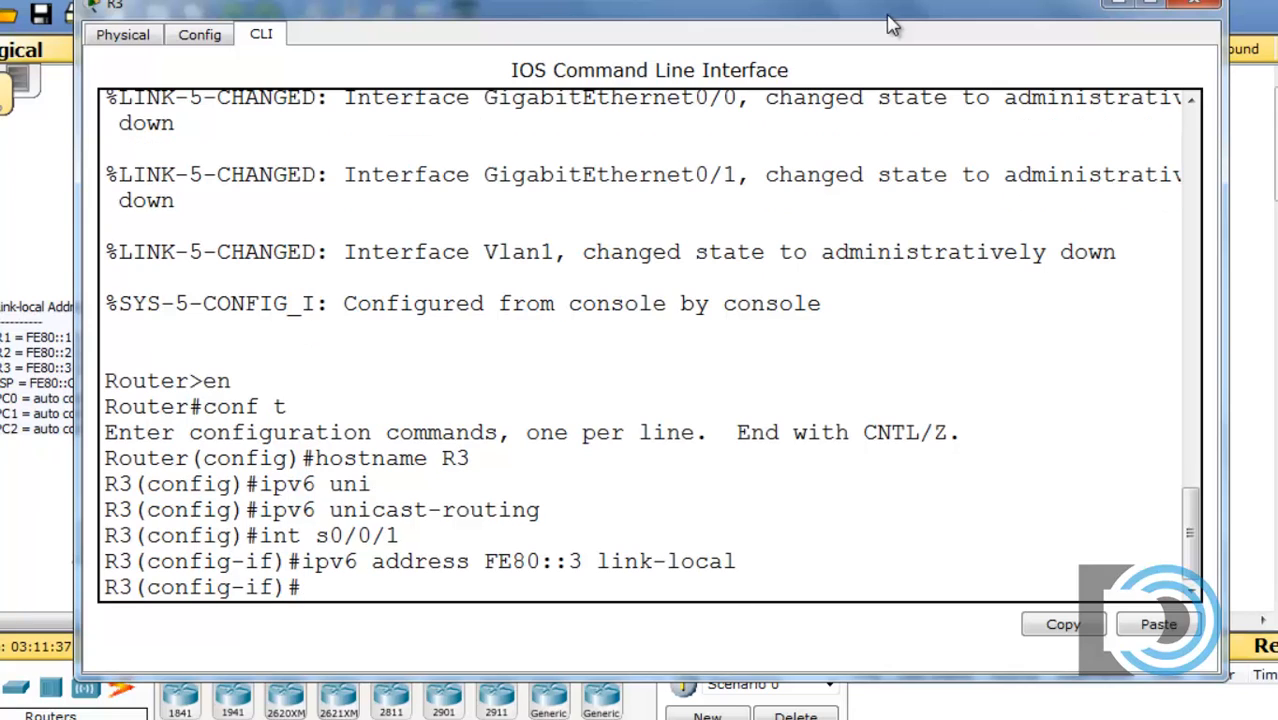
Enter the global address 2001:DB8:DA:4::2 on s0/0/1, correcting the extra colon.
text(ipv6 address FE80::3 link)
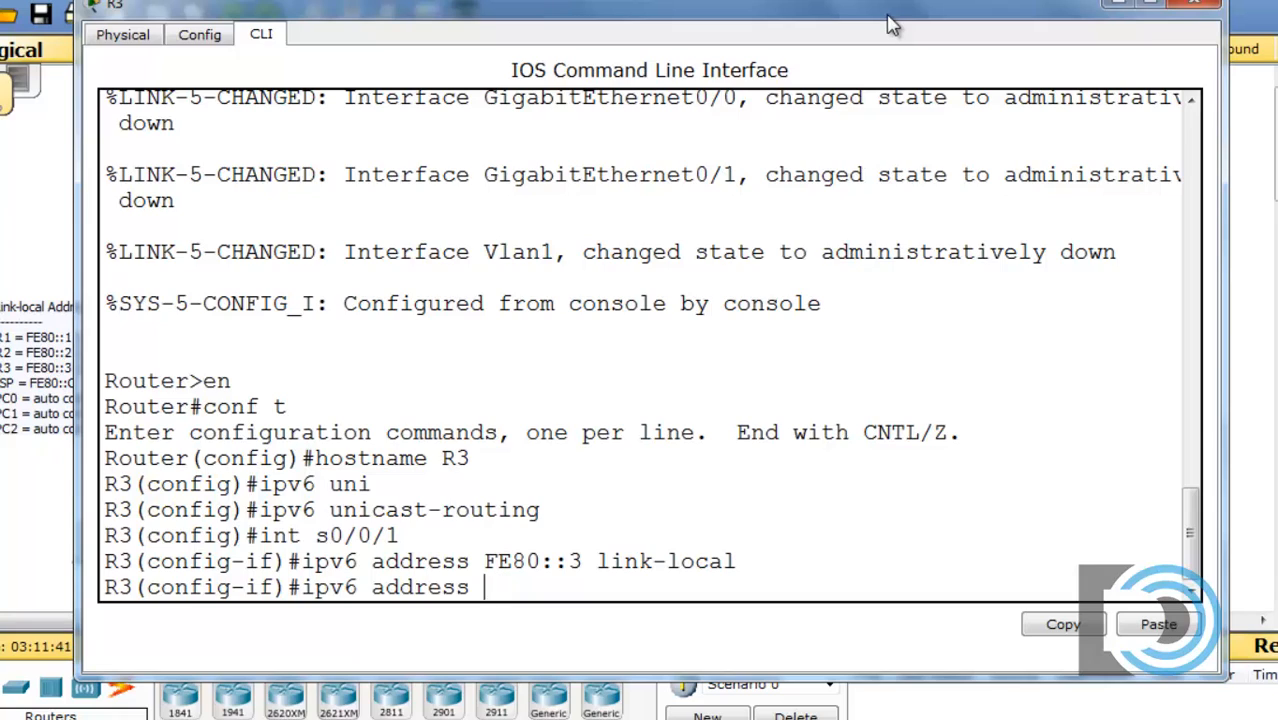
text(2001:DB8)
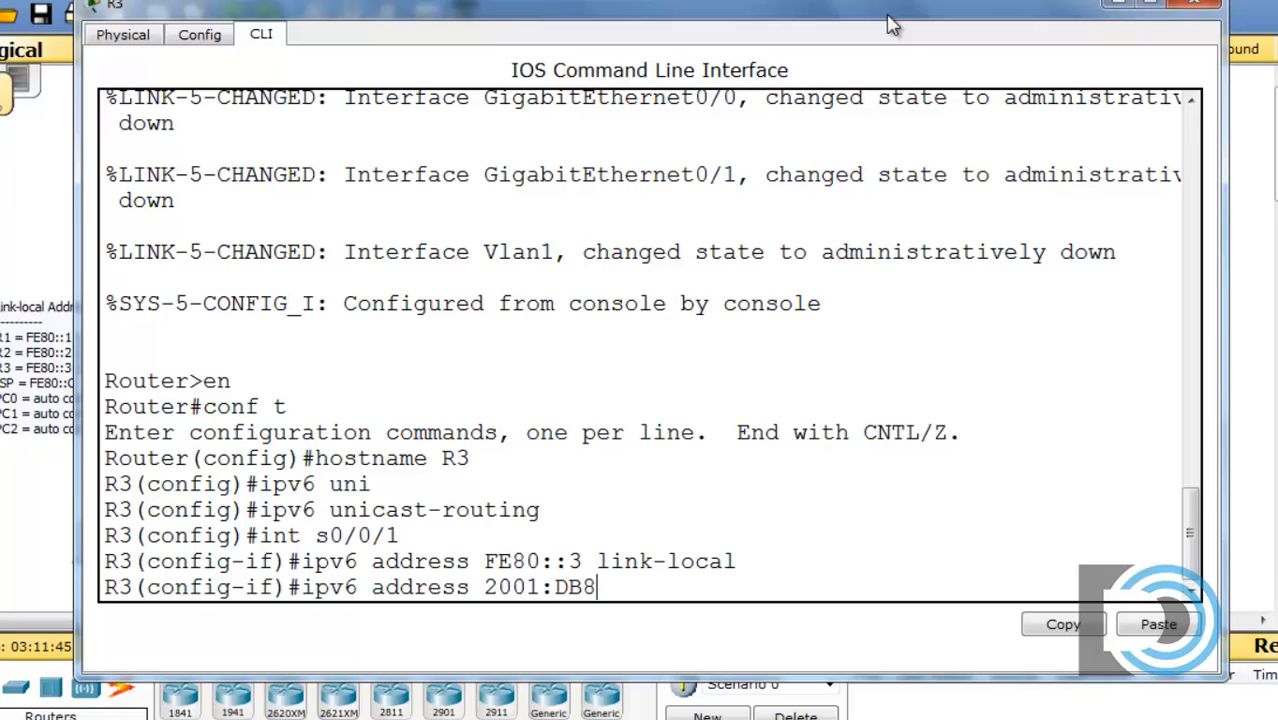
text(:DA::)
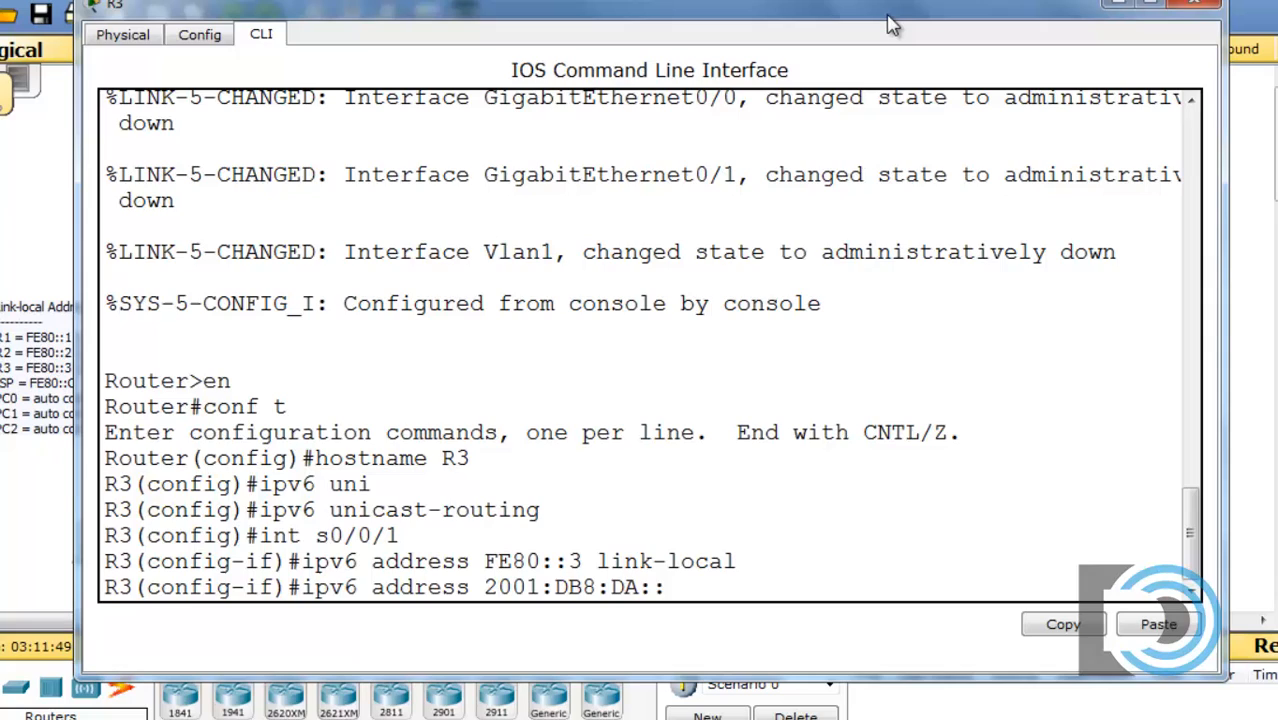
key(BackSpace)
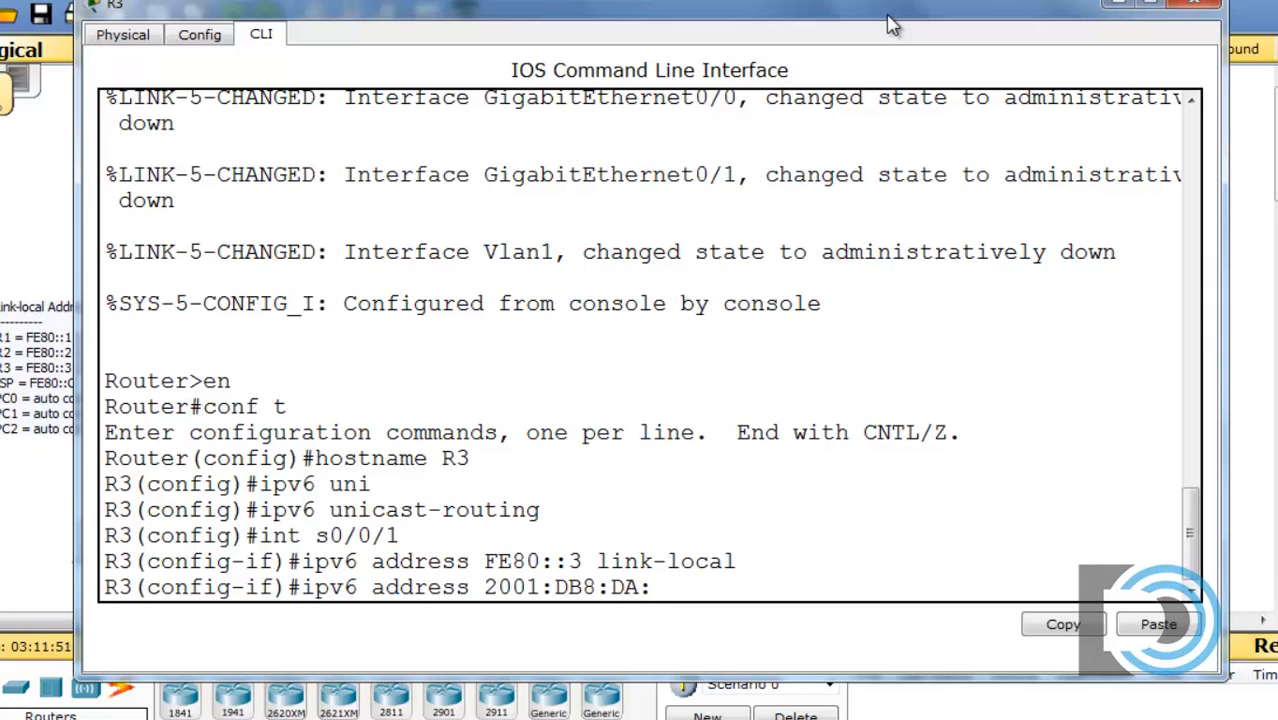
text(4:)
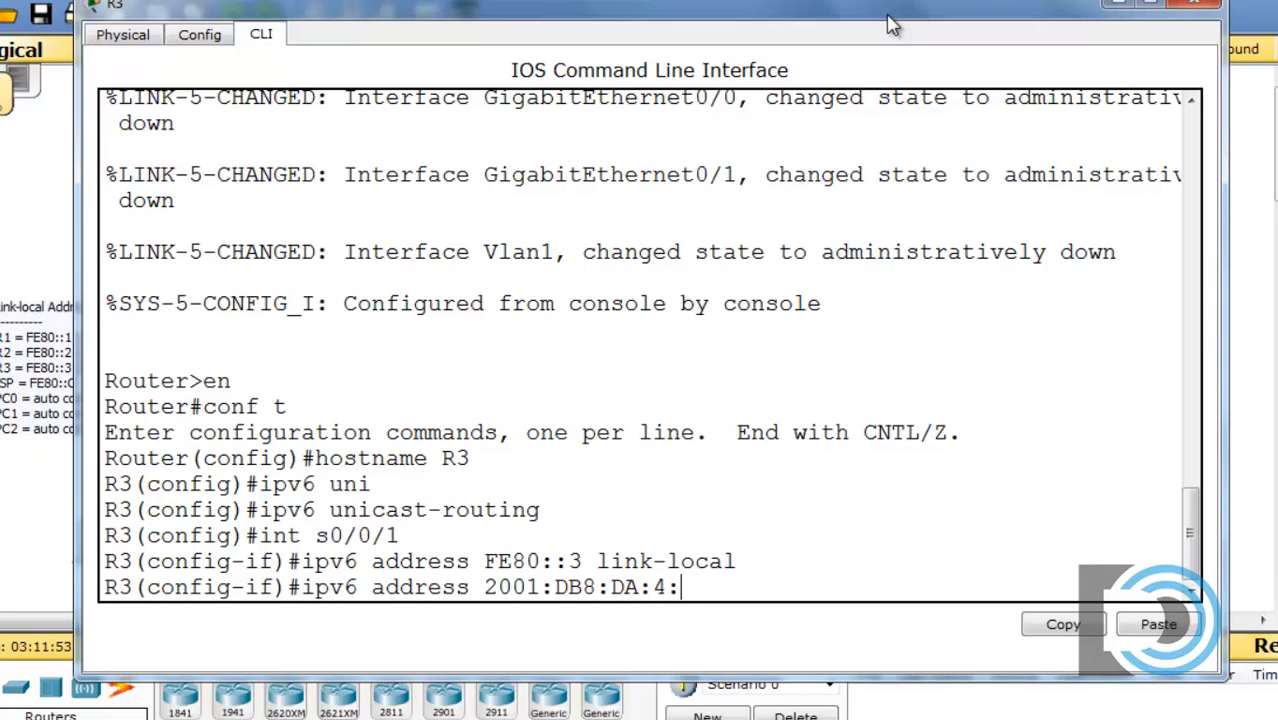
text(:2)
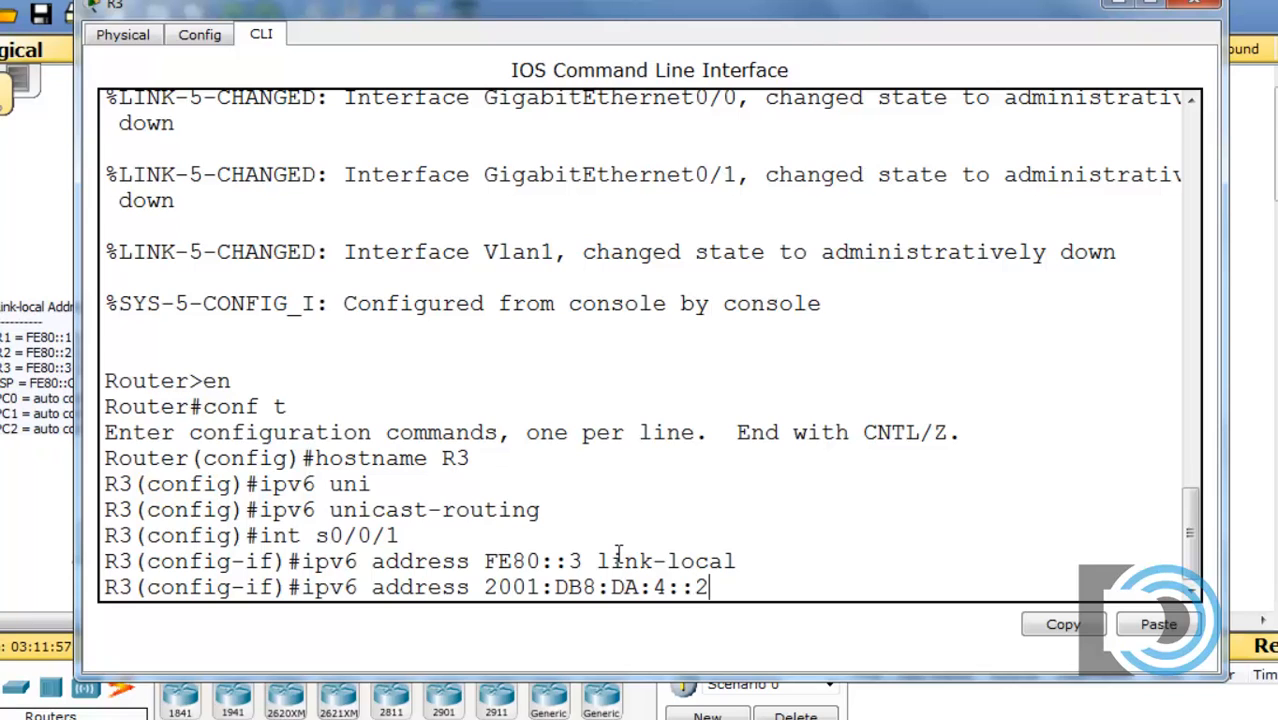
key(Enter)
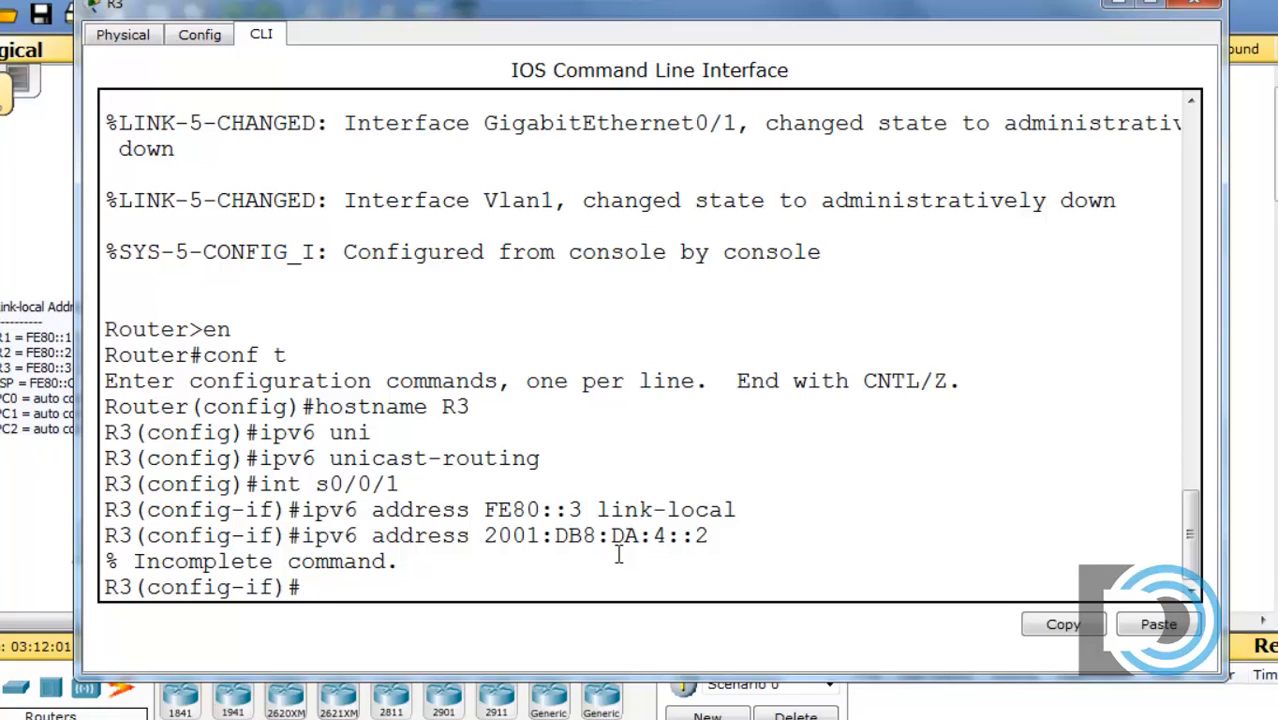
Re-enter the address with the /64 prefix and bring the serial interface up with no shut.
text(ipv6 address 2001:DB8:DA:4::2)
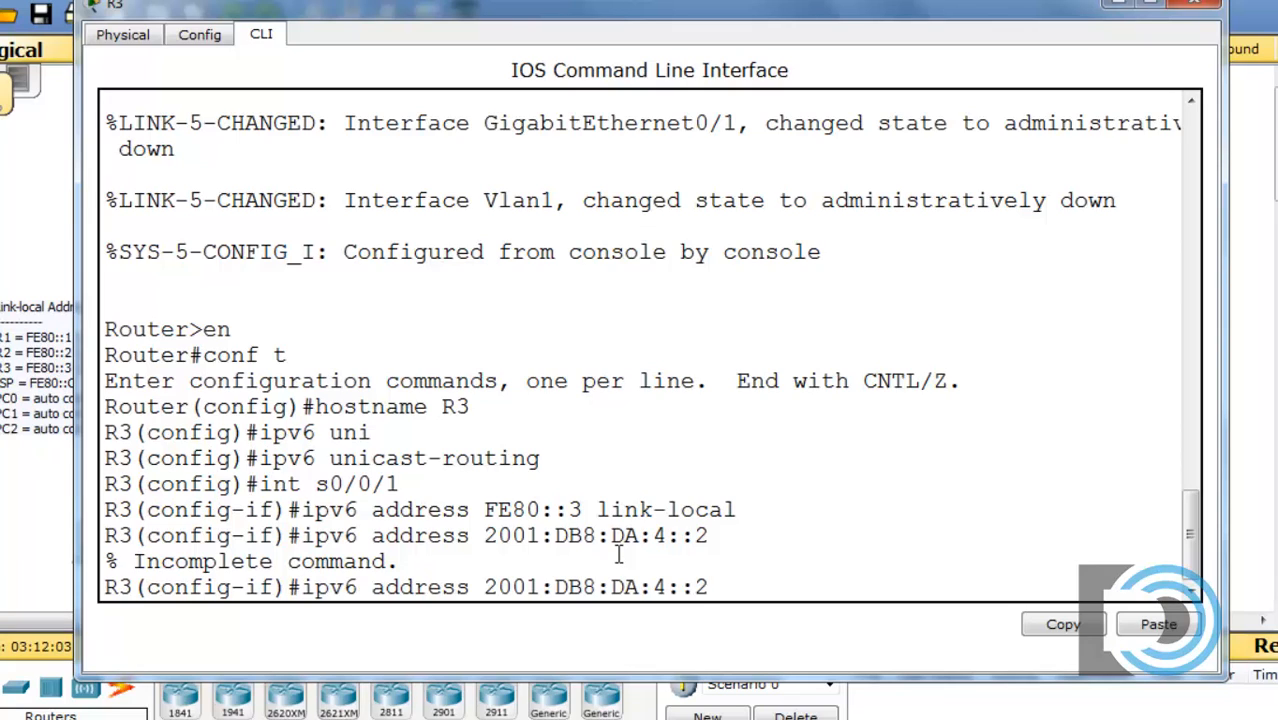
text(/64)
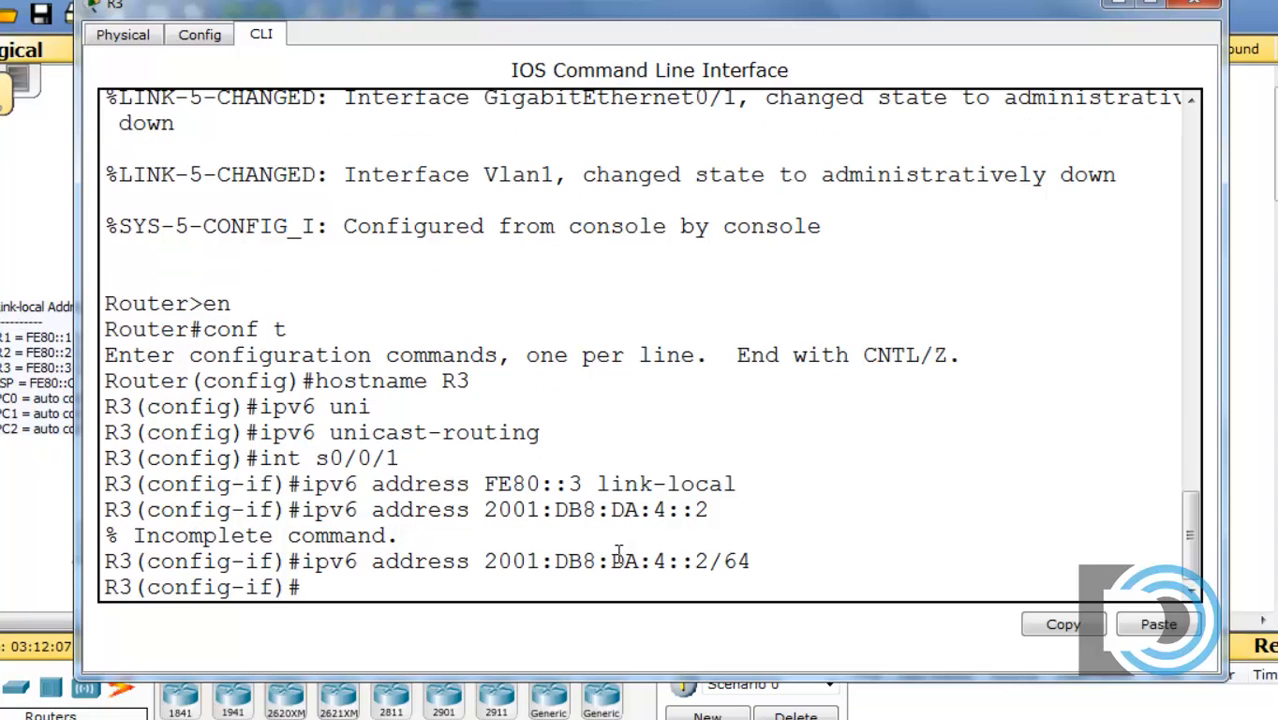
text(no shut)
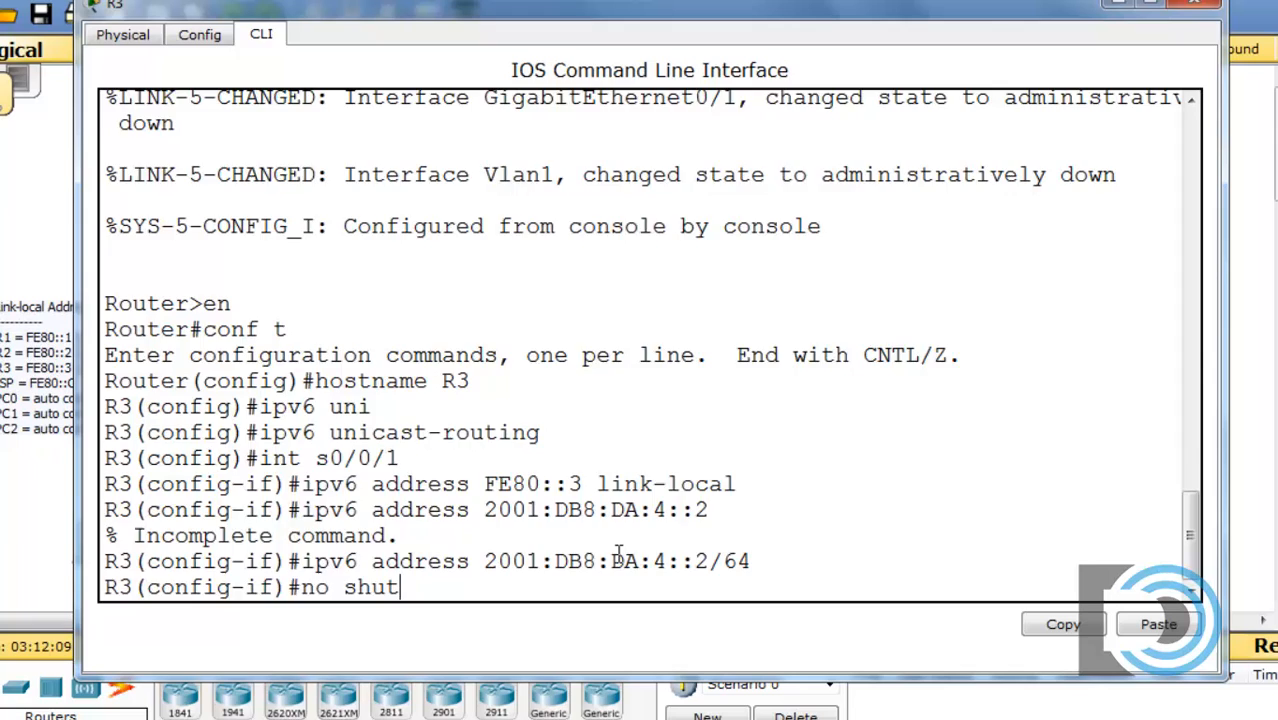
key(enter)
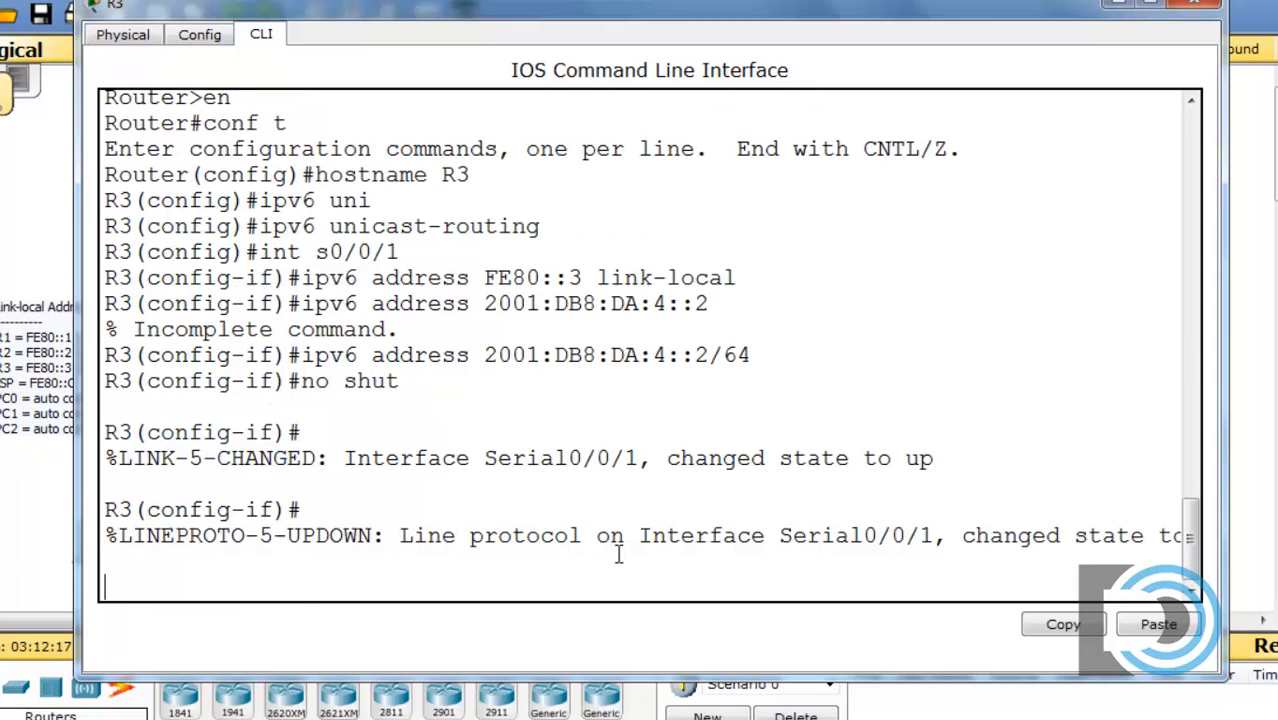
Enable RIPng RIP1 on s0/0/1 with ipv6 rip RIP1 enable, then reveal the topology behind the console.
text(ipv6)
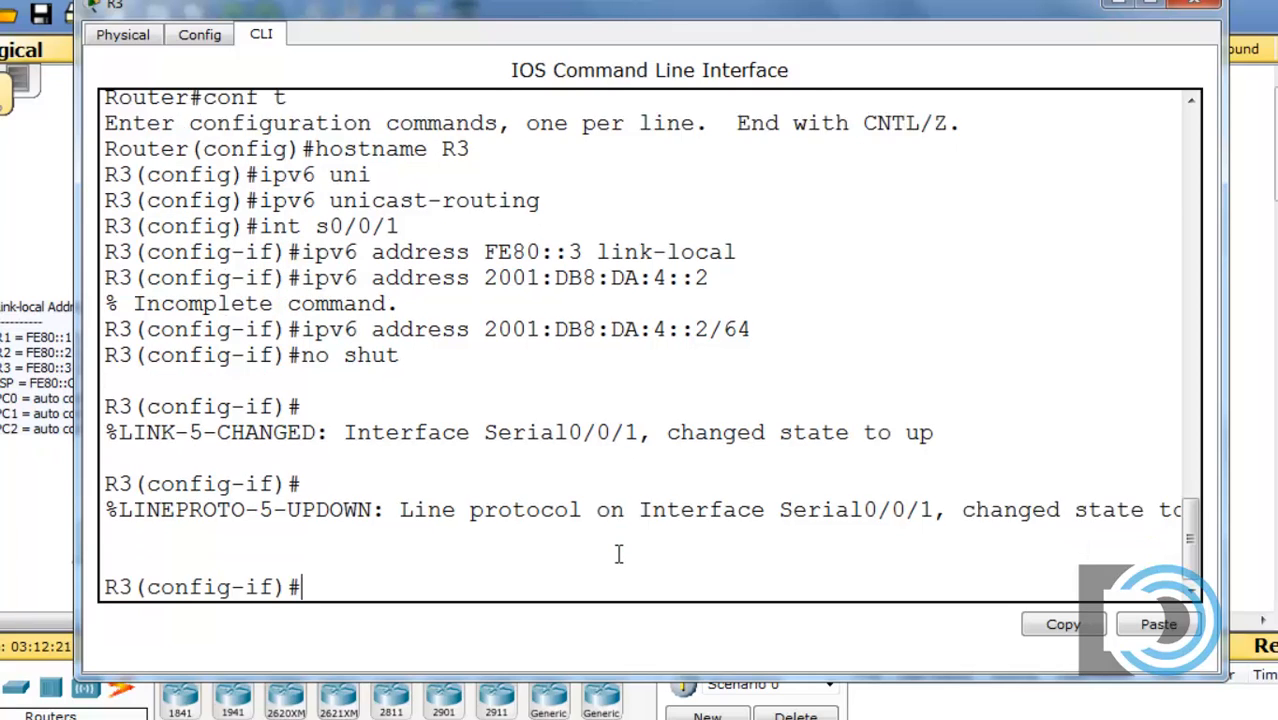
text(ipv)
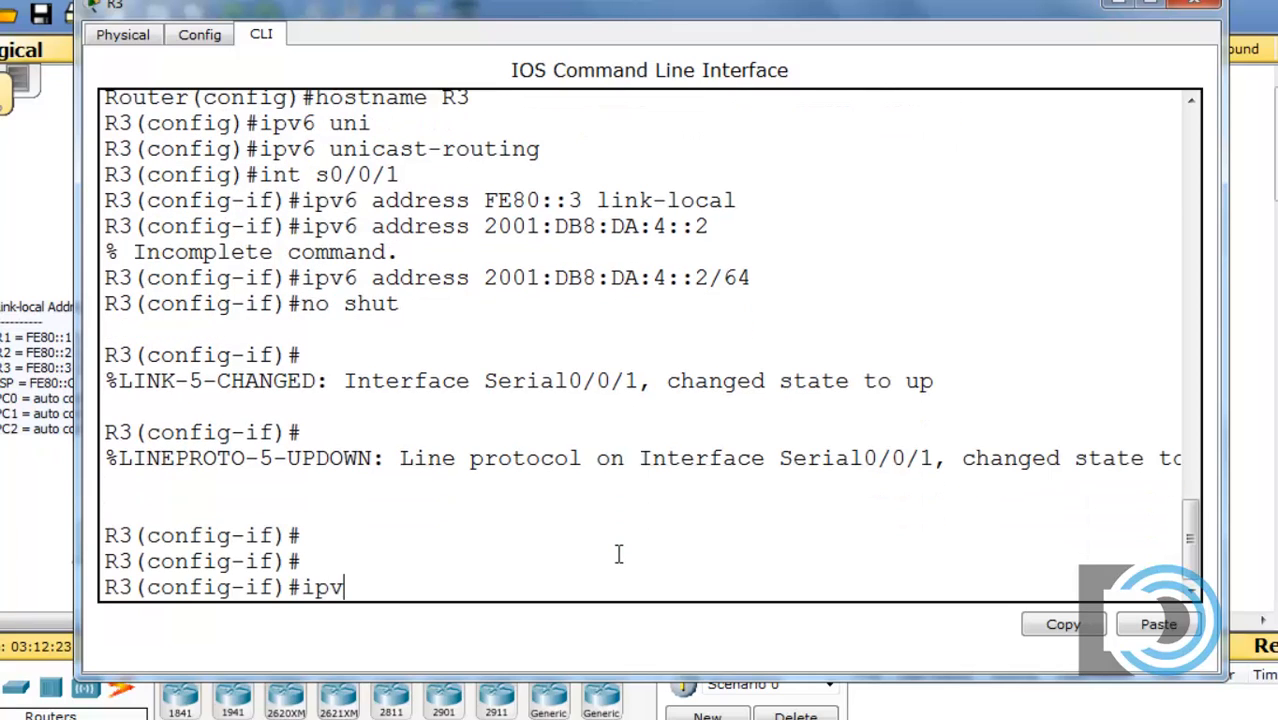
text(6 r)
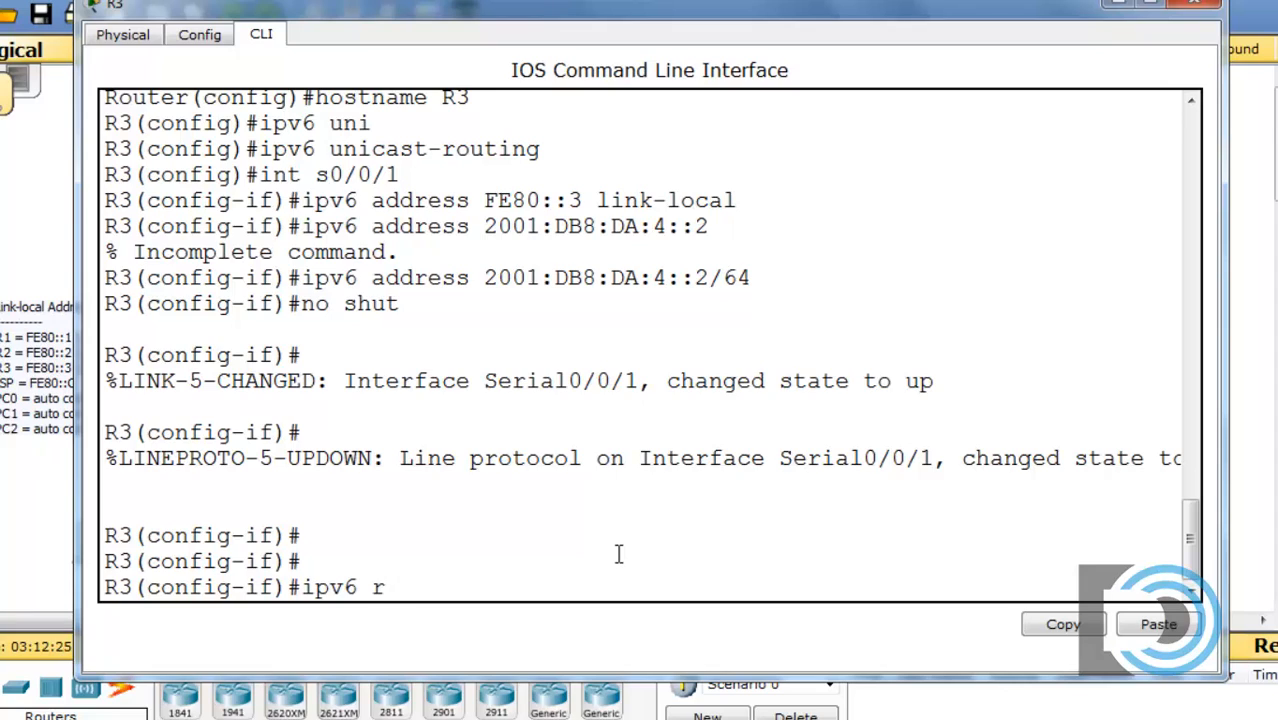
text(ip)
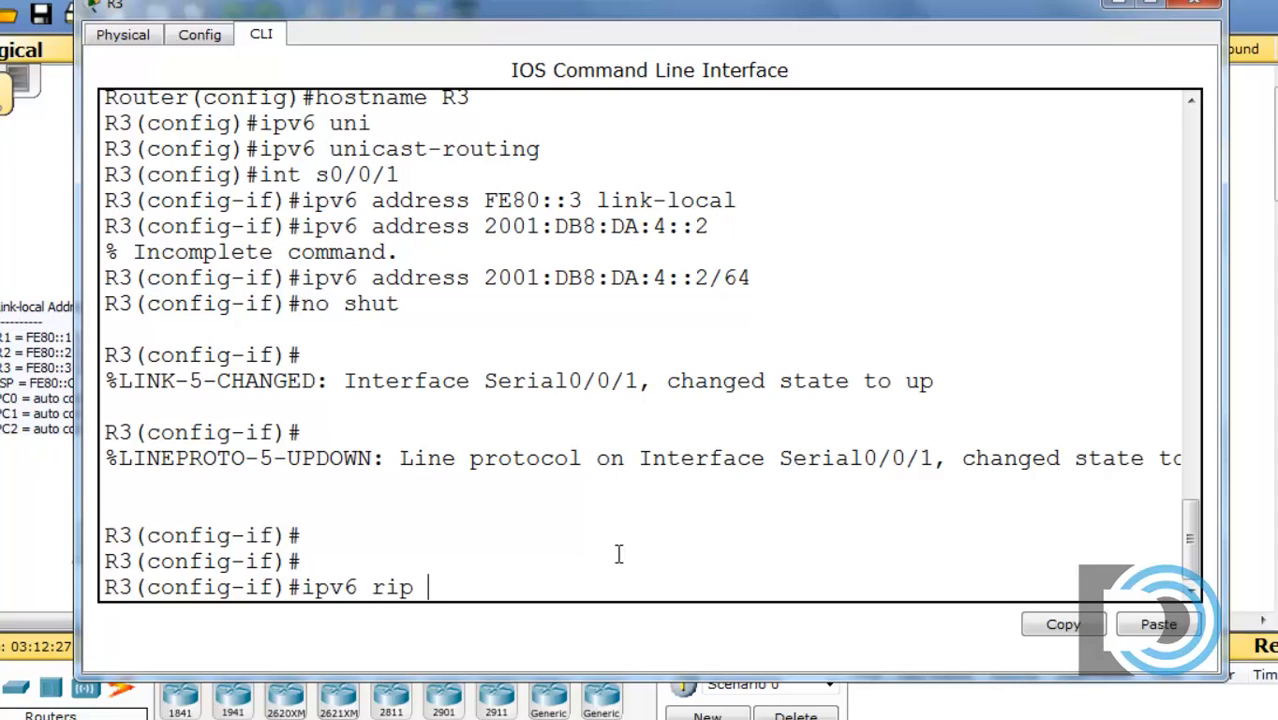
text(RIP1)
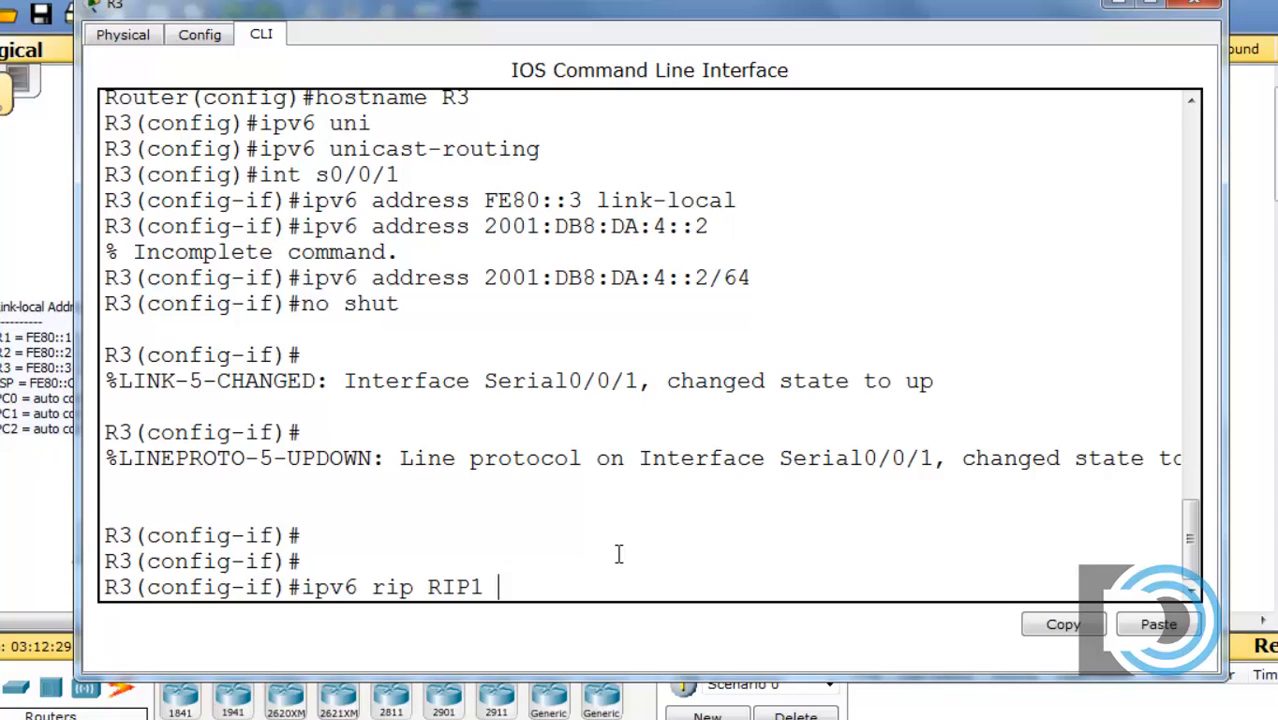
text(enable)
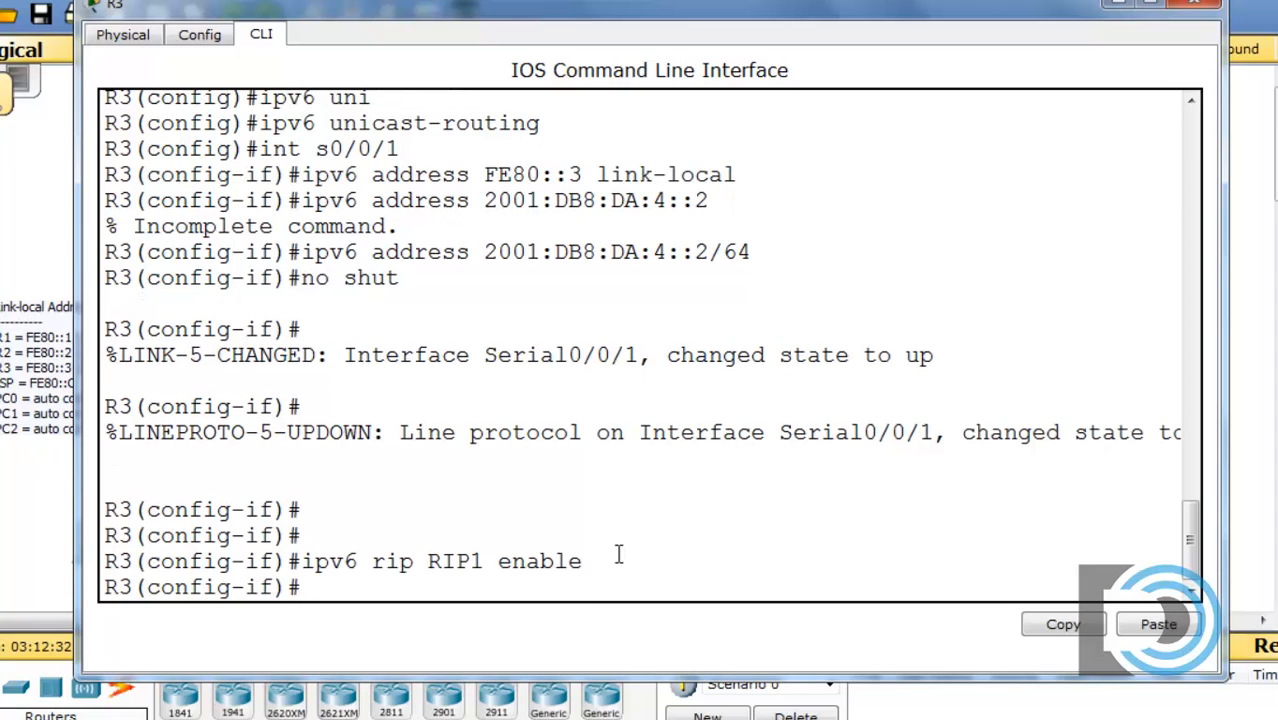
double_click(674, 252)
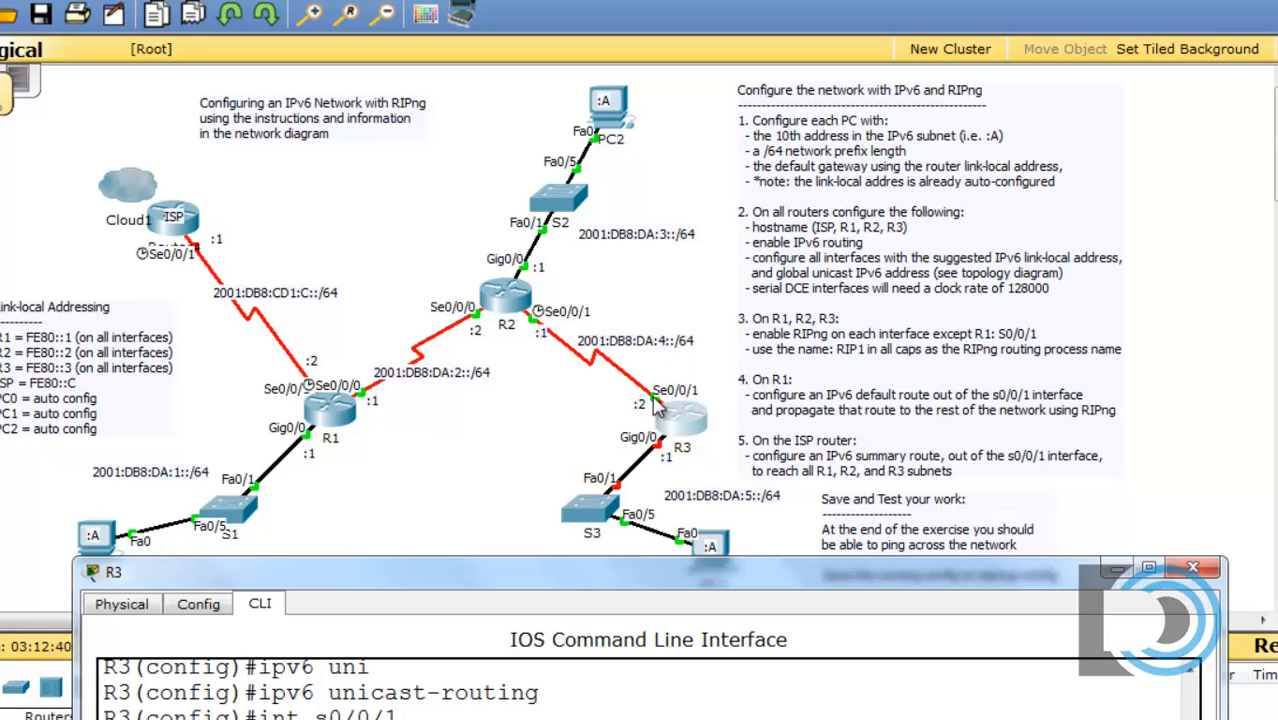
mouse_move(642, 572)
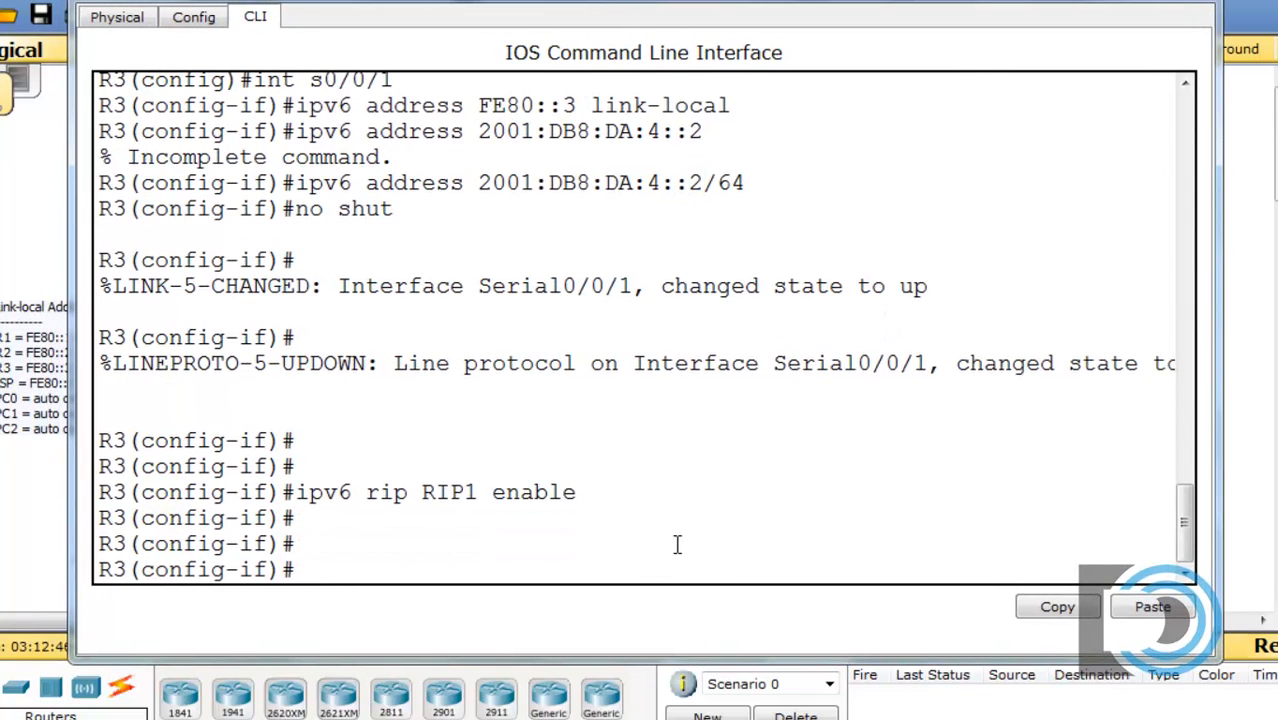
Address R3's Gig0/0 with FE80::3 and 2001:DB8:DA:5::1/64, bring it up and enable RIPng RIP1.
text(int s0/0/1)
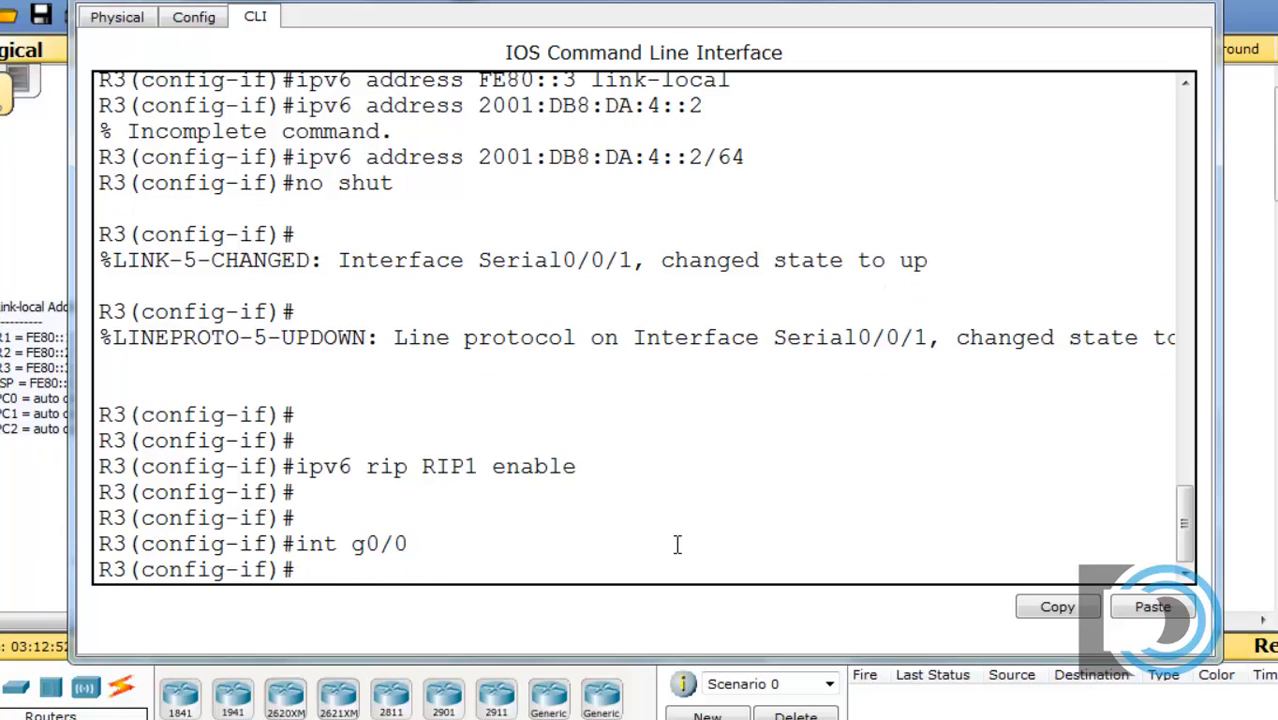
text(ipv6 address 2001:DB8:DA:4::2/64)
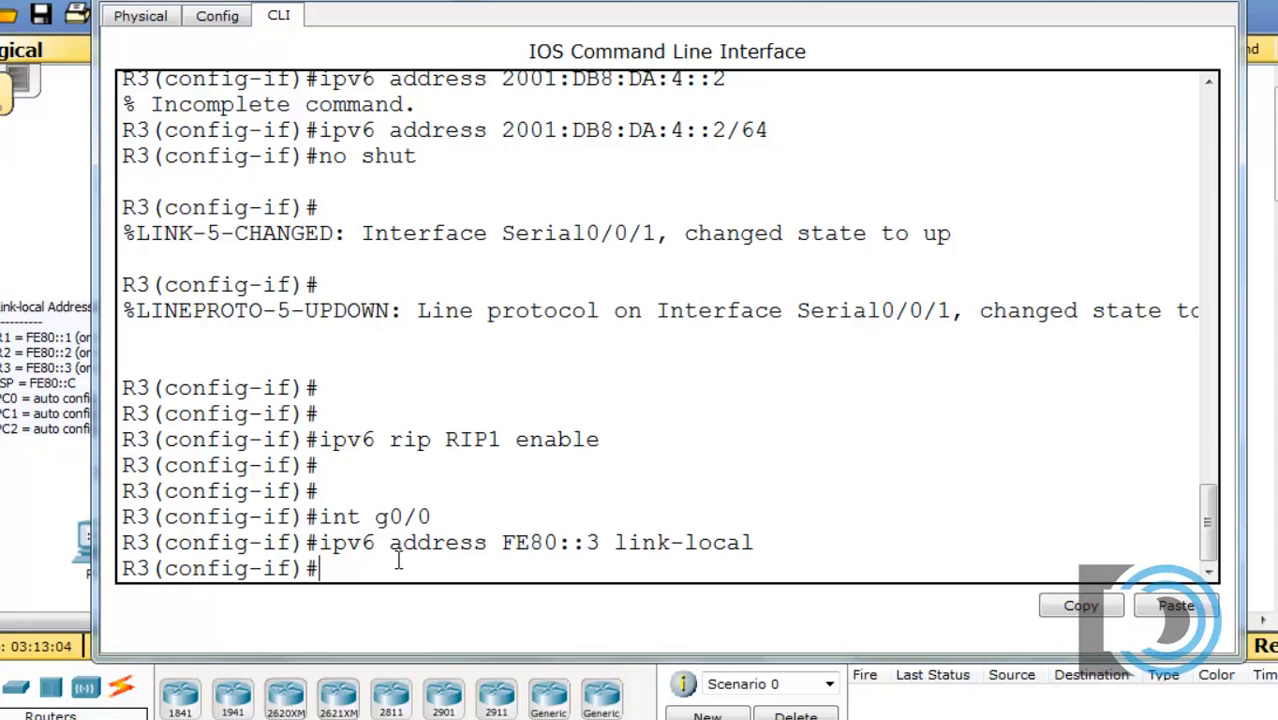
text(ipv6 rip RIP1 enable)
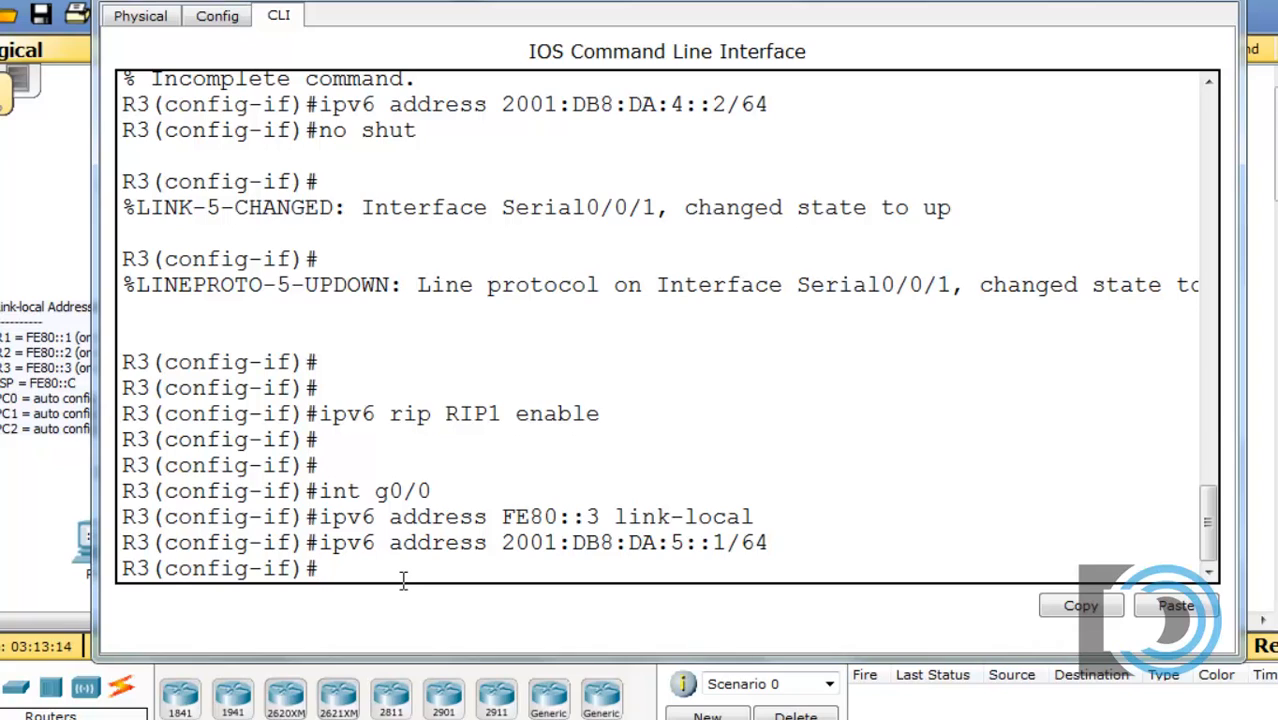
text(no shut)
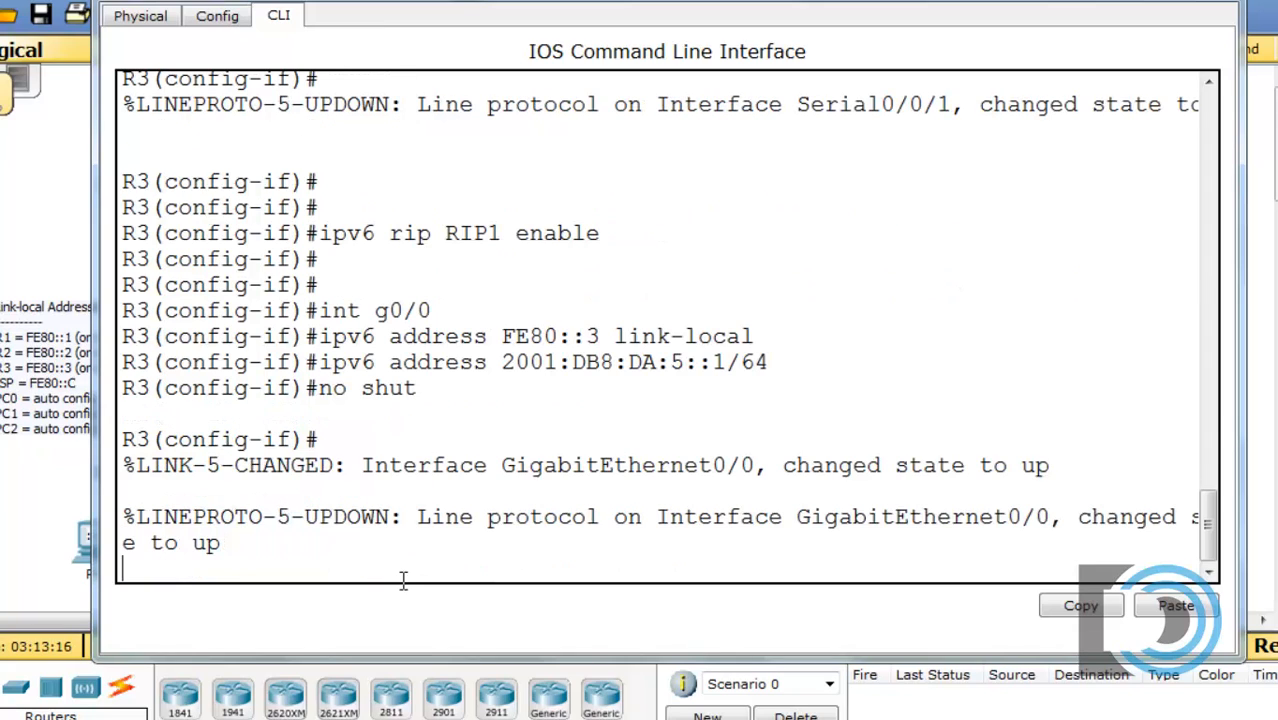
text(ipv6 address FE80::3 link-local)
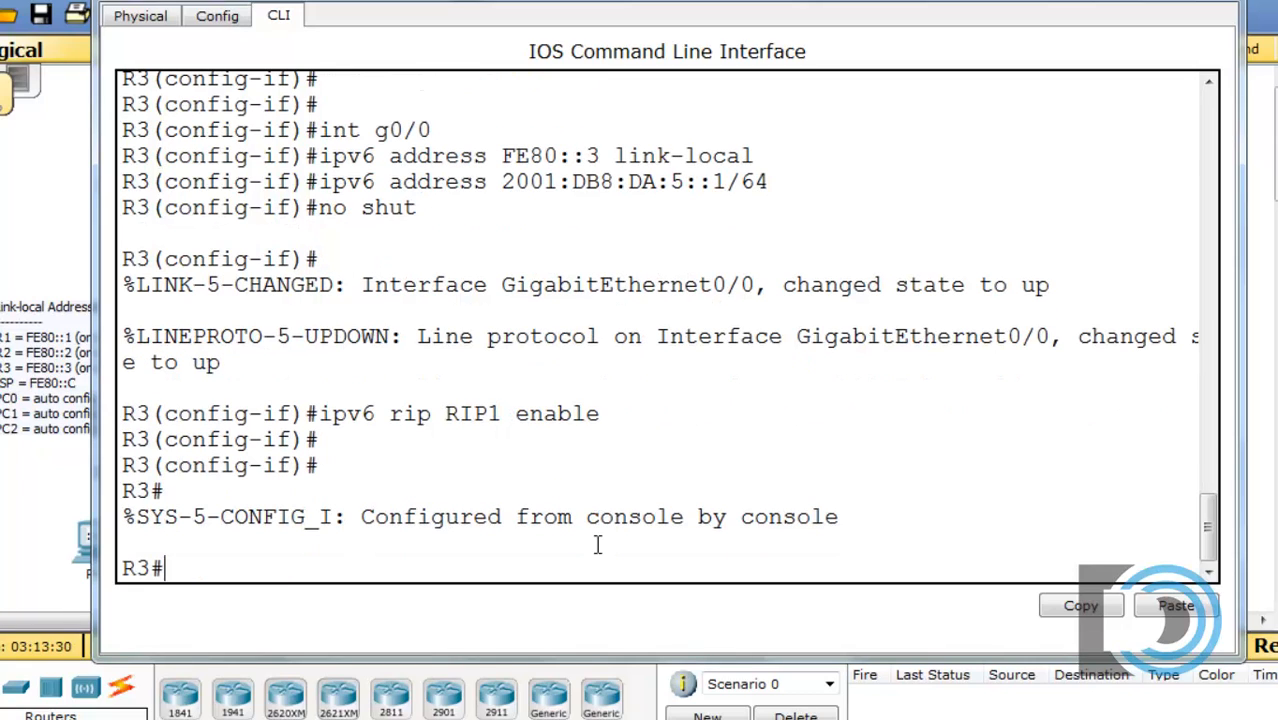
Save R3 with copy run start, then attempt copyrun start on R2, which is rejected.
text(cop)
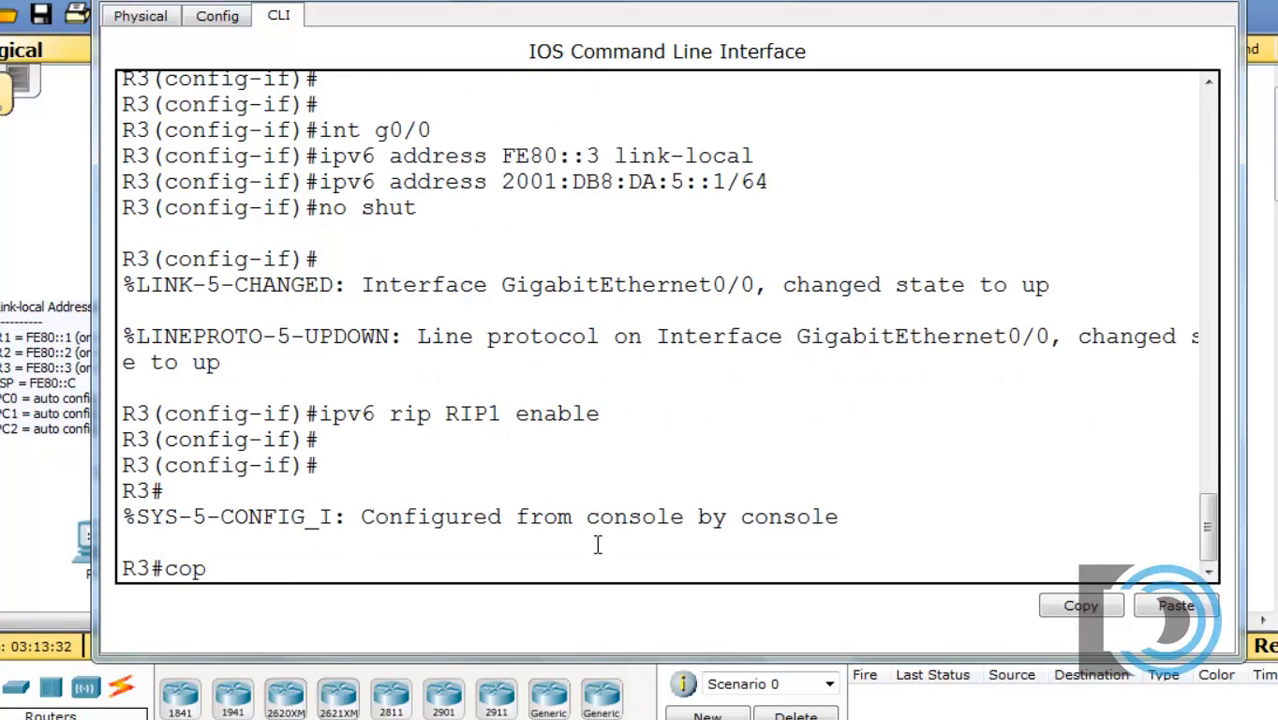
text(y run s)
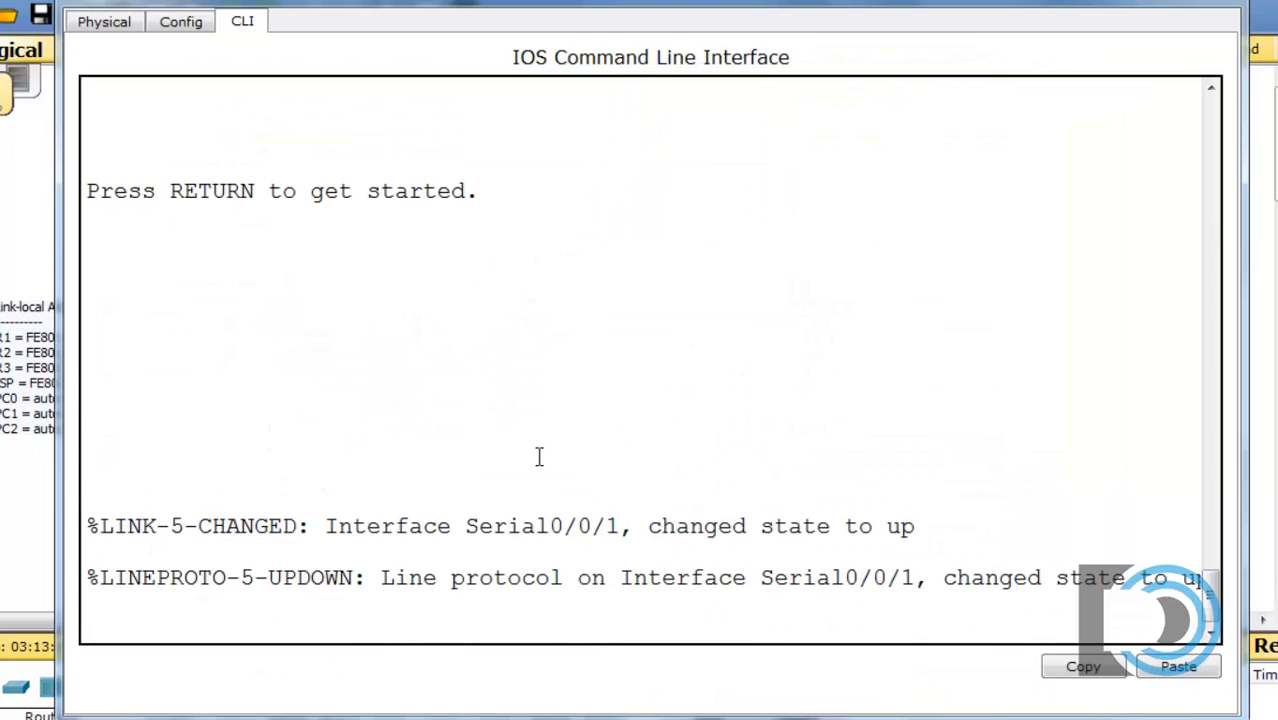
key(Return)
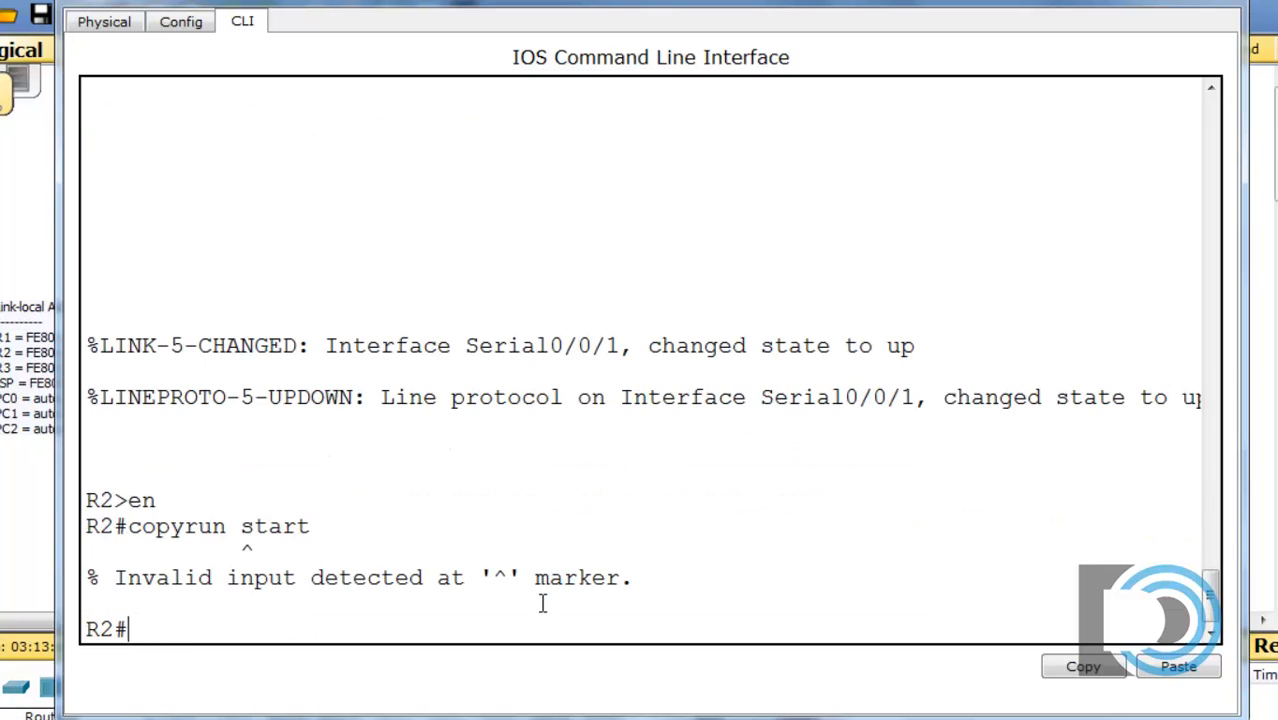
text(copyrun start)
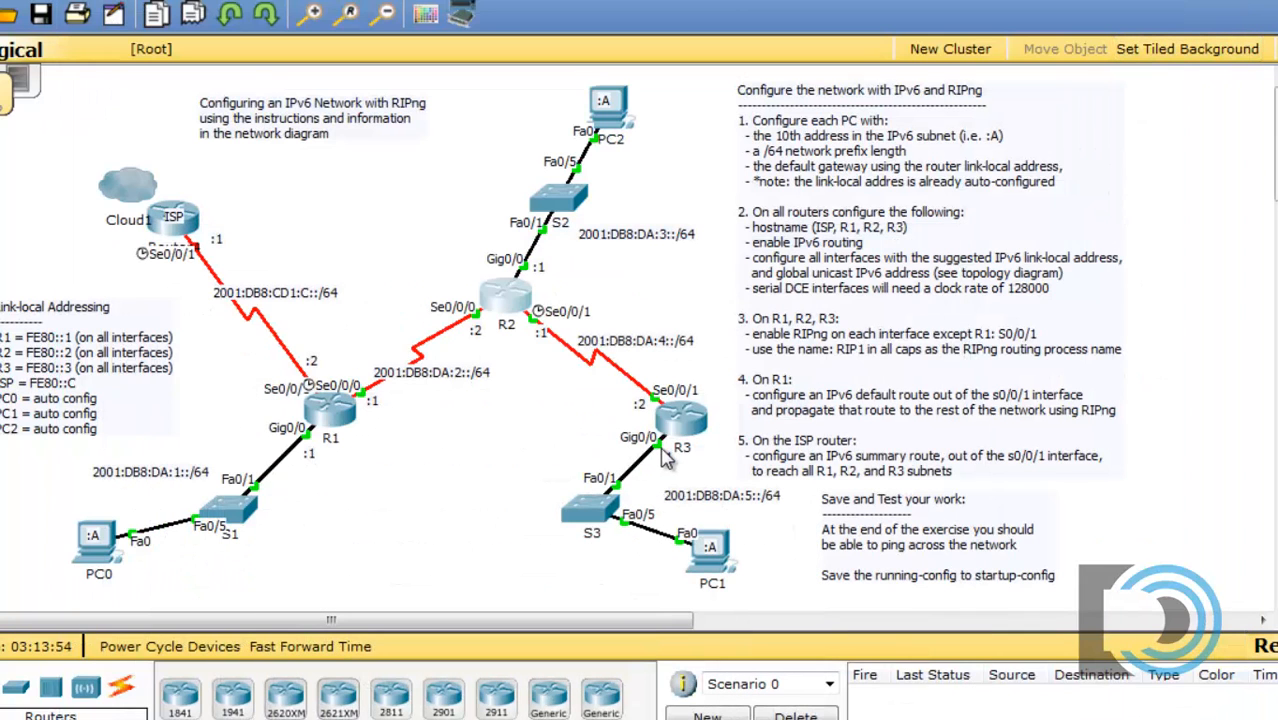
mouse_move(276, 372)
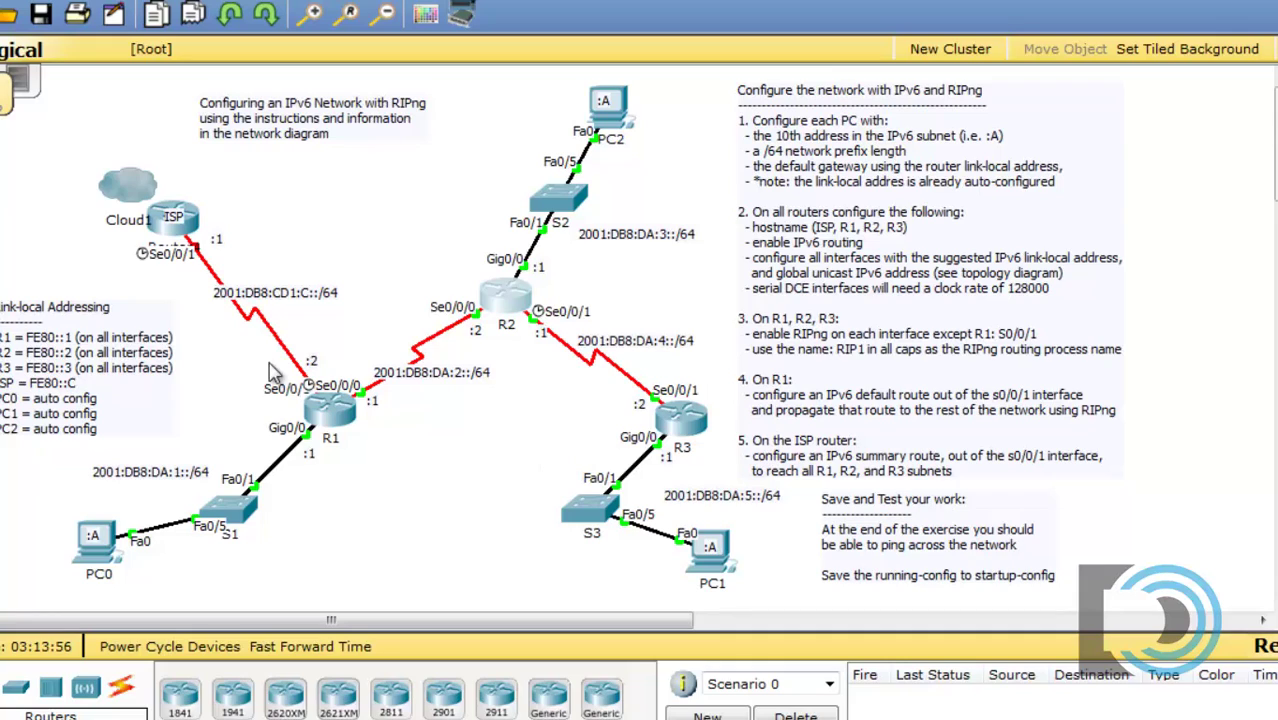
mouse_move(200, 216)
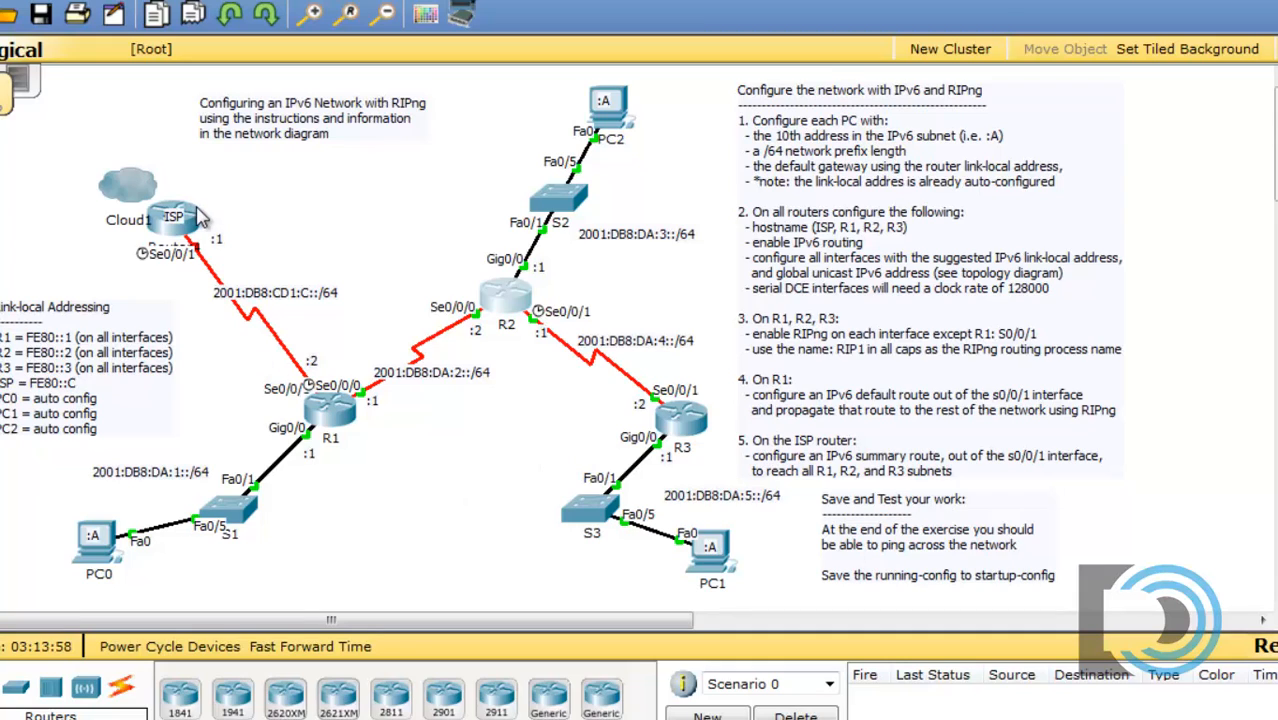
mouse_move(276, 300)
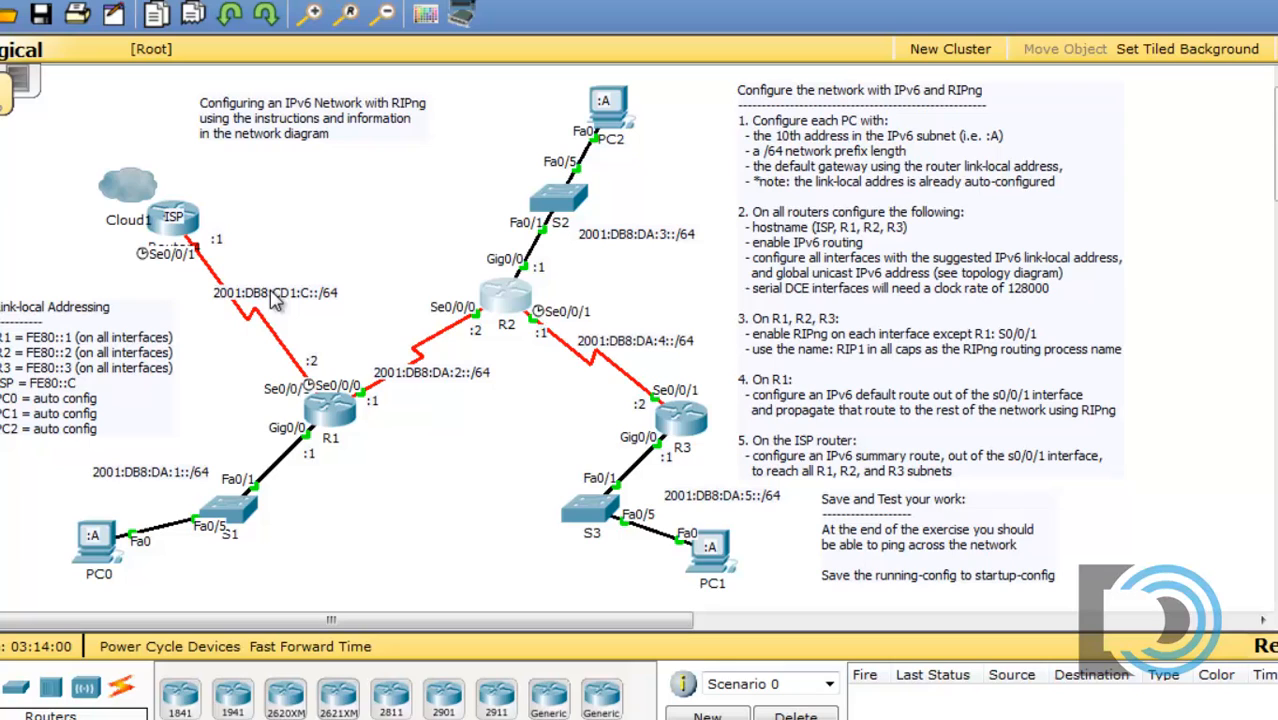
mouse_move(202, 224)
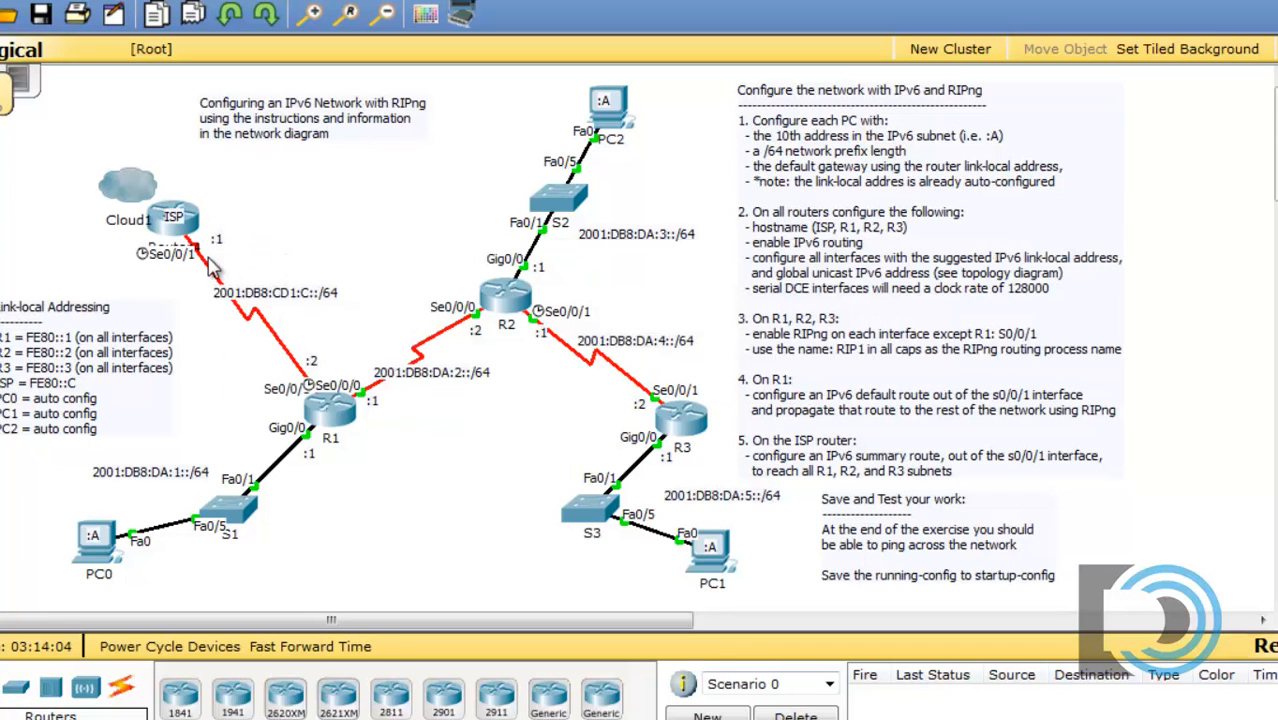
mouse_move(238, 264)
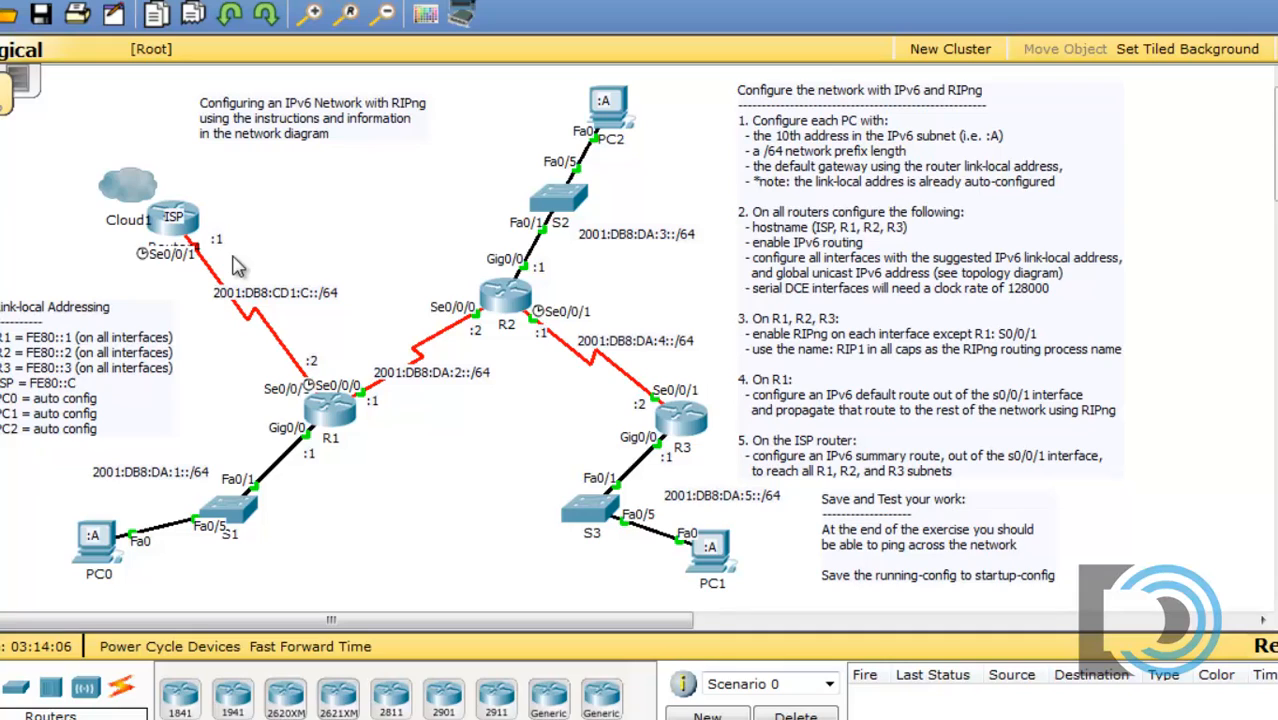
mouse_move(206, 324)
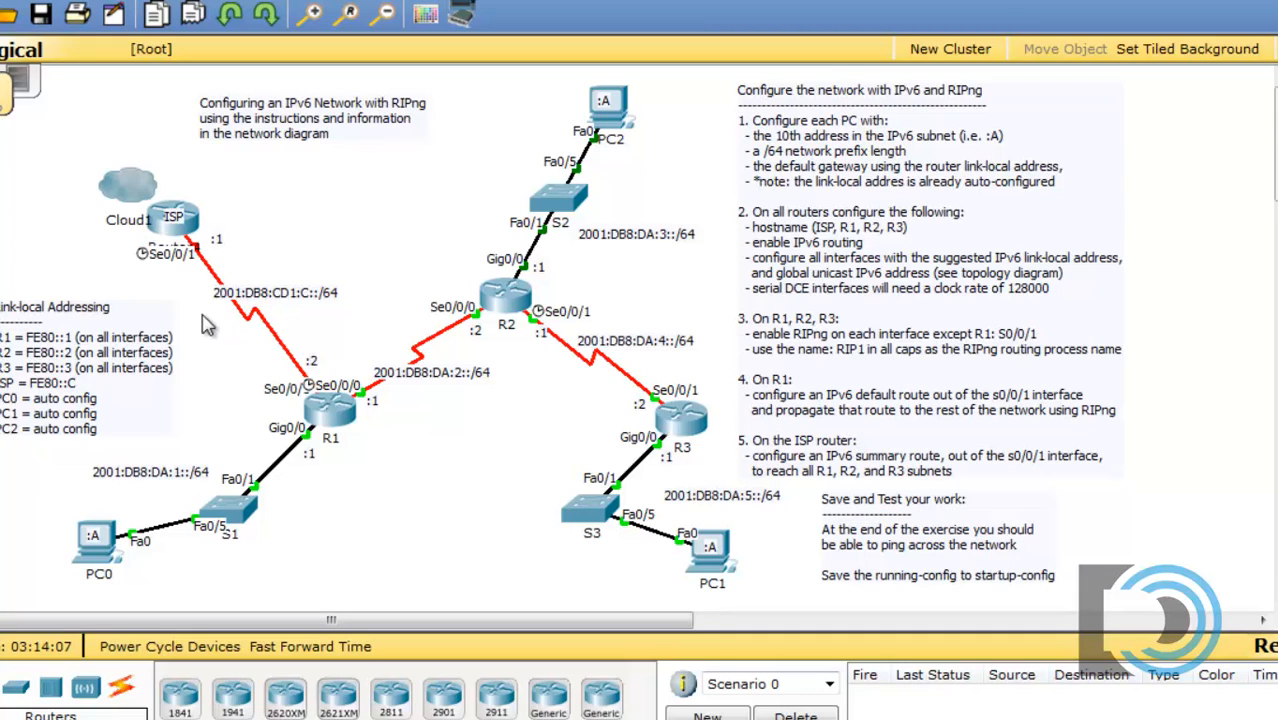
mouse_move(250, 248)
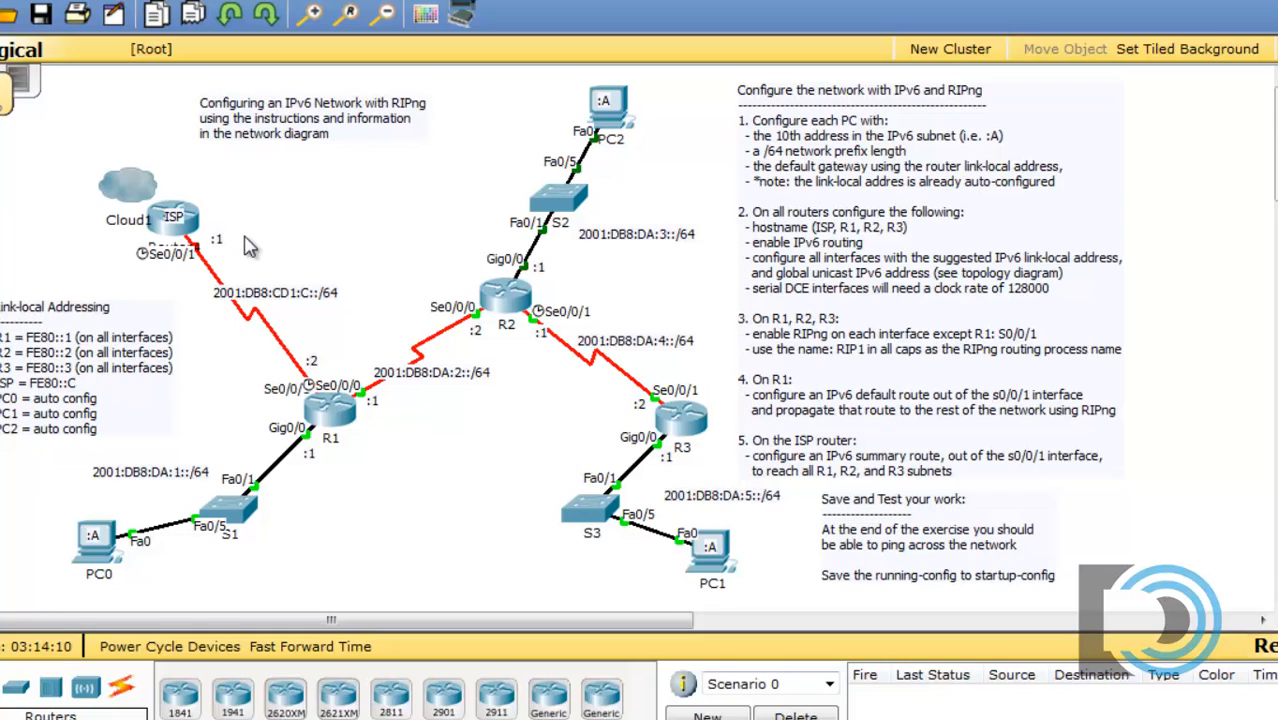
mouse_move(816, 420)
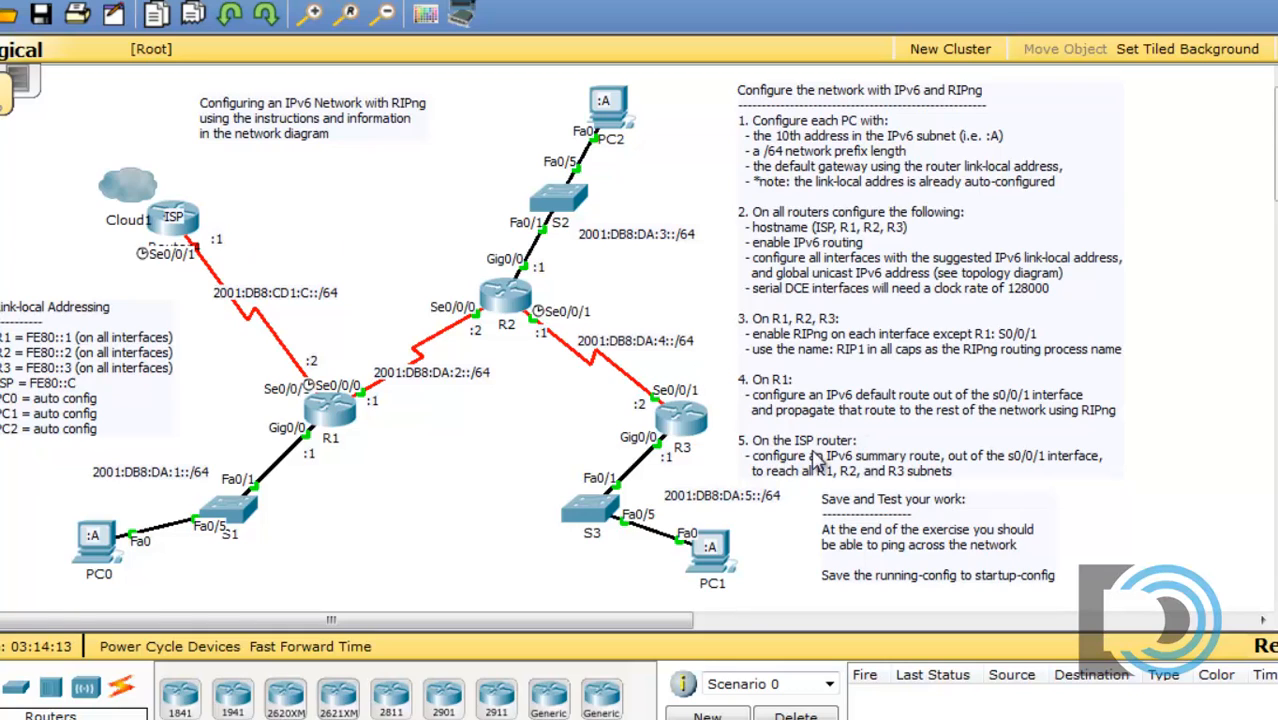
mouse_move(930, 472)
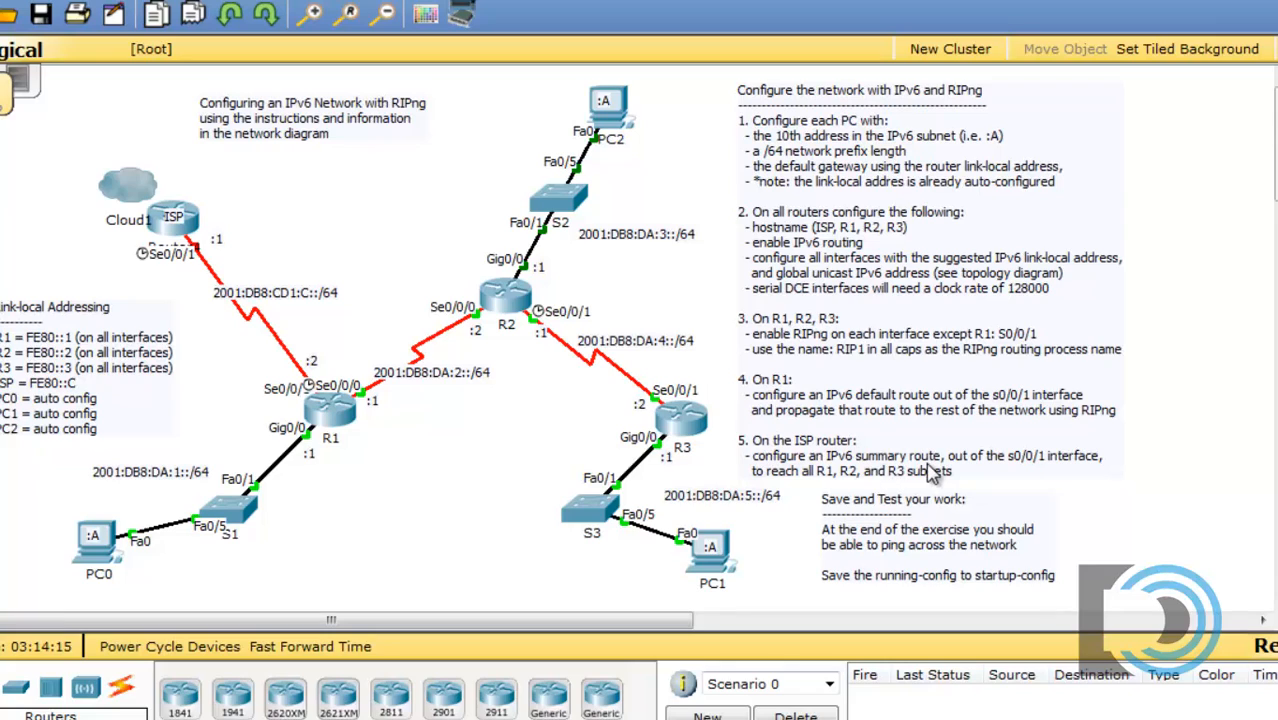
mouse_move(1044, 476)
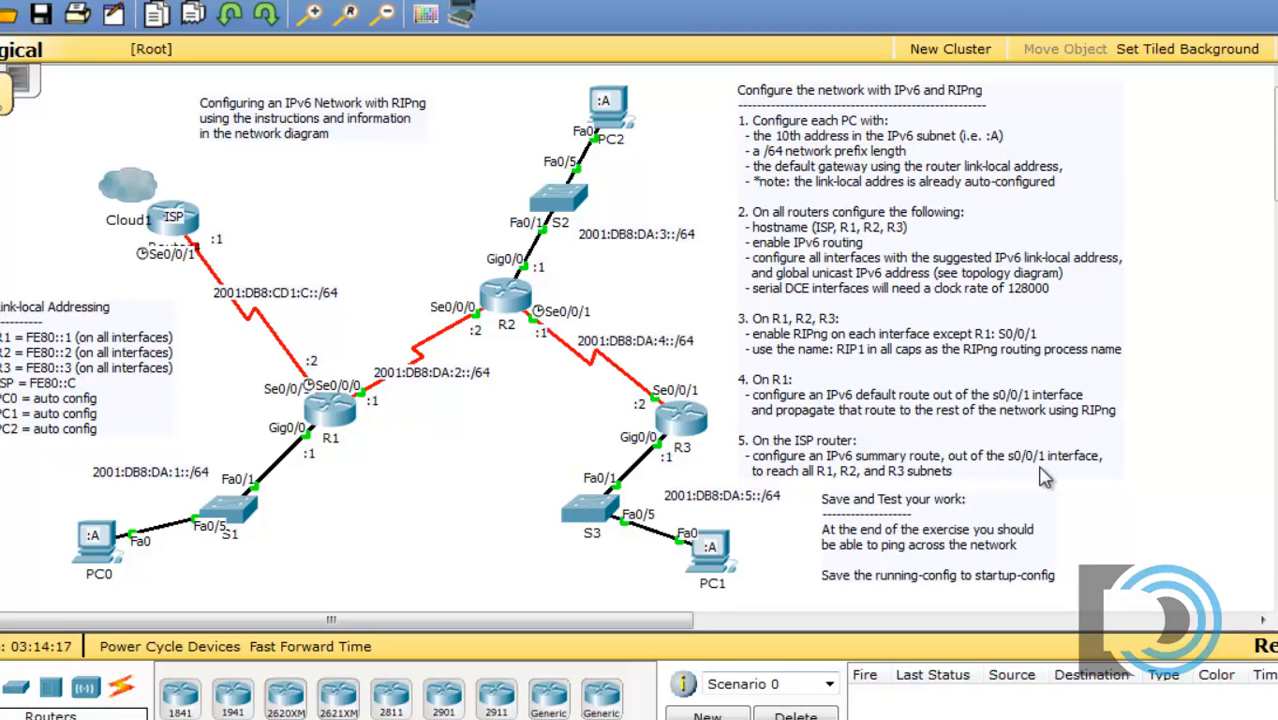
mouse_move(190, 252)
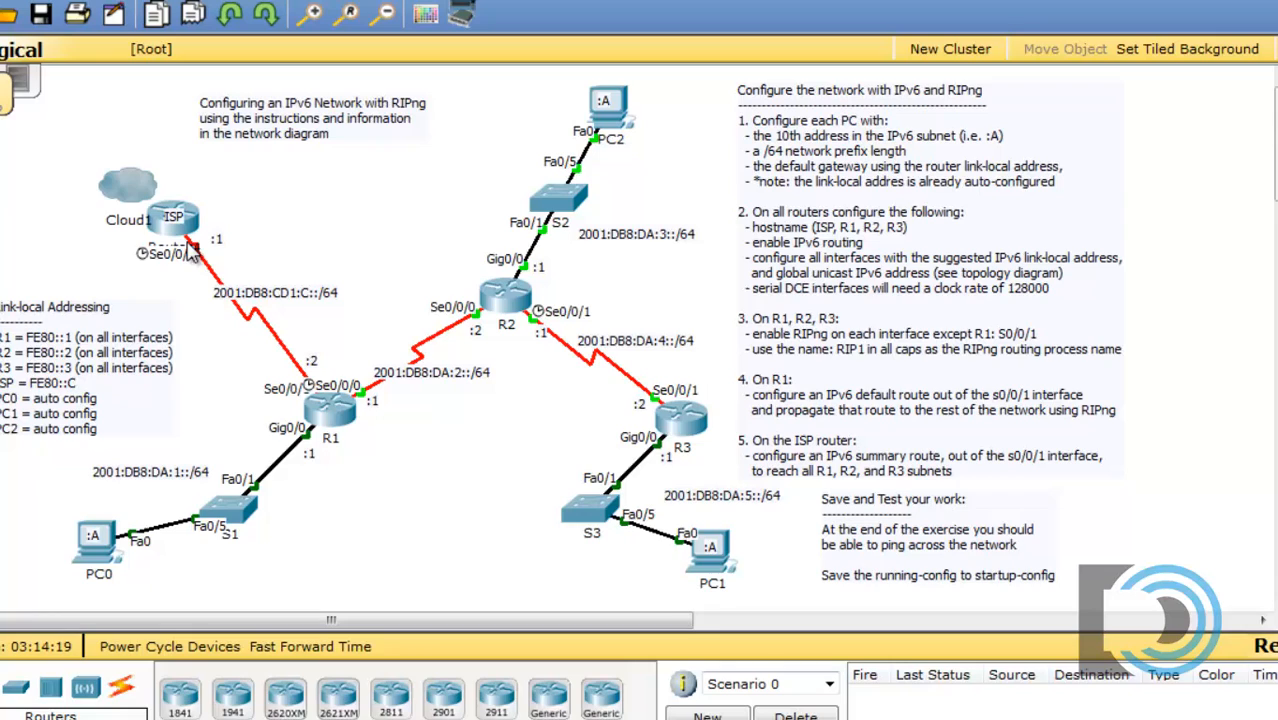
mouse_move(910, 440)
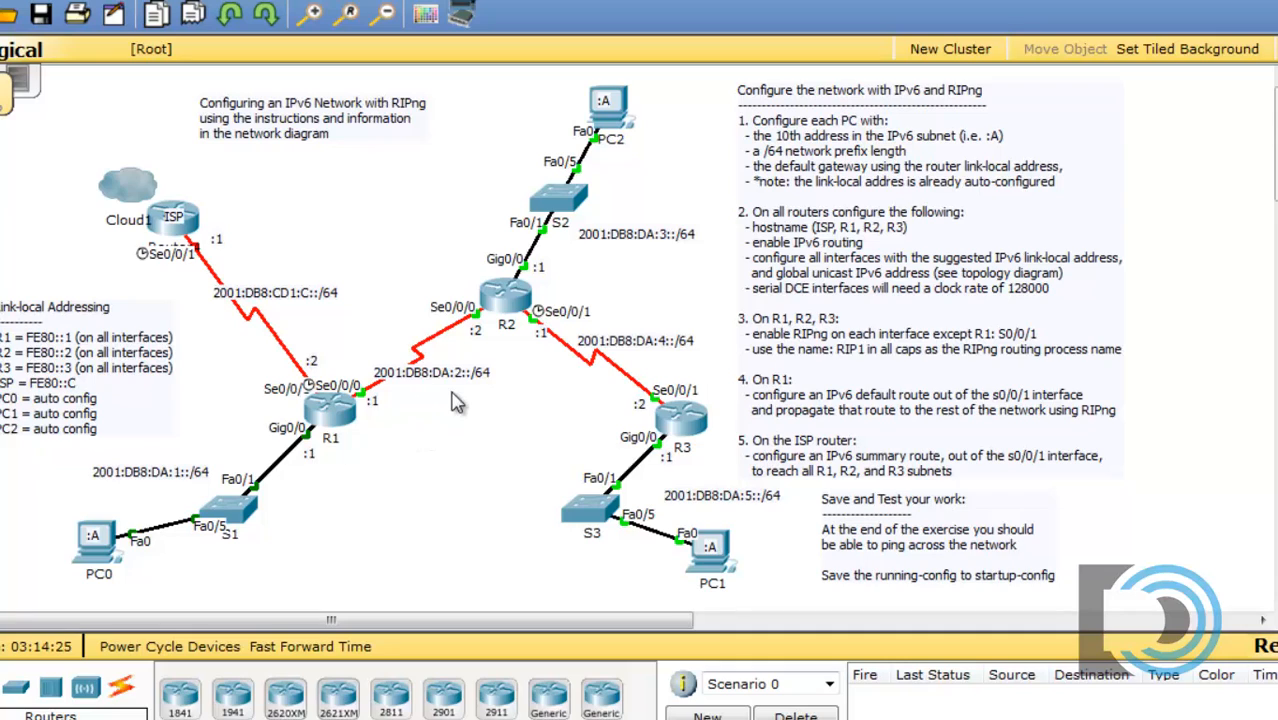
mouse_move(604, 356)
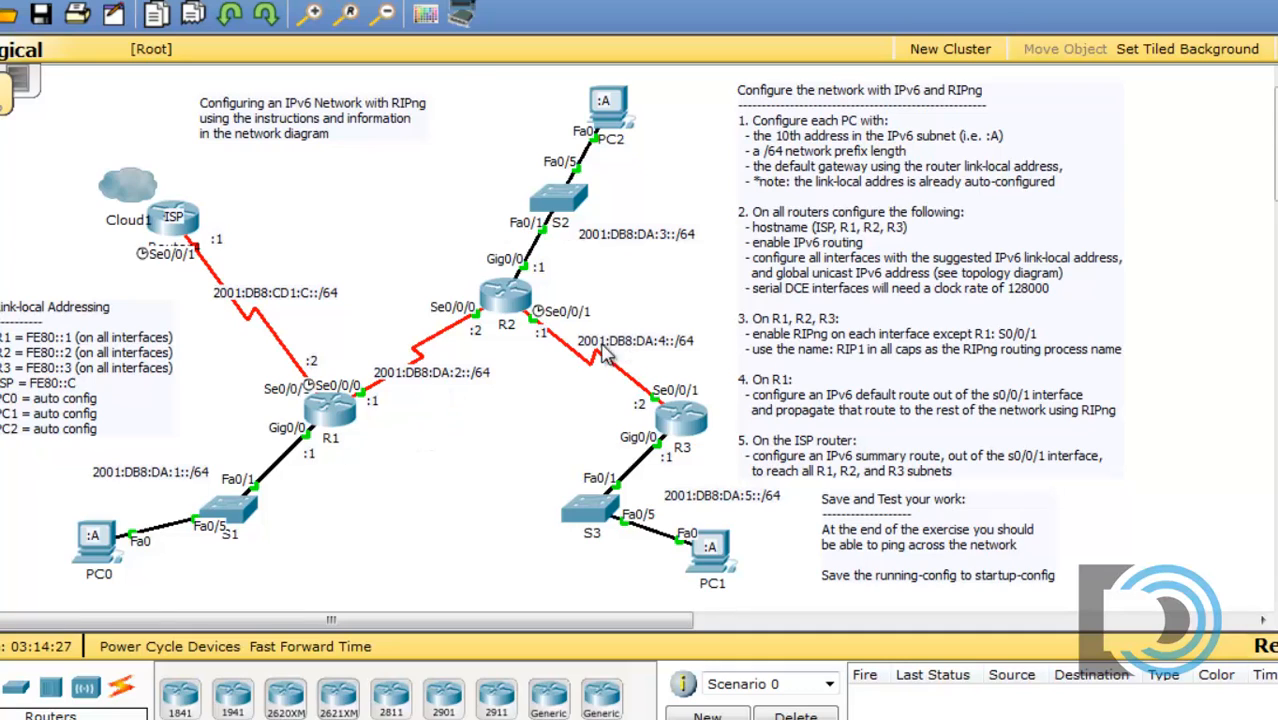
mouse_move(750, 524)
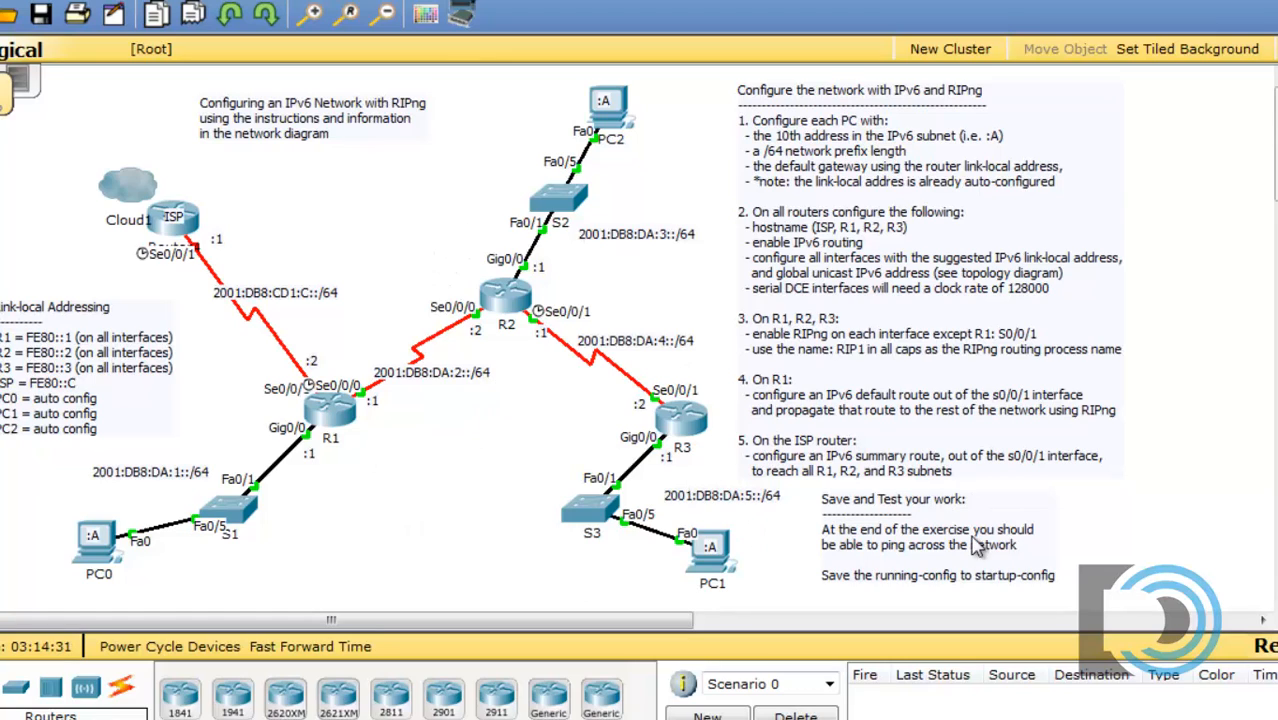
mouse_move(1036, 480)
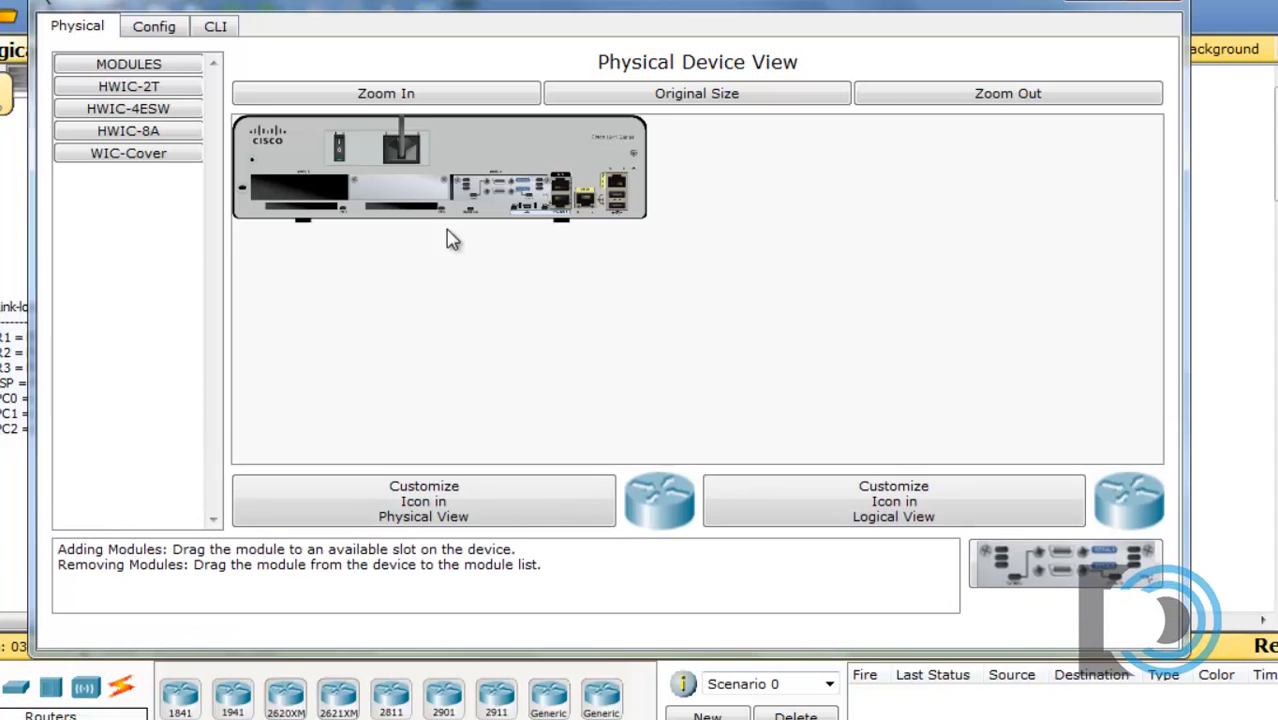
Open the ISP router's command-line console from the topology.
click(216, 24)
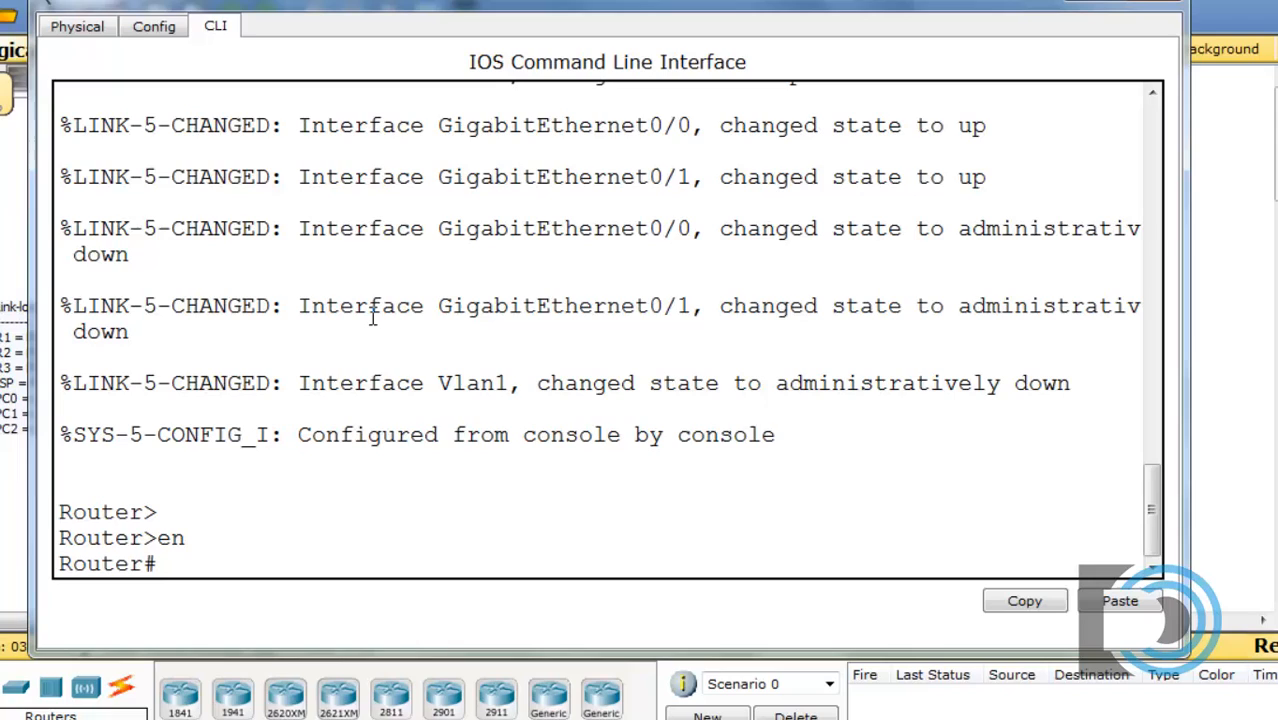
Enter global config, set hostname ISP and enable ipv6 unicast-routing.
text(conf t)
text(host)
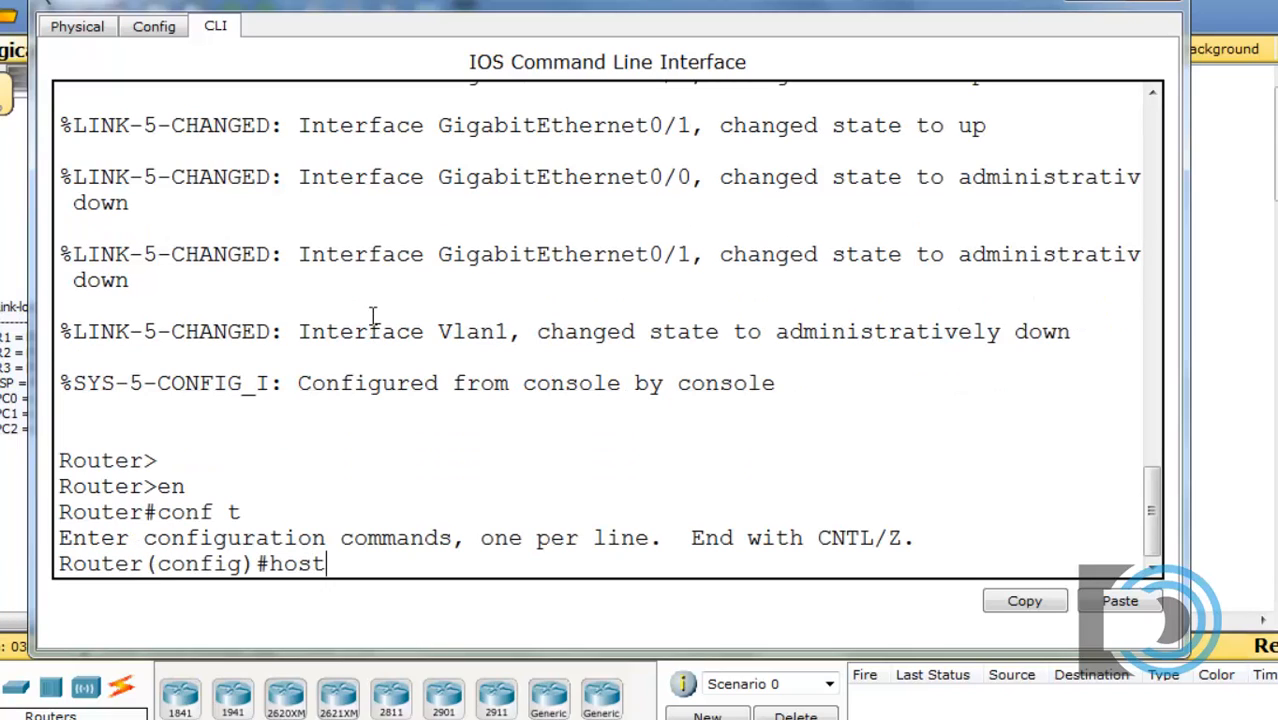
text(name ISP)
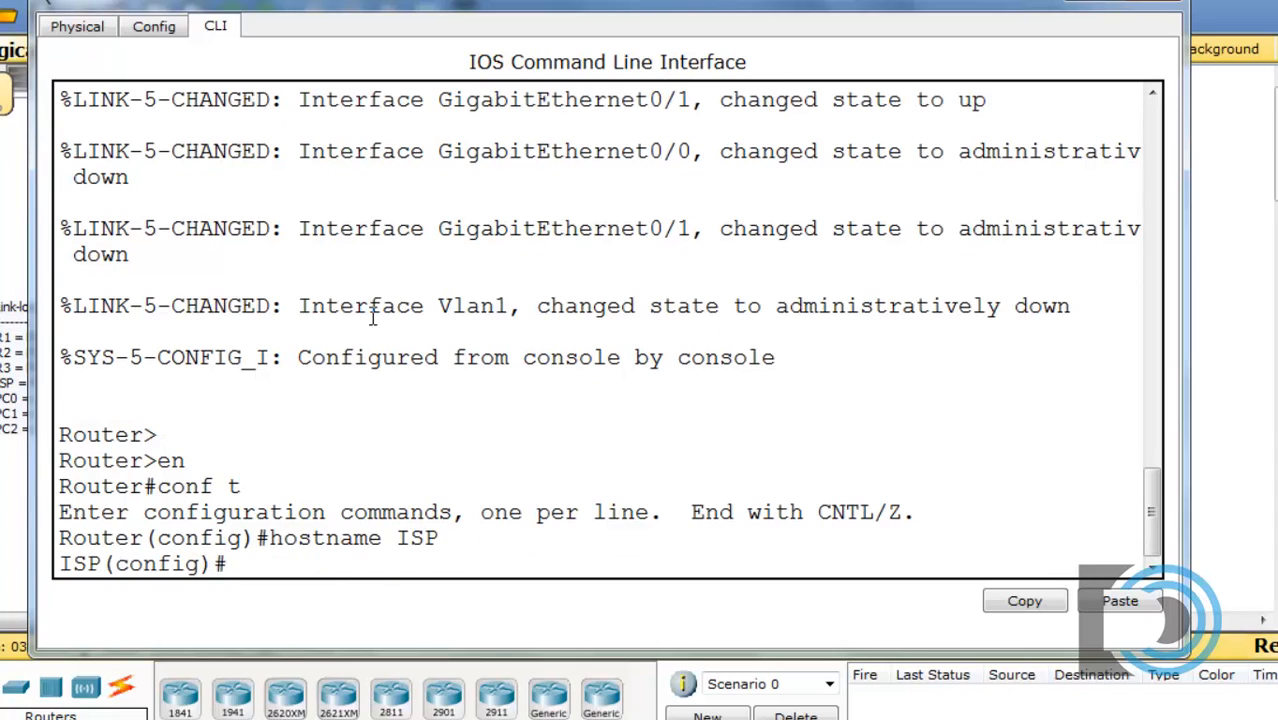
text(ipv6)
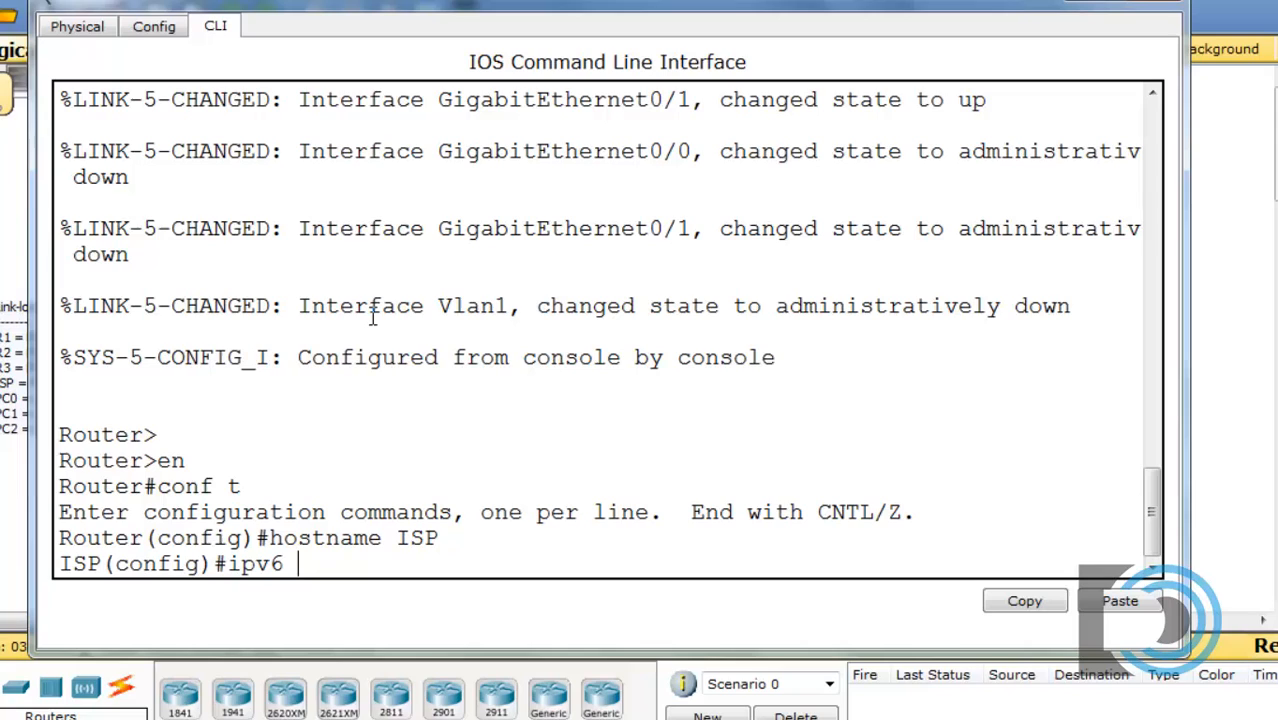
text(unicast-routing)
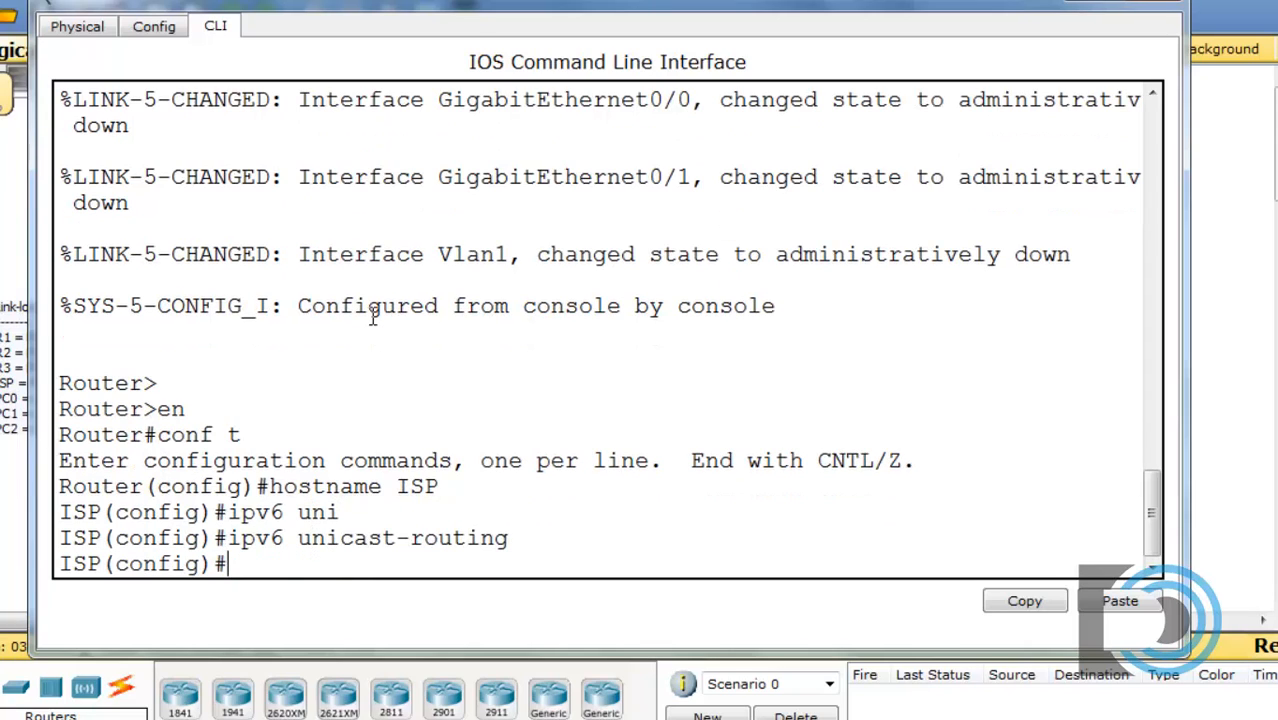
On interface s0/0/1 set clock rate 128000 and begin its IPv6 configuration.
text(int)
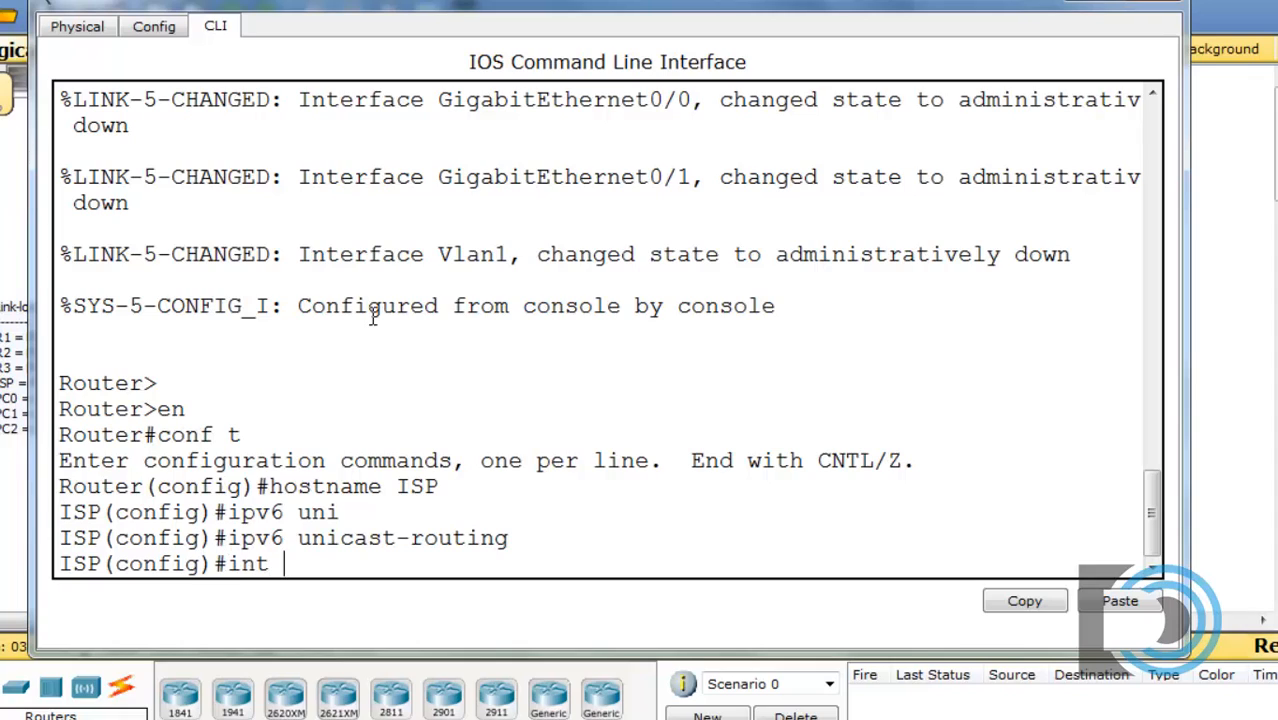
text(s0/0/1)
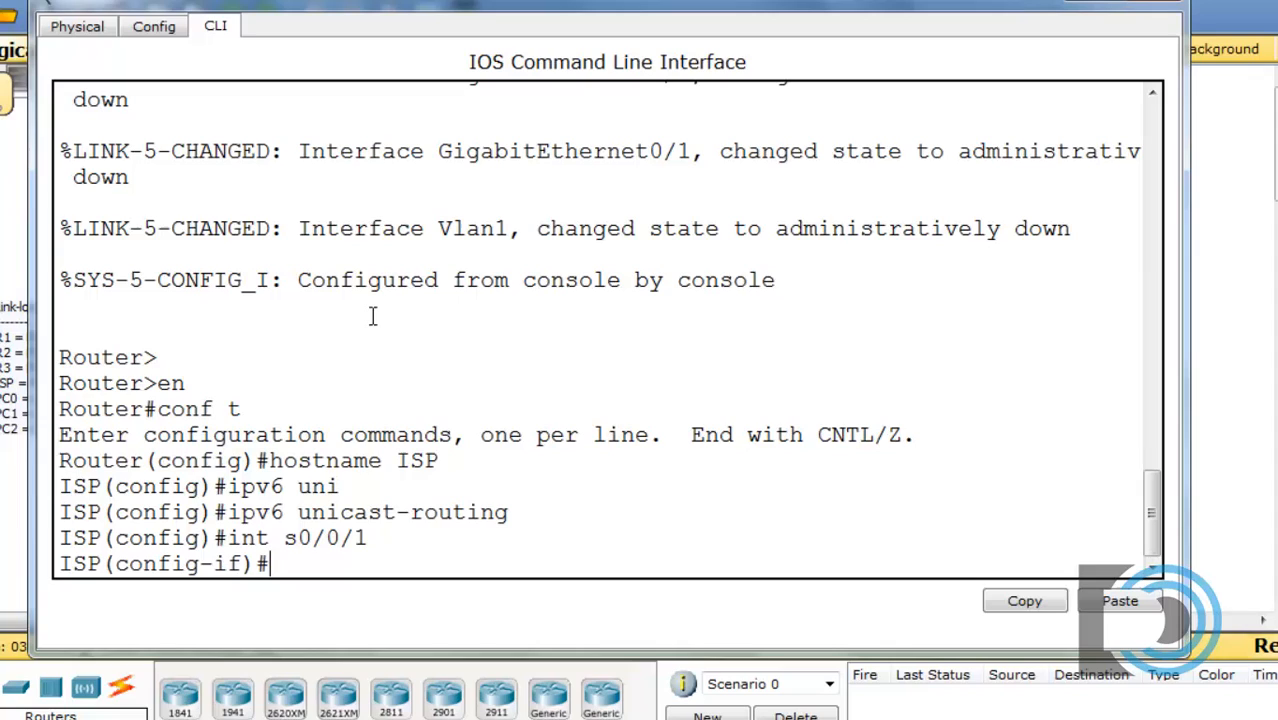
text(clock ra)
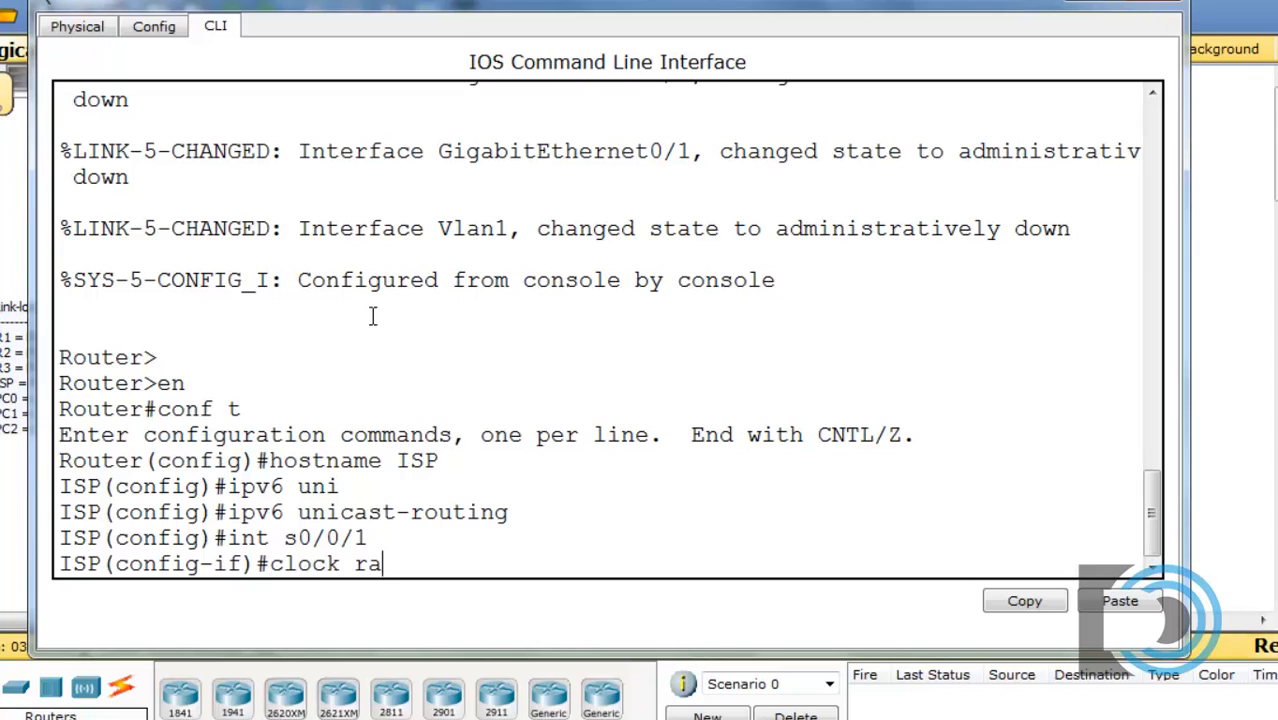
text(te 122)
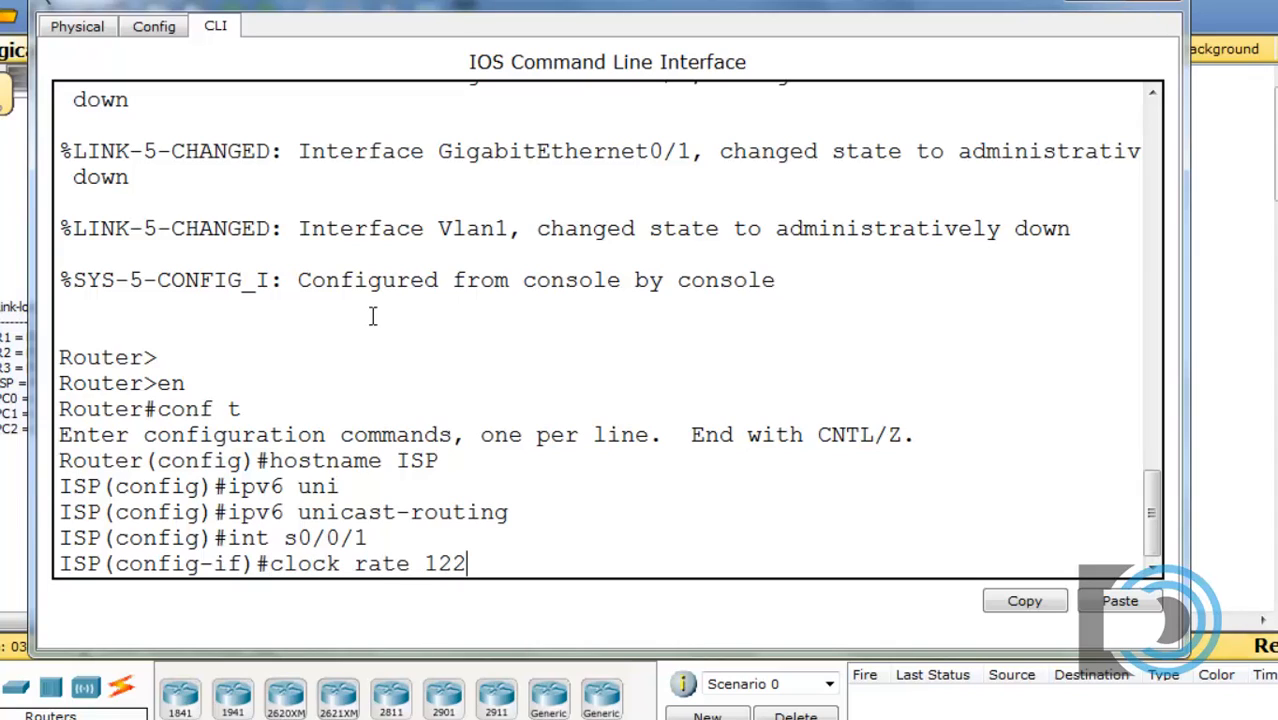
text(8000)
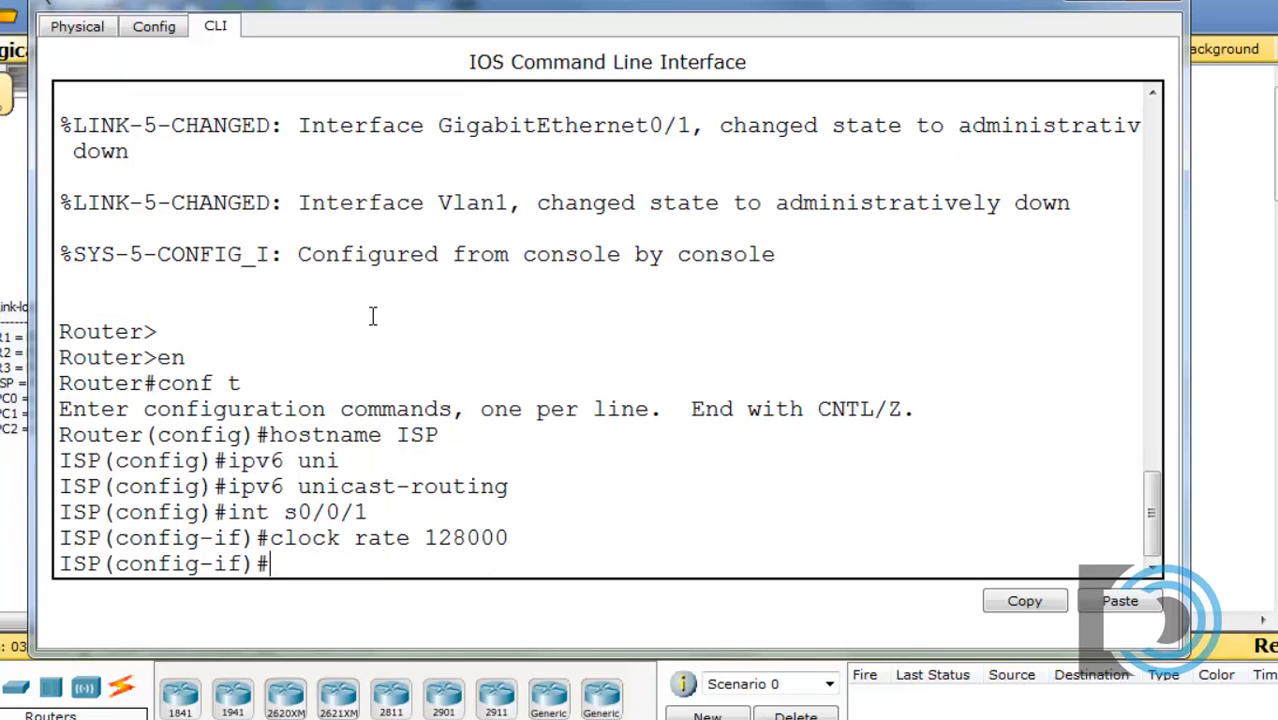
text(ipv6 address)
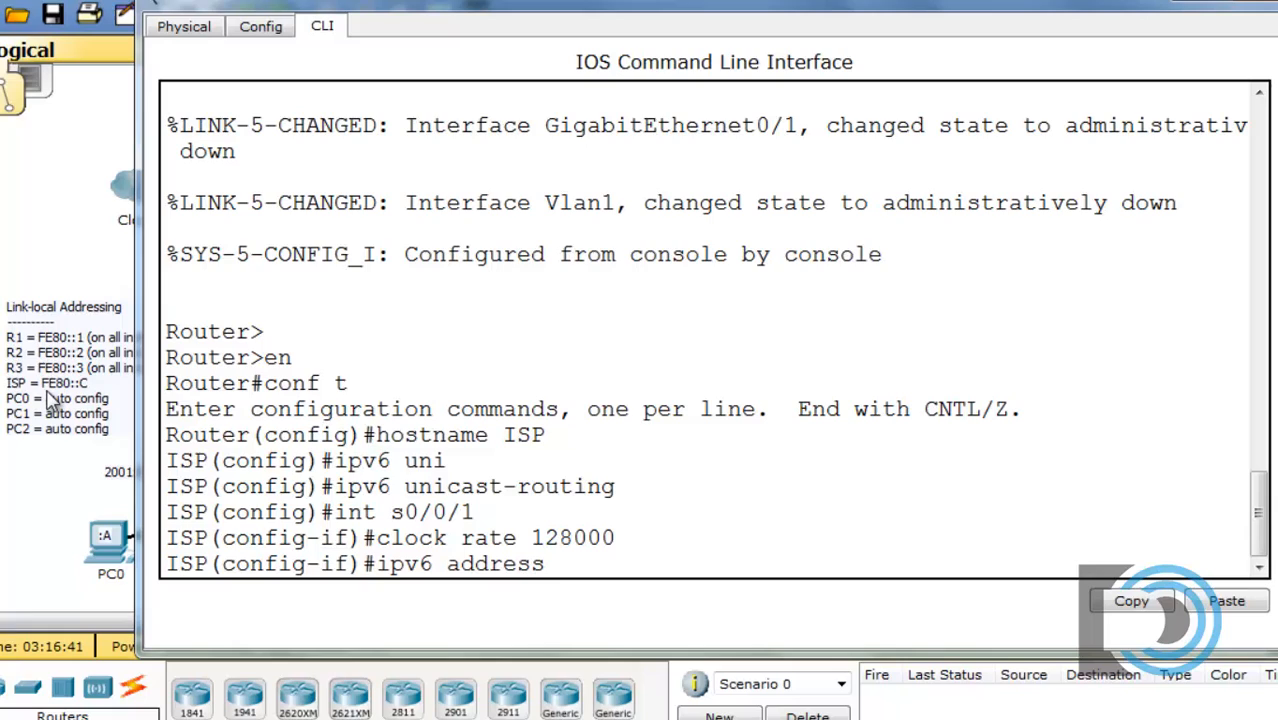
mouse_move(580, 604)
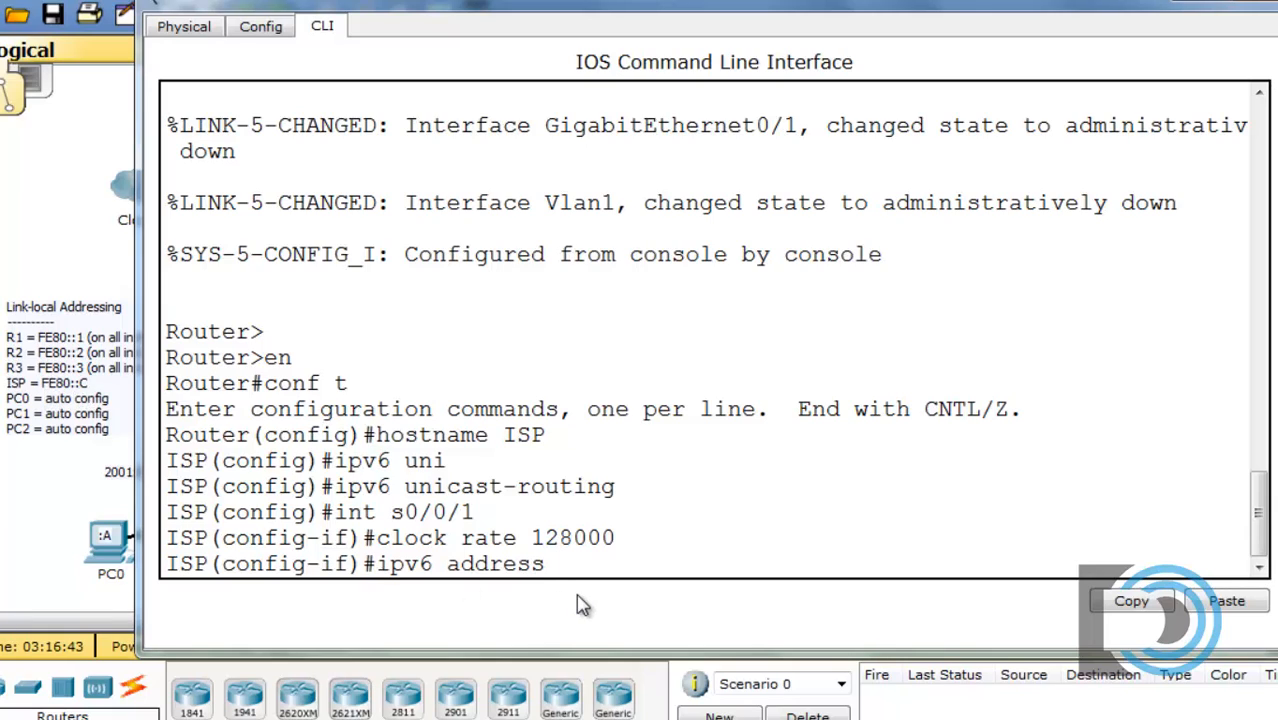
Assign ISP's s0/0/1 the link-local address FE80::C.
text(FE)
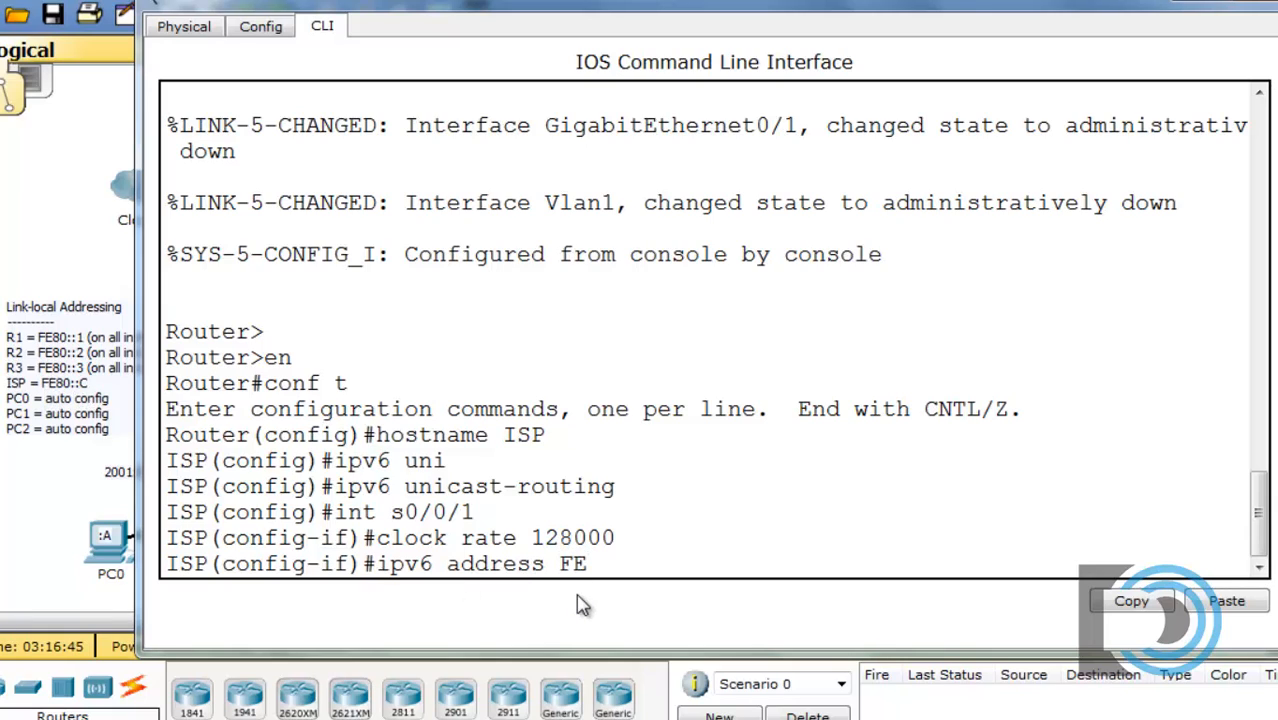
text(80::)
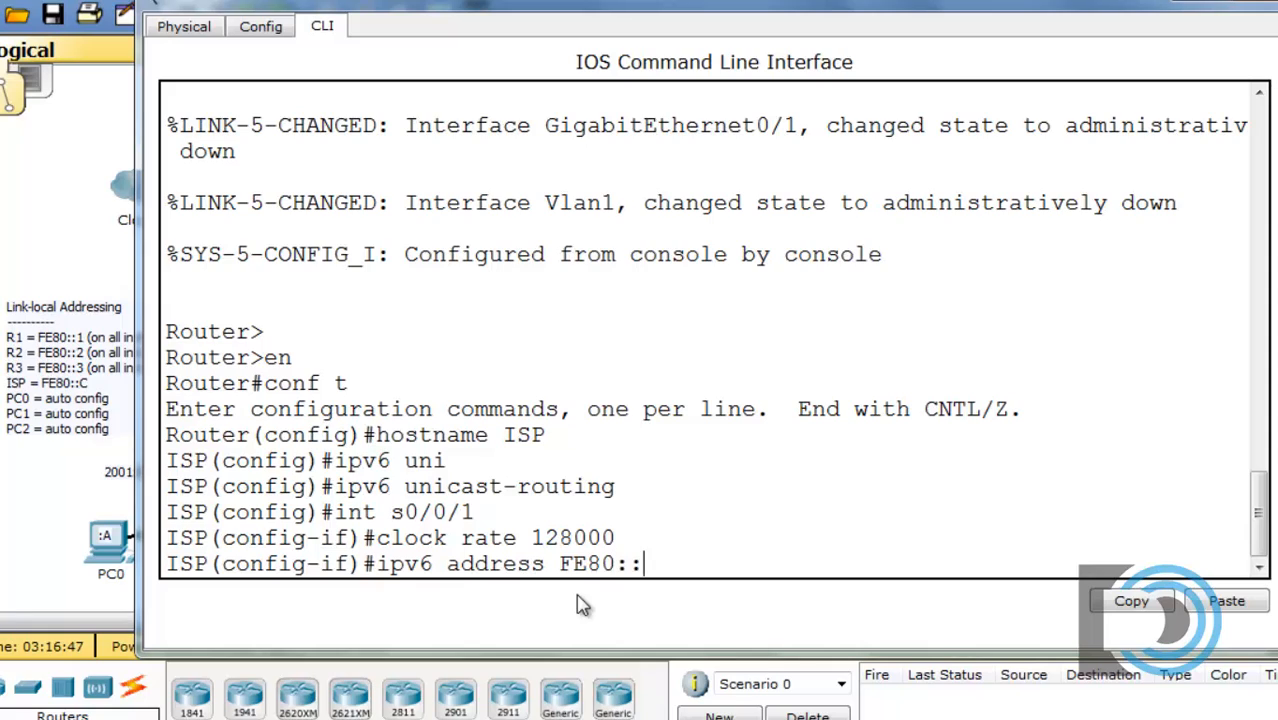
text(c)
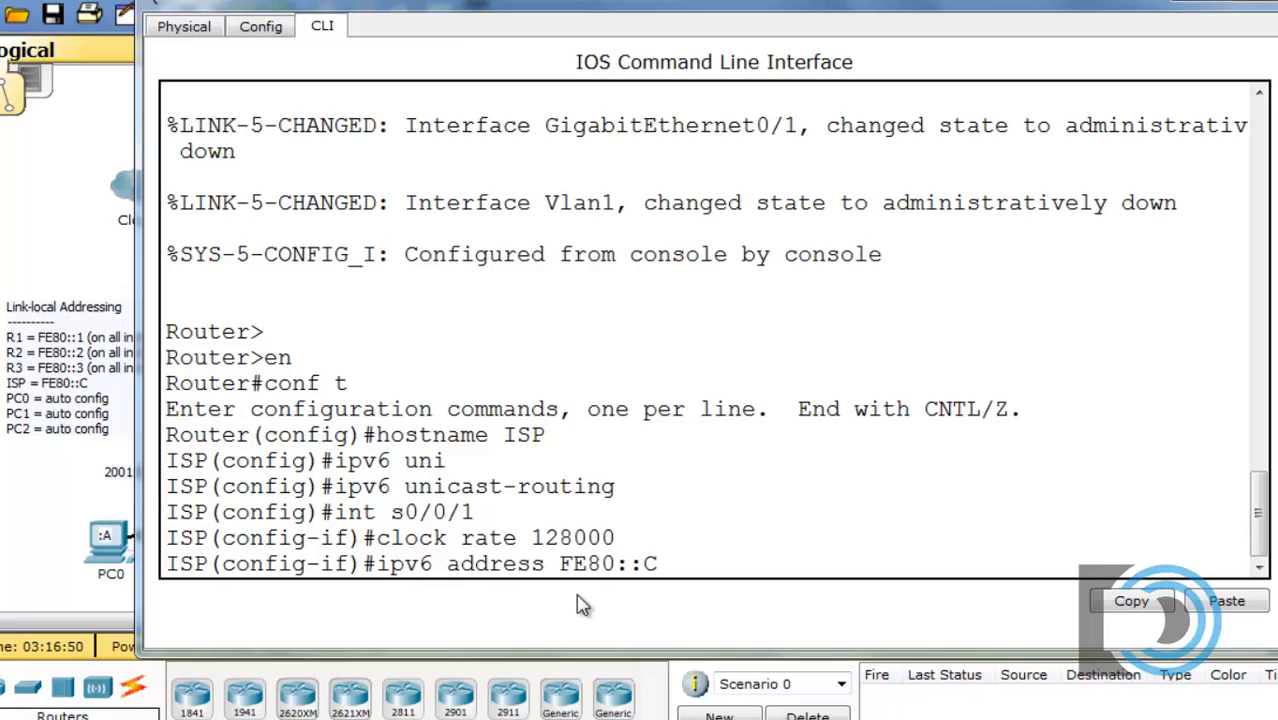
text(link-local)
text(ipv6 address F)
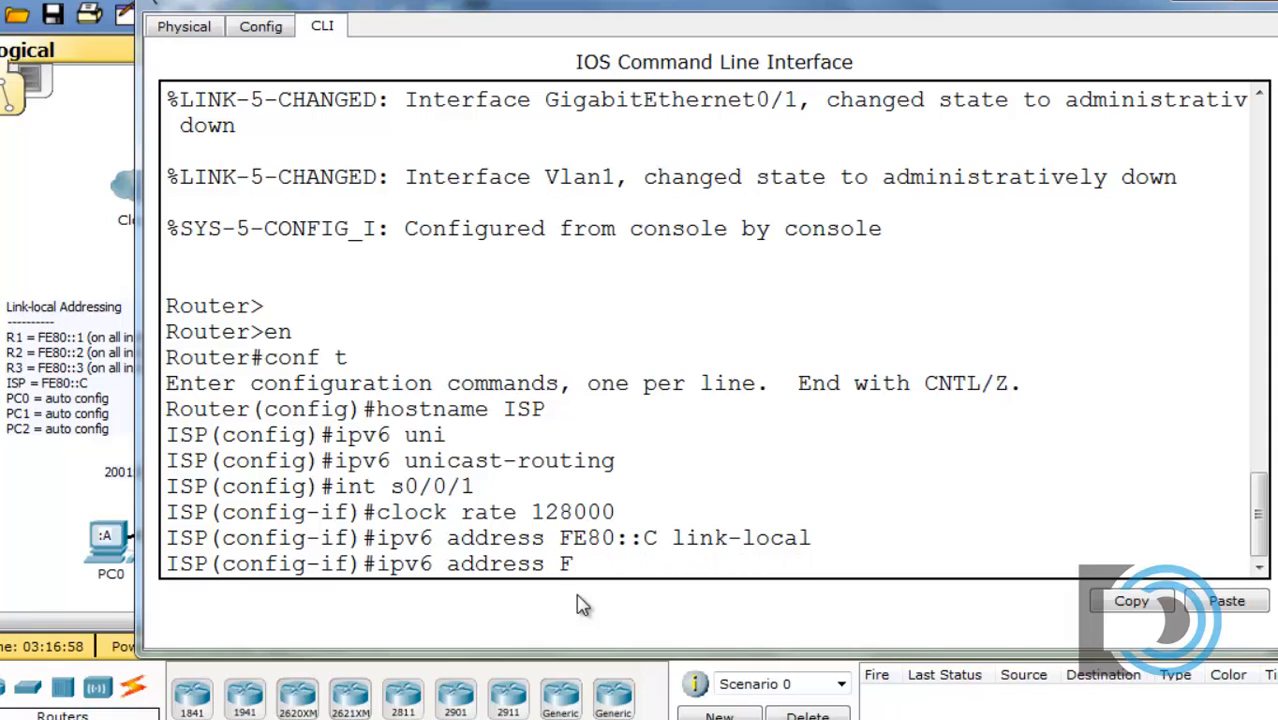
Assign the global address 2001:DB8:CD1:C::1/64 and bring the interface up with no shut.
text(2001)
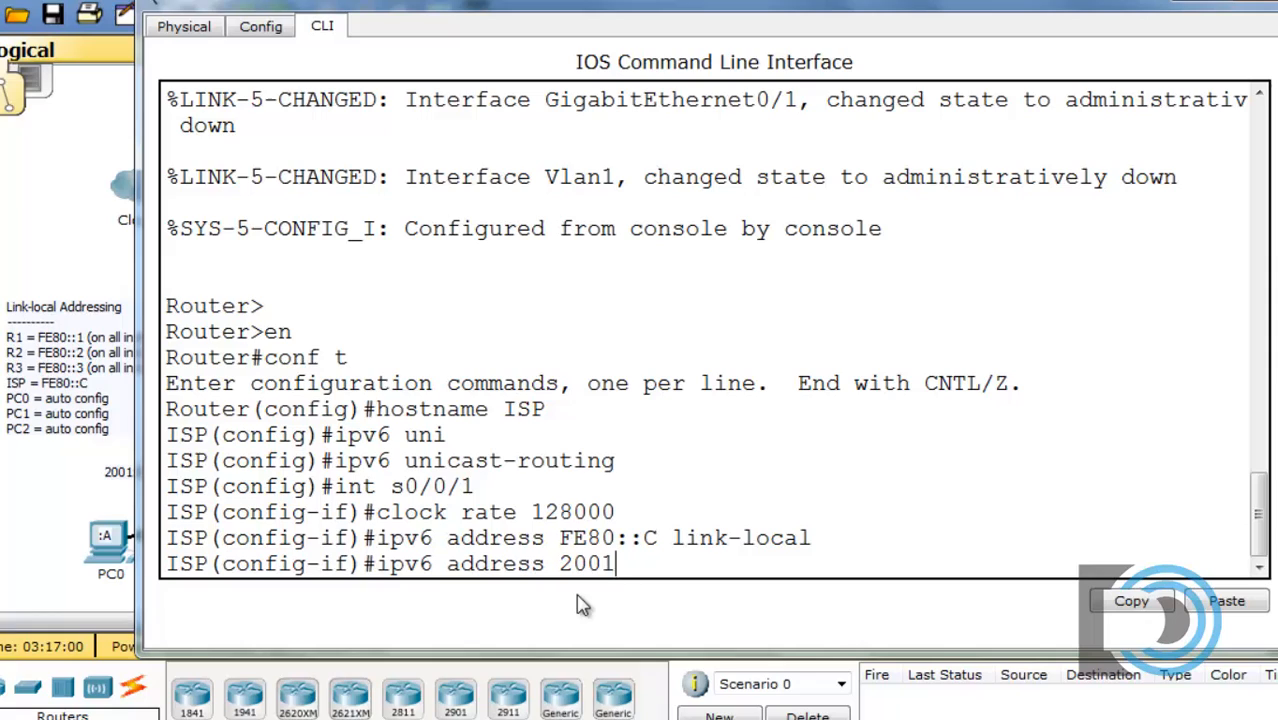
text(:DB)
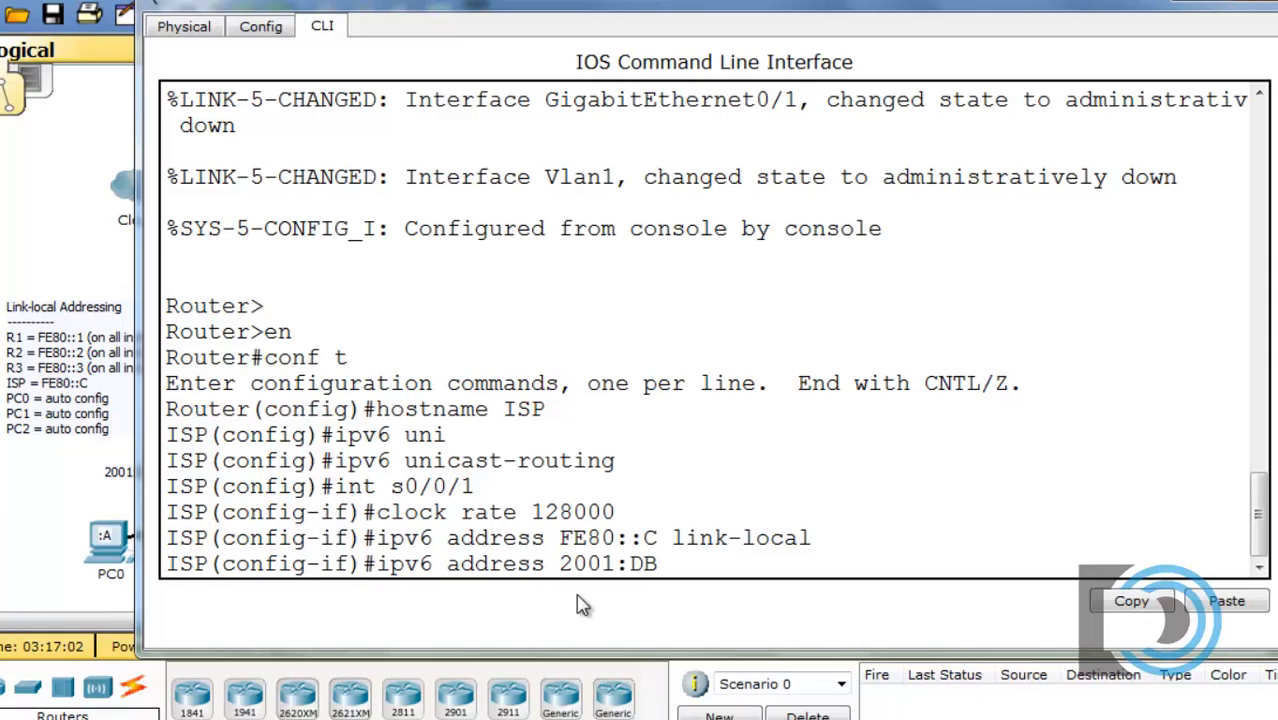
text(8)
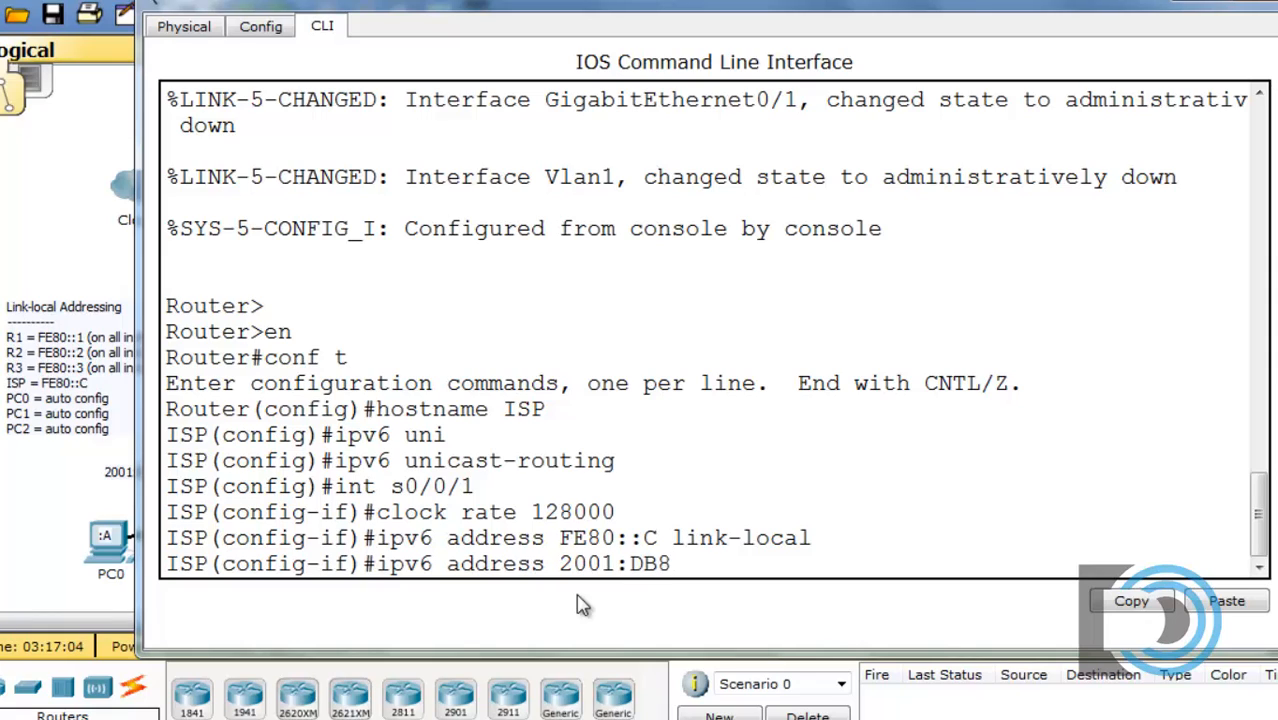
text(:c)
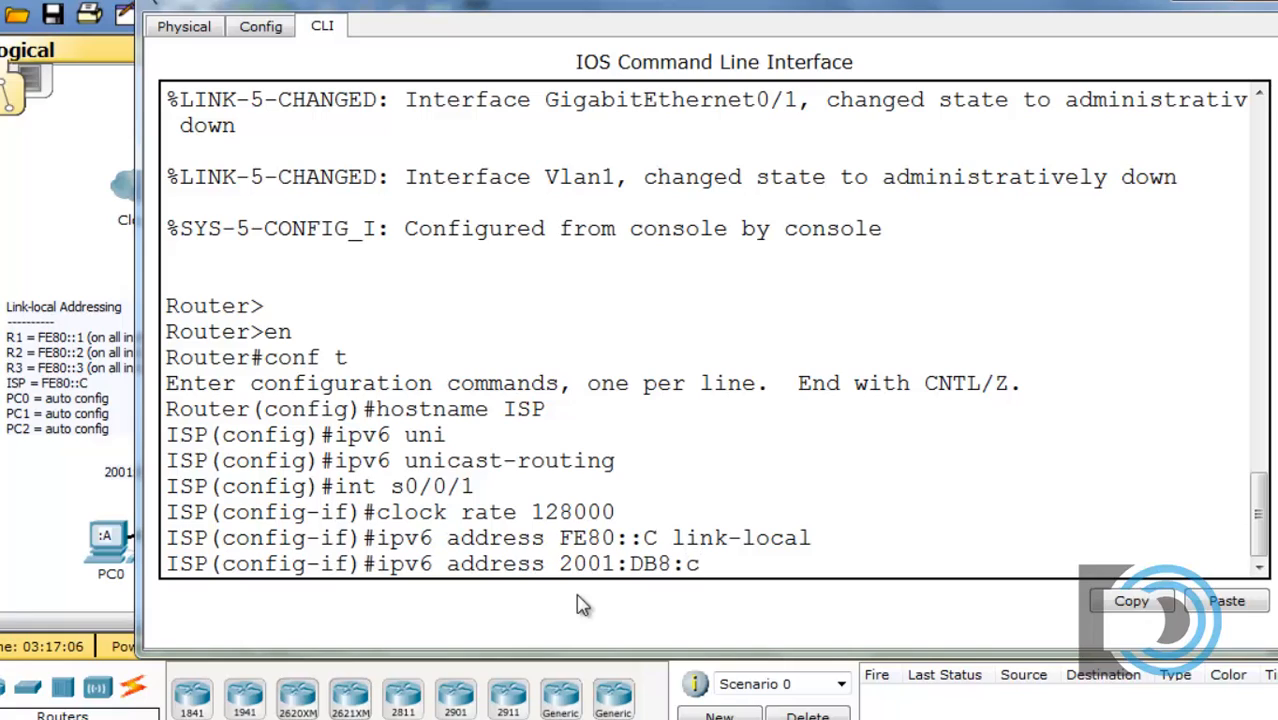
text(D1)
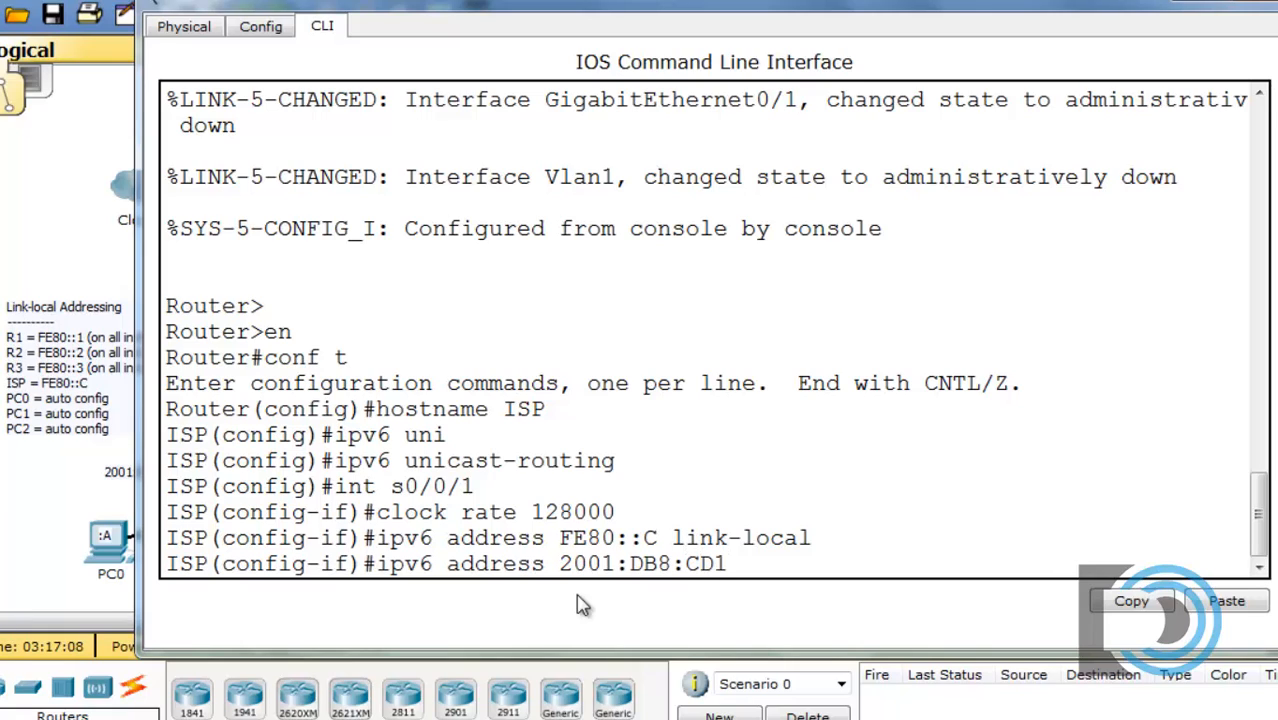
text(:)
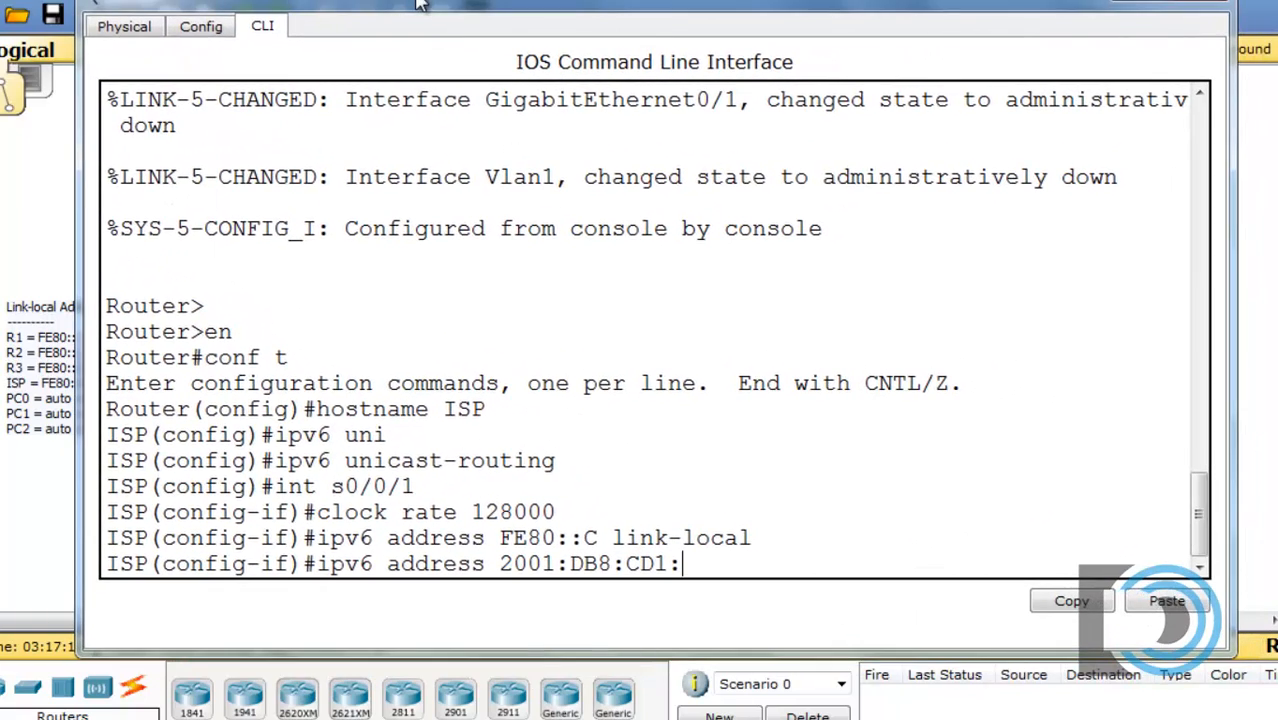
text(C::)
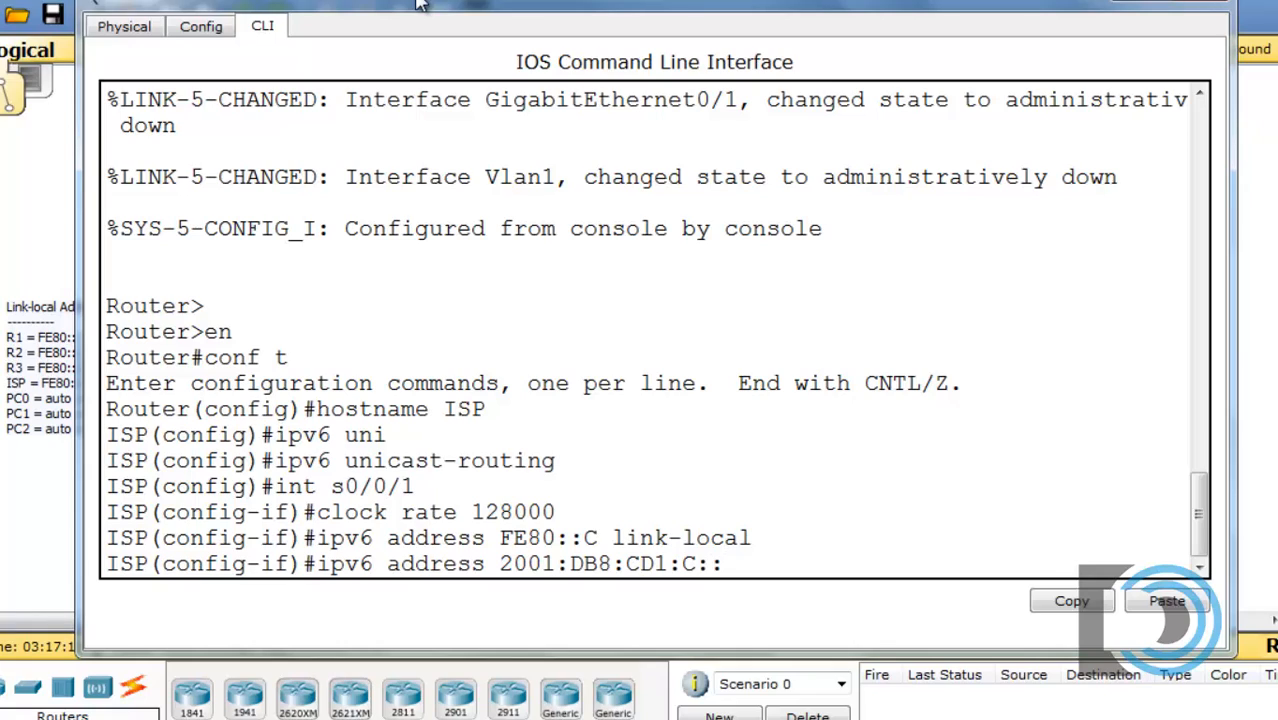
text(1/64)
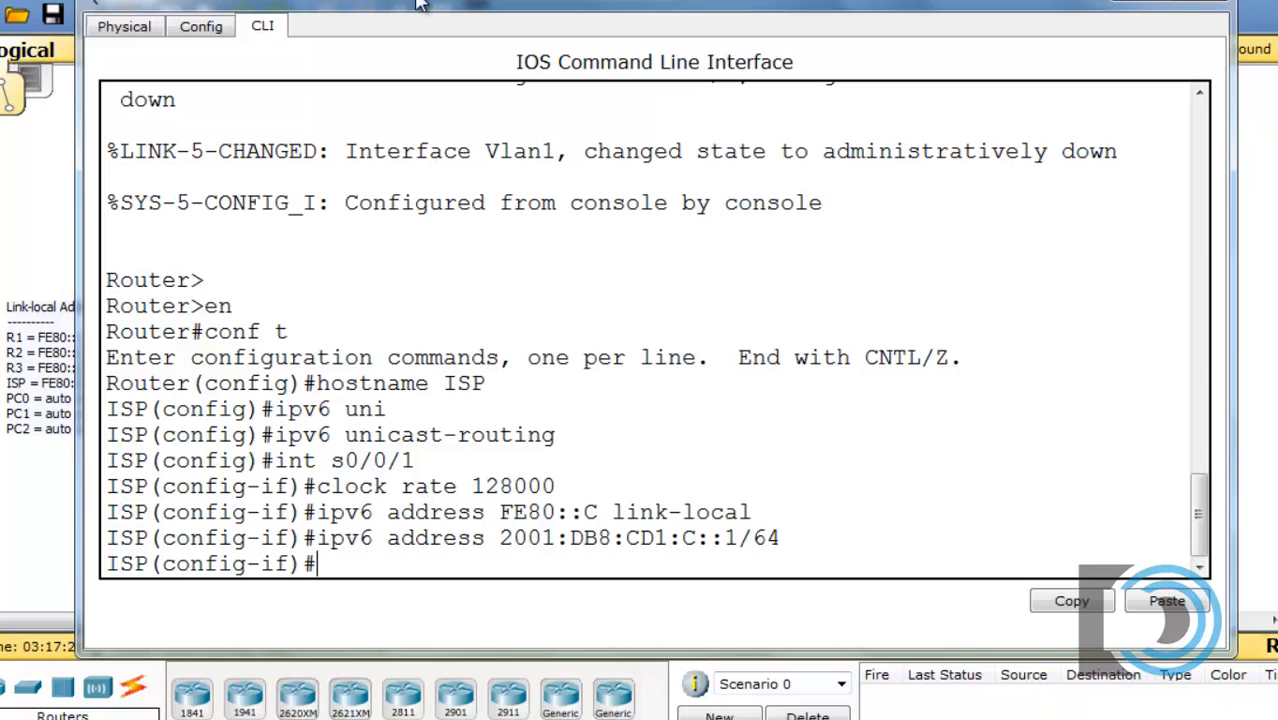
text(no shut)
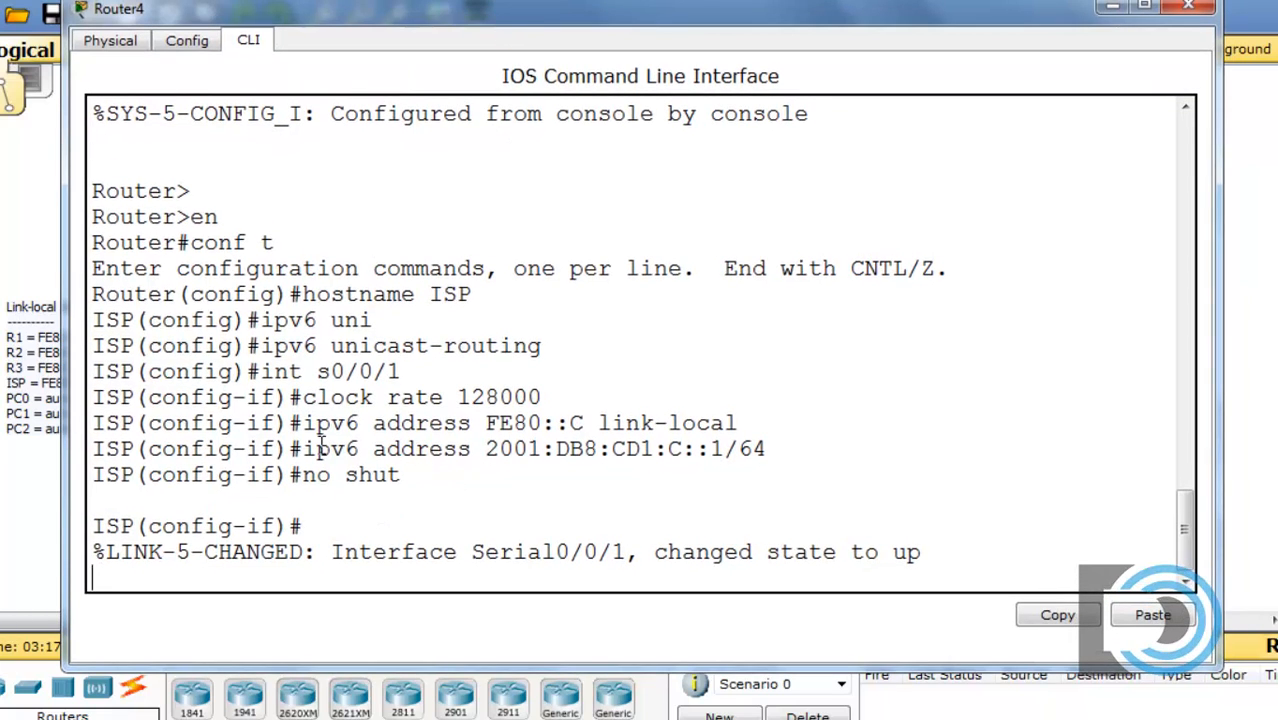
mouse_move(744, 470)
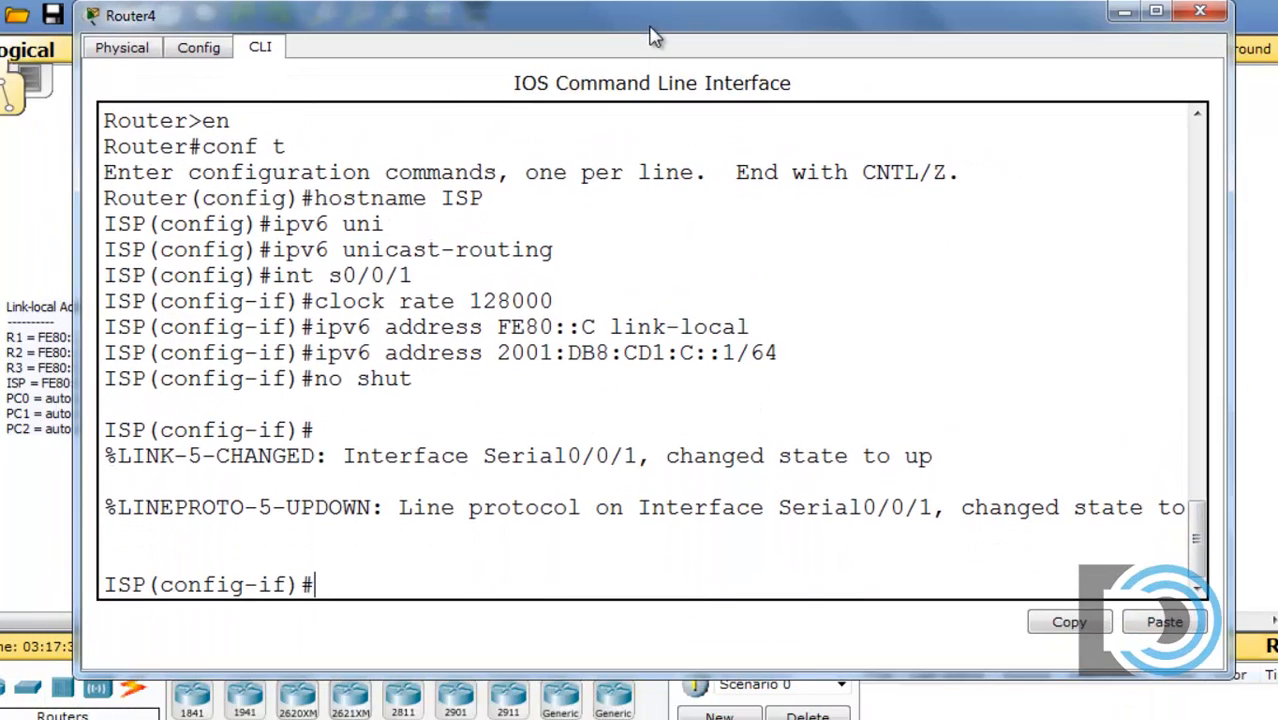
text(e)
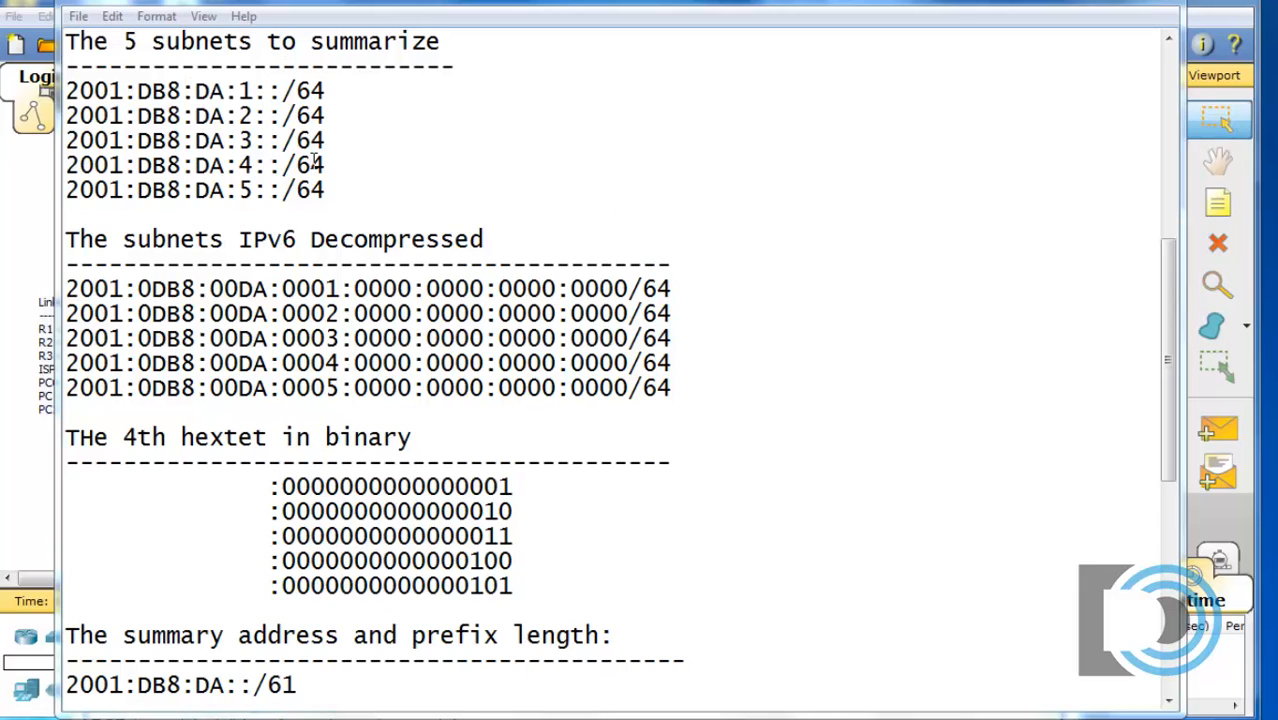
In the Notepad summarization notes, highlight the fourth hextet of the decompressed 2001:DB8:DA subnets.
drag(66, 90, 324, 190)
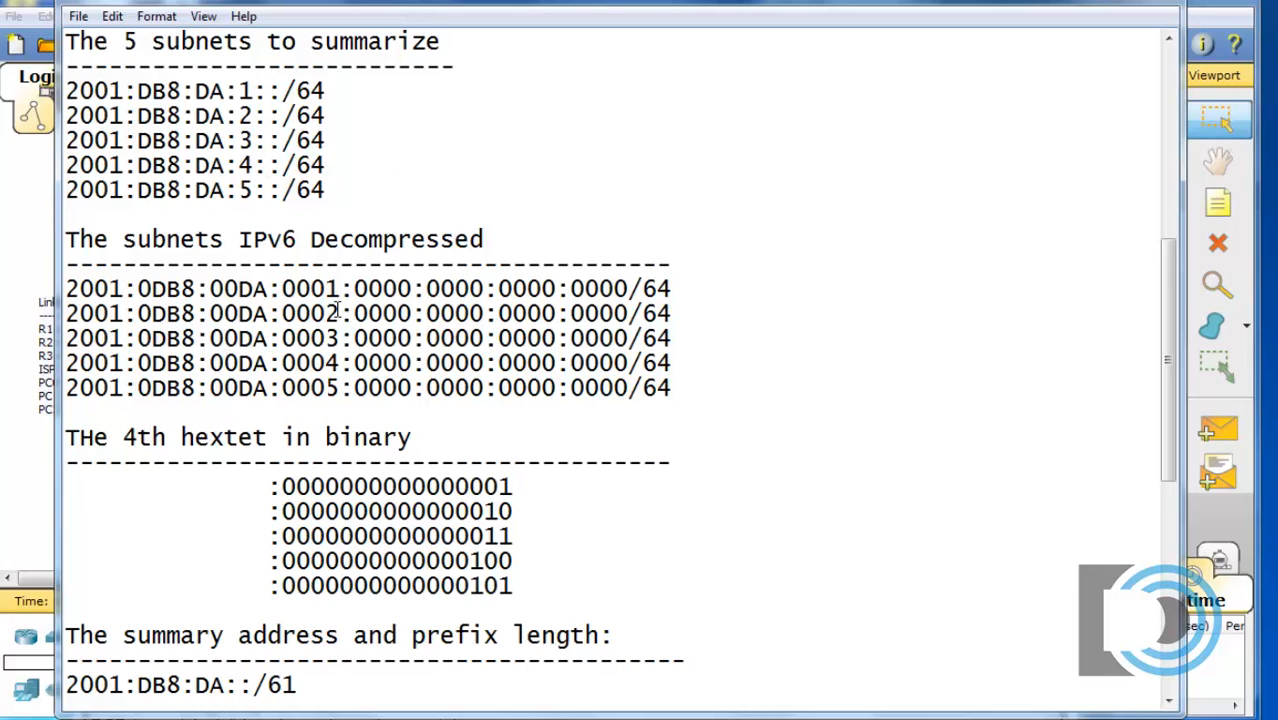
mouse_move(336, 268)
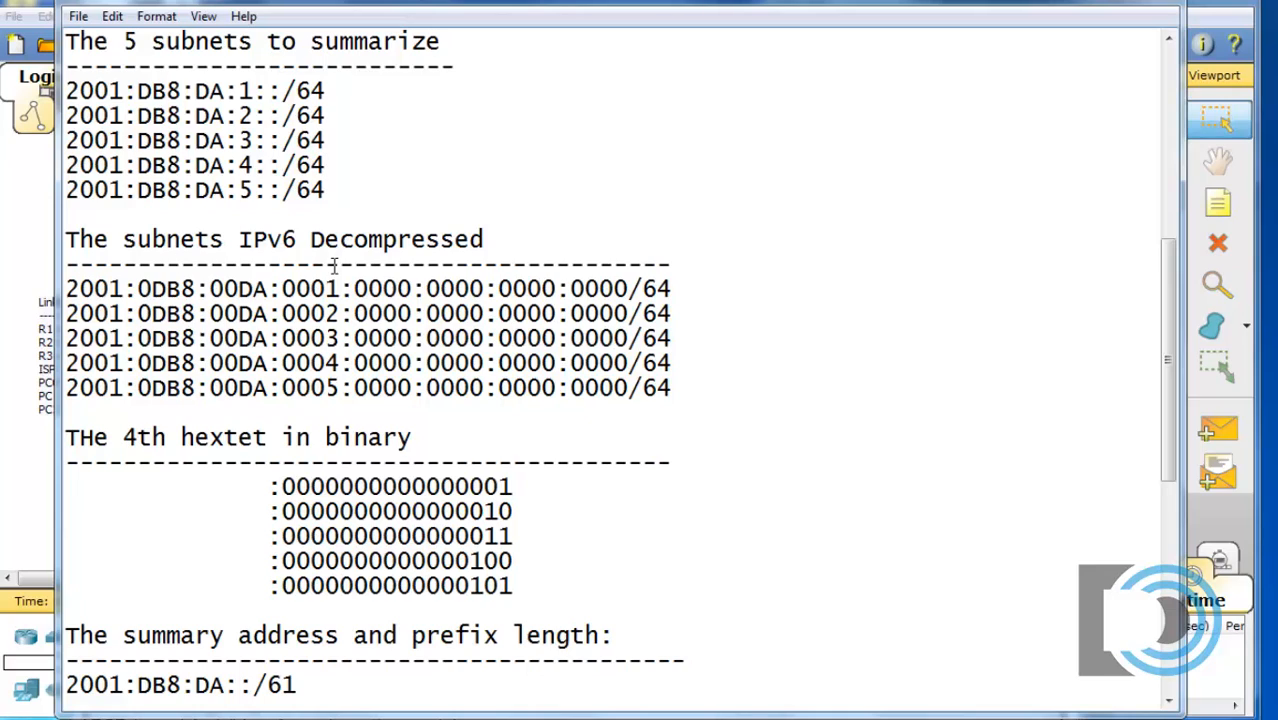
mouse_move(388, 312)
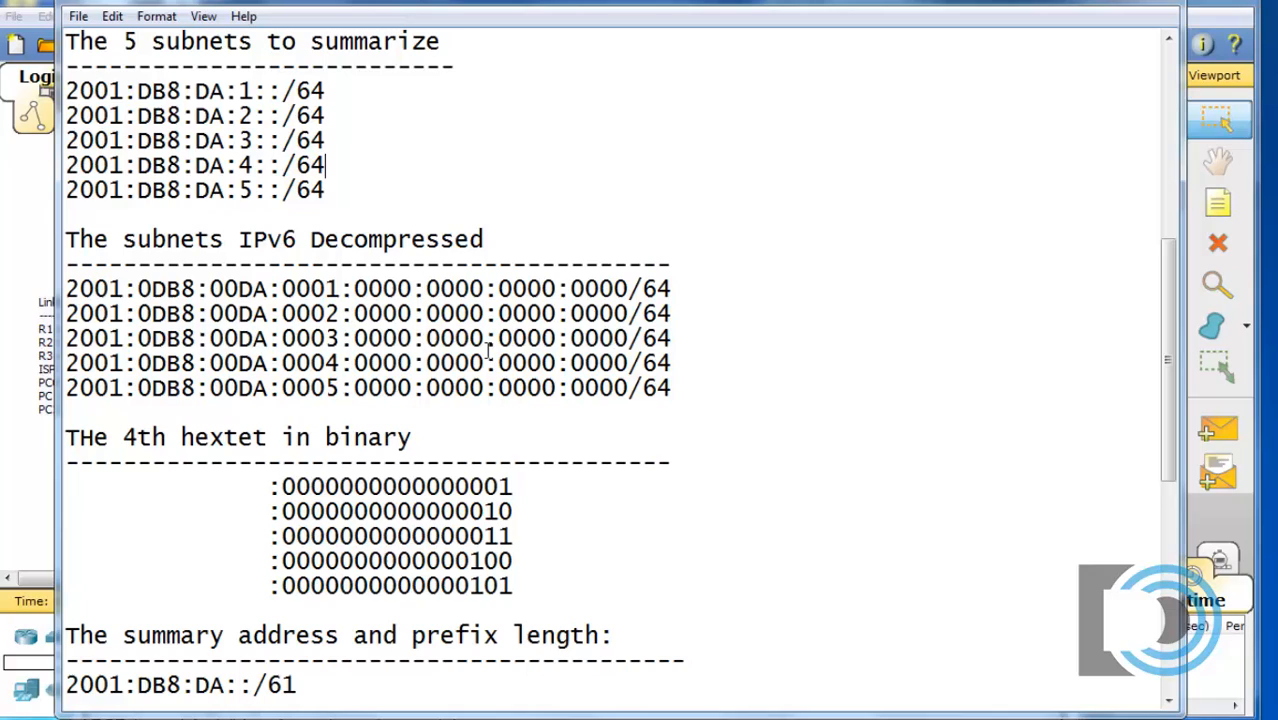
mouse_move(408, 398)
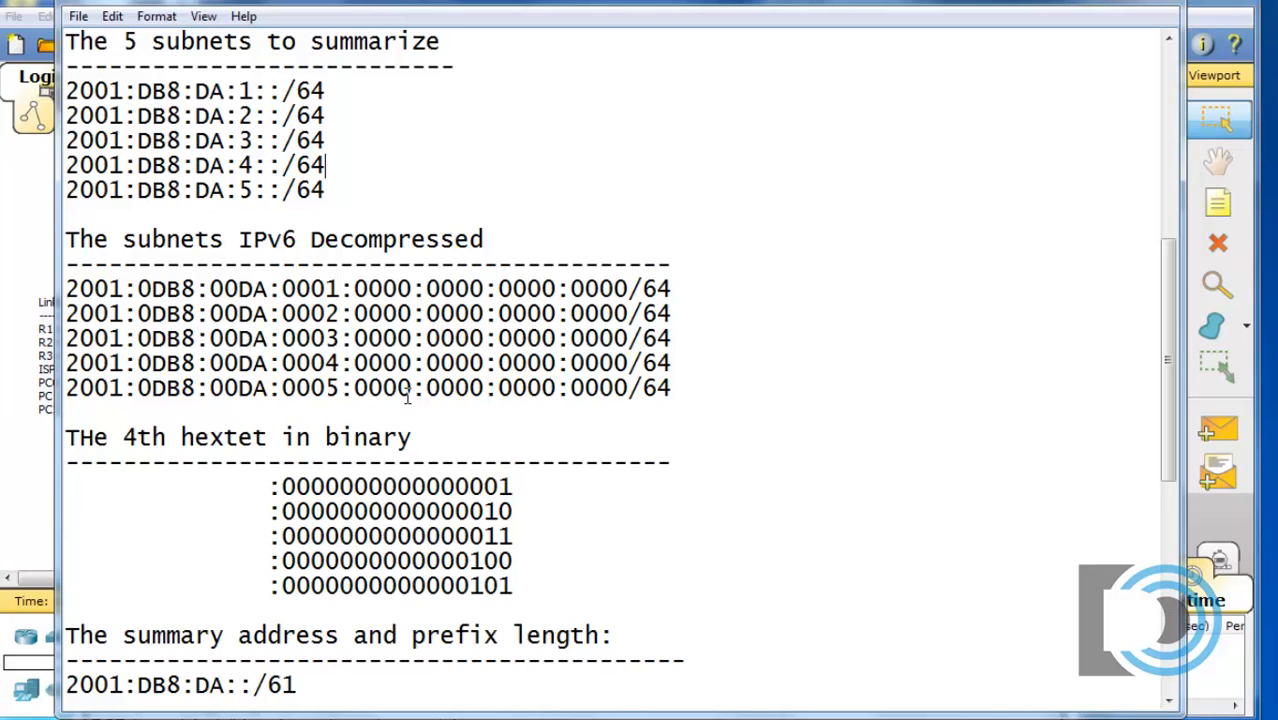
mouse_move(278, 288)
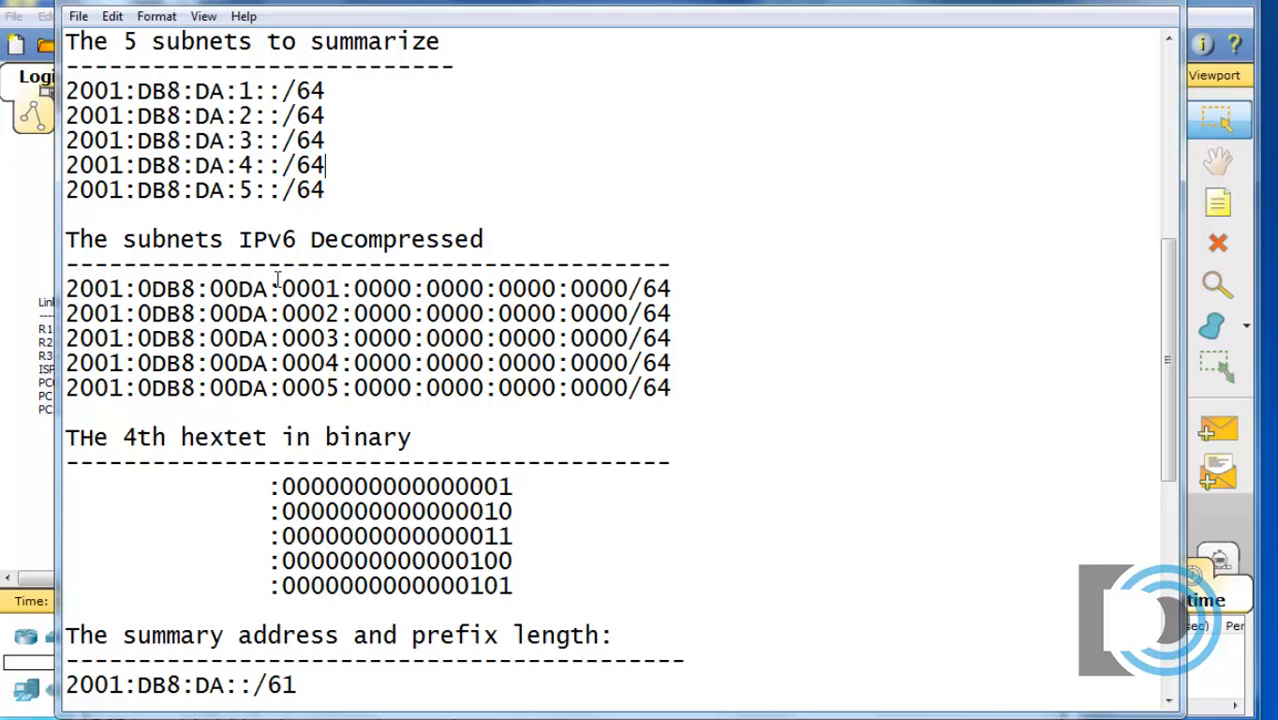
double_click(312, 288)
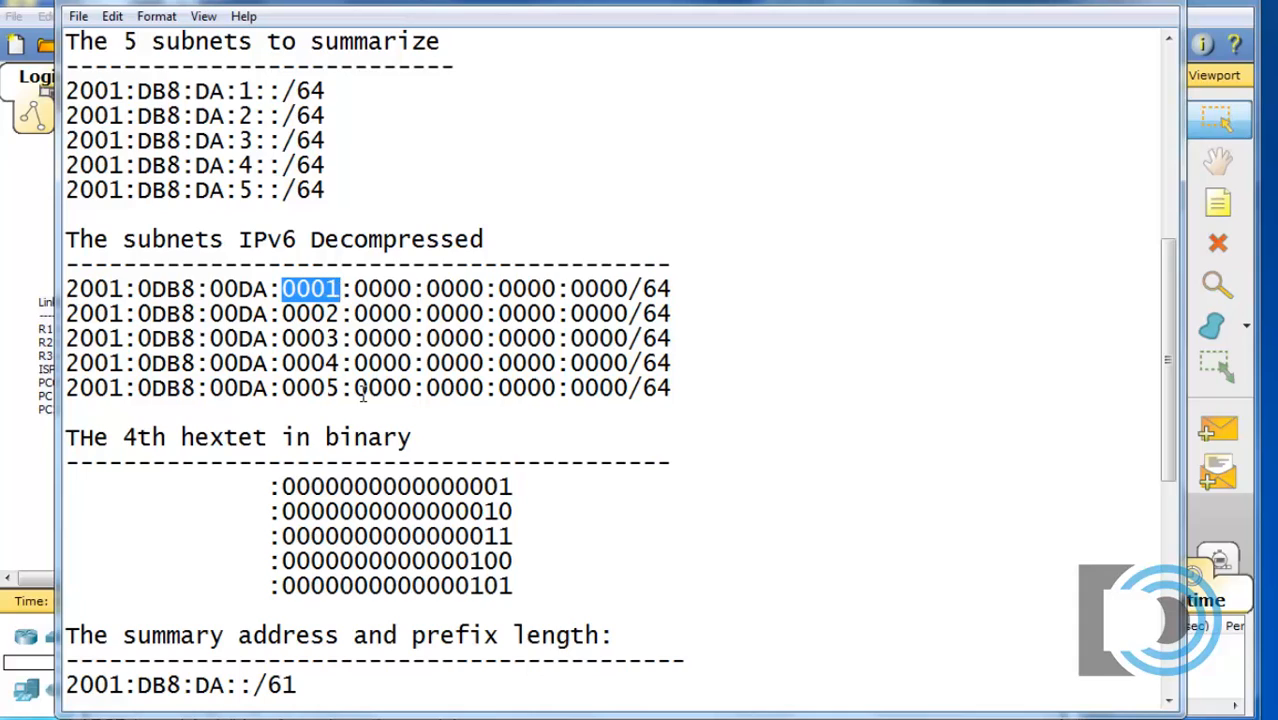
click(364, 388)
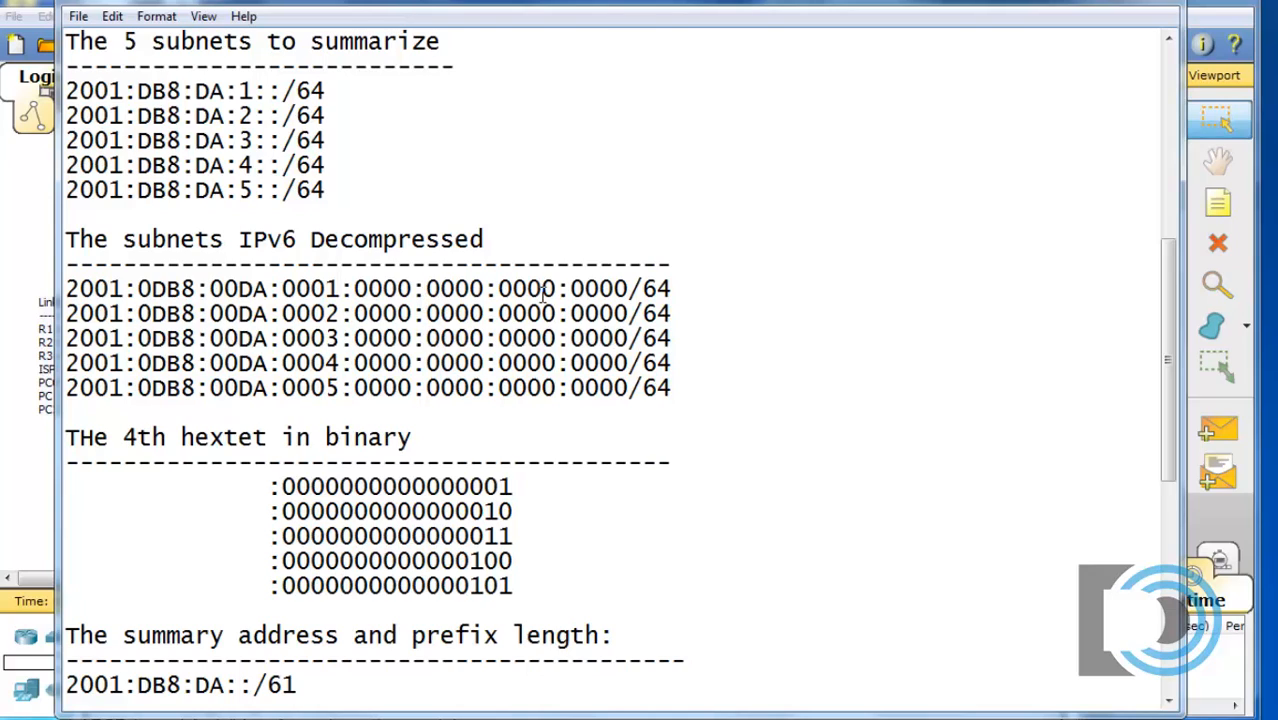
mouse_move(250, 312)
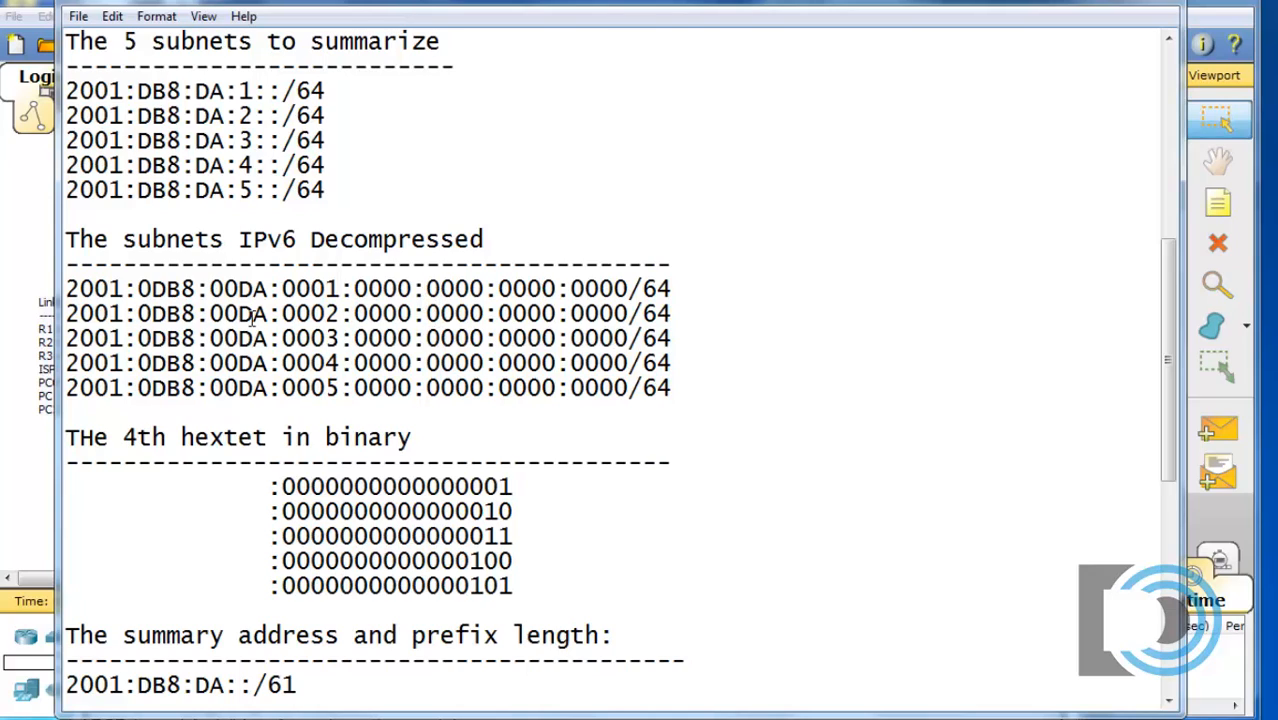
click(68, 288)
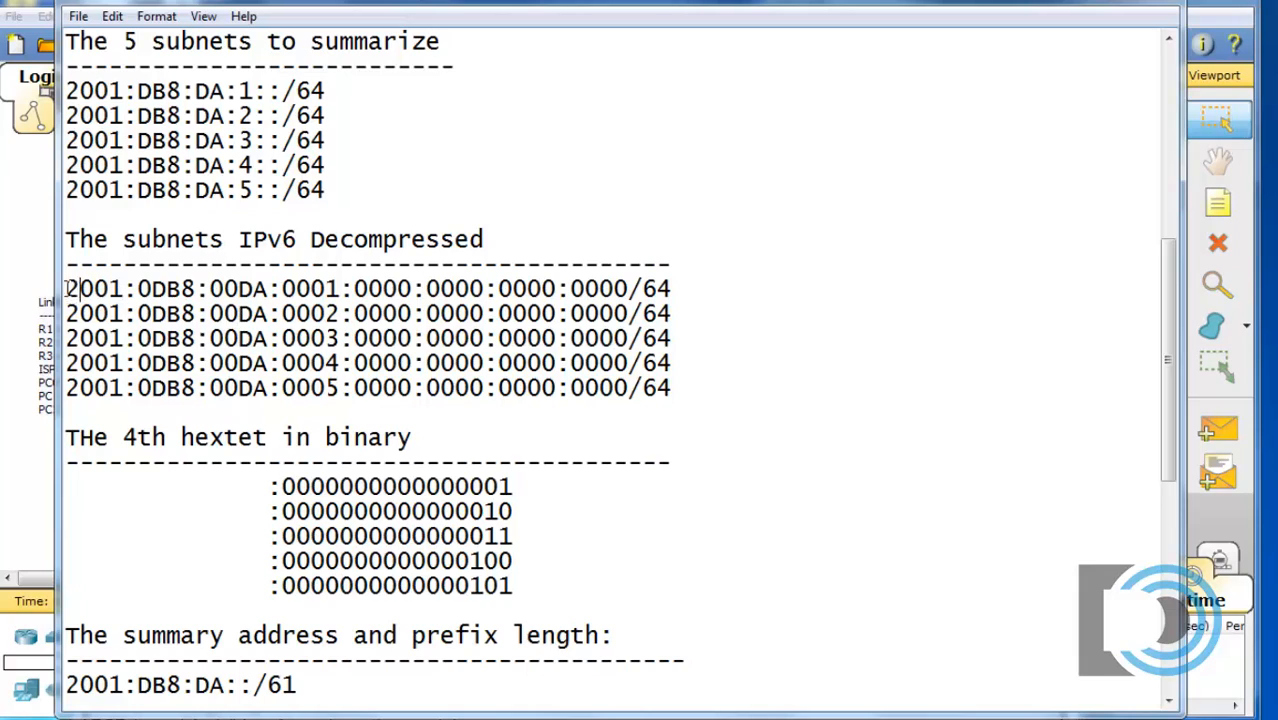
double_click(114, 300)
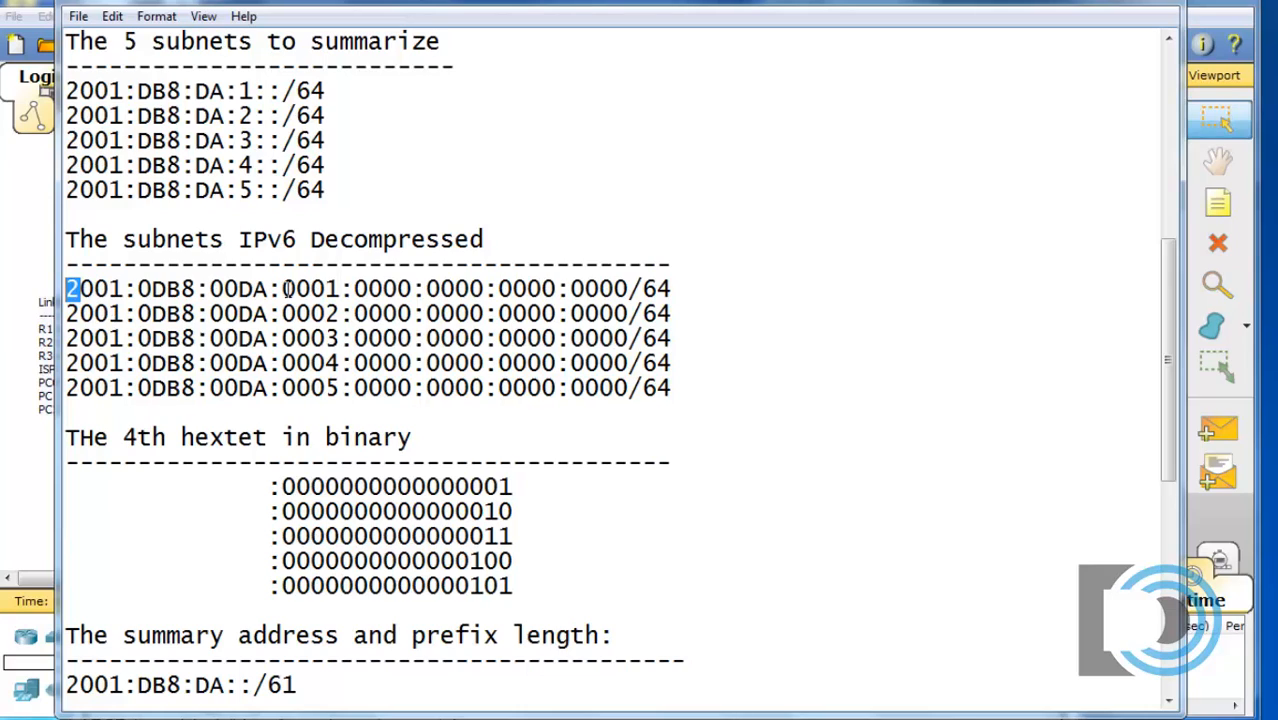
mouse_move(330, 296)
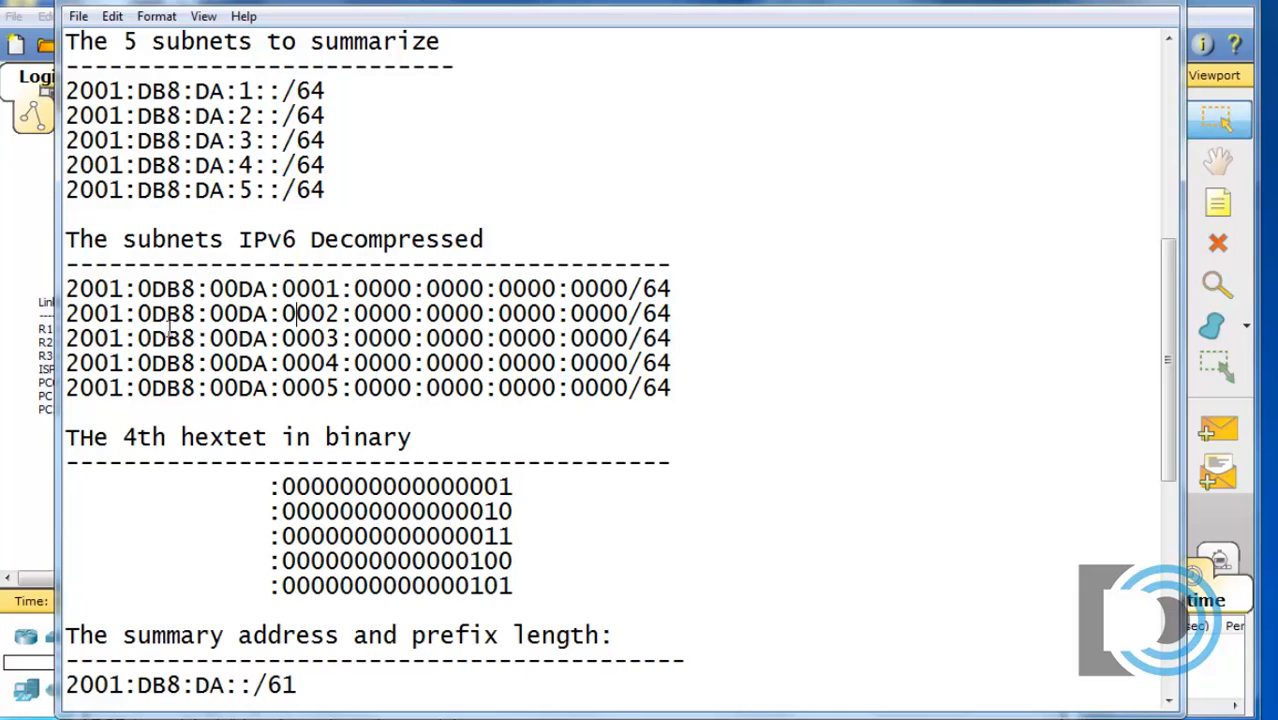
double_click(308, 288)
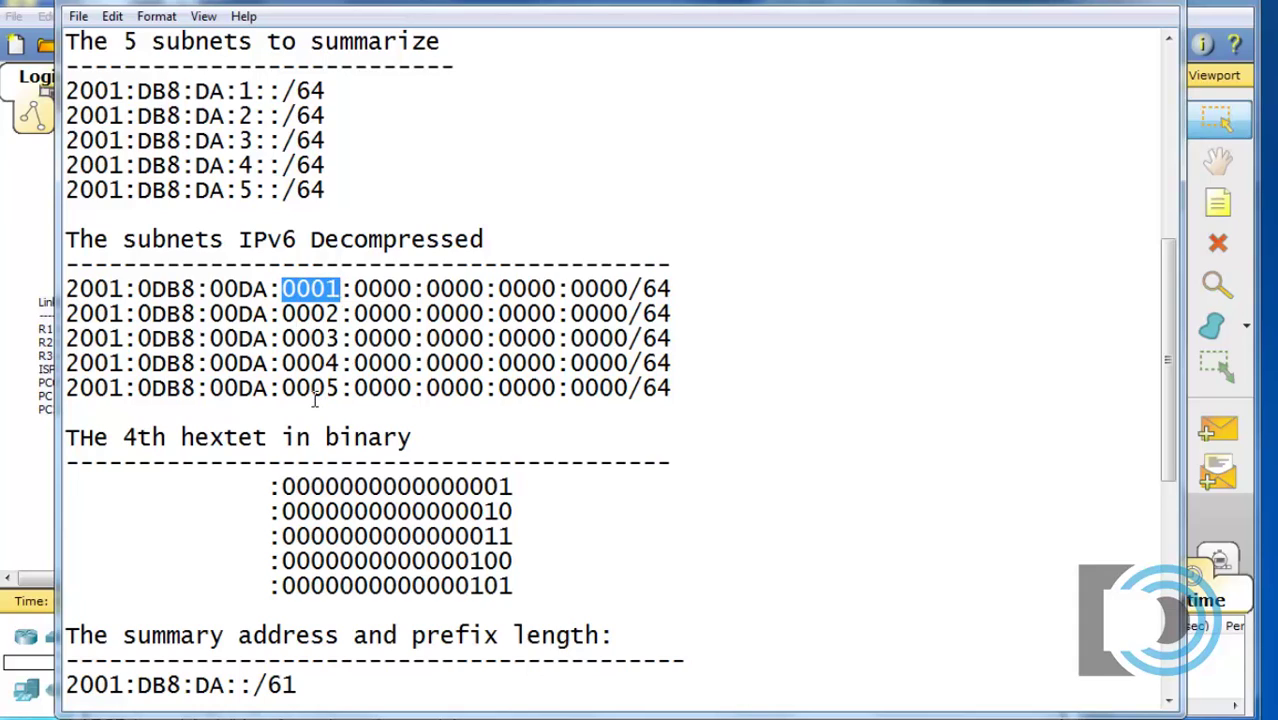
mouse_move(436, 600)
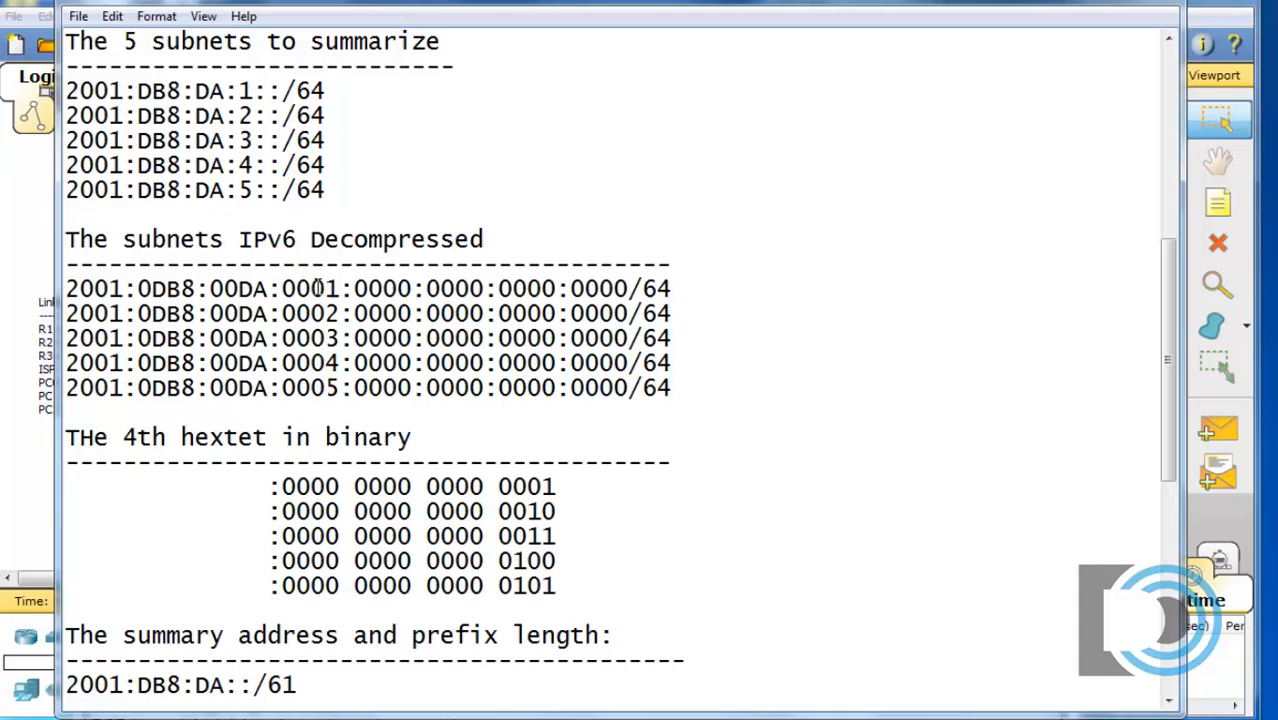
mouse_move(448, 516)
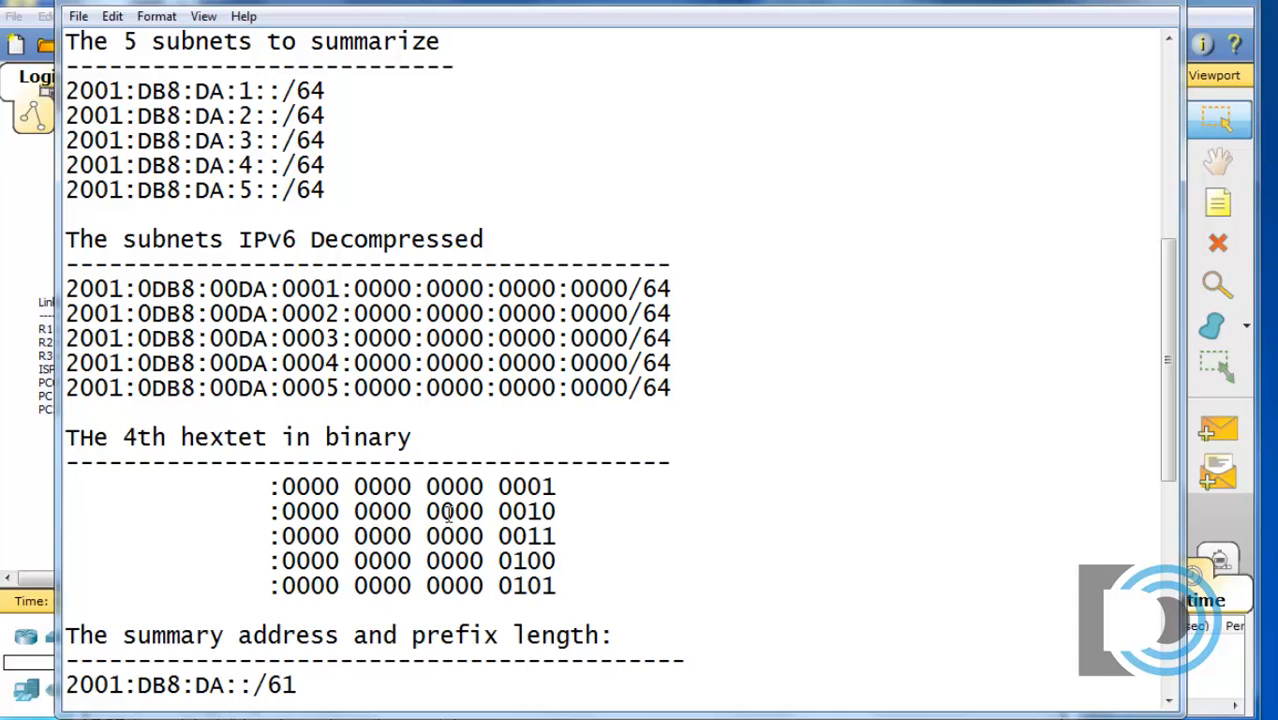
mouse_move(628, 556)
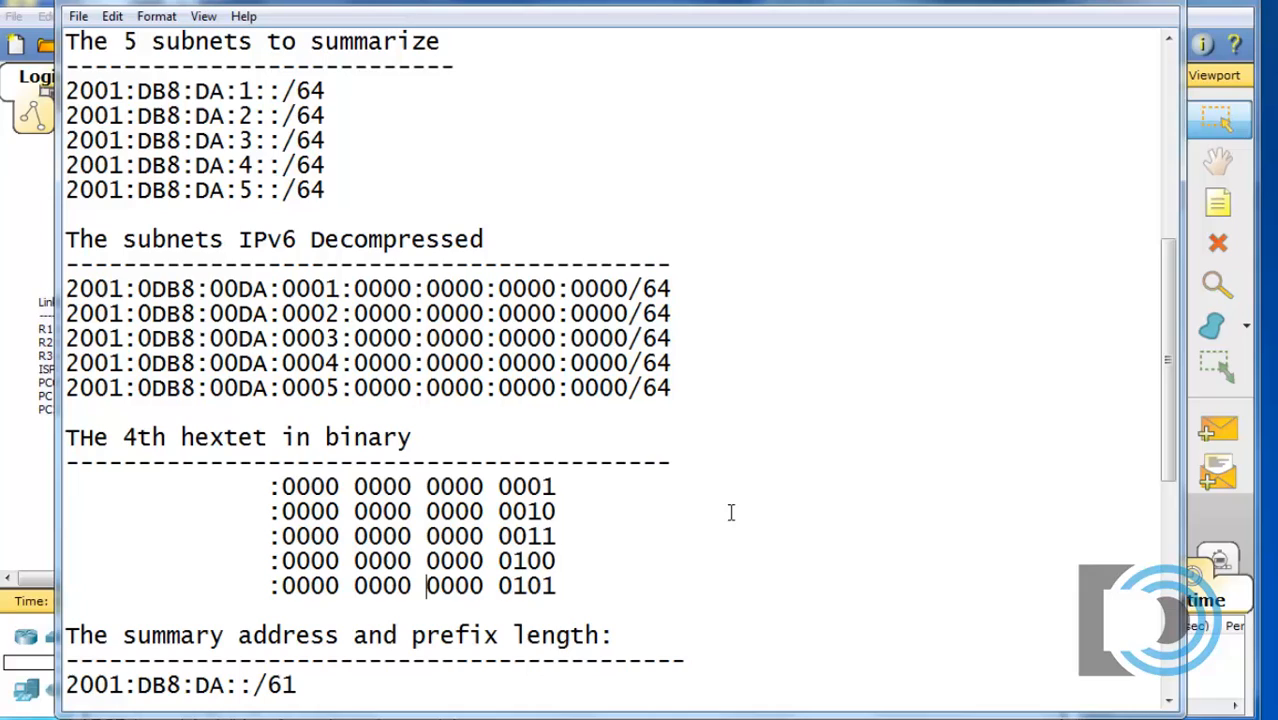
mouse_move(794, 488)
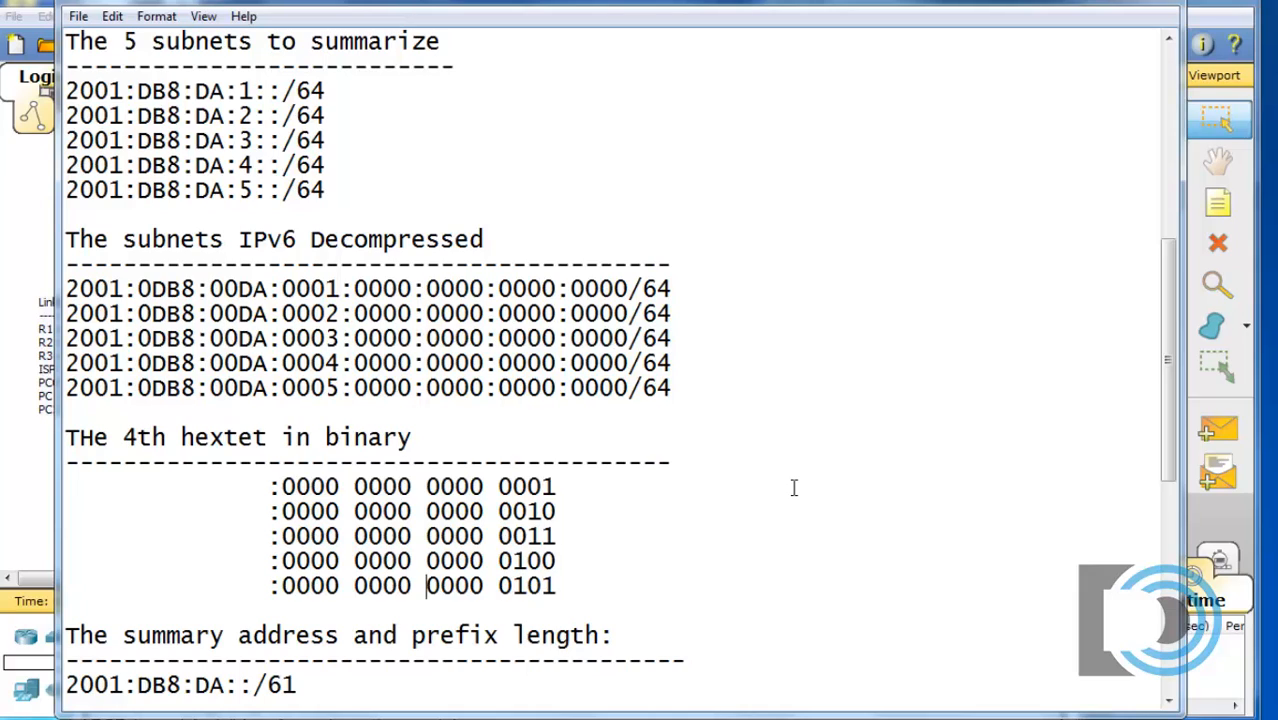
mouse_move(490, 492)
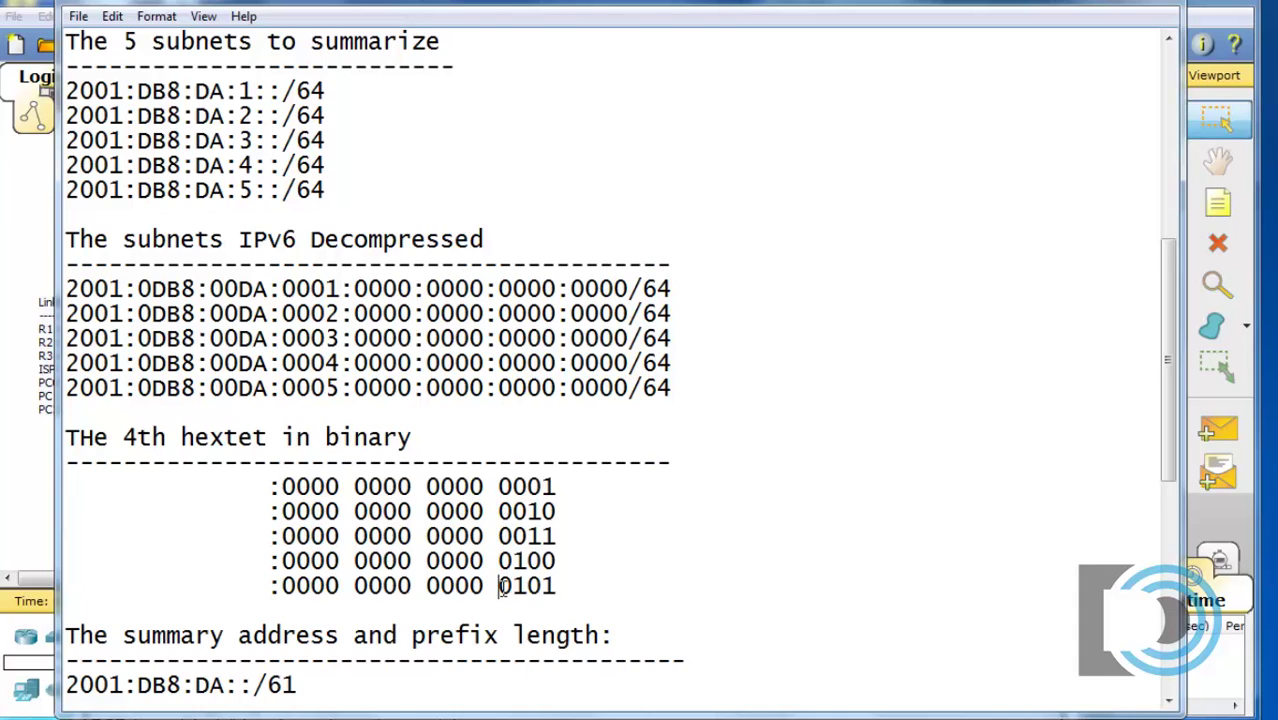
mouse_move(518, 488)
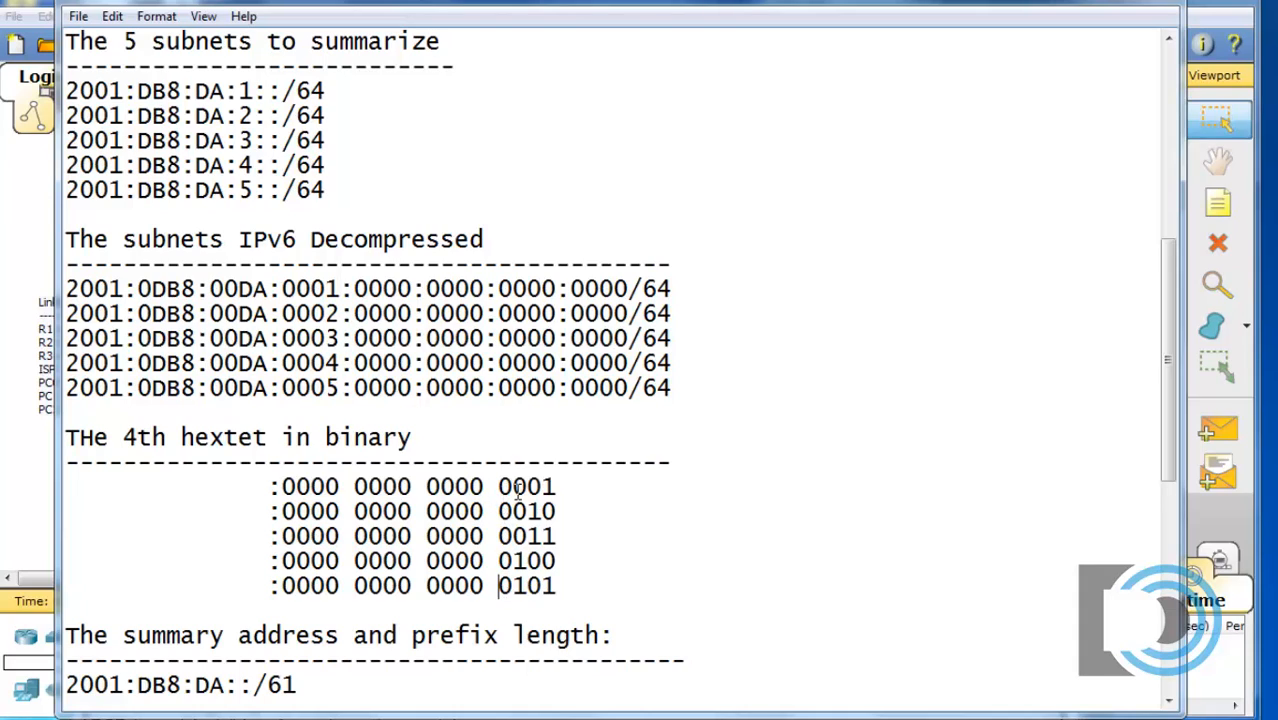
double_click(514, 562)
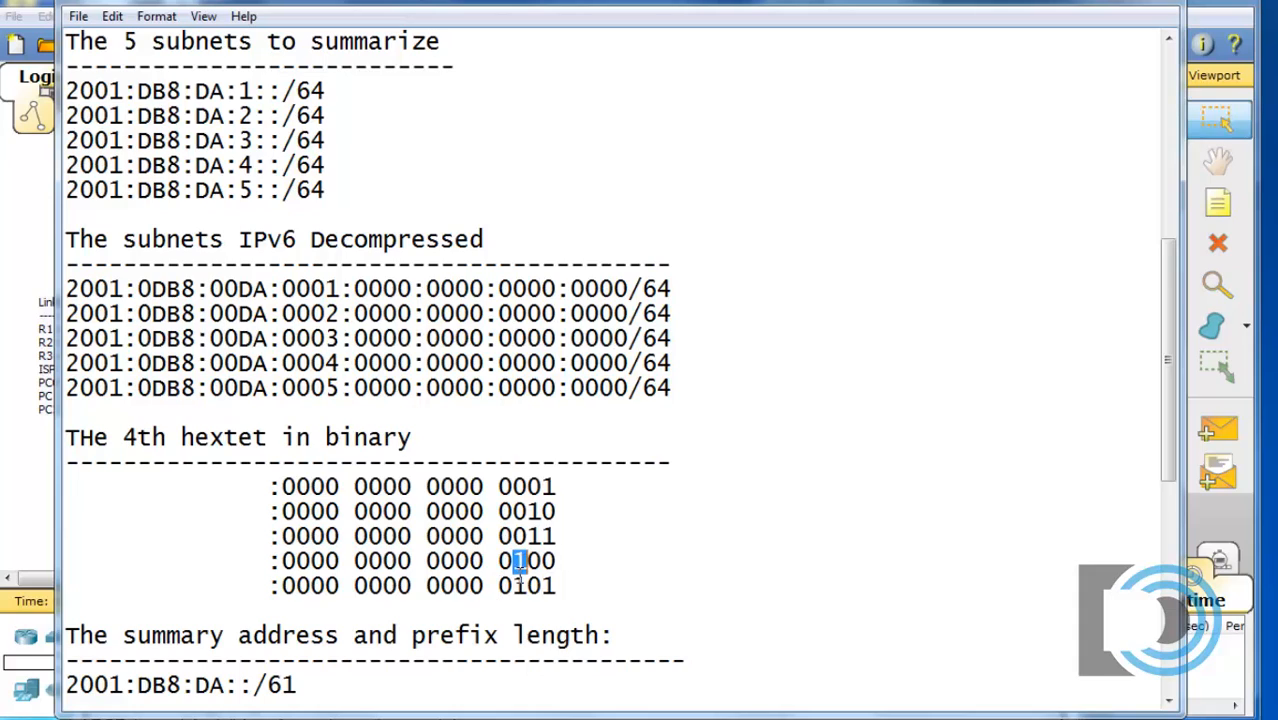
click(516, 588)
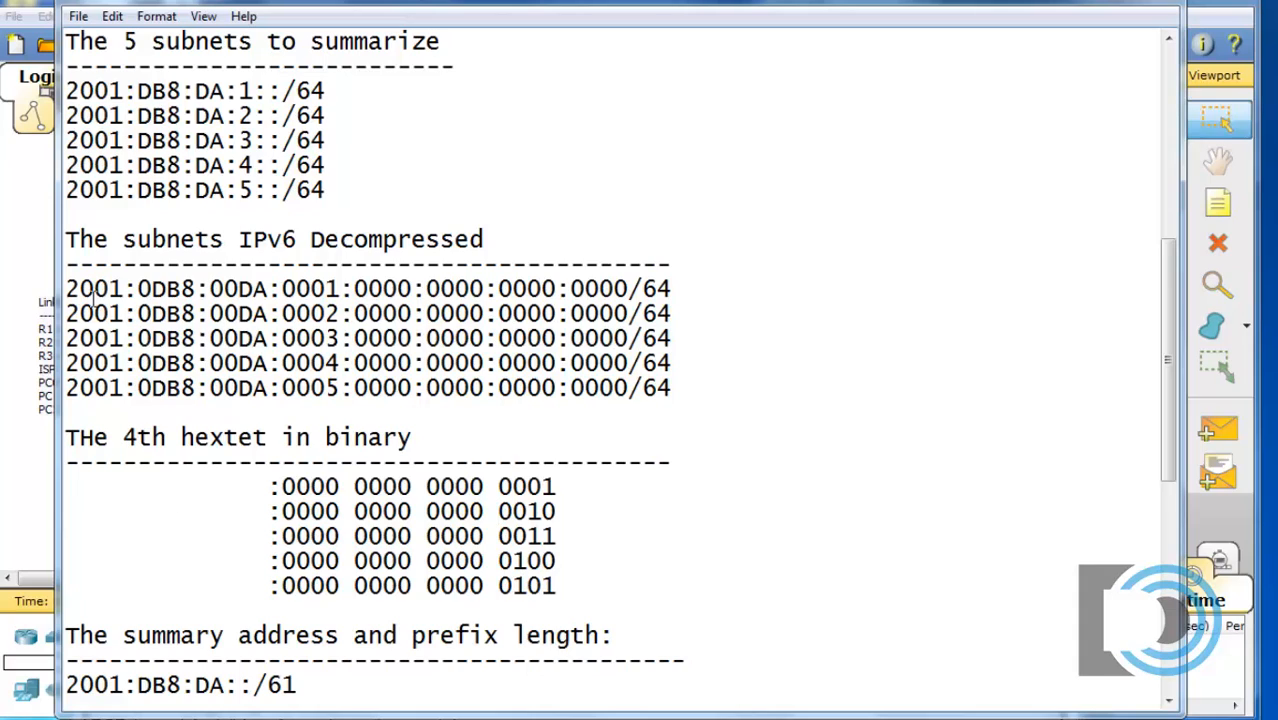
double_click(96, 288)
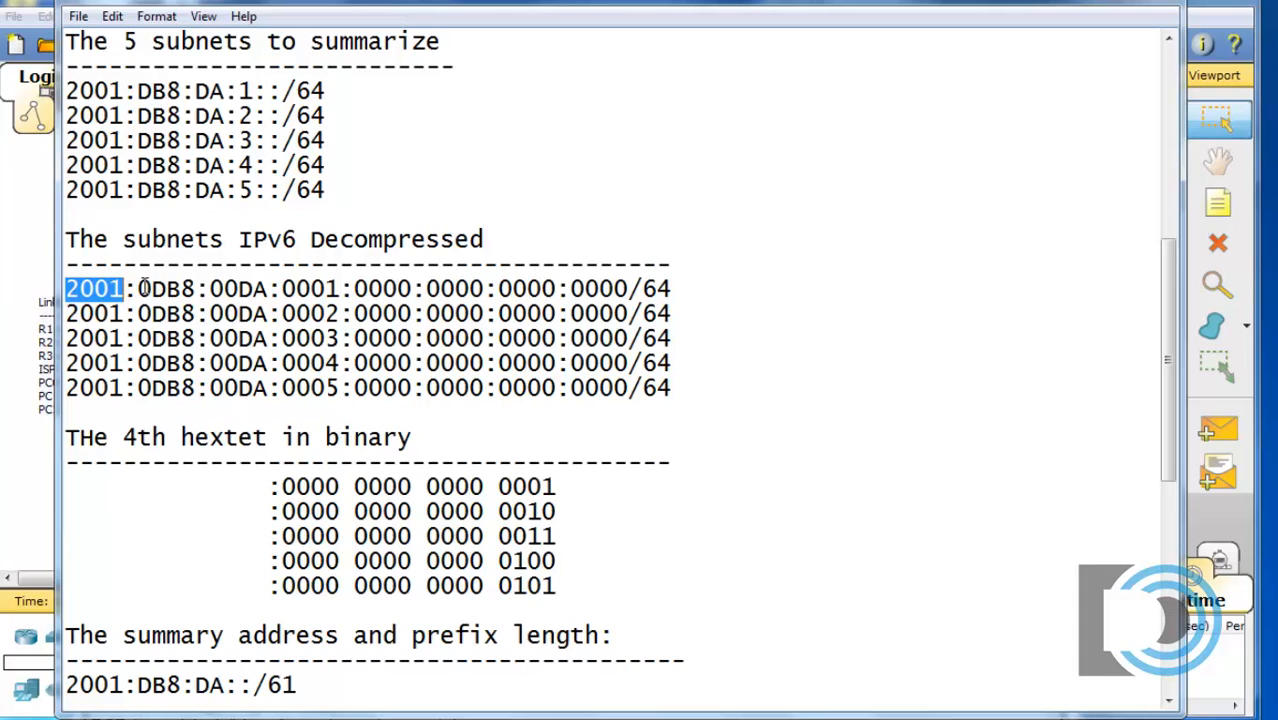
double_click(168, 288)
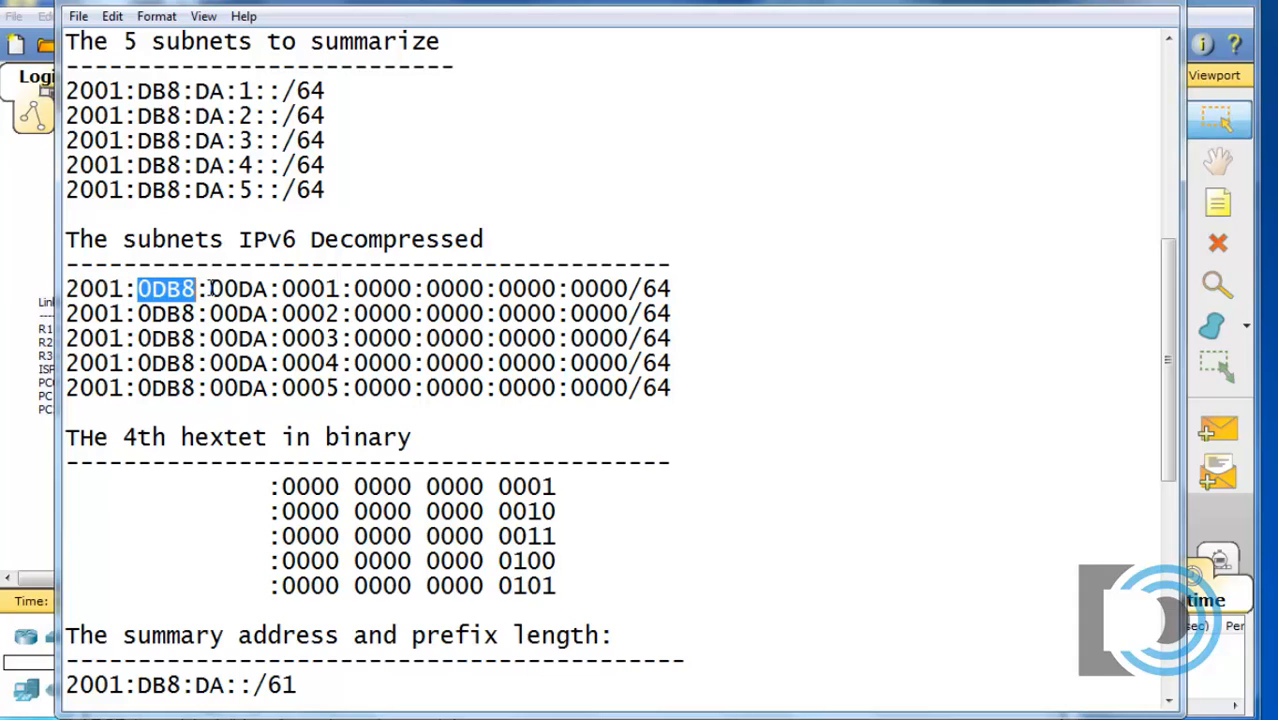
double_click(238, 288)
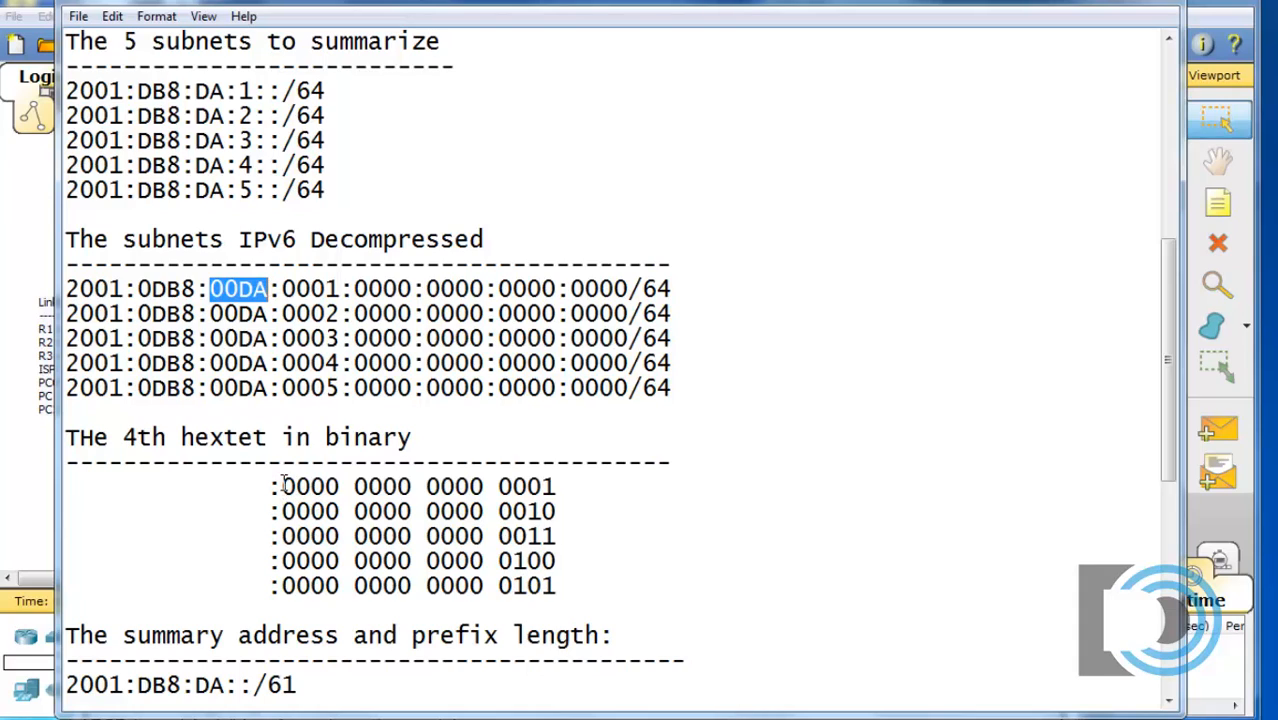
double_click(310, 486)
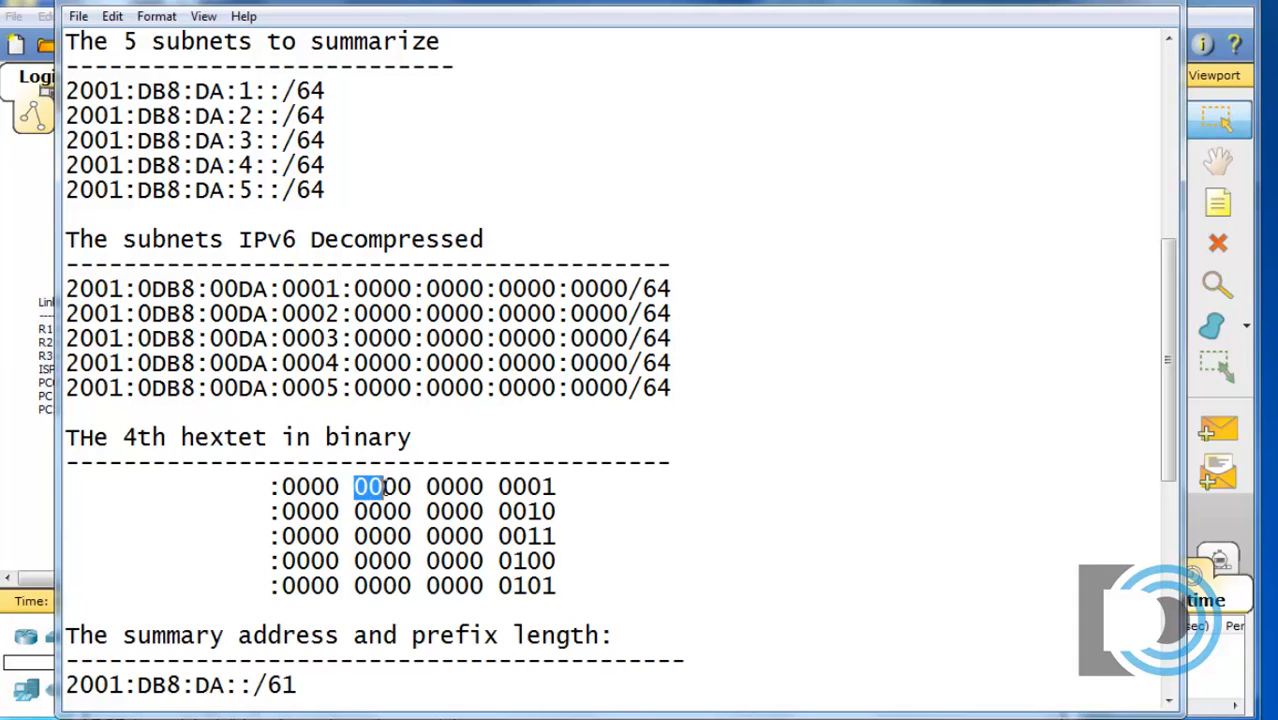
click(430, 488)
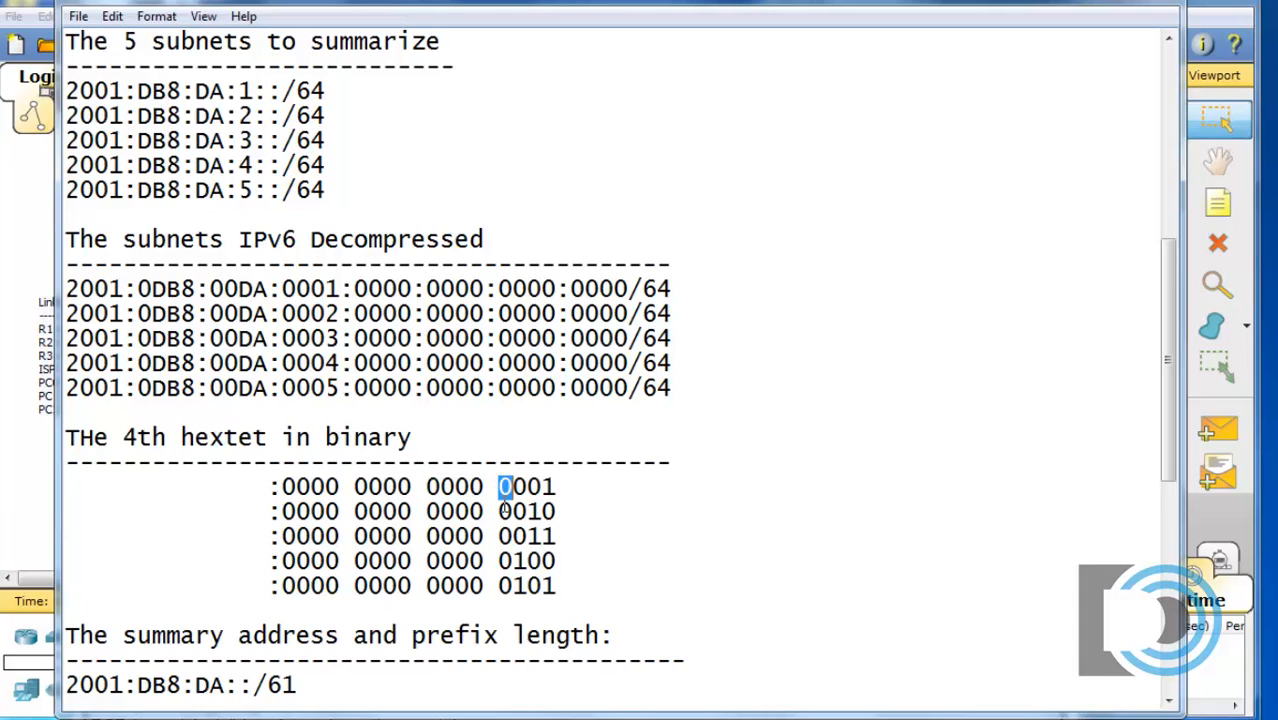
scroll(down, 3)
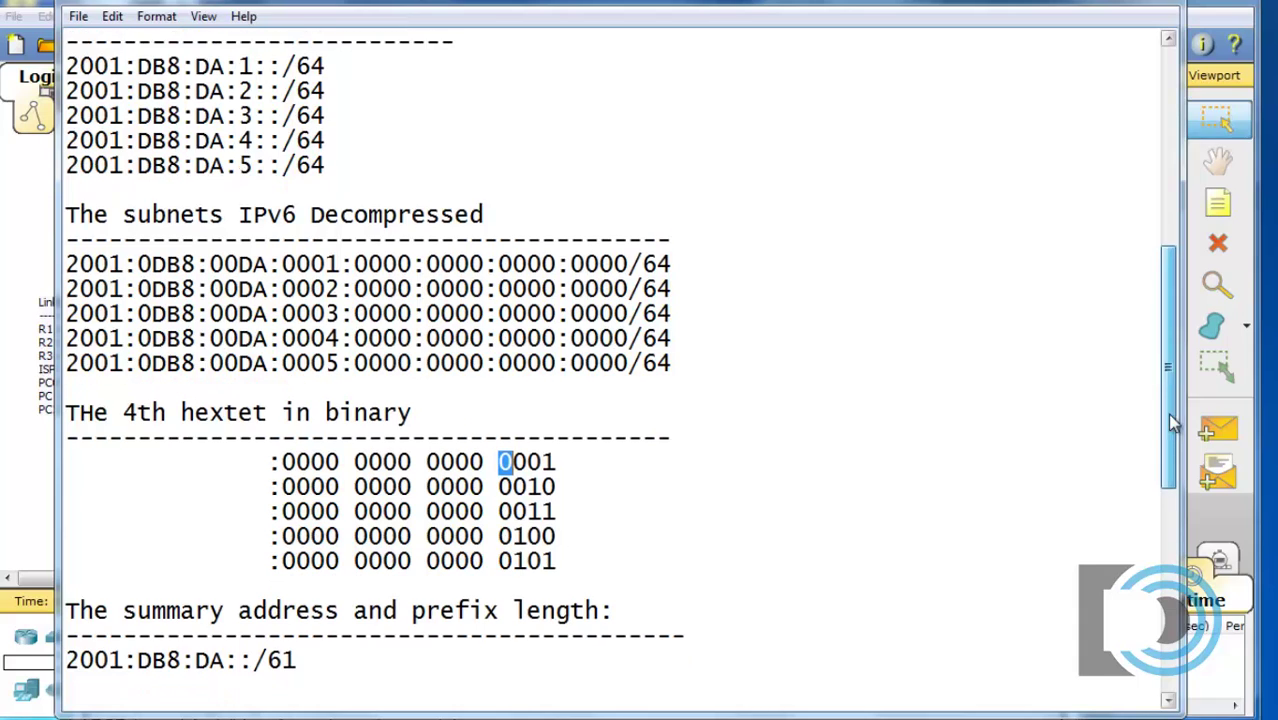
scroll(down, 3)
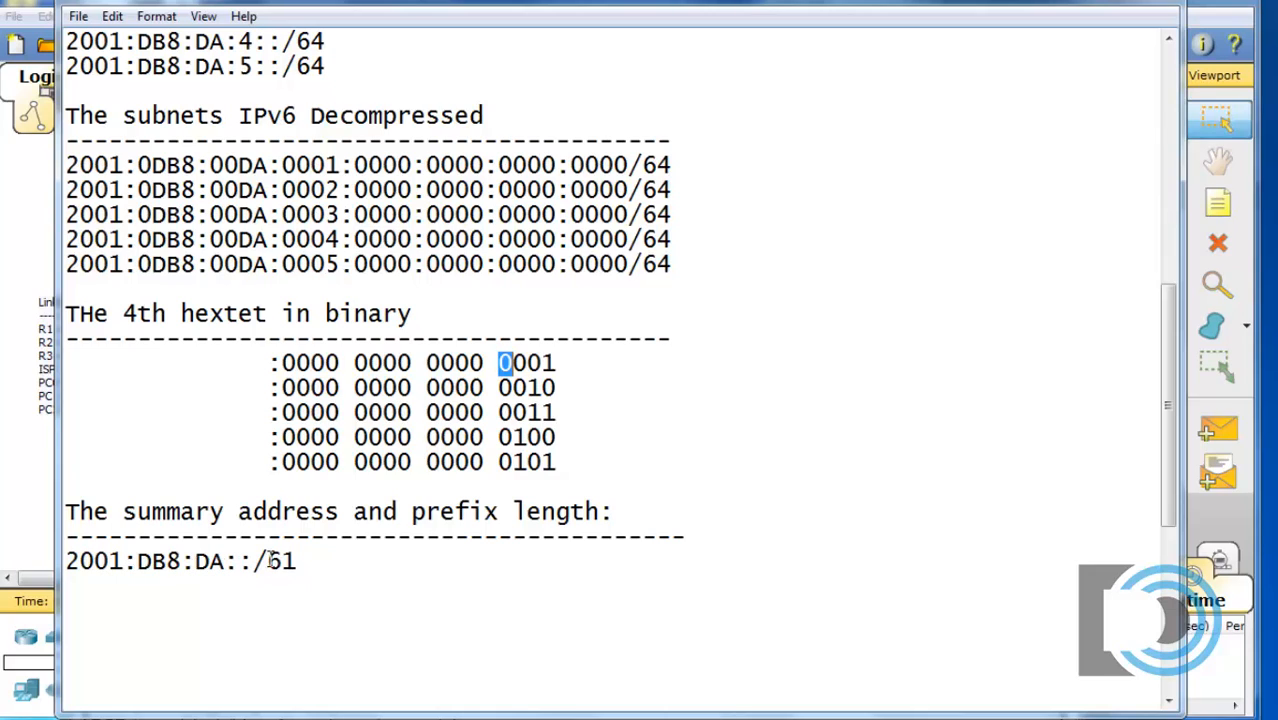
double_click(284, 560)
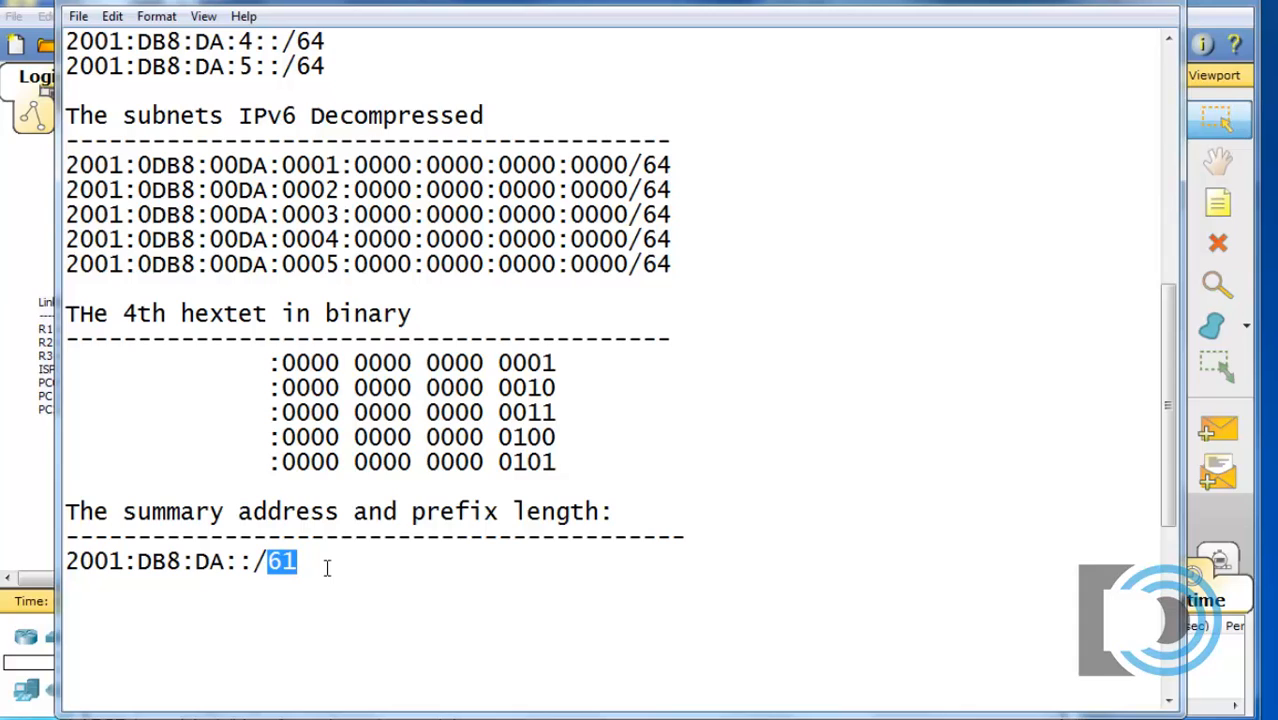
click(496, 364)
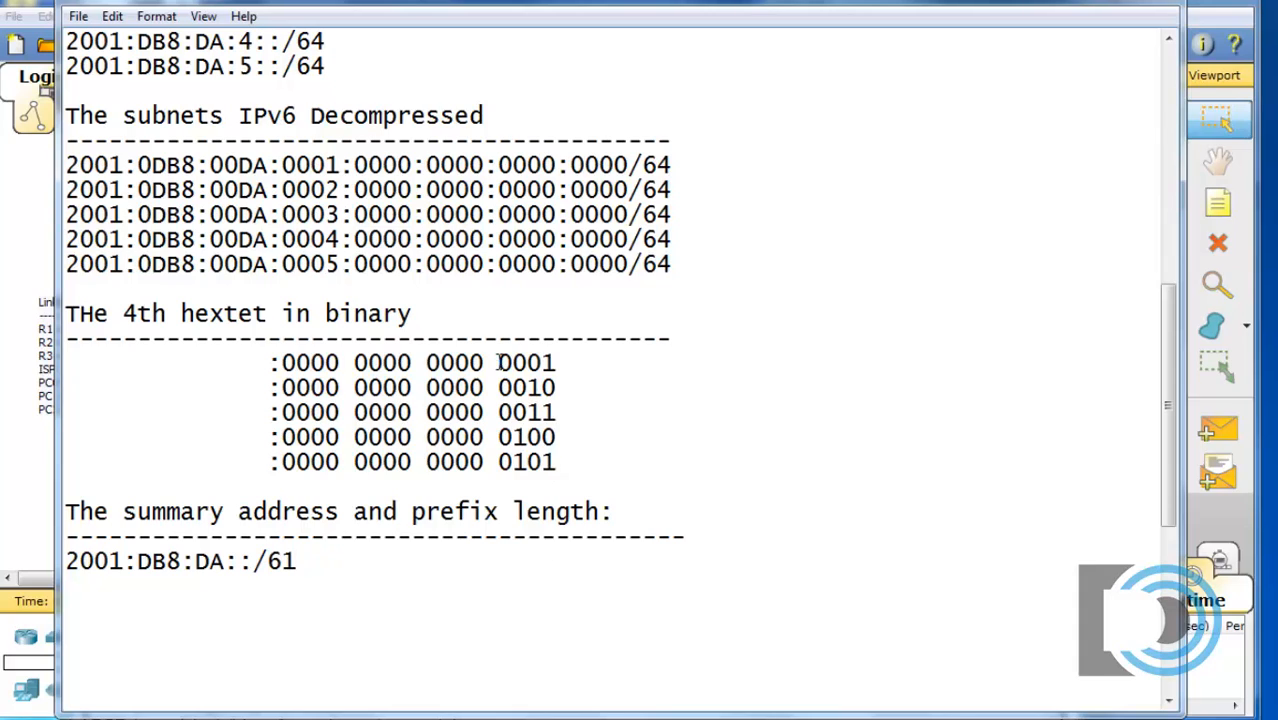
double_click(508, 388)
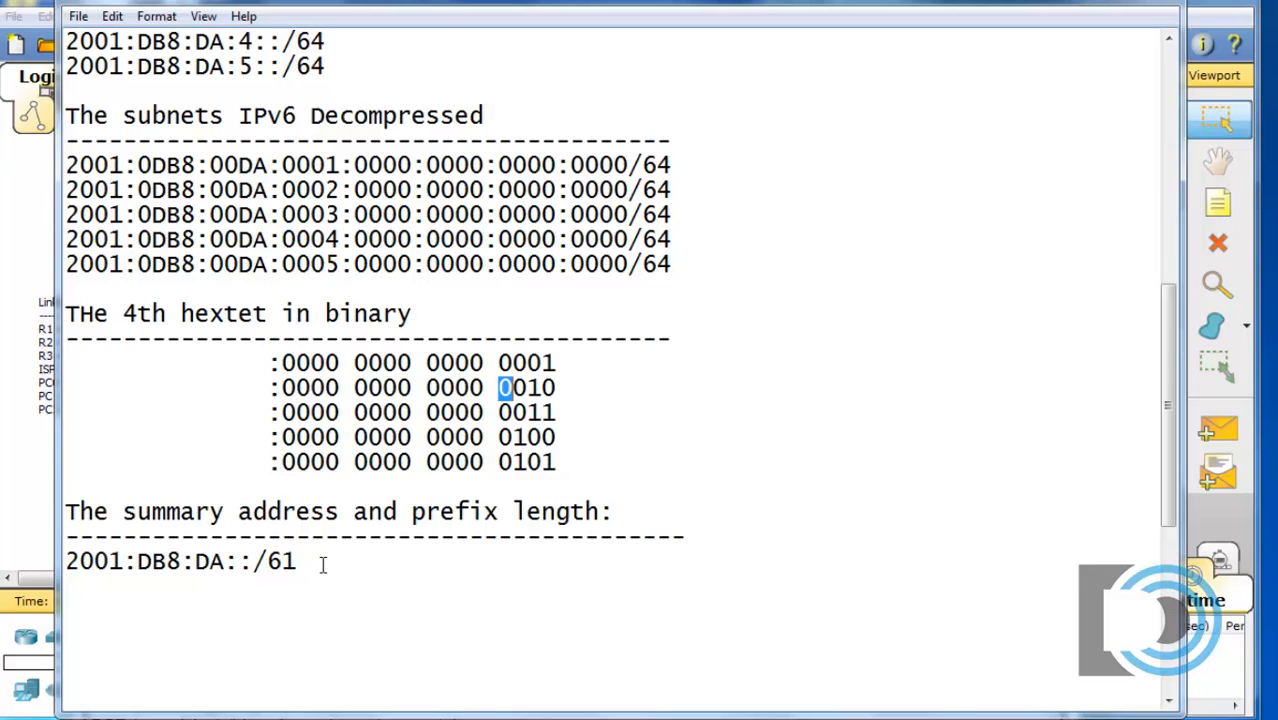
mouse_move(312, 564)
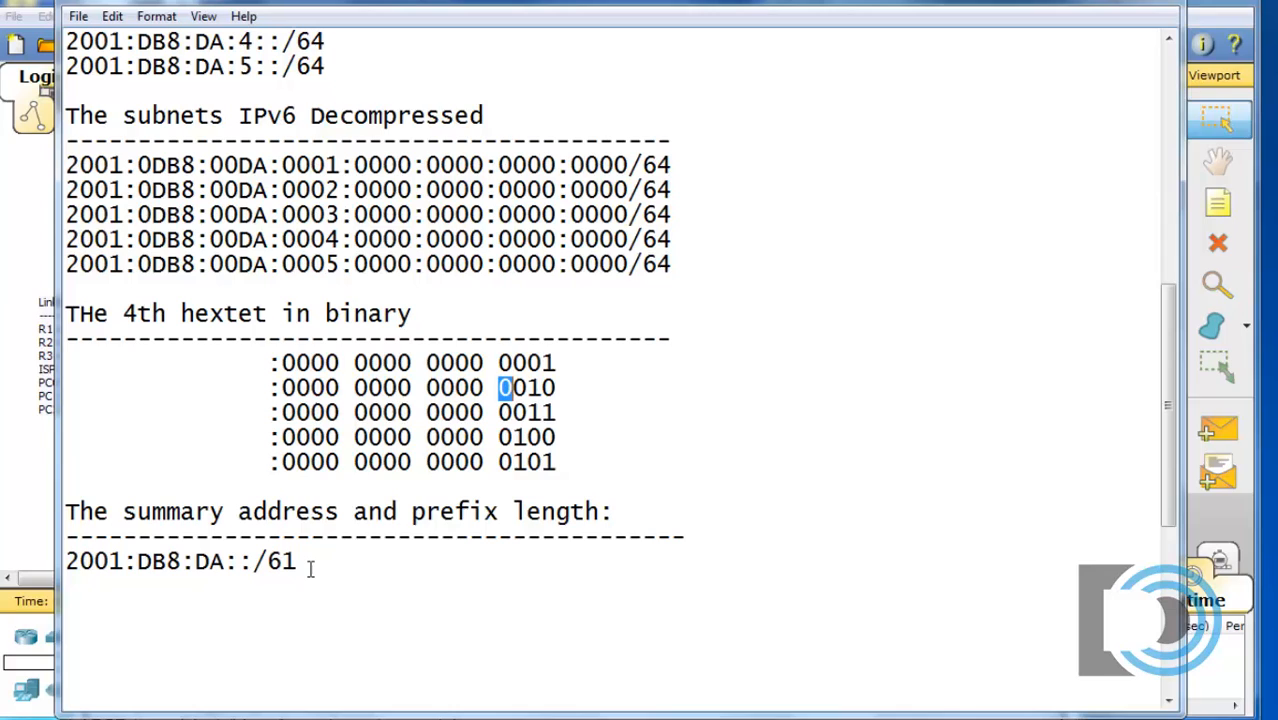
click(296, 564)
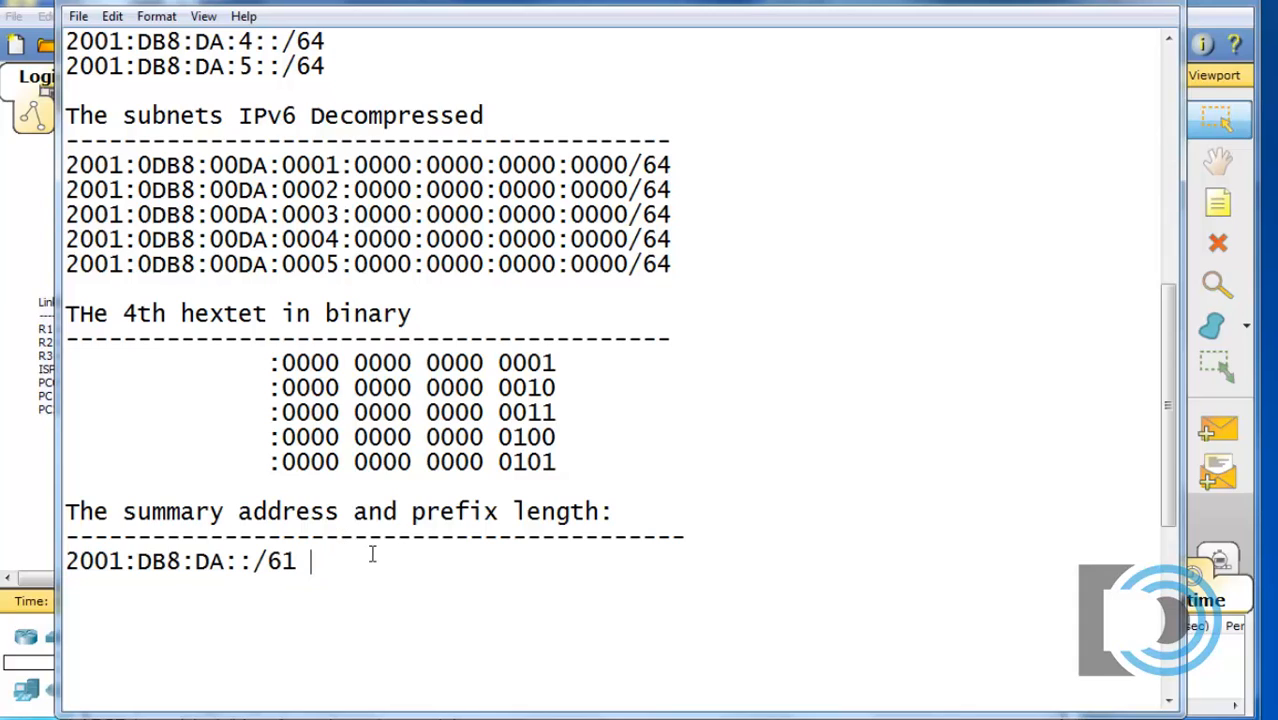
Add dashes and the upper address 2001:DB8:DA:7:/61 beside the summary, then select 2001:DB8:DA::/61.
text(------- 2001:DB8:DA::/61)
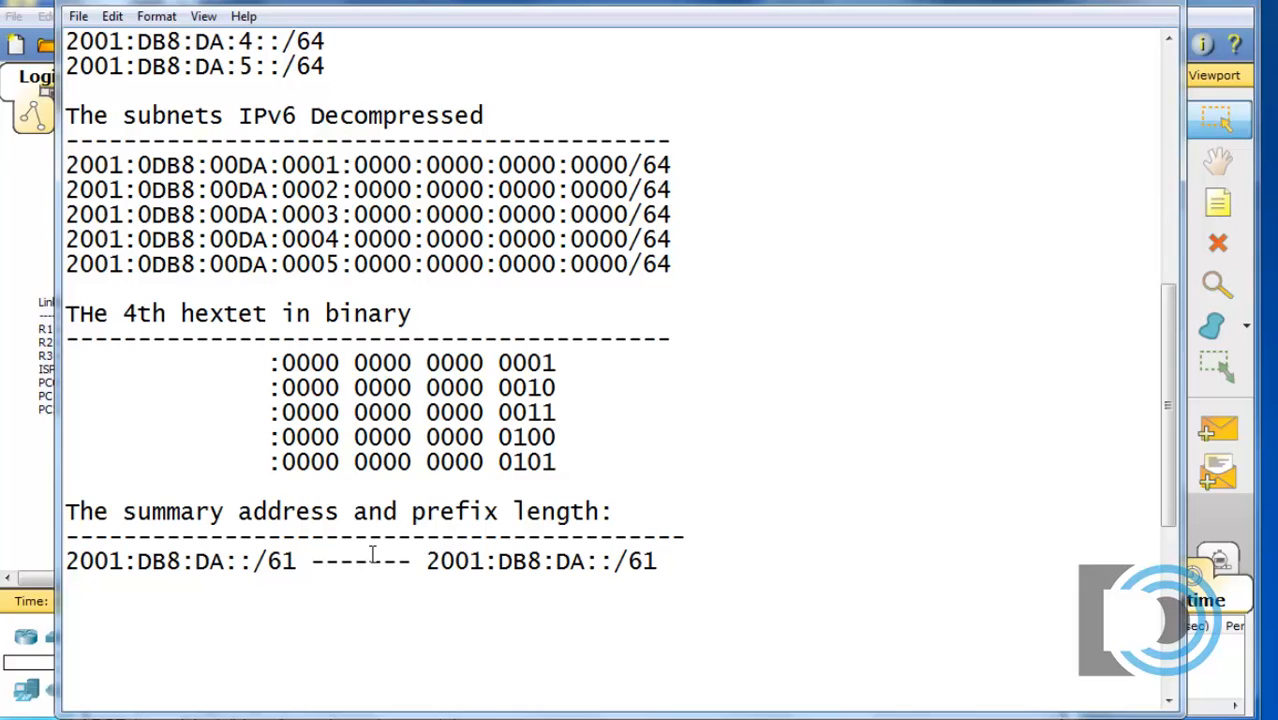
text(7)
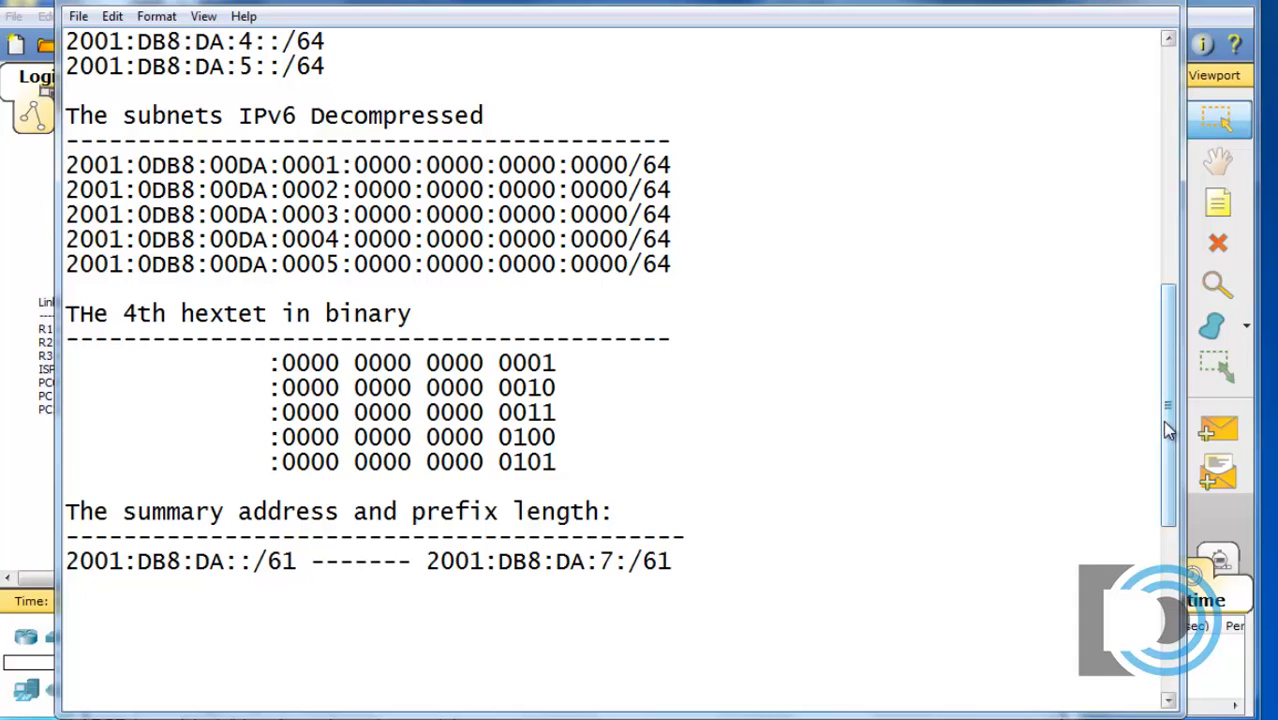
mouse_move(544, 562)
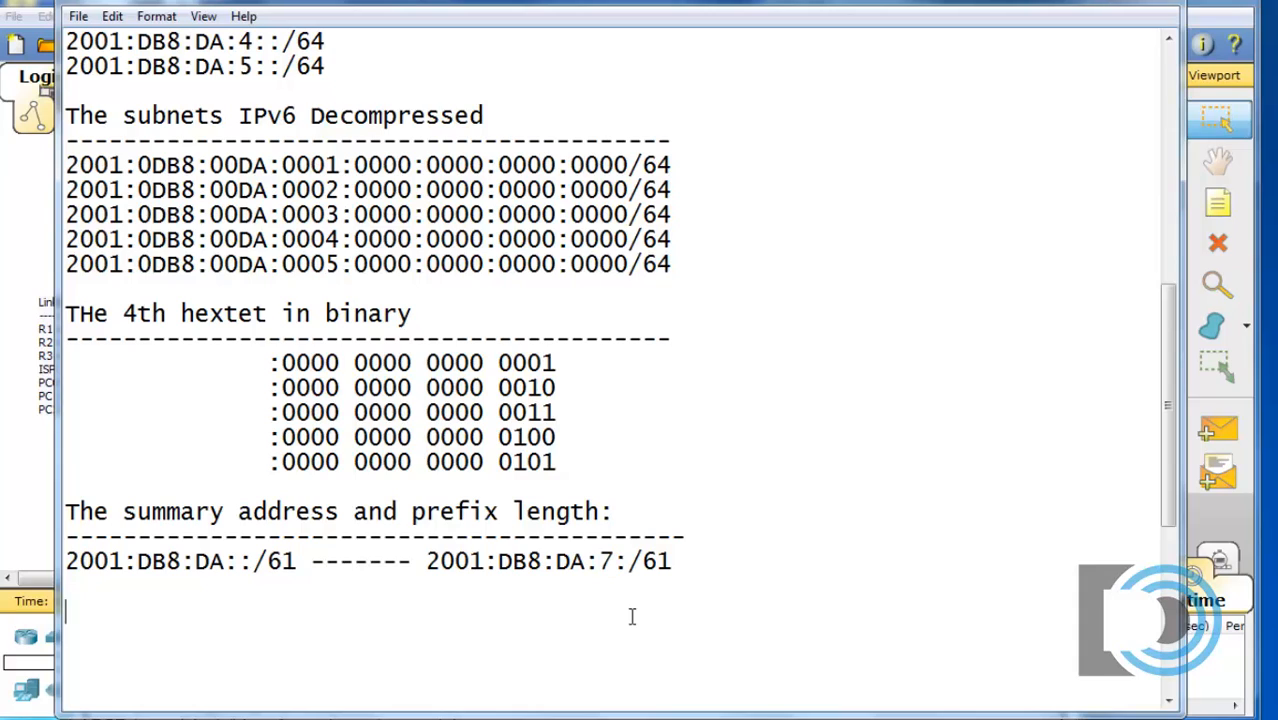
drag(66, 560, 296, 560)
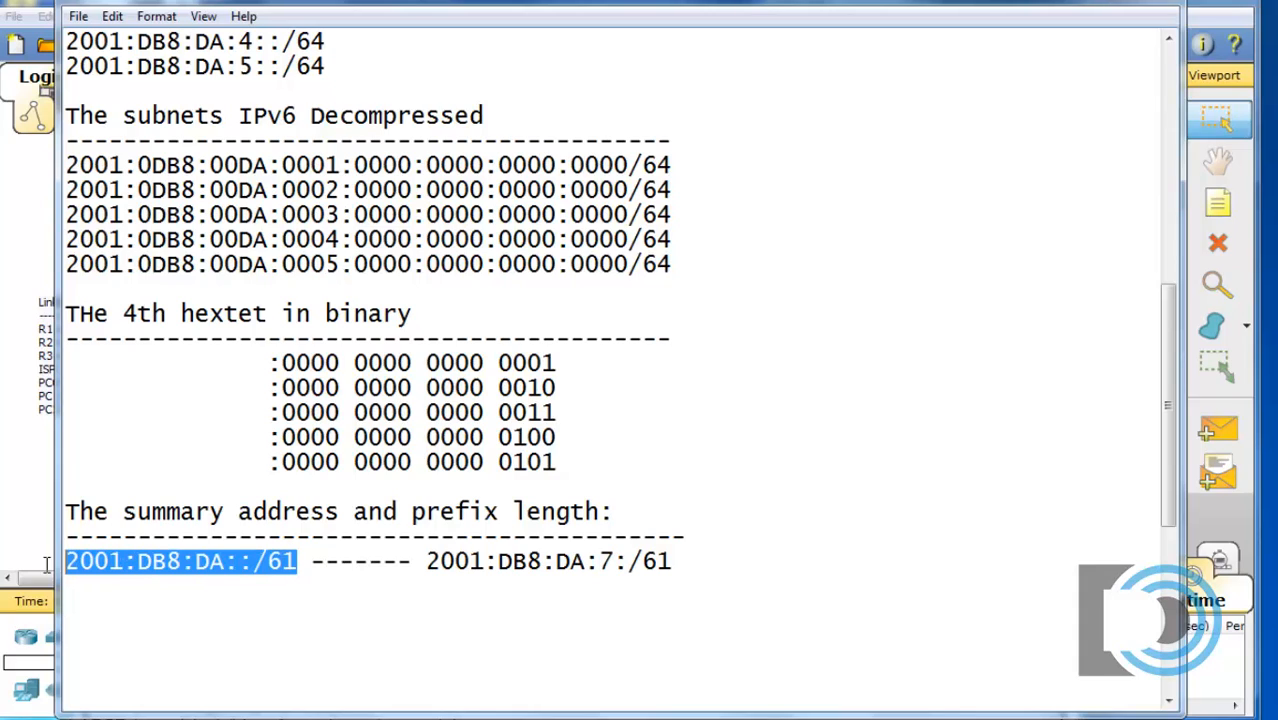
mouse_move(326, 608)
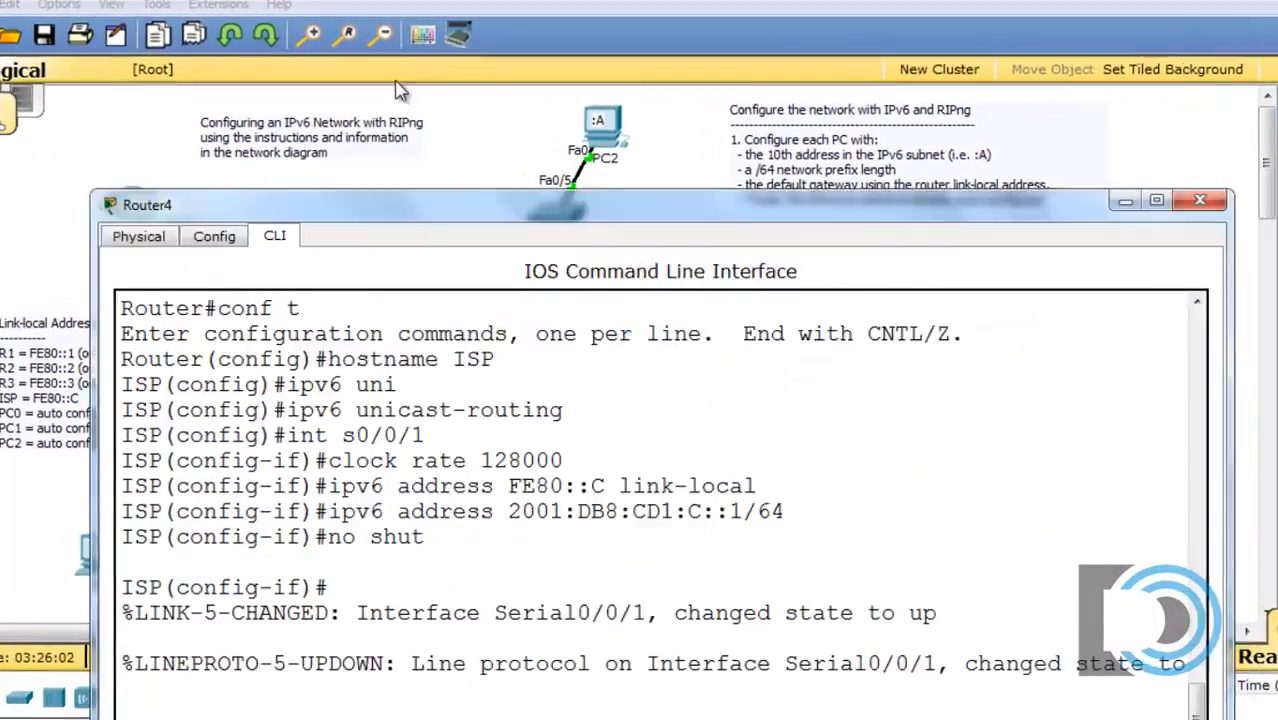
Leave interface mode and add static IPv6 route 2001:DB8:DA::/61 out s0/0/1.
text(exit)
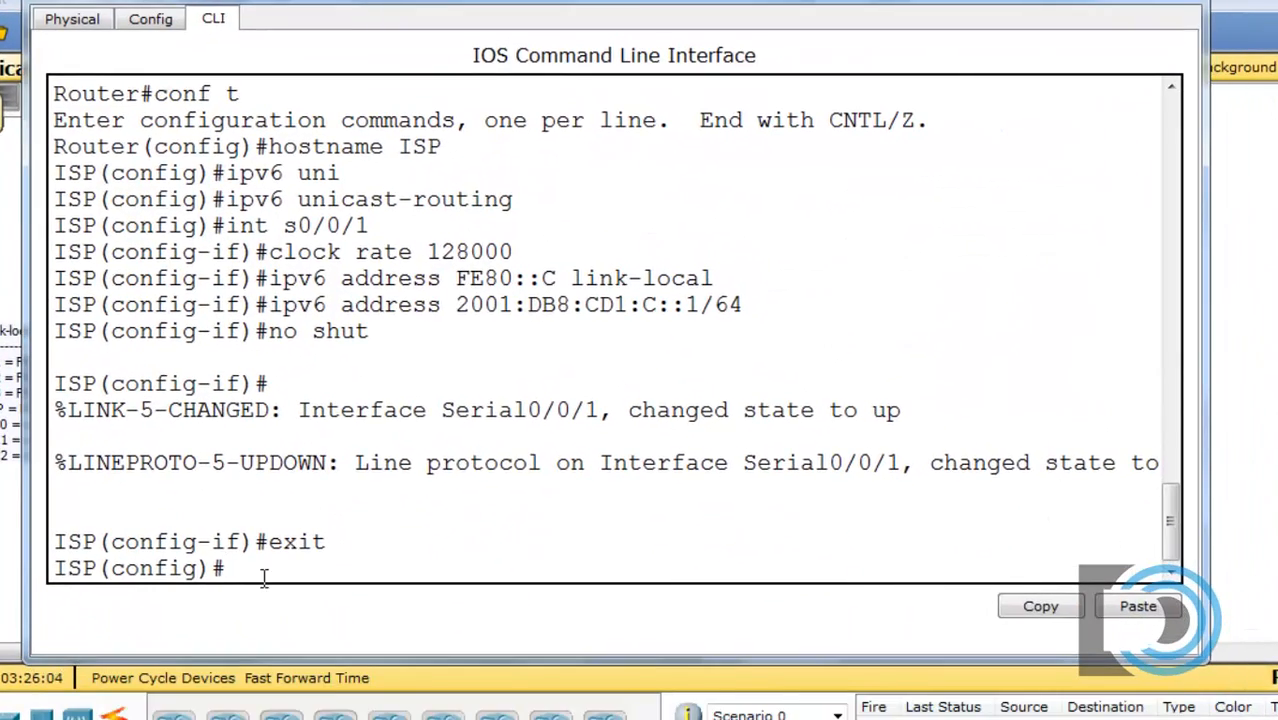
text(ip)
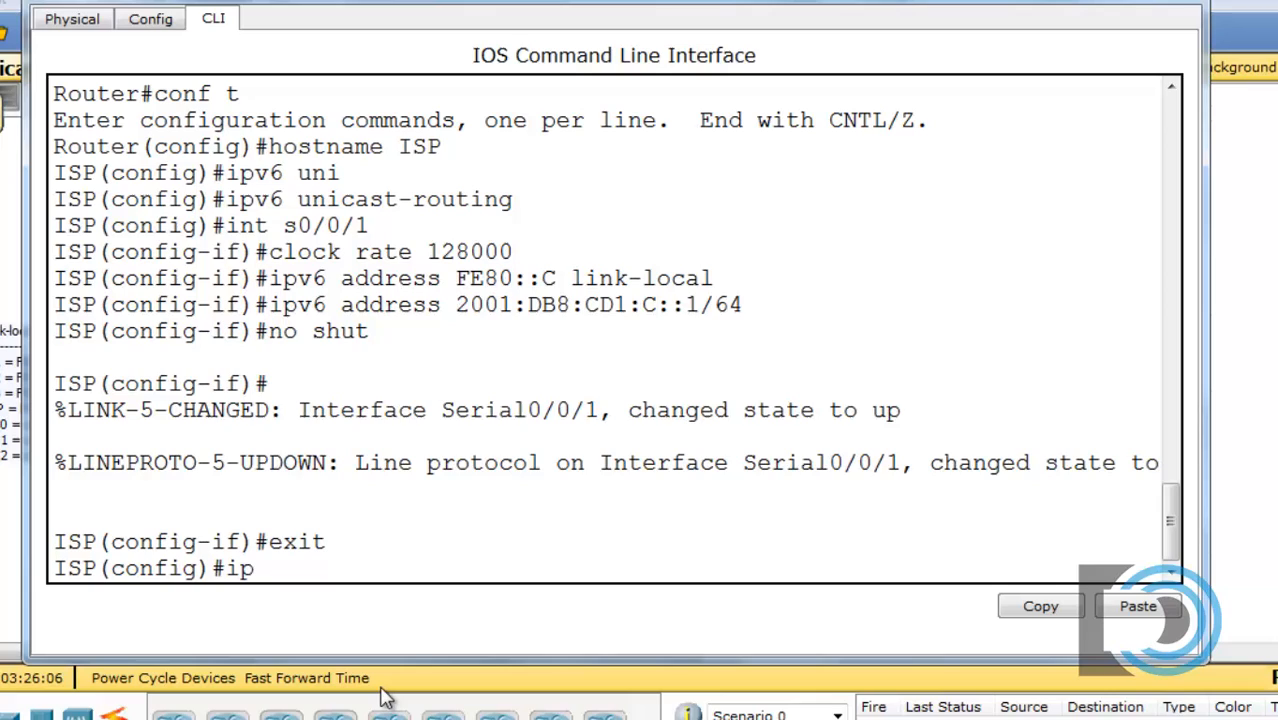
text(v6)
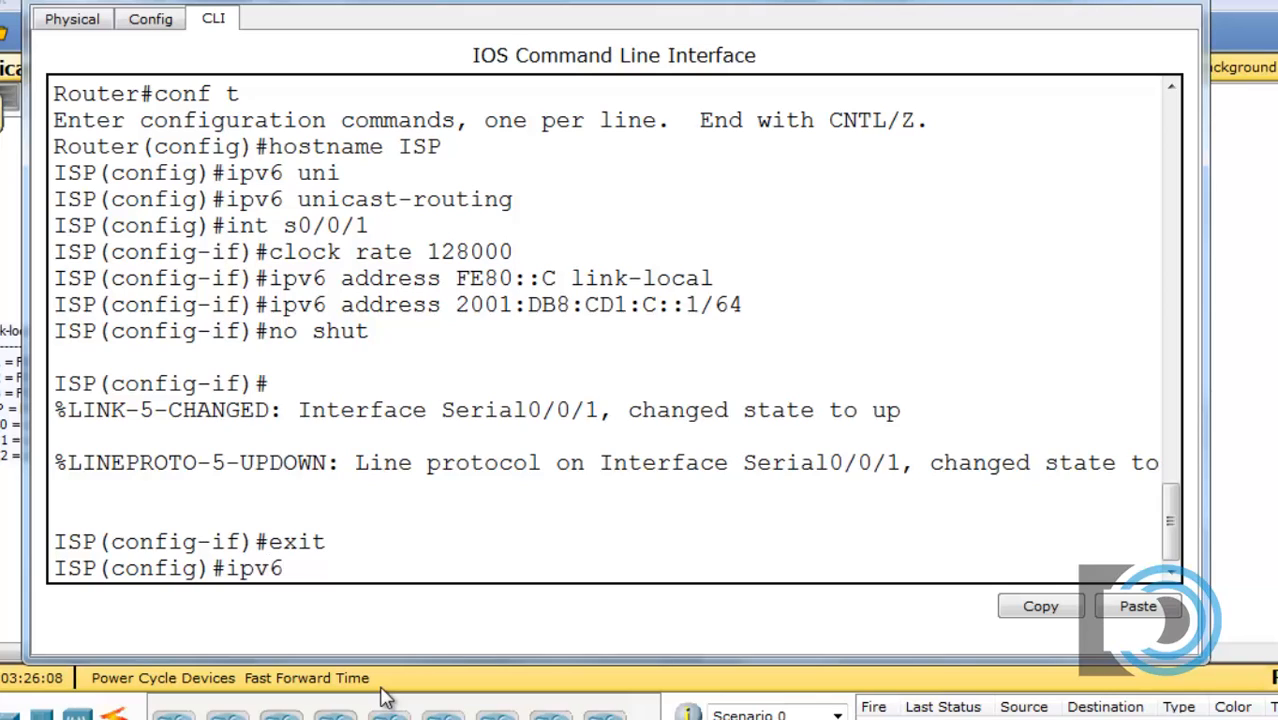
text(route)
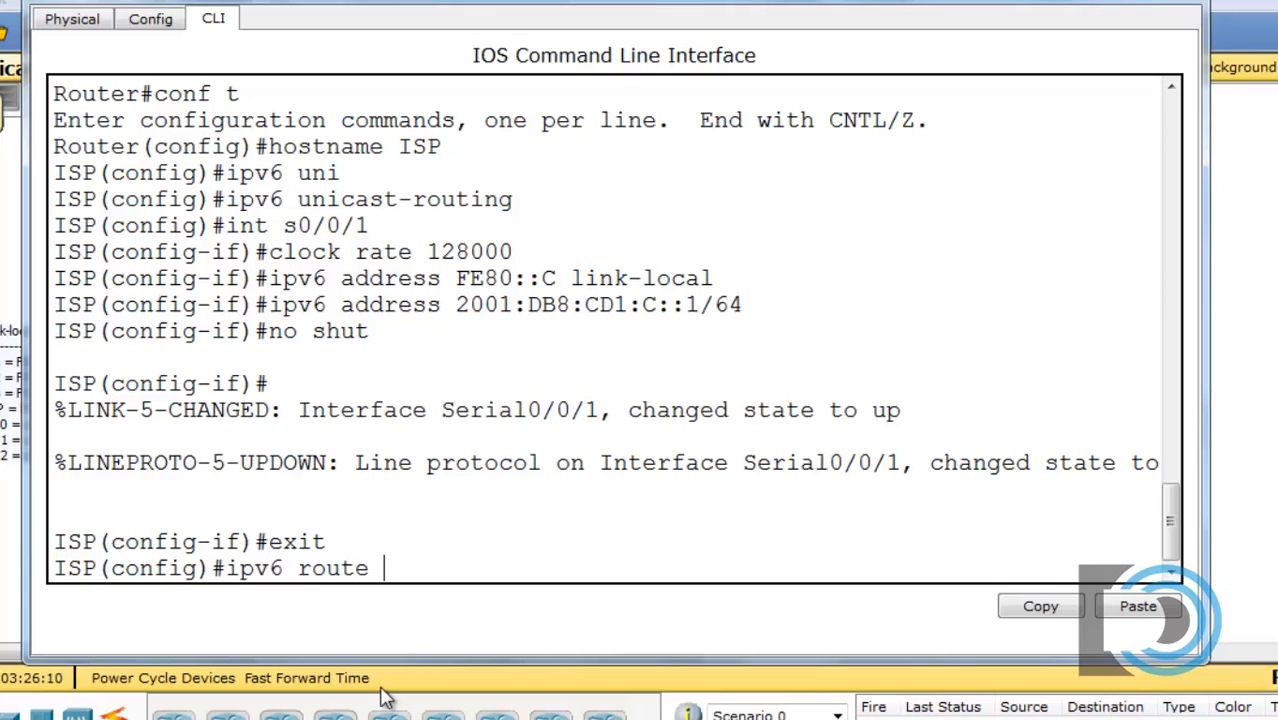
right_click(382, 568)
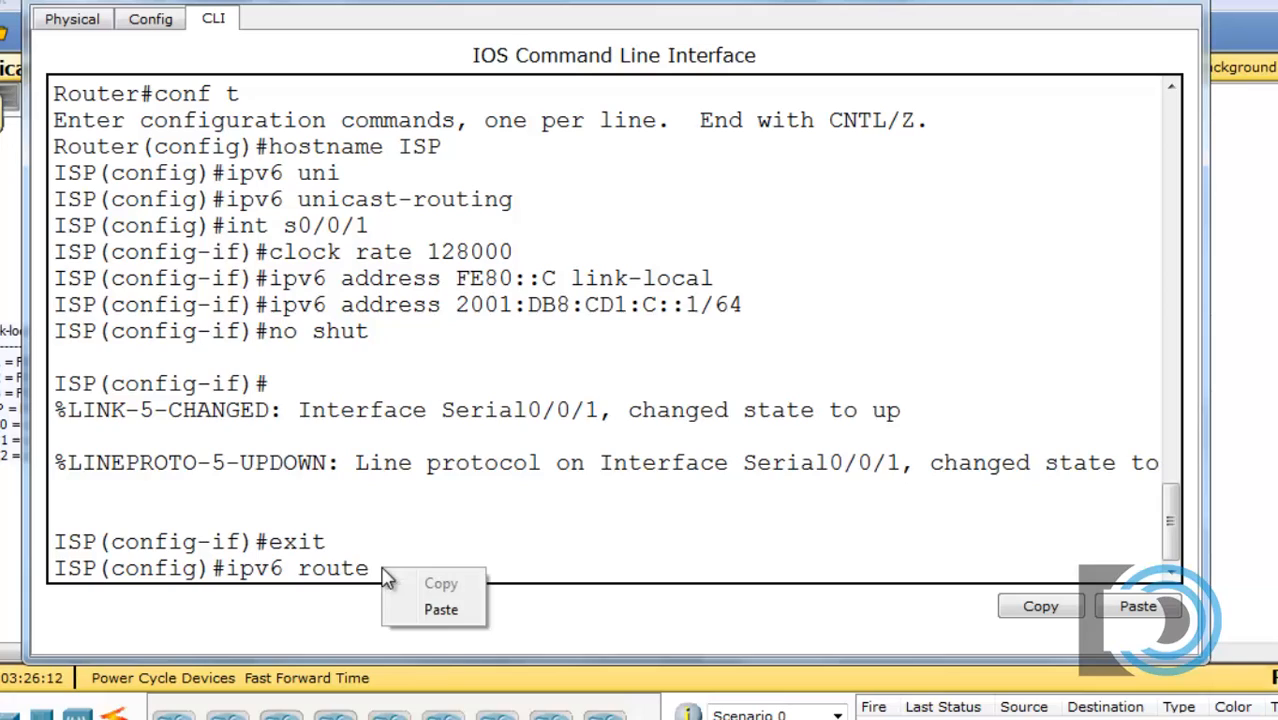
text(2001:DB8:DA::/61)
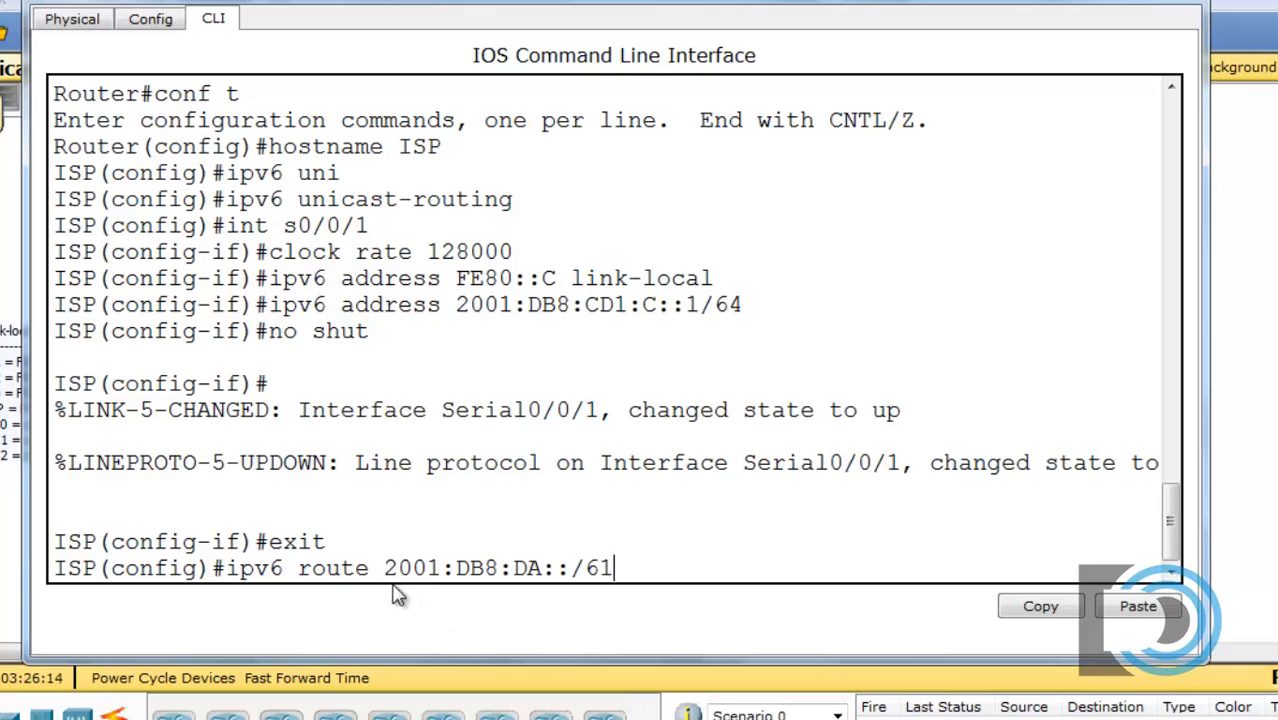
mouse_move(480, 584)
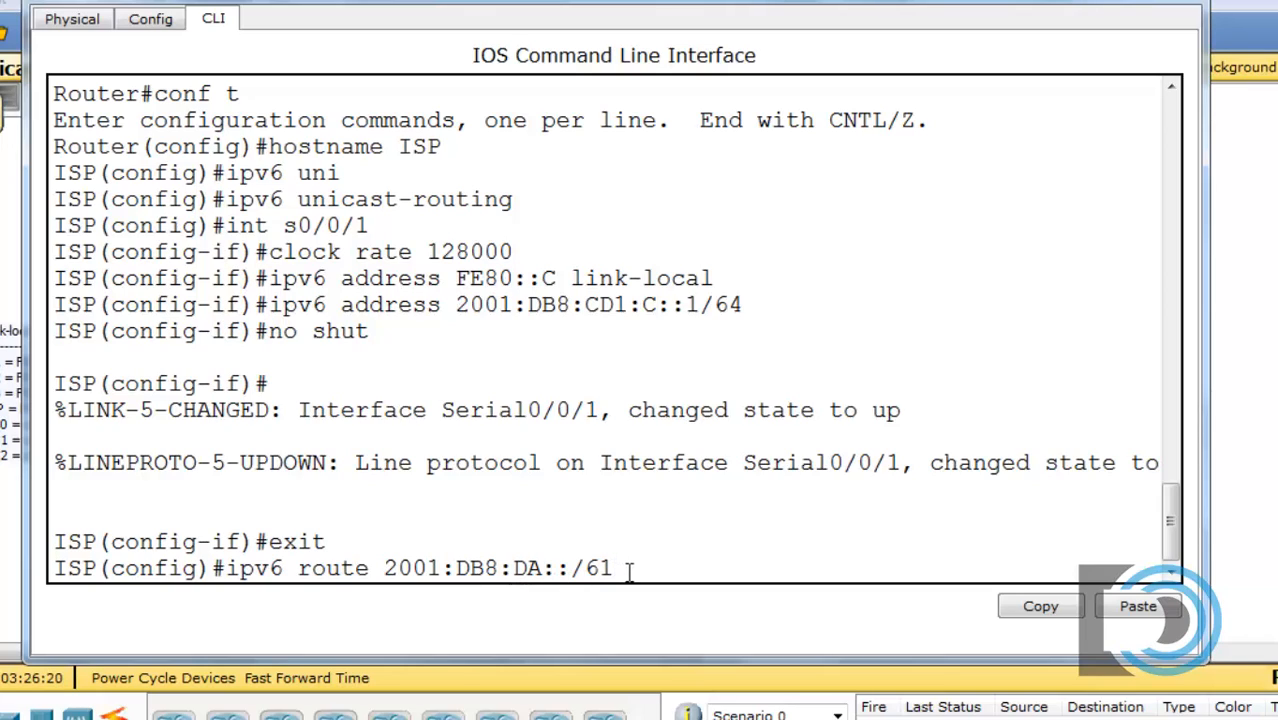
text(s0/0/1)
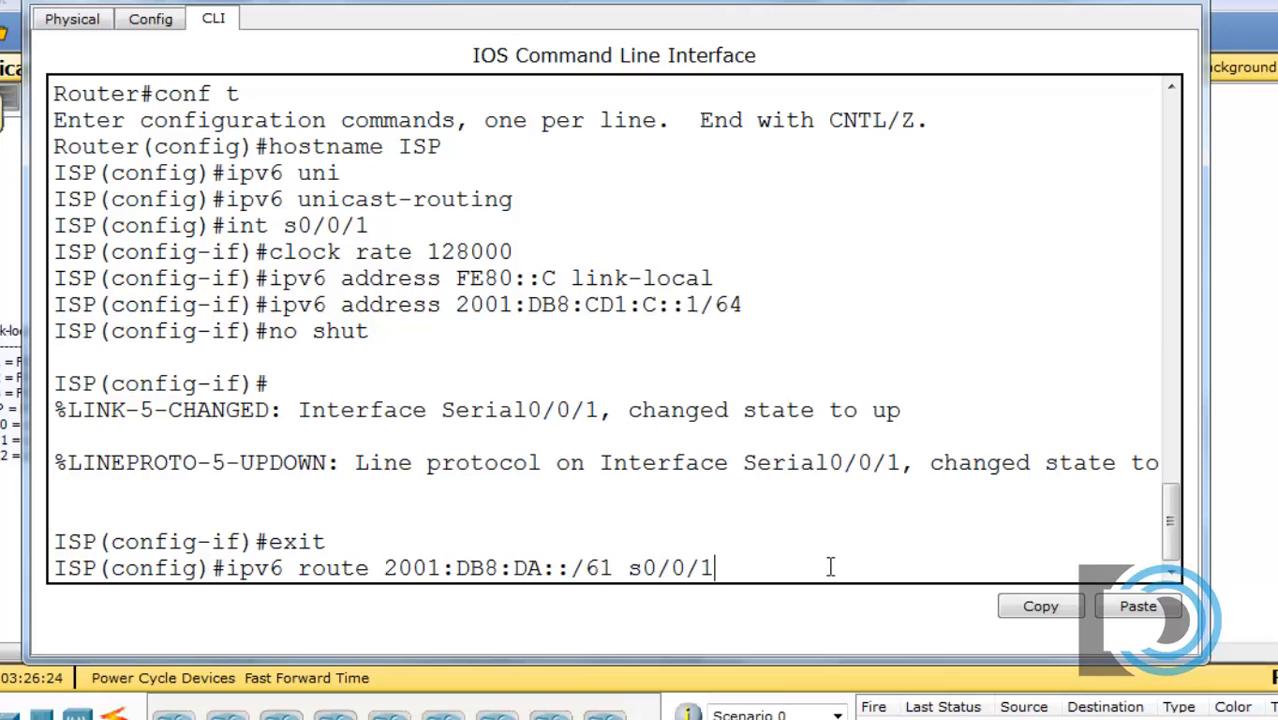
key(enter)
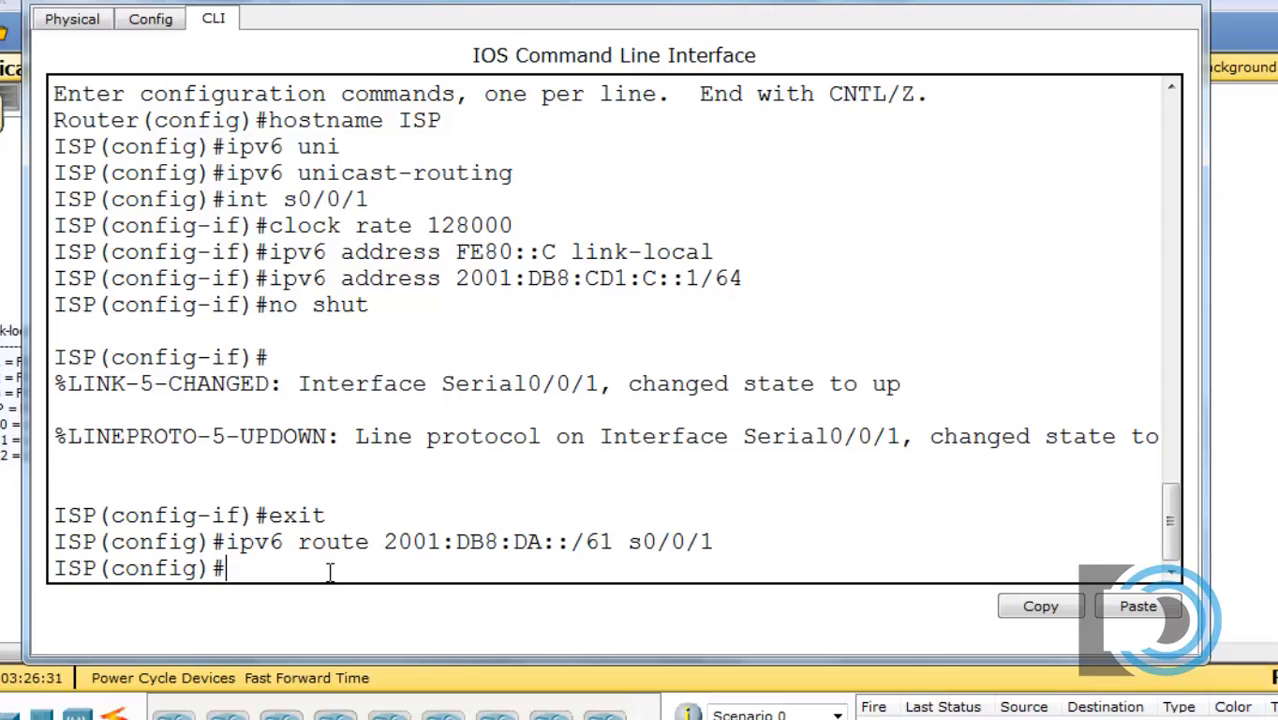
Save the ISP router's running configuration to startup with copy run start.
text(c)
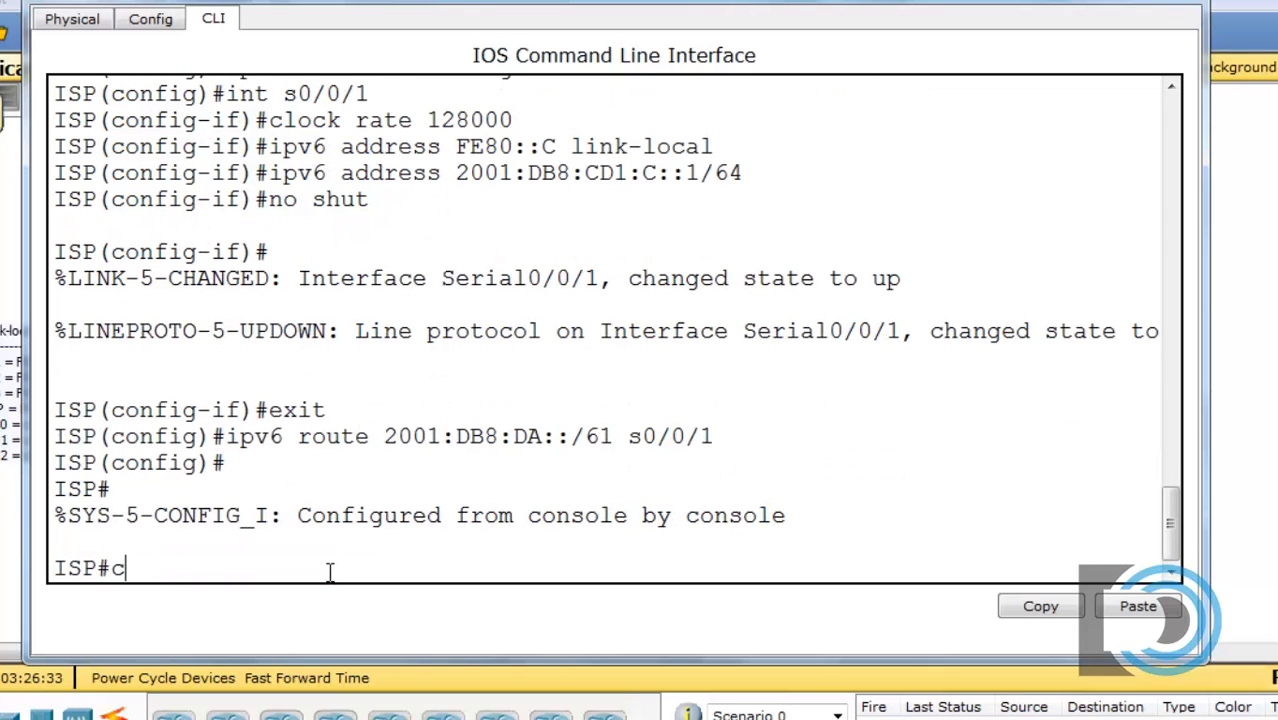
text(opy run s)
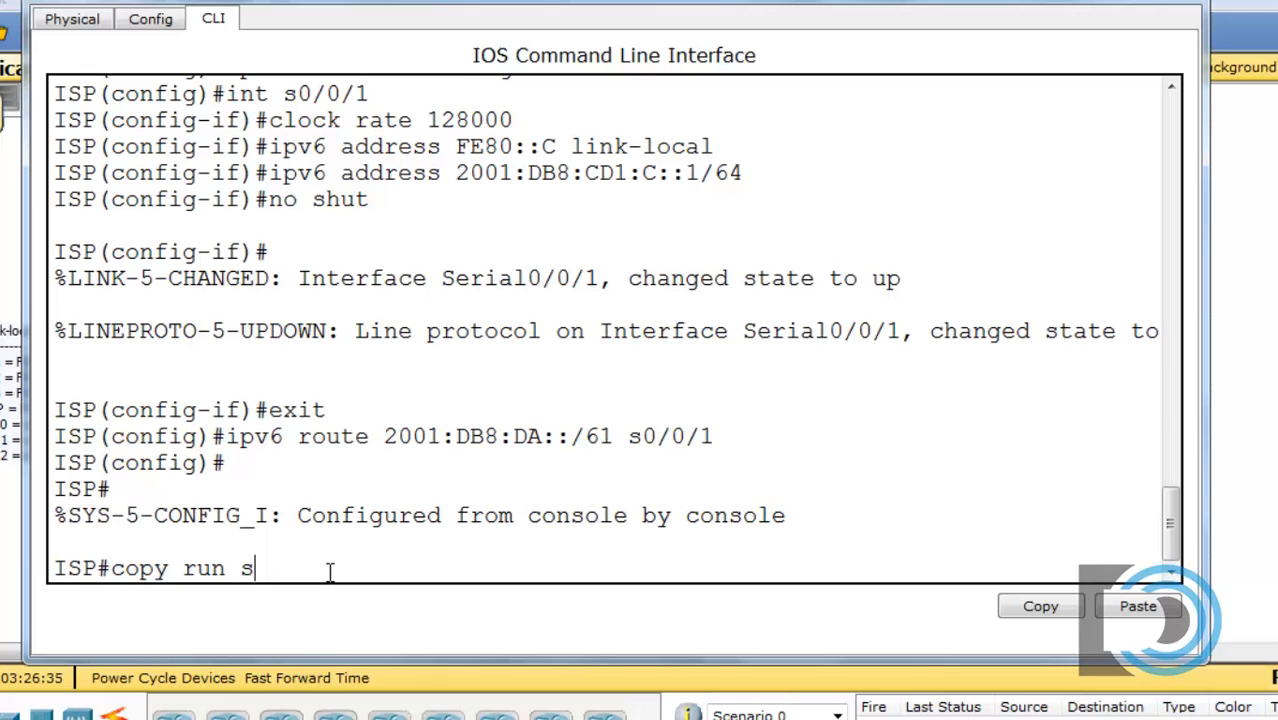
key(enter)
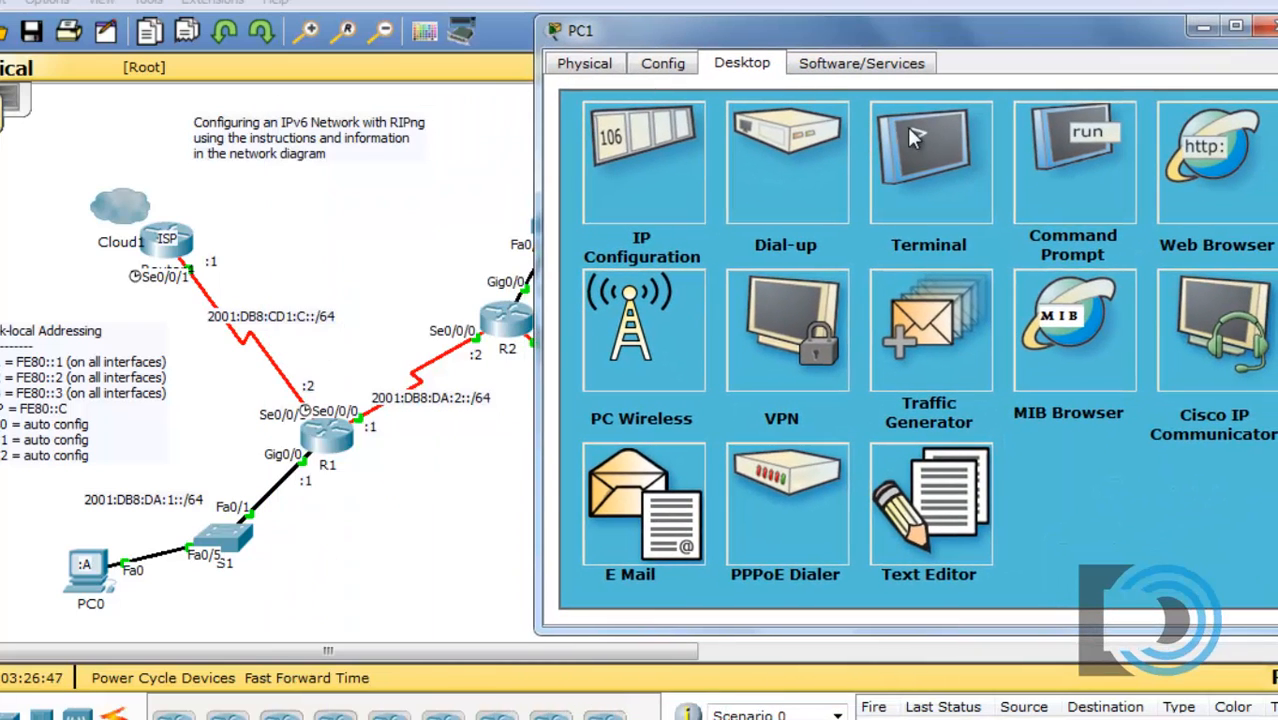
From PC1's command prompt, ping the ISP address 2001:DB8:CD1:C::1.
click(1072, 158)
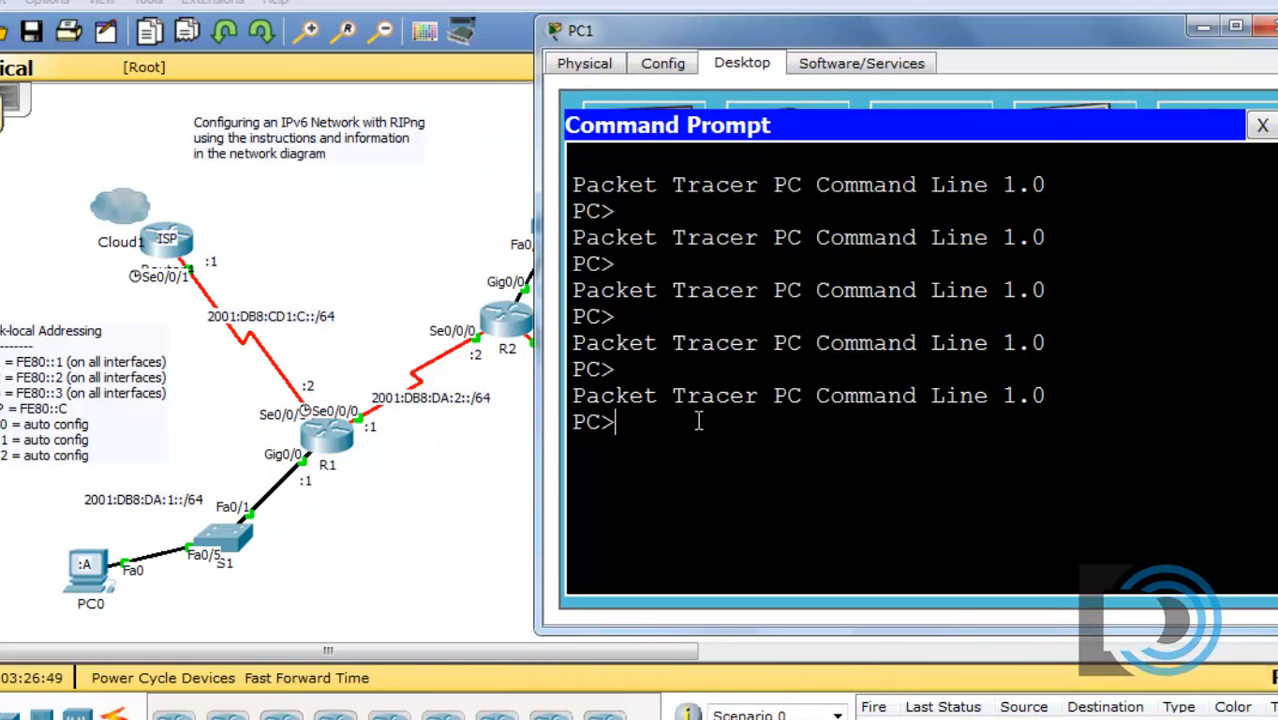
text(ping)
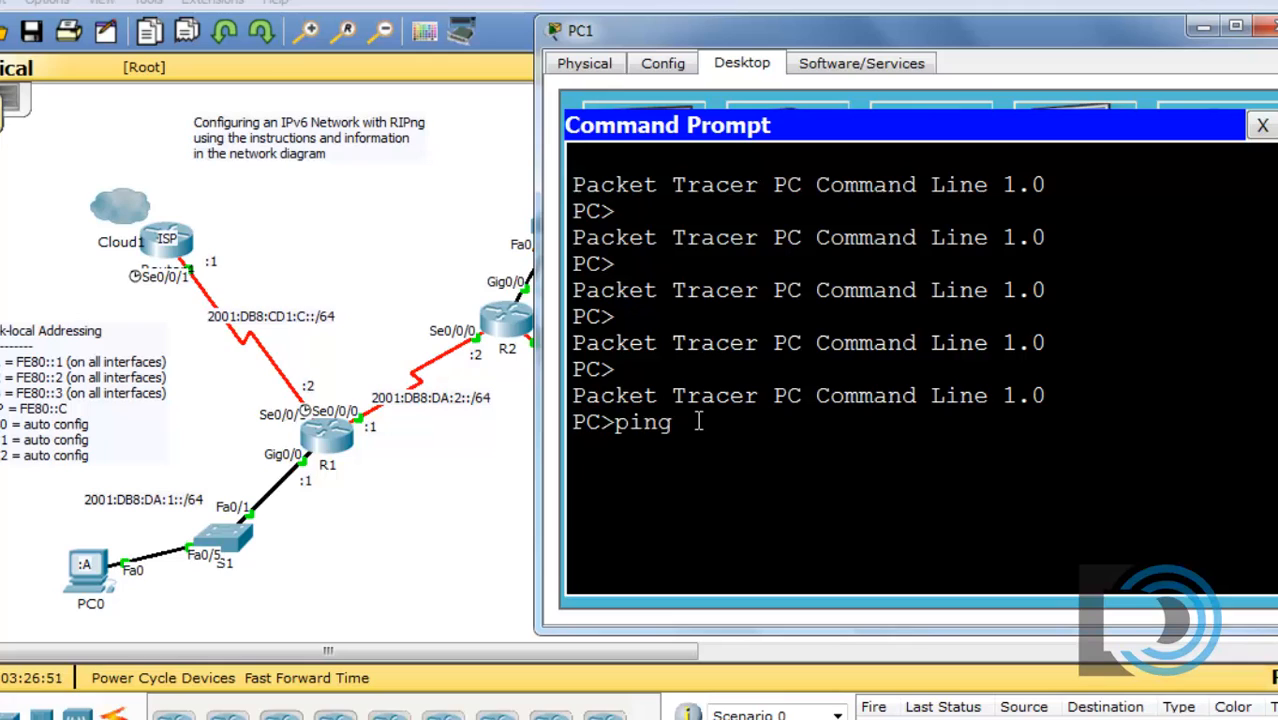
text(2001)
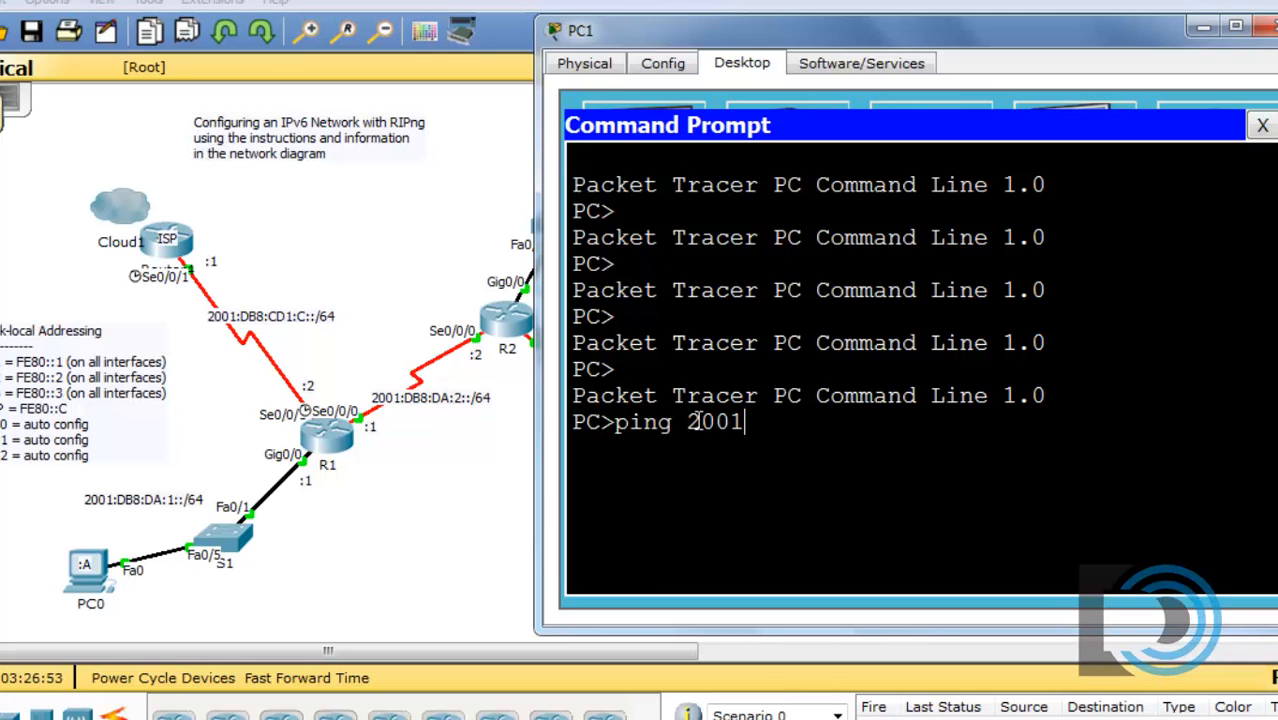
text(:DB)
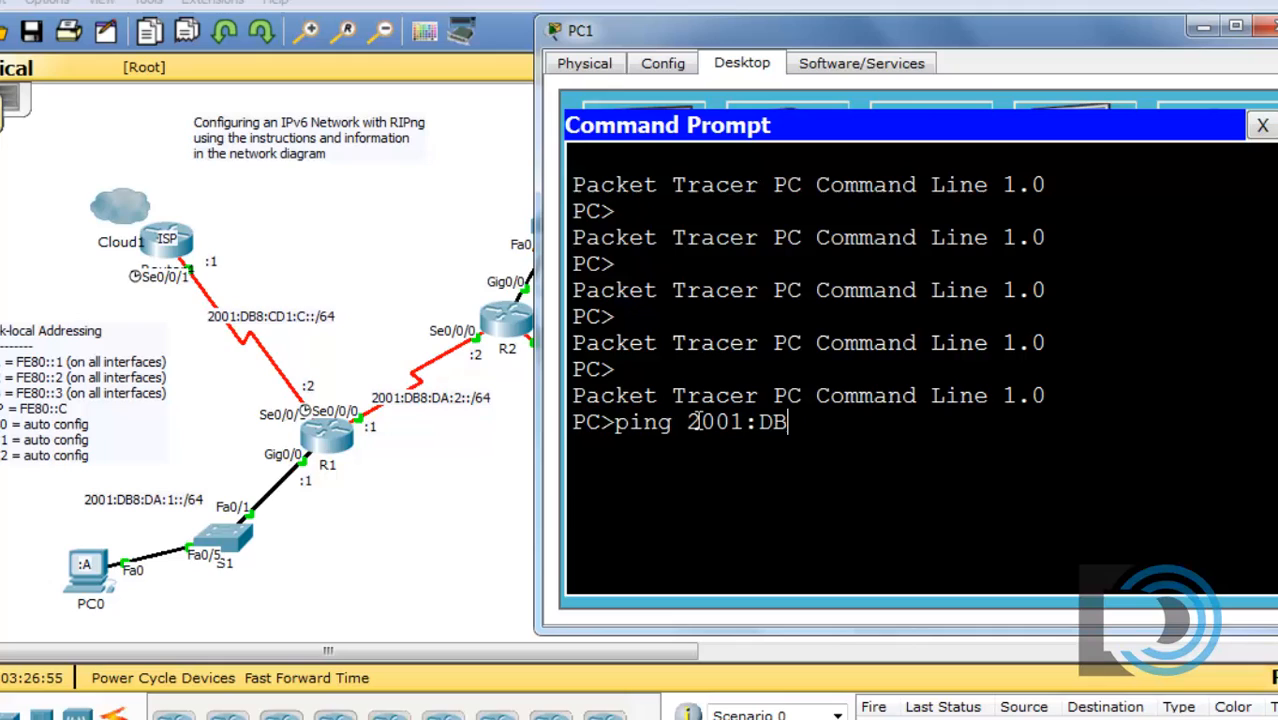
text(8)
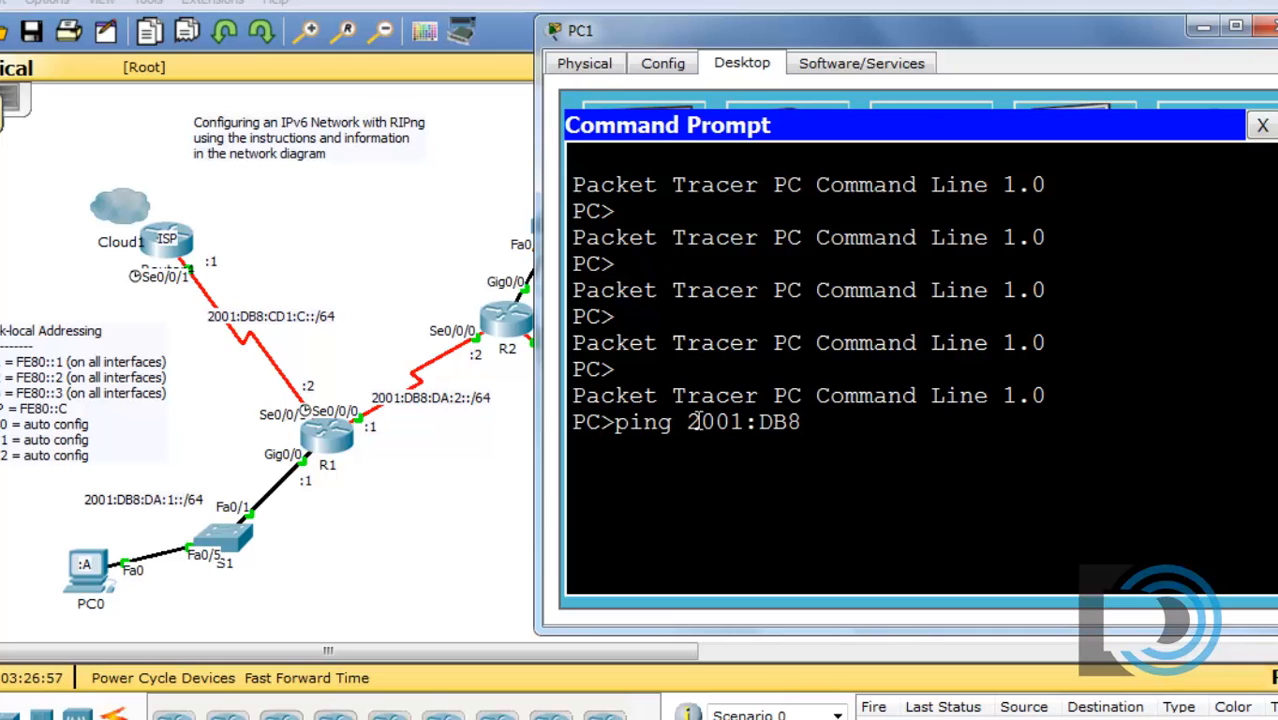
text(:D)
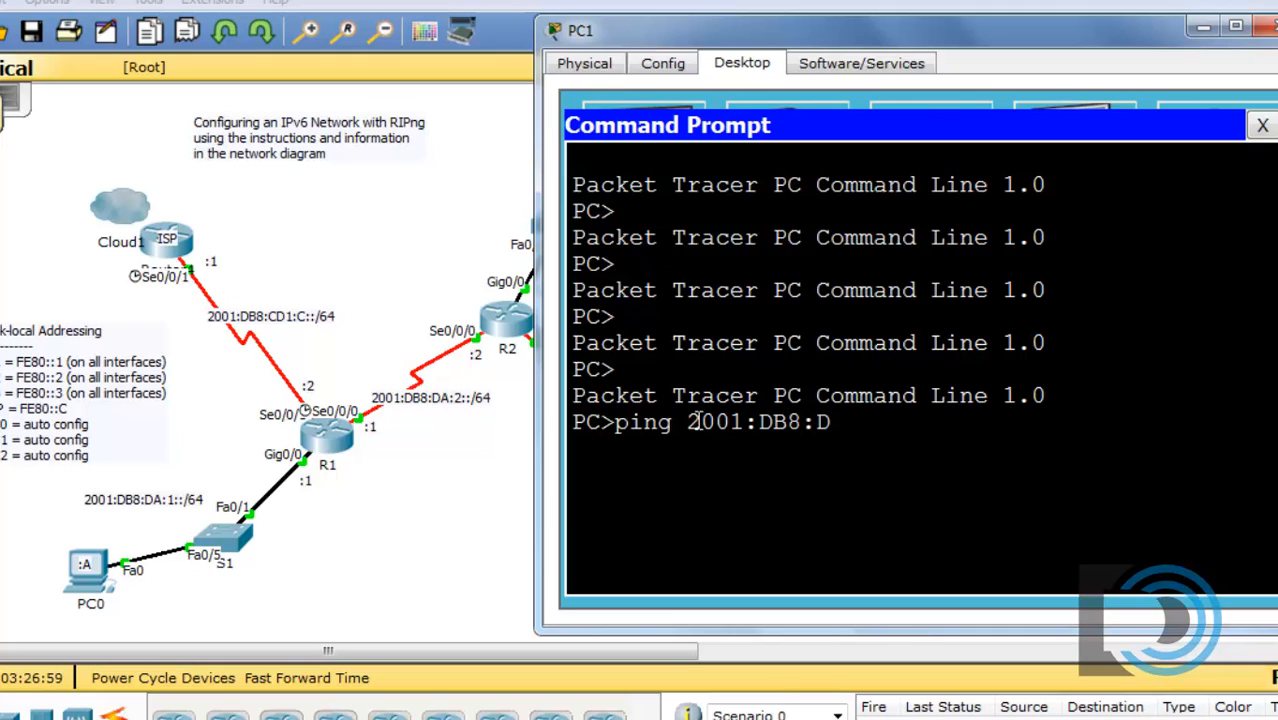
key(Backspace)
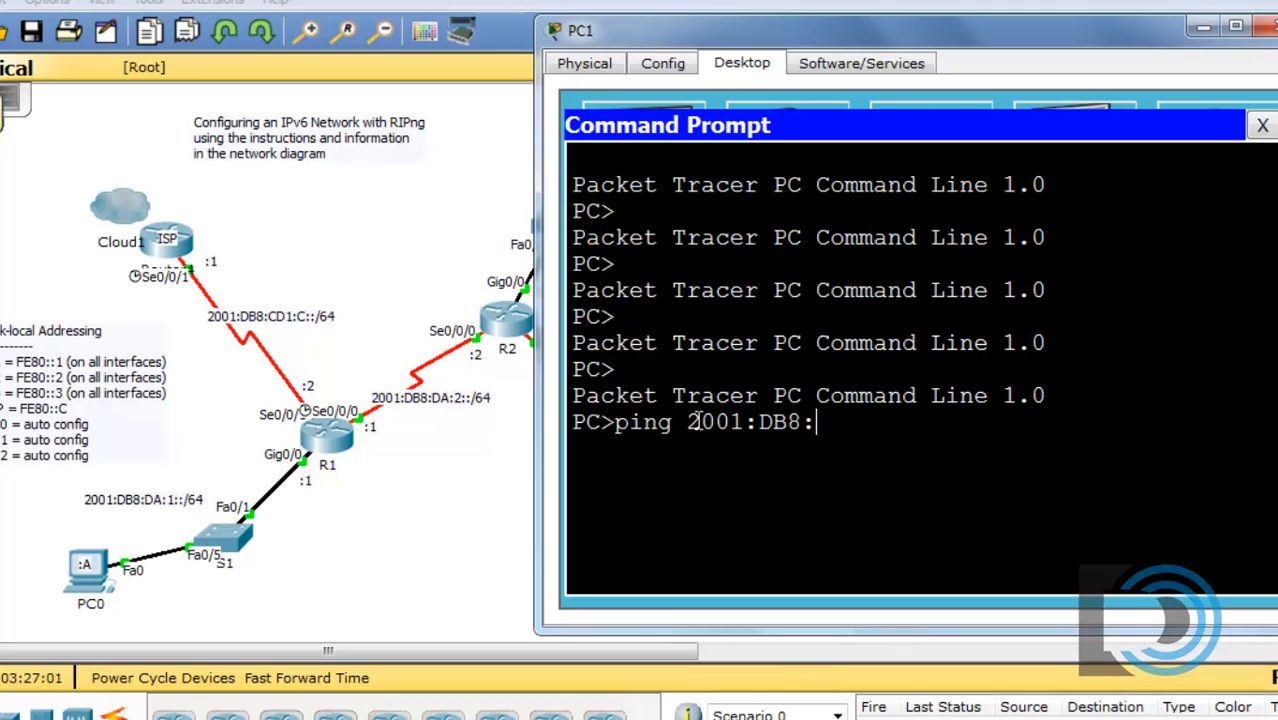
text(CD)
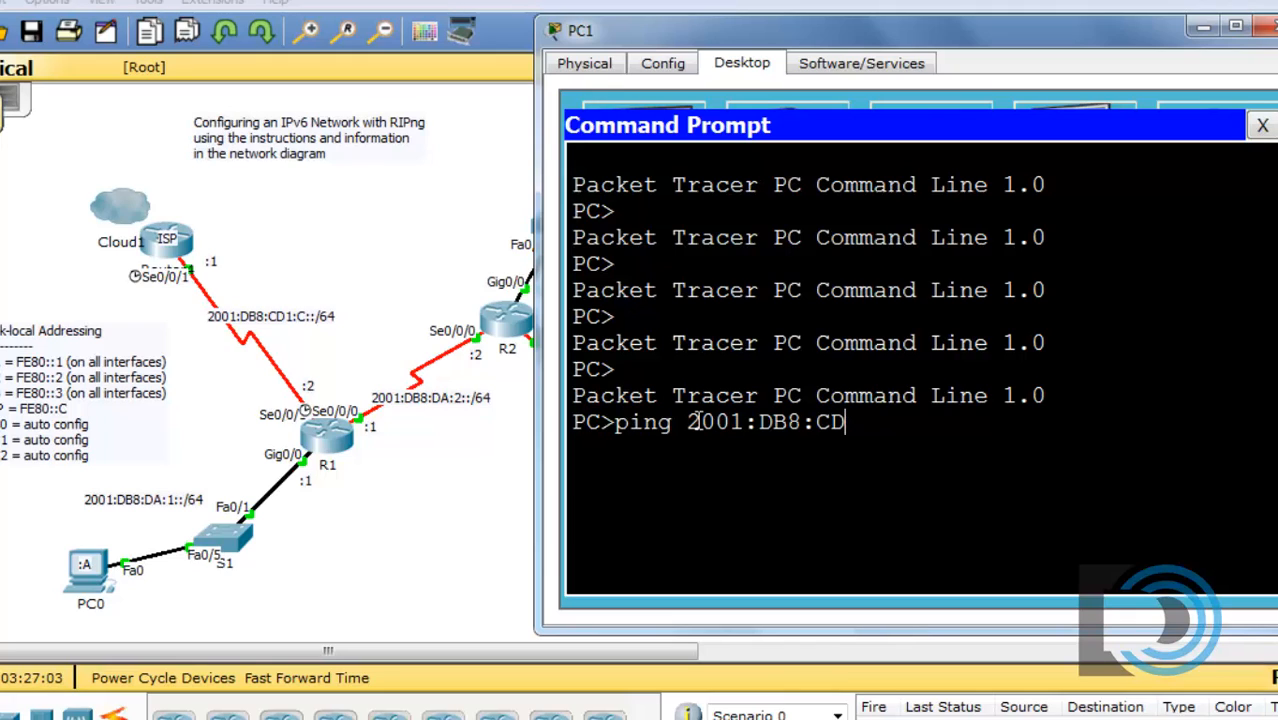
text(1:)
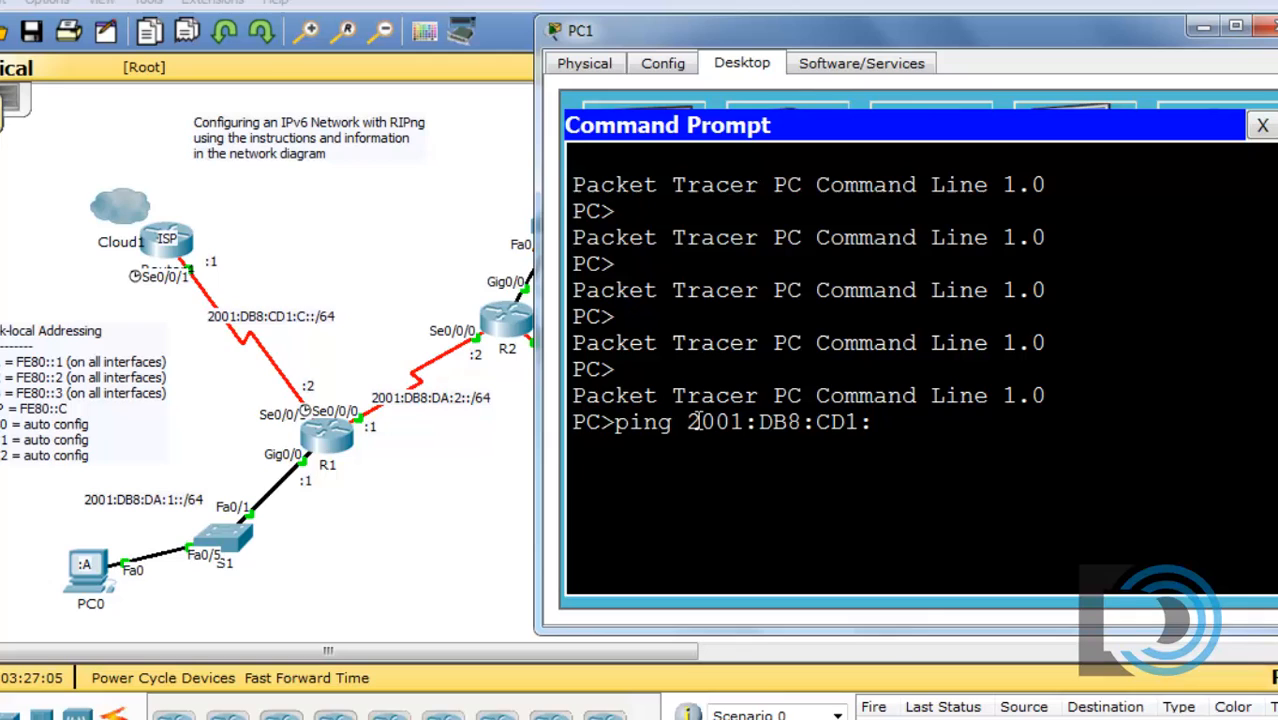
text(C:)
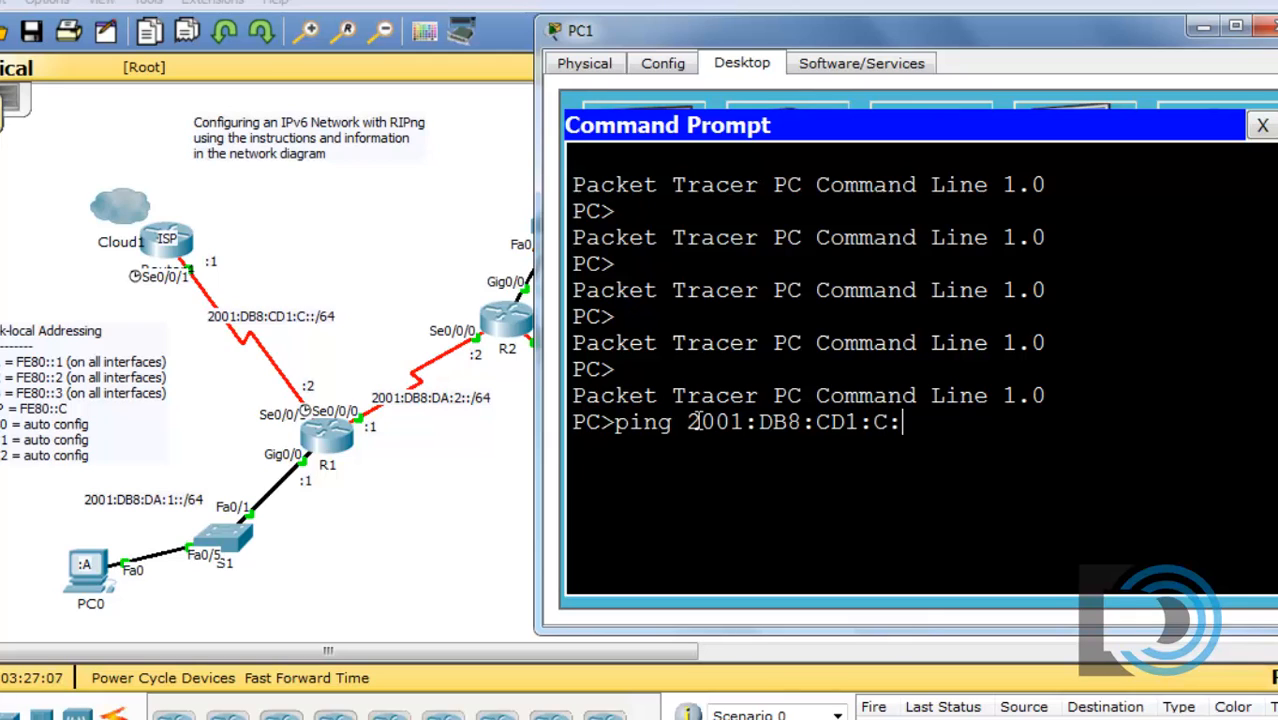
text(:1)
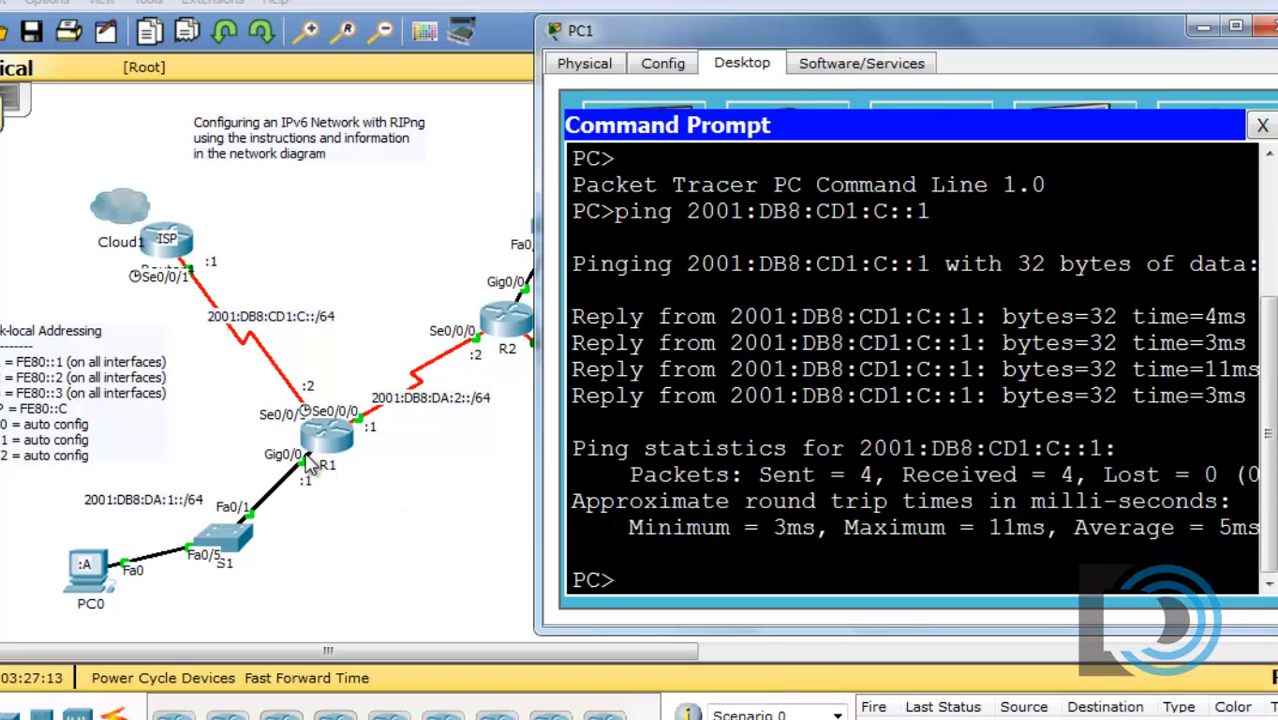
mouse_move(850, 280)
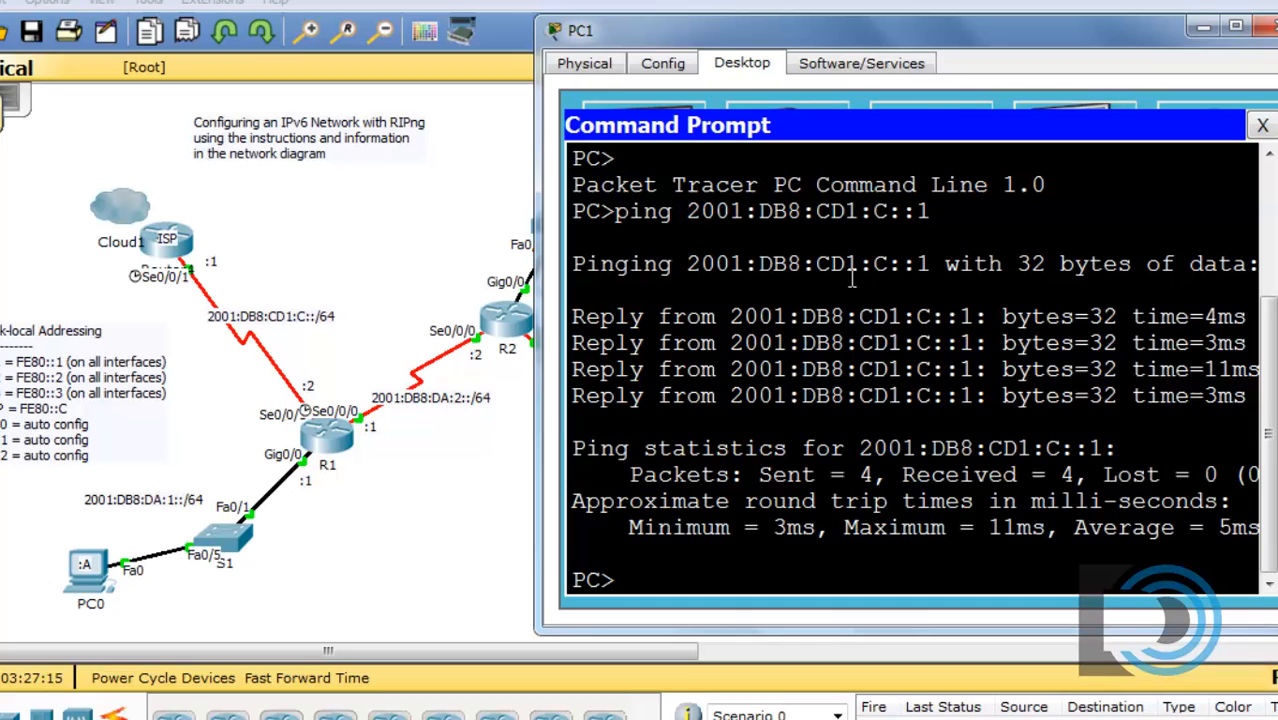
mouse_move(170, 244)
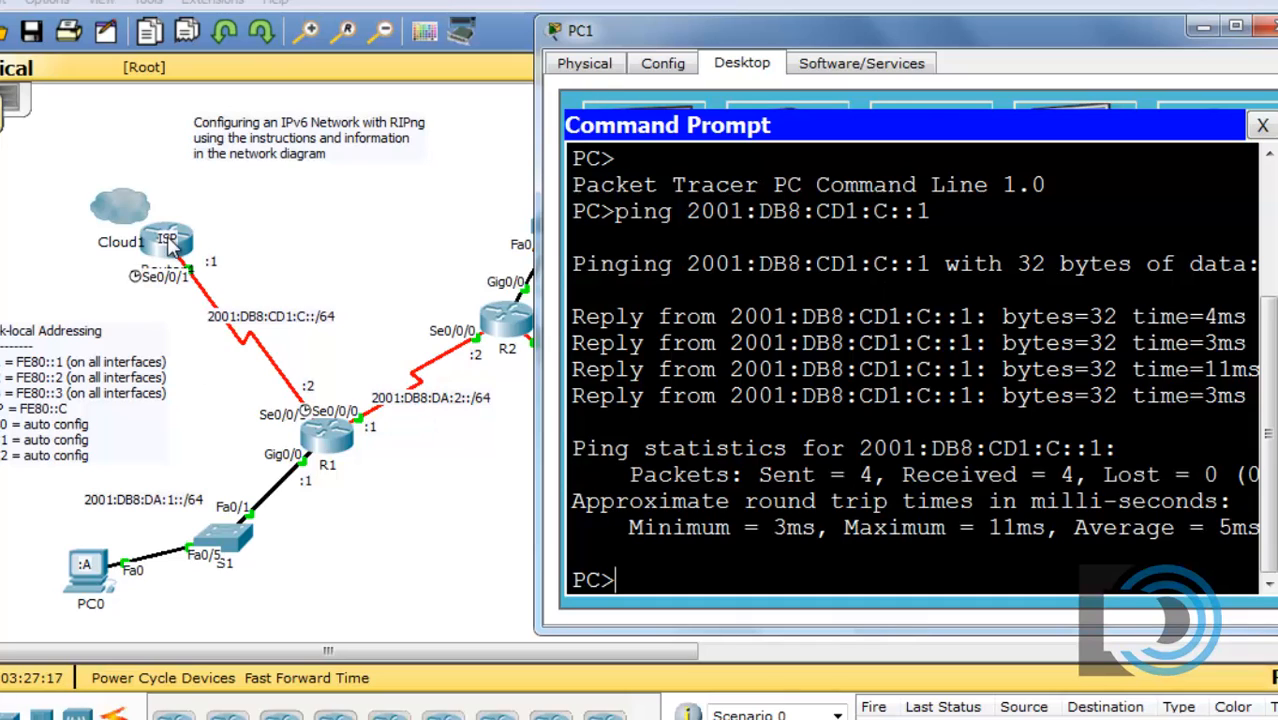
mouse_move(316, 276)
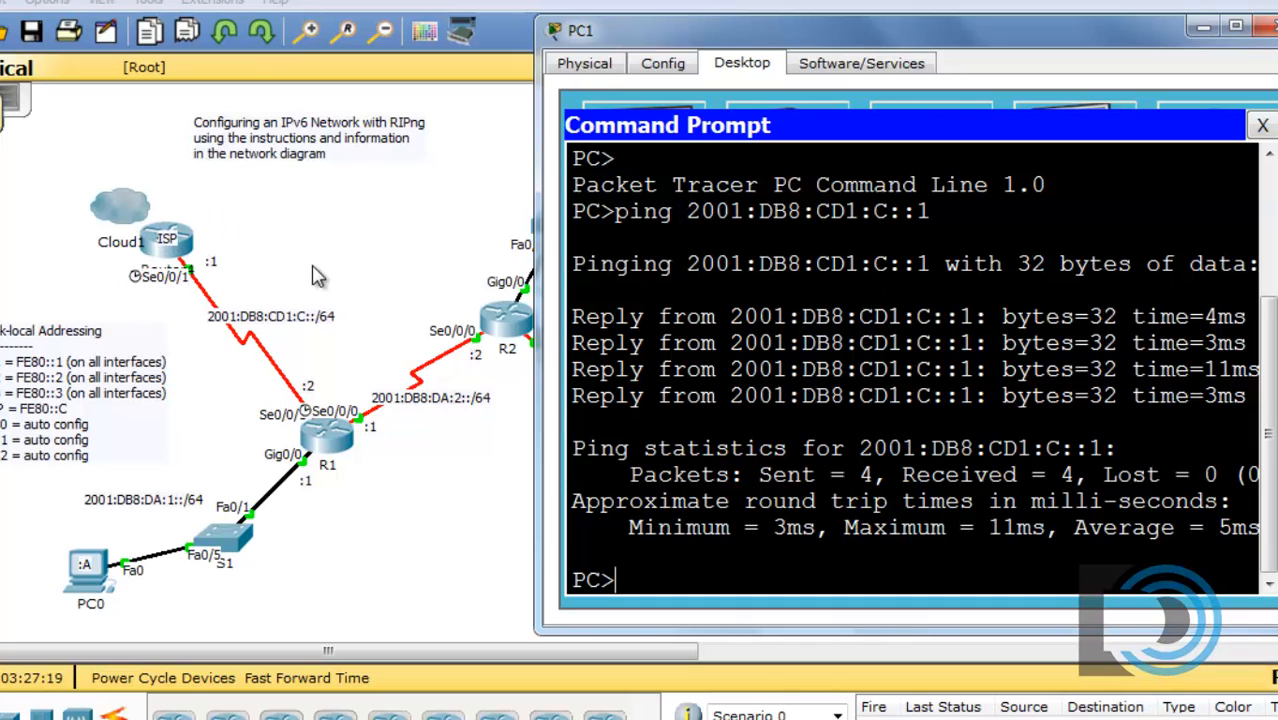
mouse_move(716, 500)
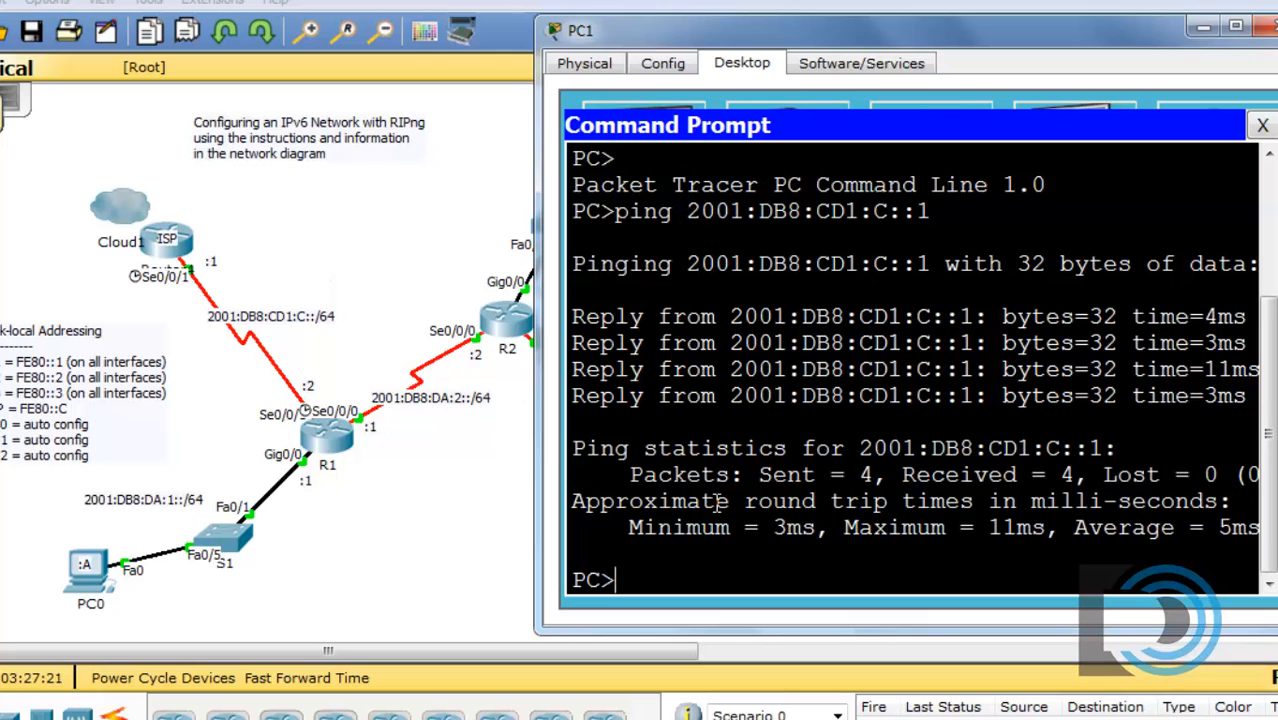
mouse_move(972, 380)
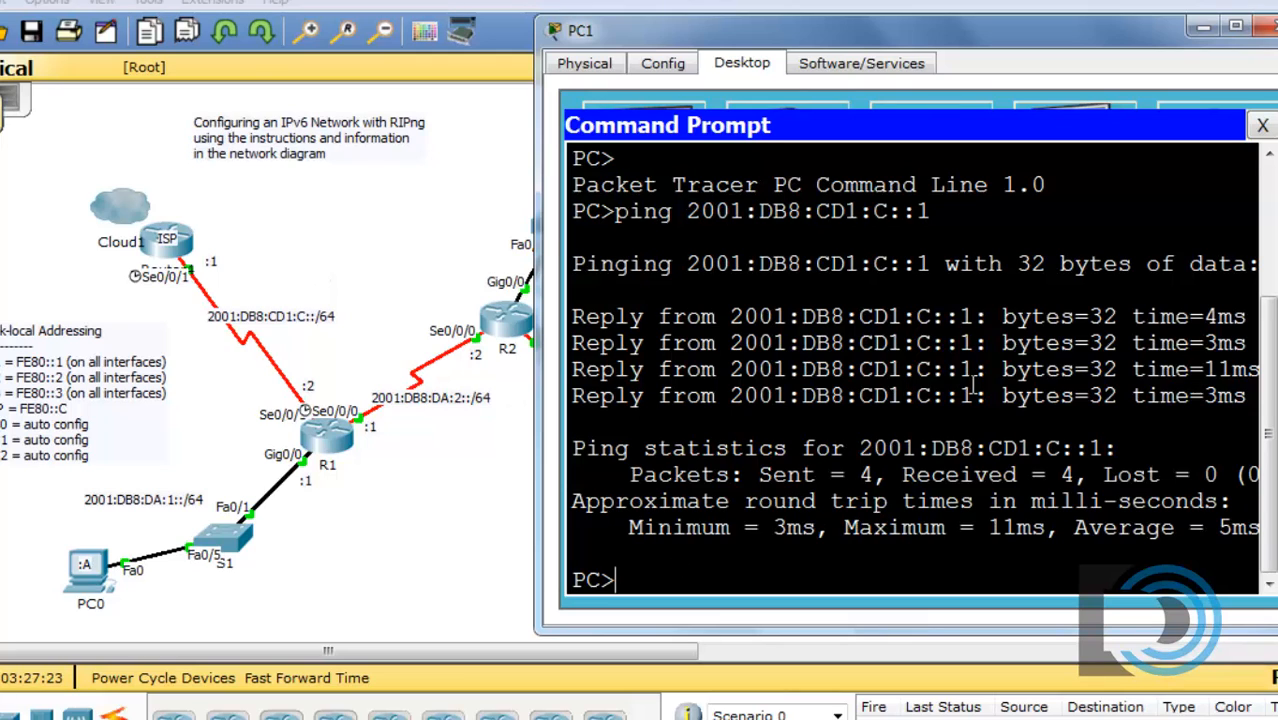
Close PC1's command prompt and device window to reveal the activity instructions.
click(1260, 124)
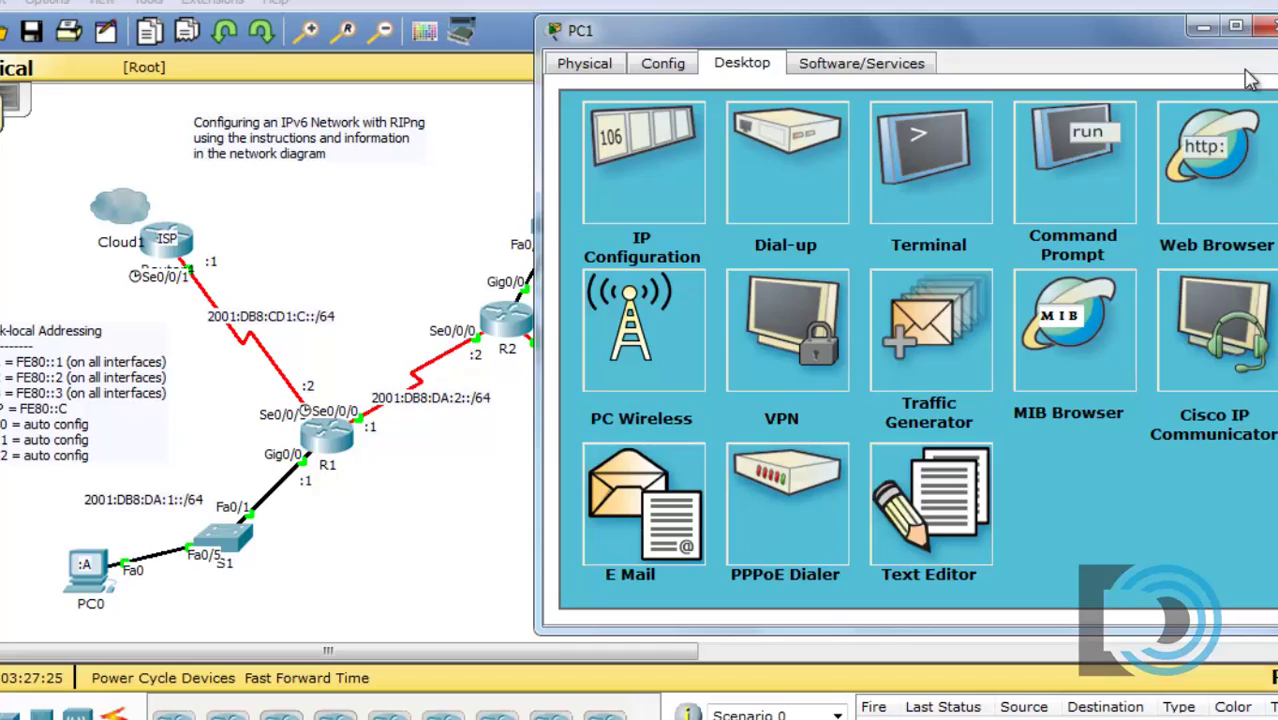
click(1254, 24)
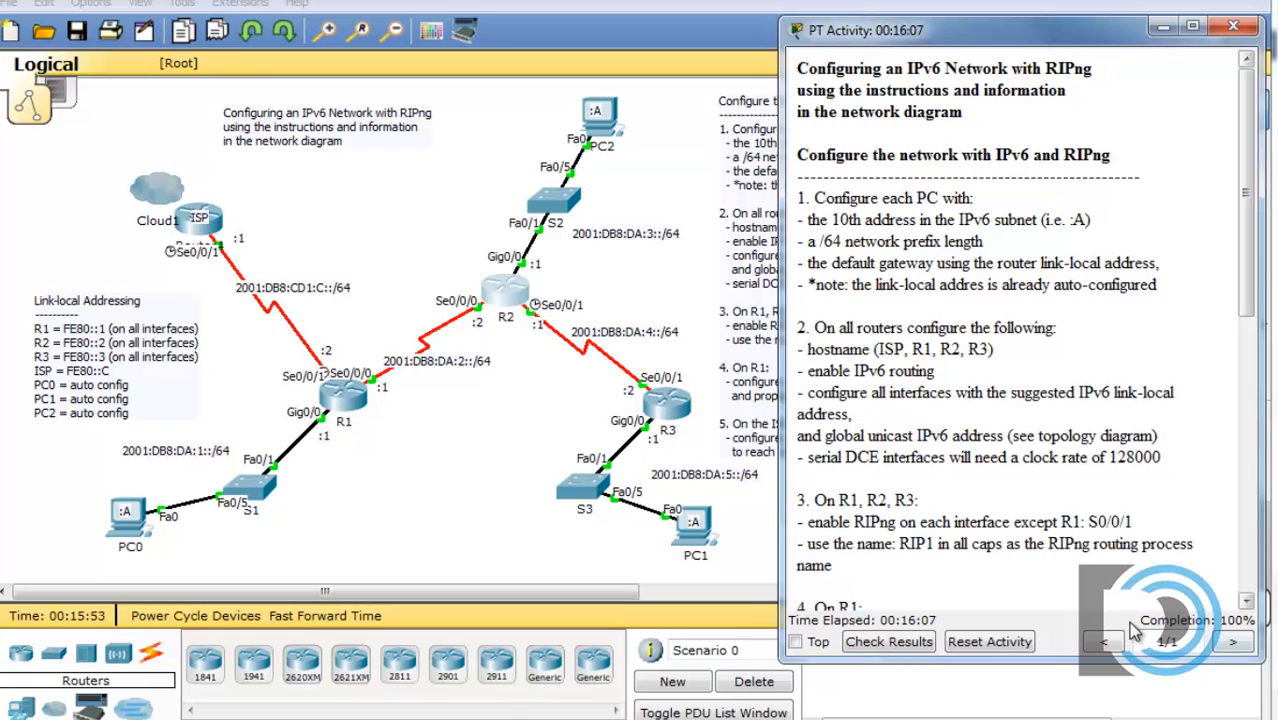
Check Results and scroll the assessment items confirming the 57/57 score.
click(890, 640)
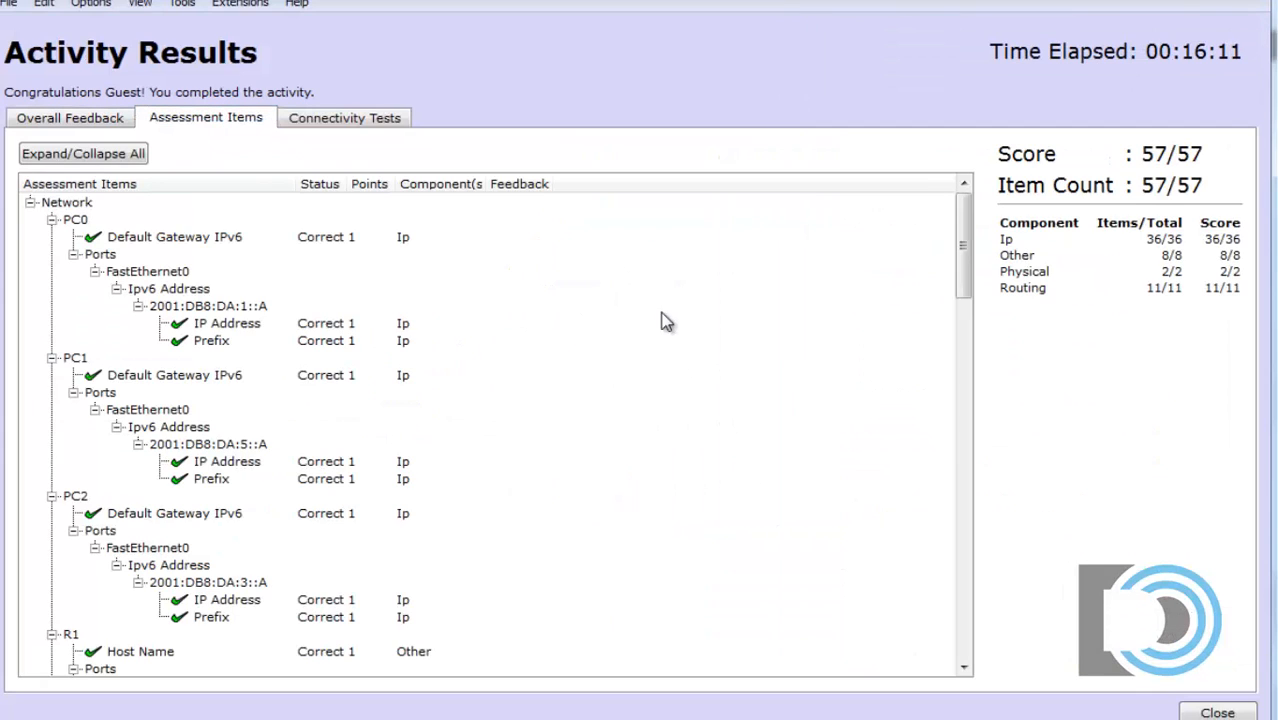
scroll(down, 3)
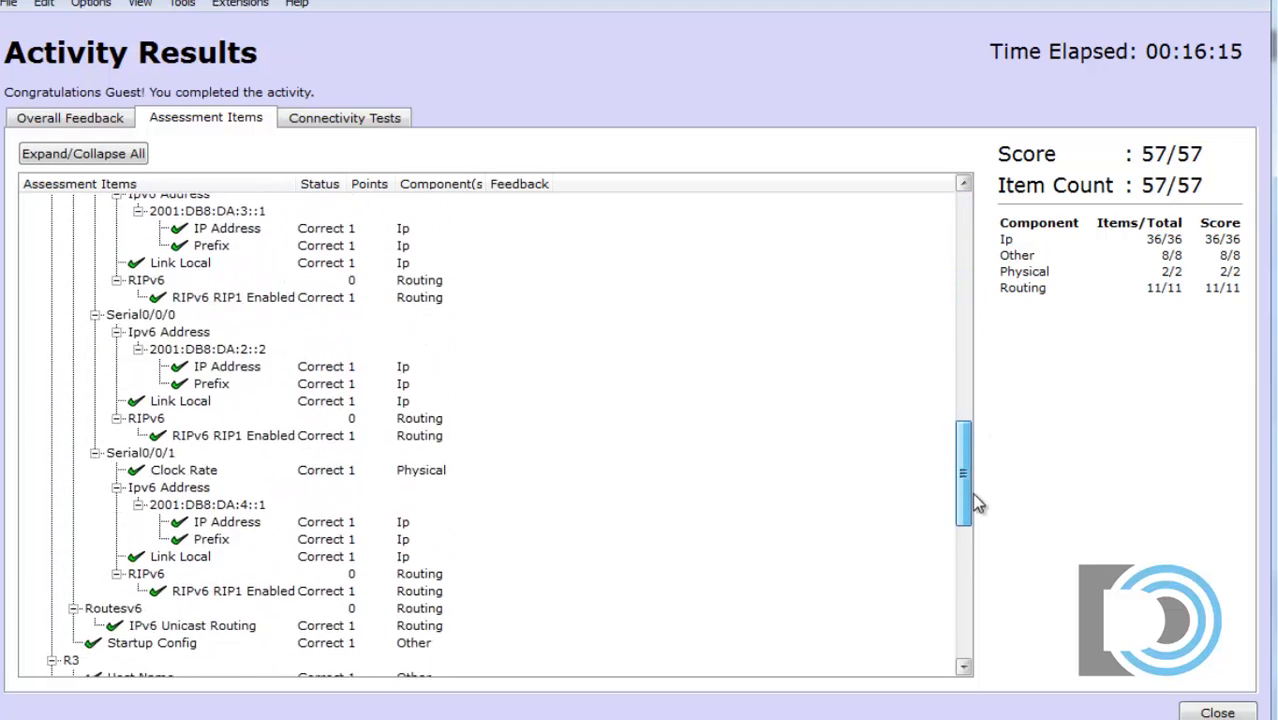
scroll(down, 3)
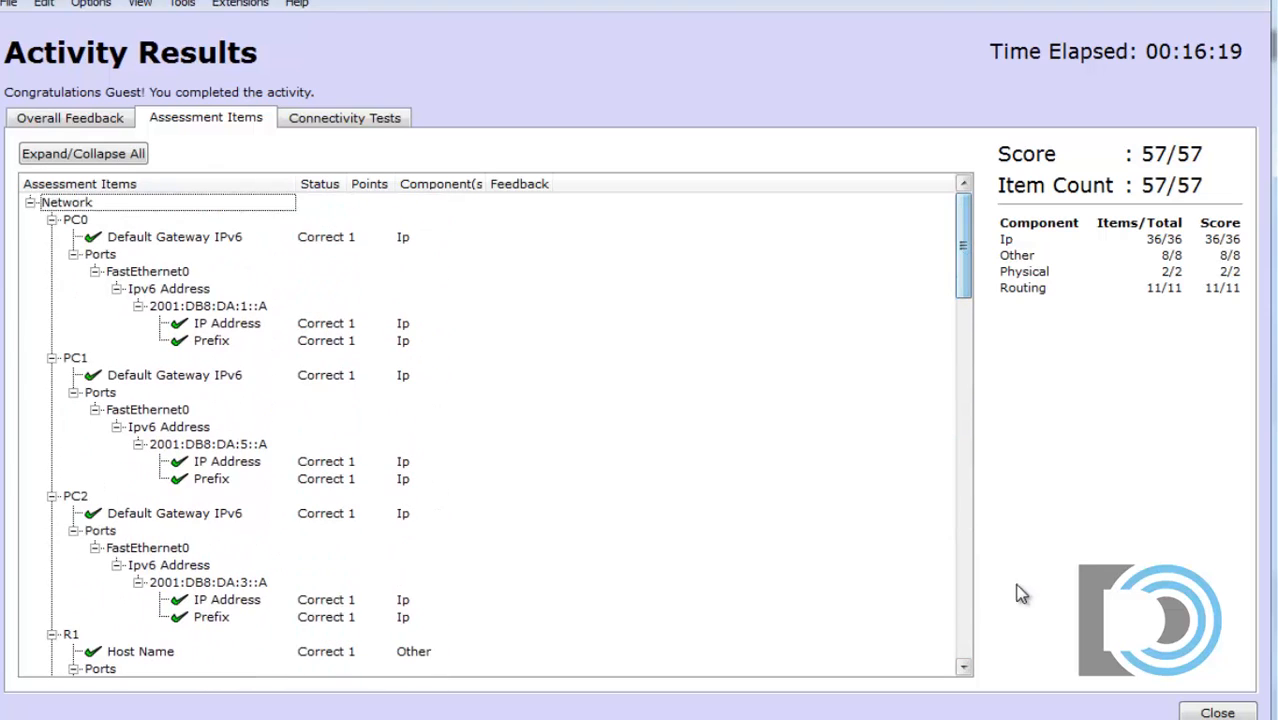
mouse_move(616, 378)
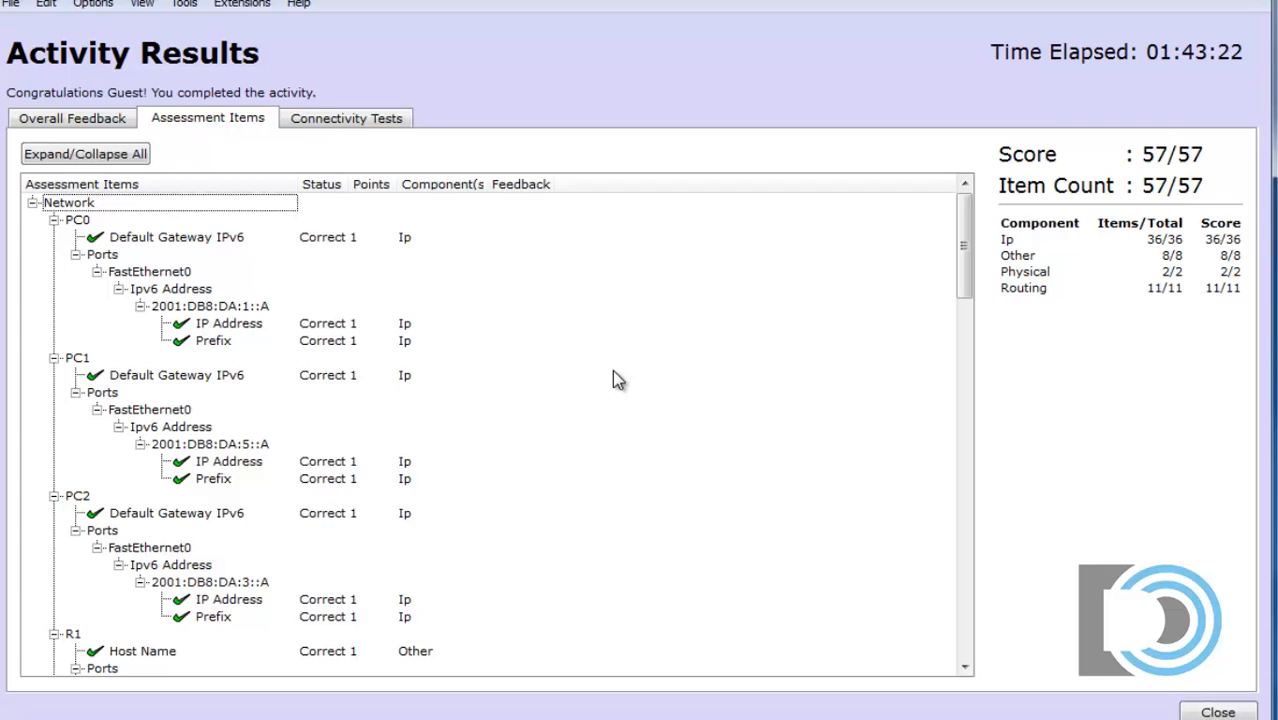
mouse_move(1064, 156)
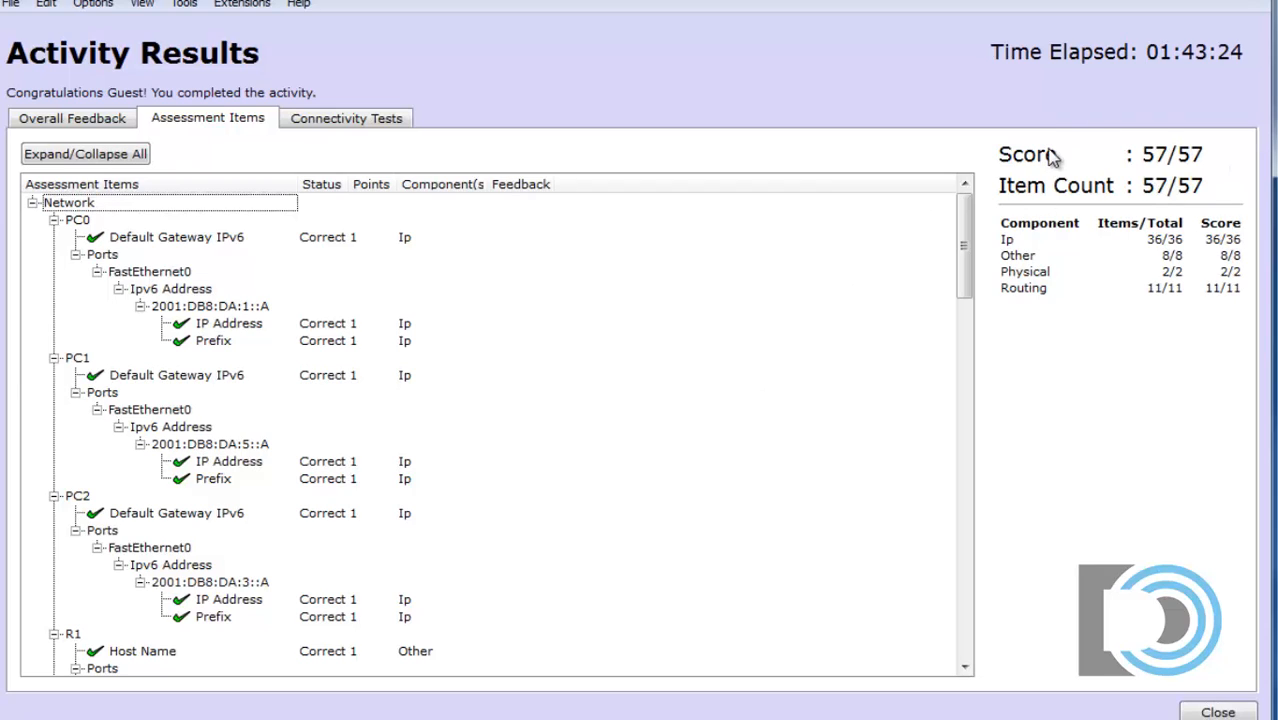
mouse_move(688, 422)
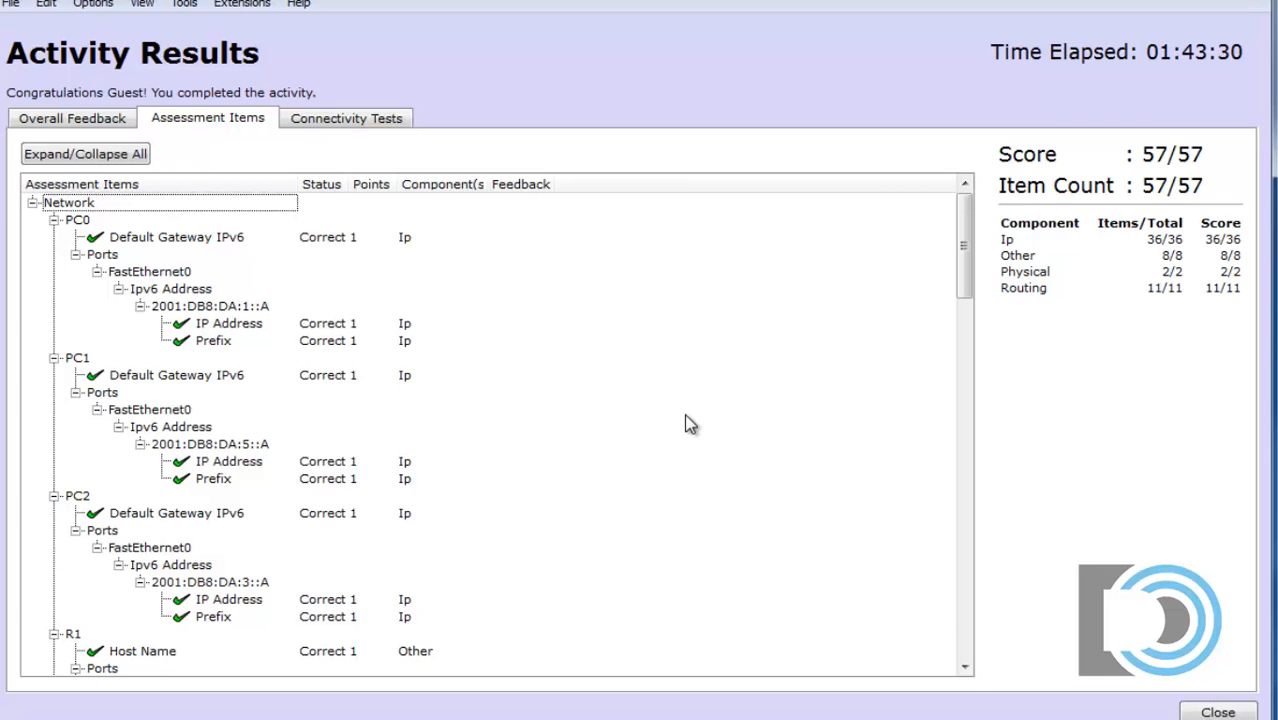
mouse_move(1154, 218)
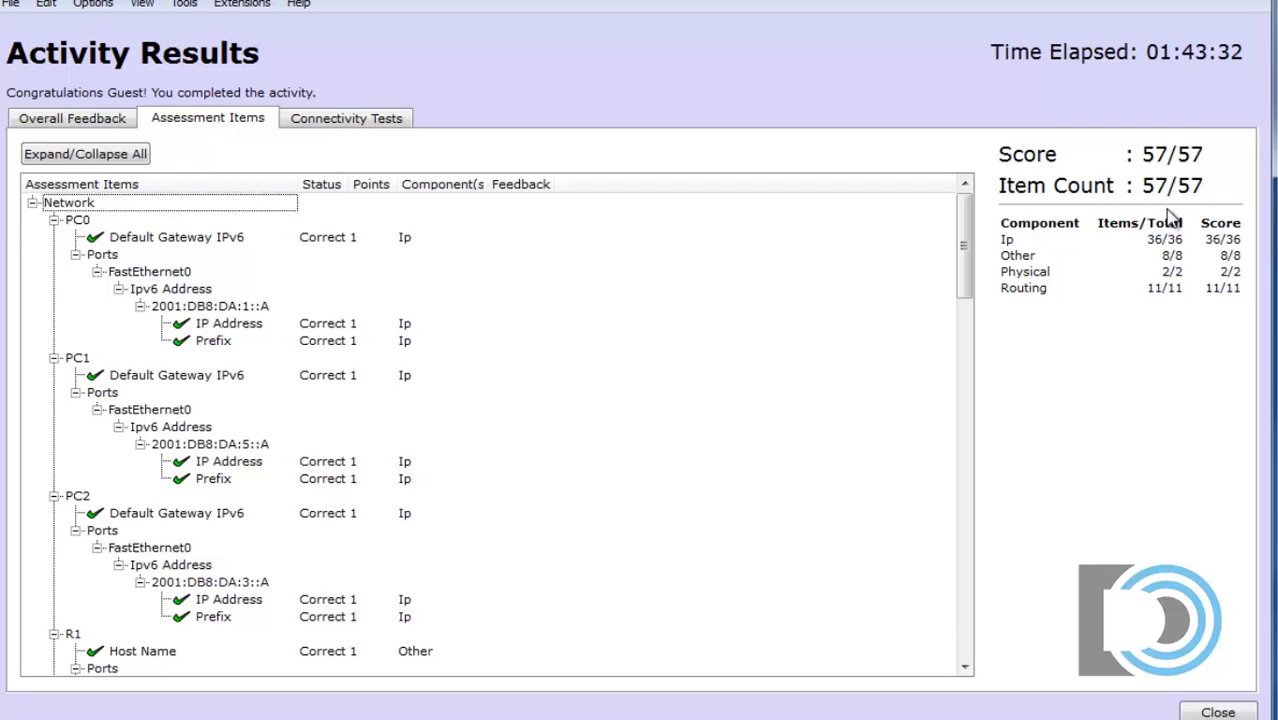